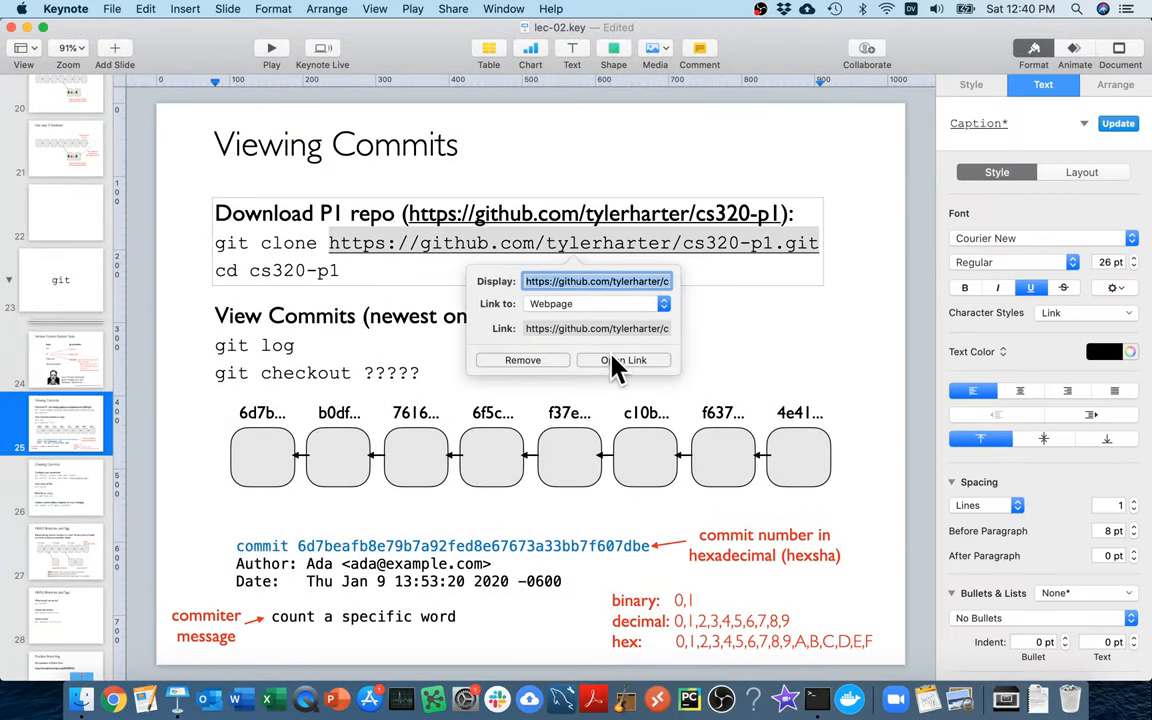
# - Open the cs320-p1 repo link from the Keynote slide on GitHub
pyautogui.click(623, 360)
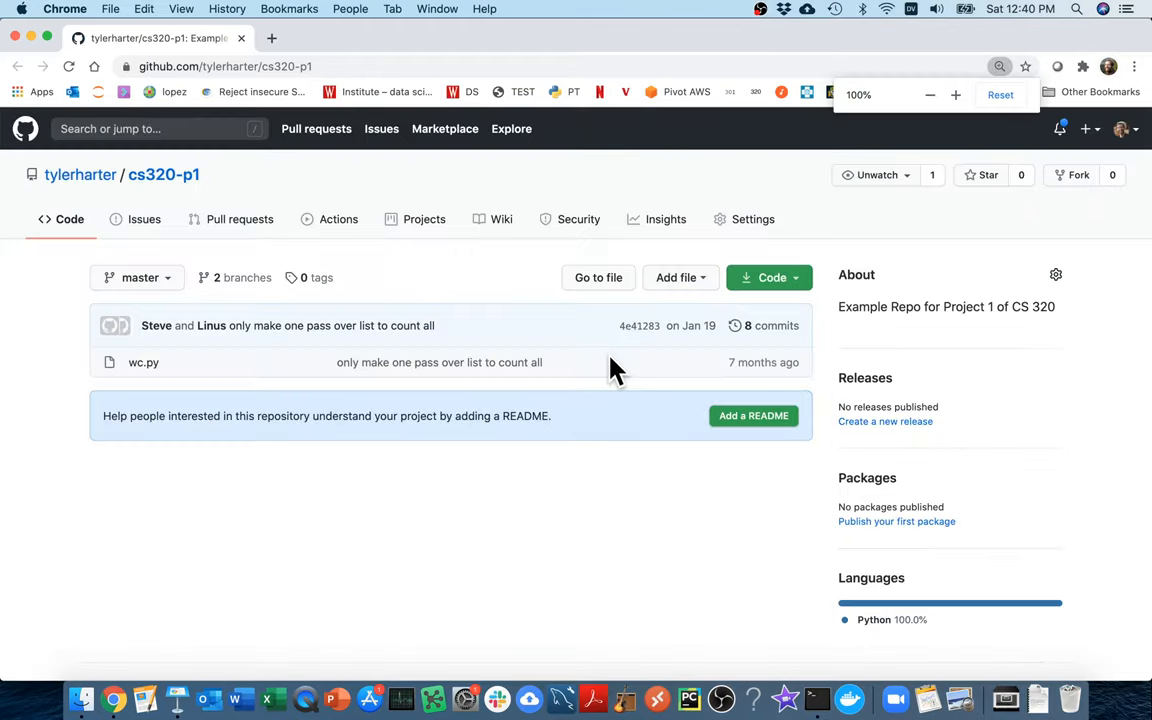
pyautogui.click(955, 94)
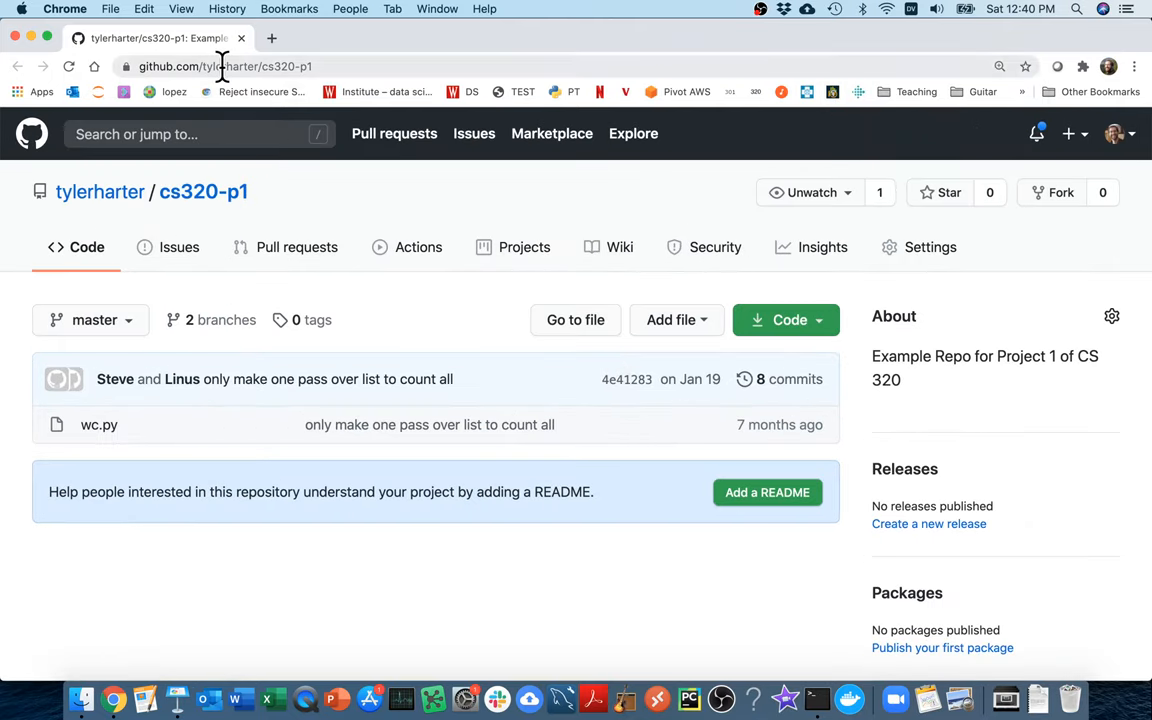
pyautogui.click(240, 66)
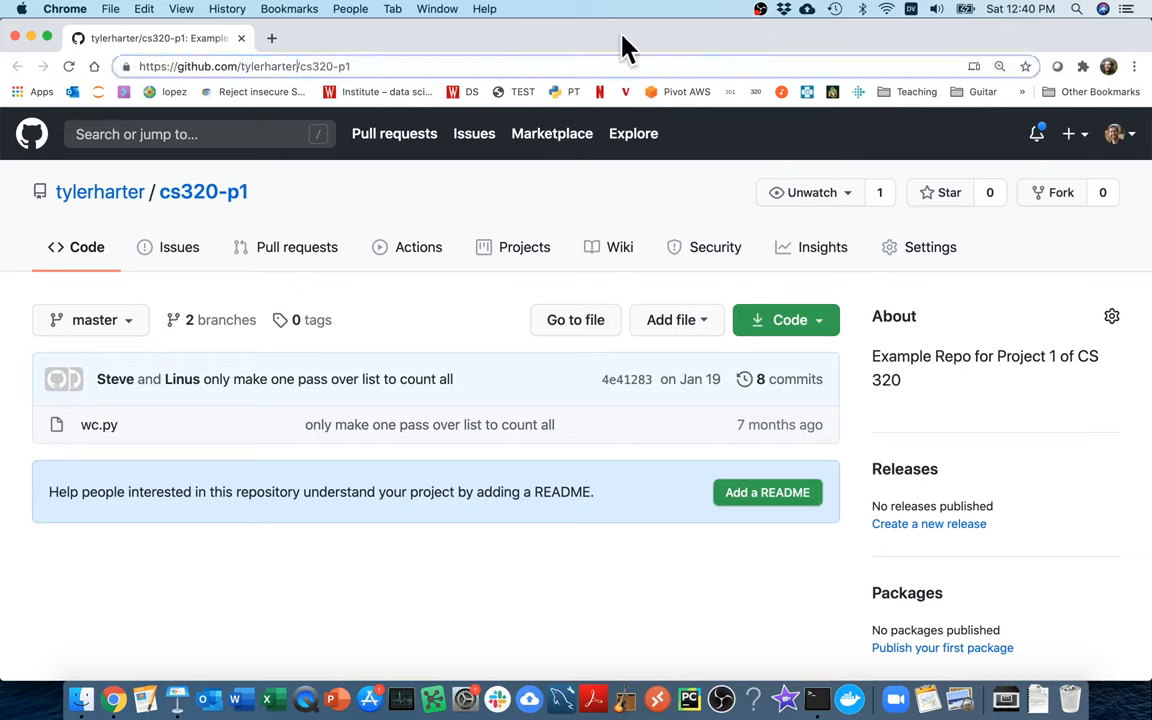
pyautogui.doubleClick(330, 66)
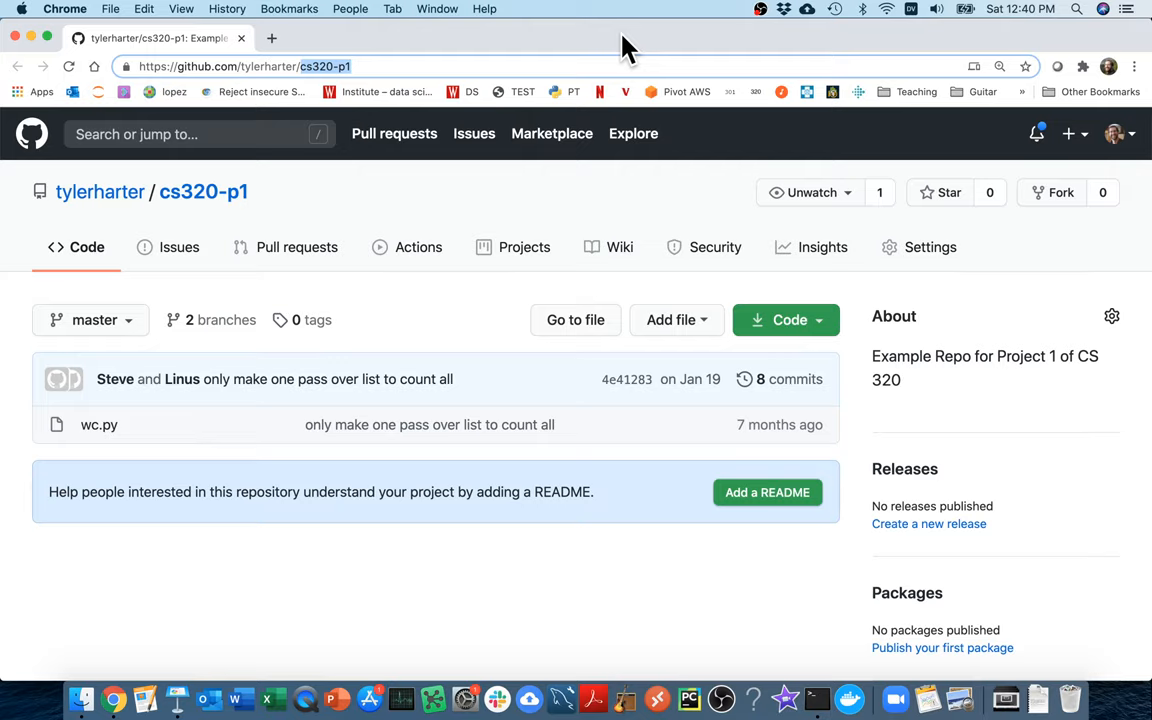
pyautogui.moveTo(195, 455)
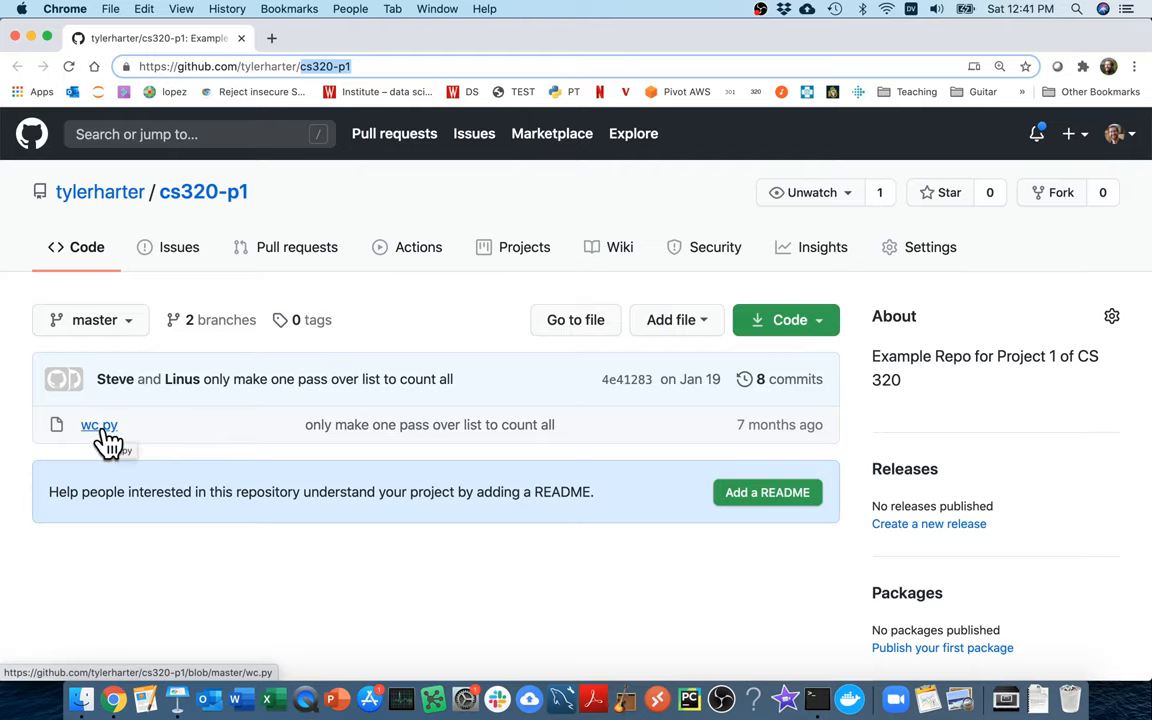
pyautogui.click(99, 424)
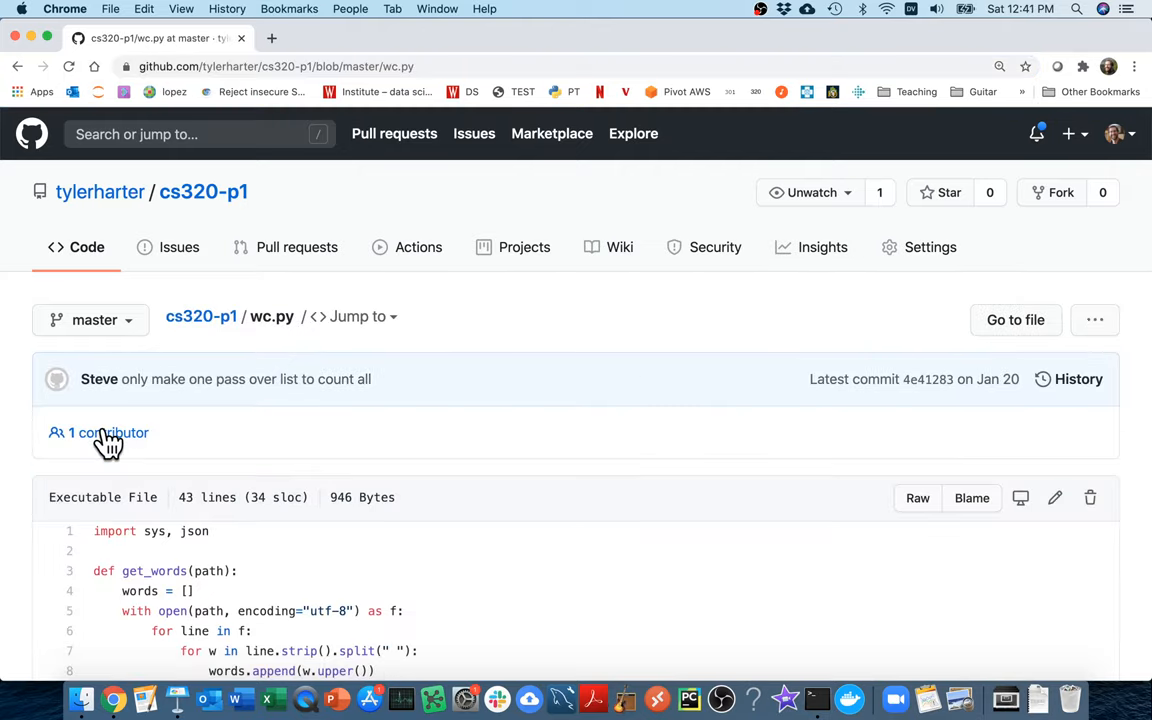
pyautogui.scroll(-3)
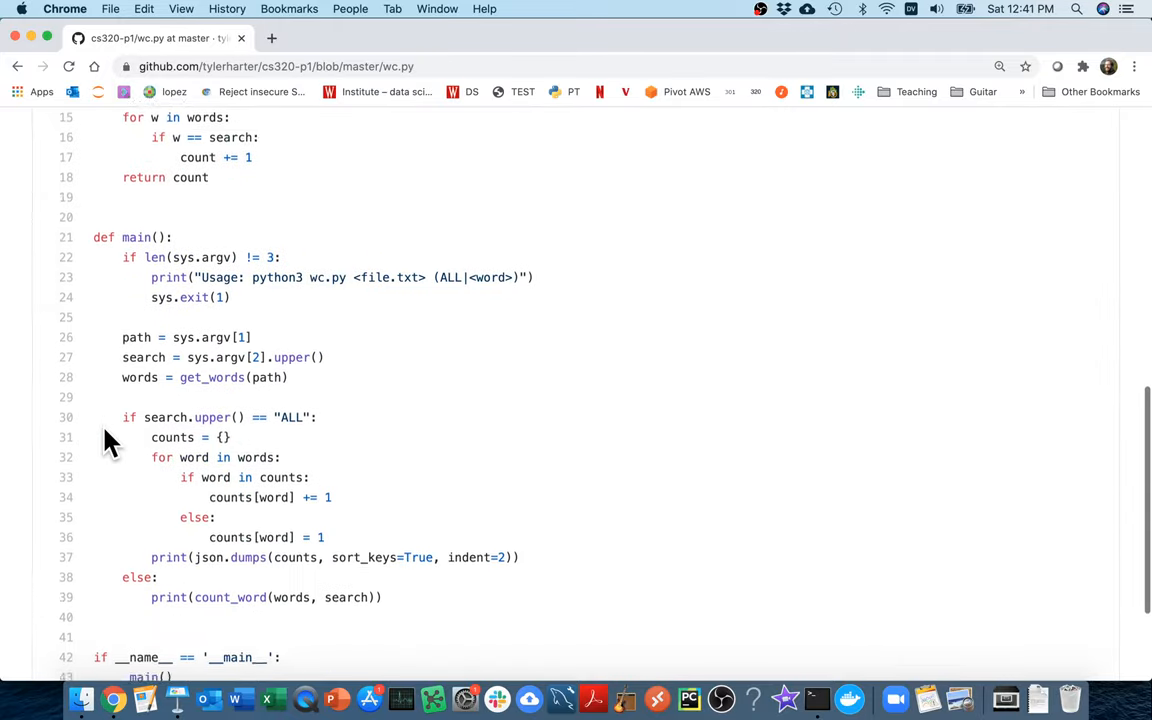
pyautogui.click(17, 66)
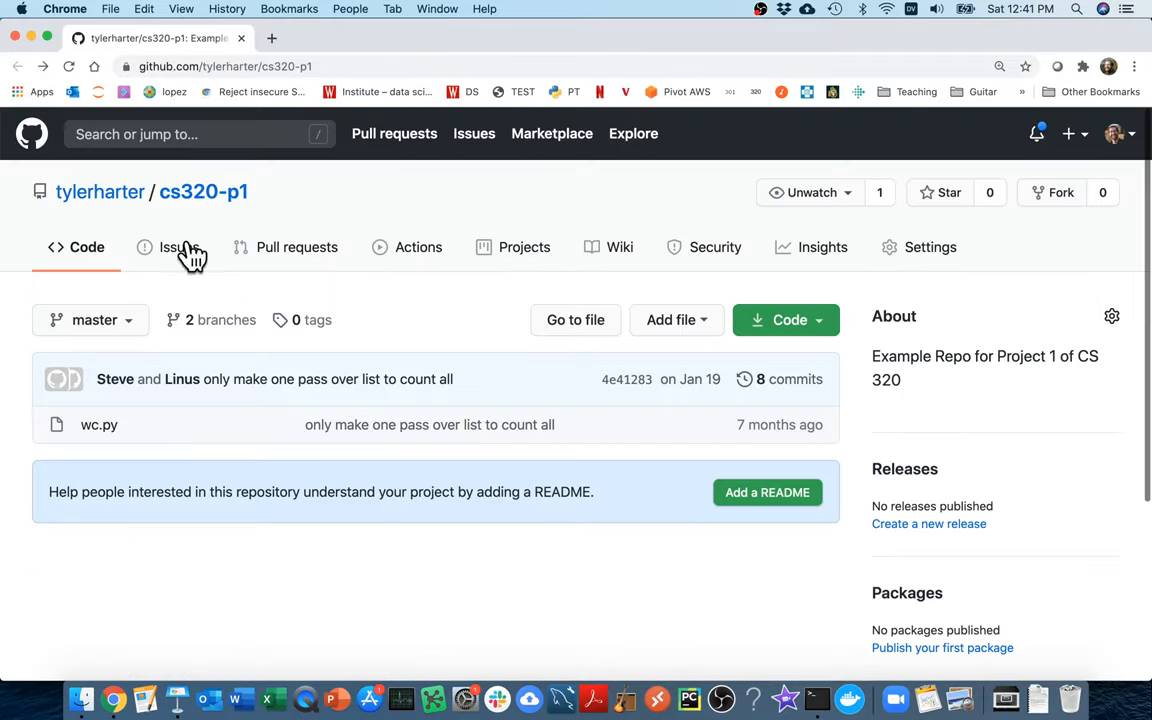
pyautogui.moveTo(360, 378)
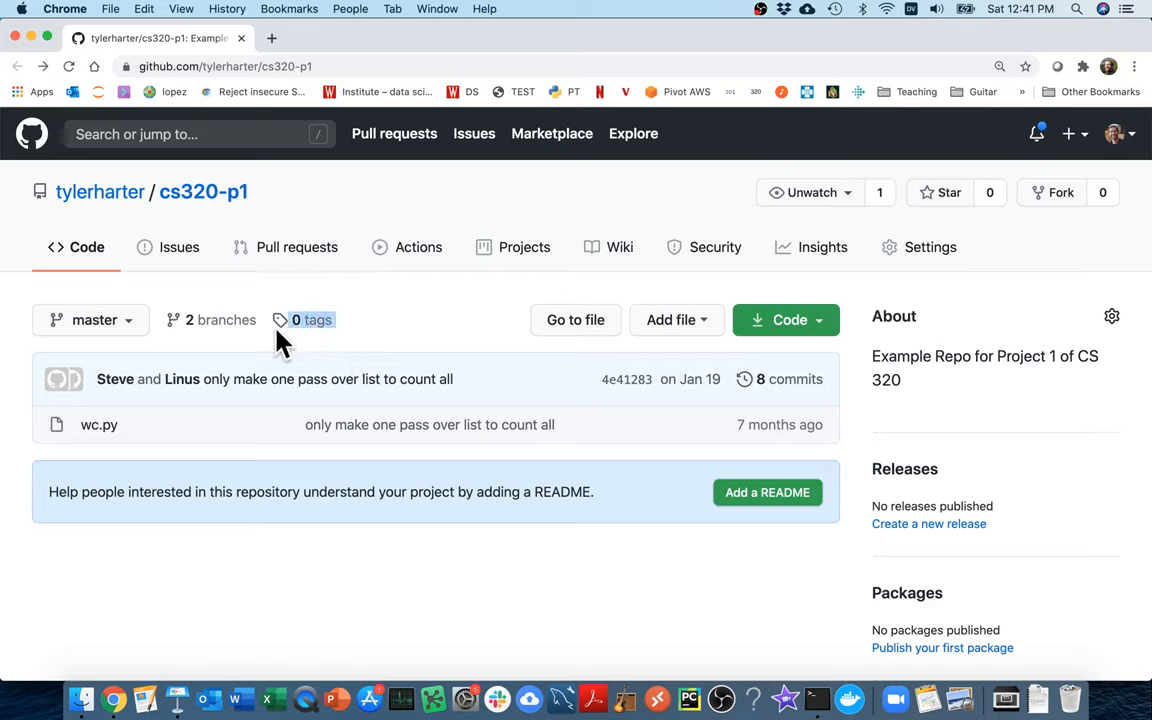
pyautogui.moveTo(790, 379)
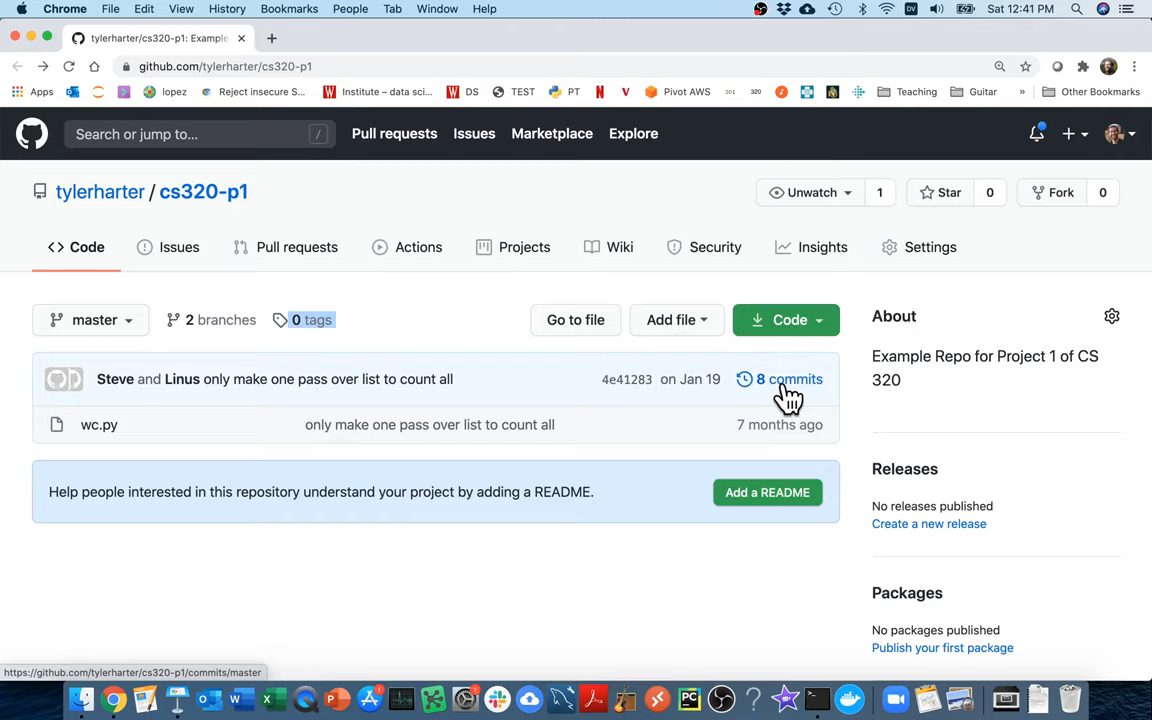
# - Open the 8-commit history and inspect the newest commit's one-pass counting change
pyautogui.click(789, 379)
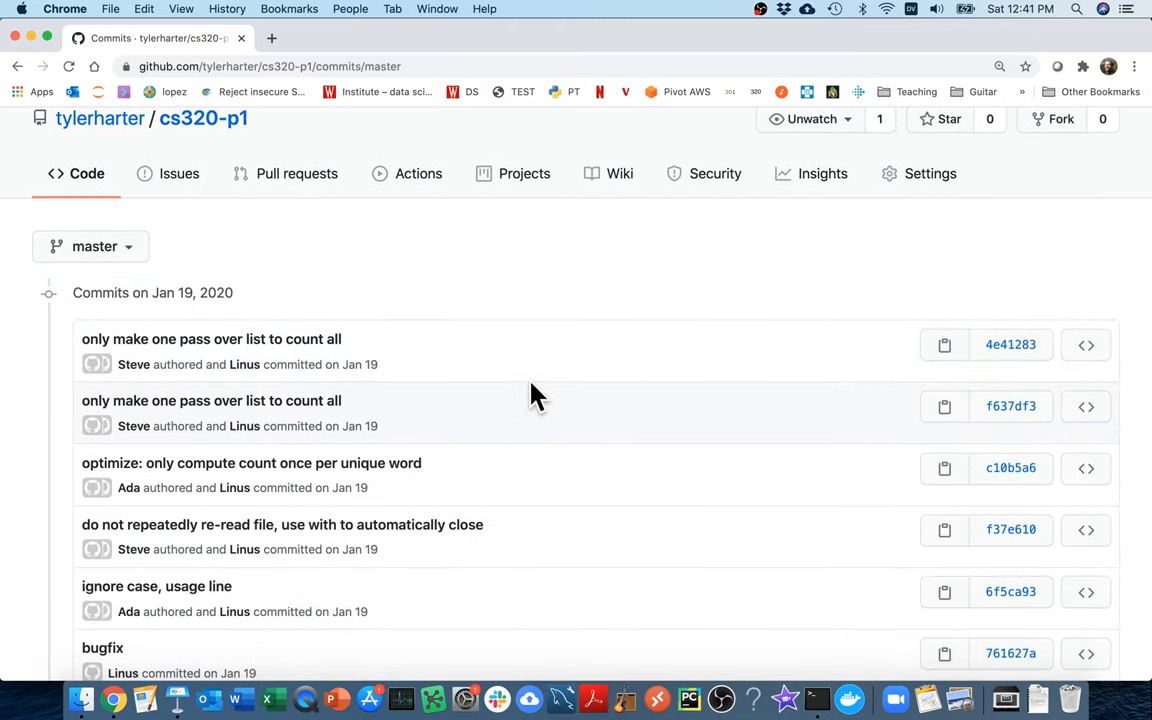
pyautogui.moveTo(140, 428)
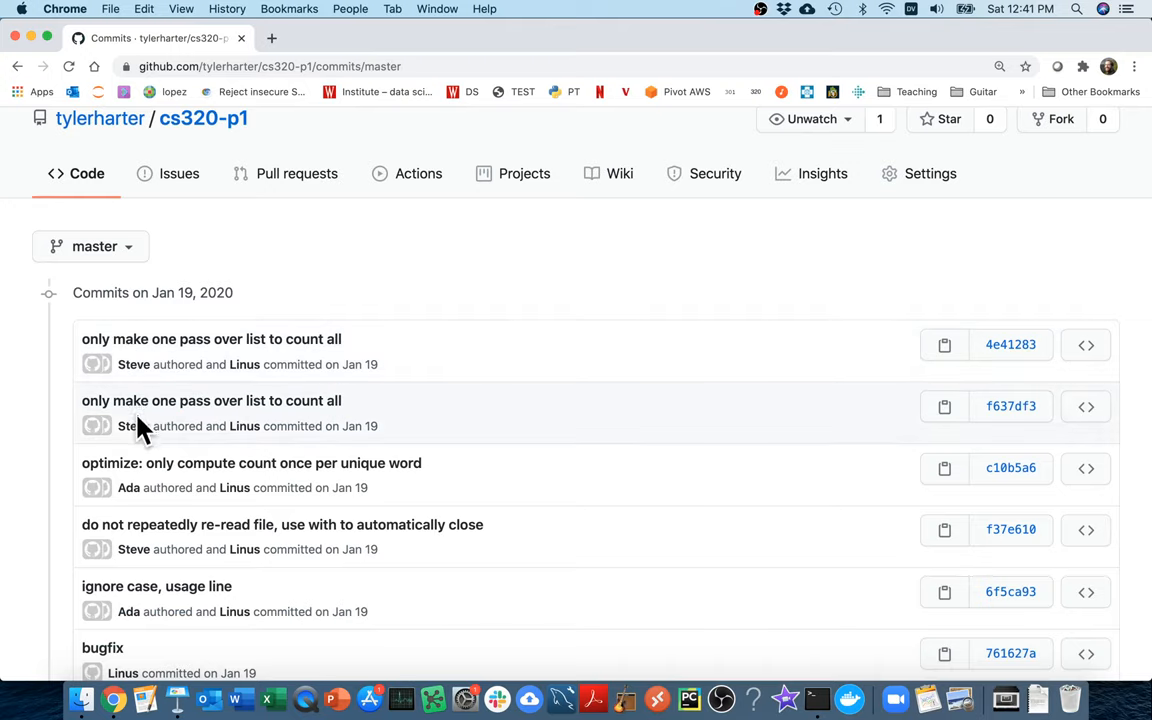
pyautogui.scroll(-3)
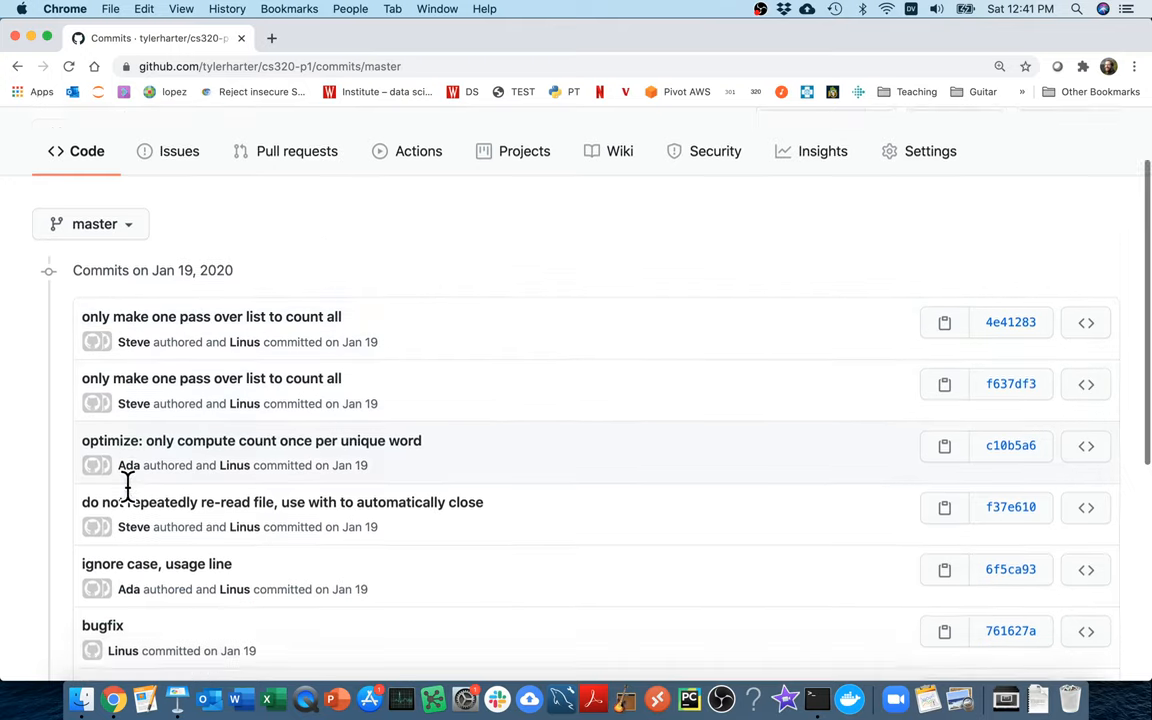
pyautogui.scroll(-3)
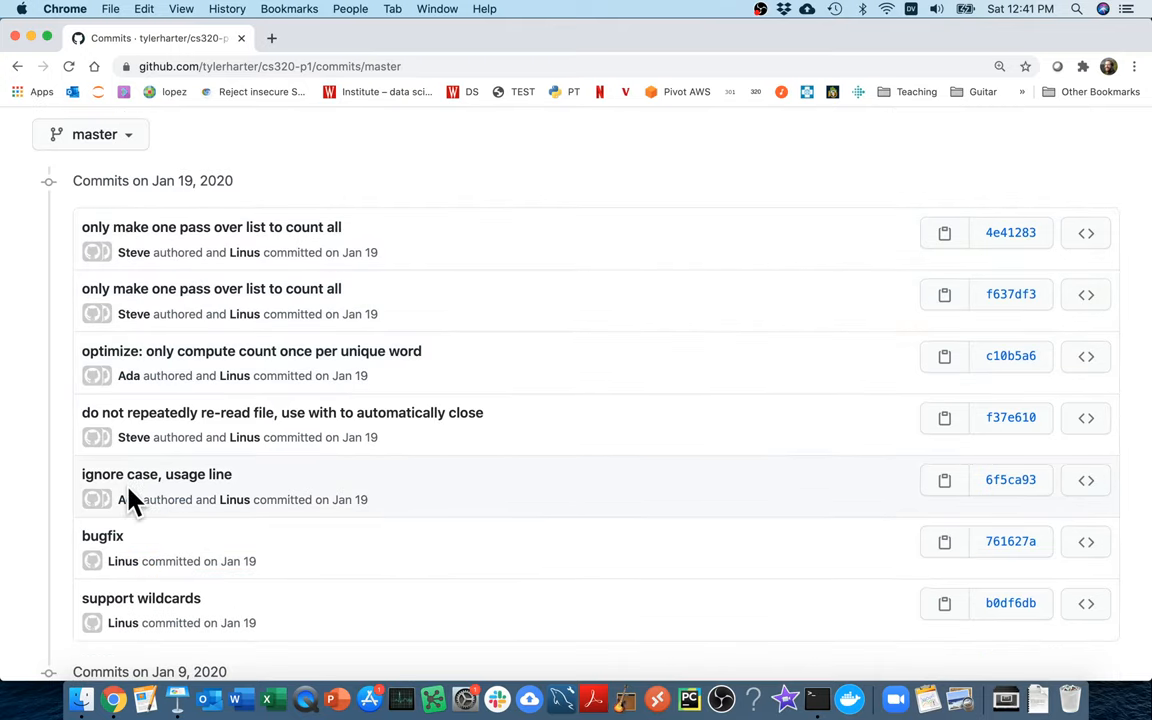
pyautogui.moveTo(735, 338)
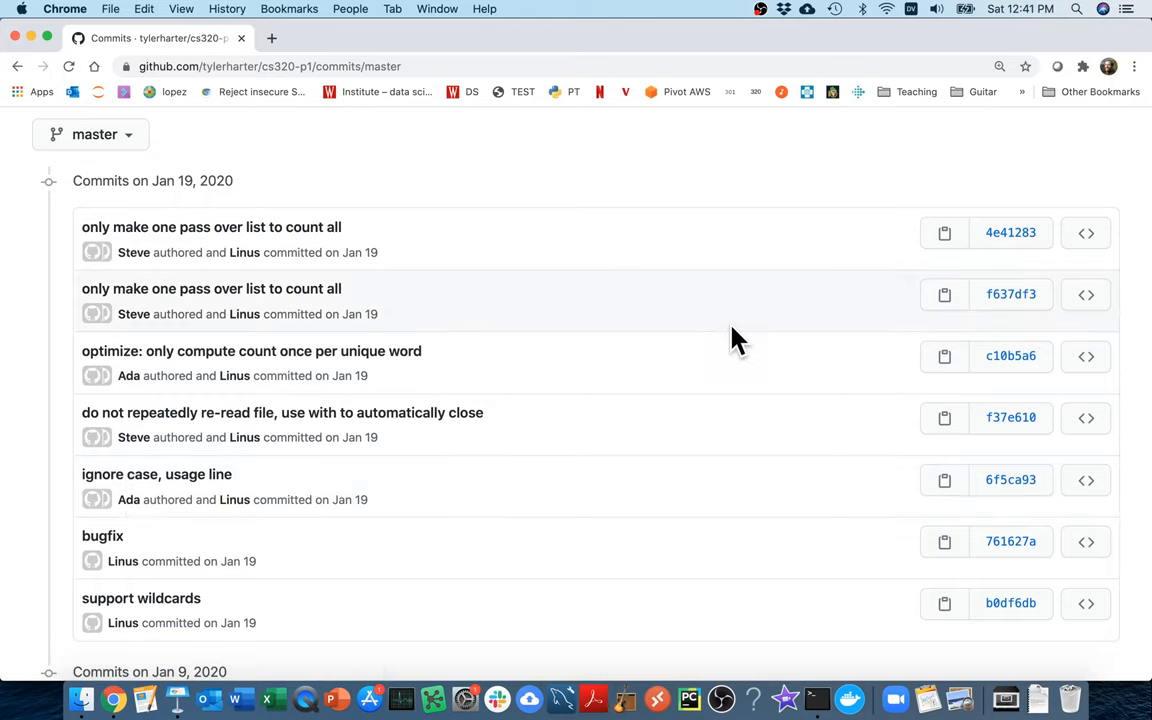
pyautogui.moveTo(303, 227)
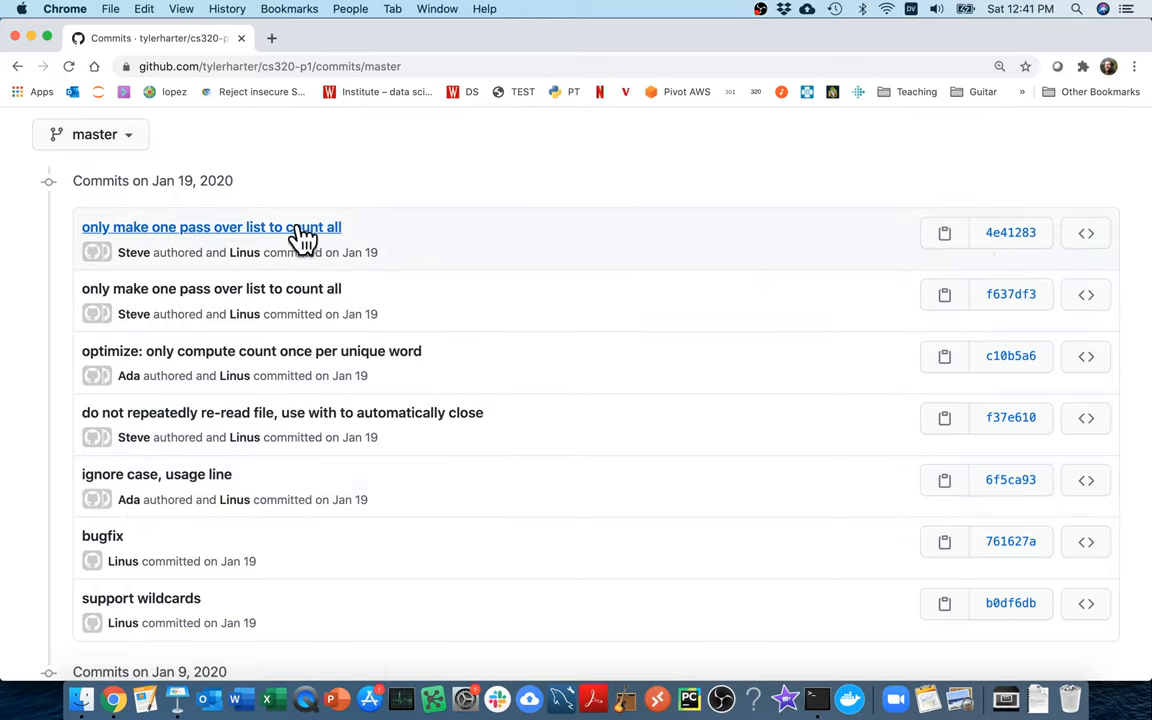
pyautogui.click(211, 227)
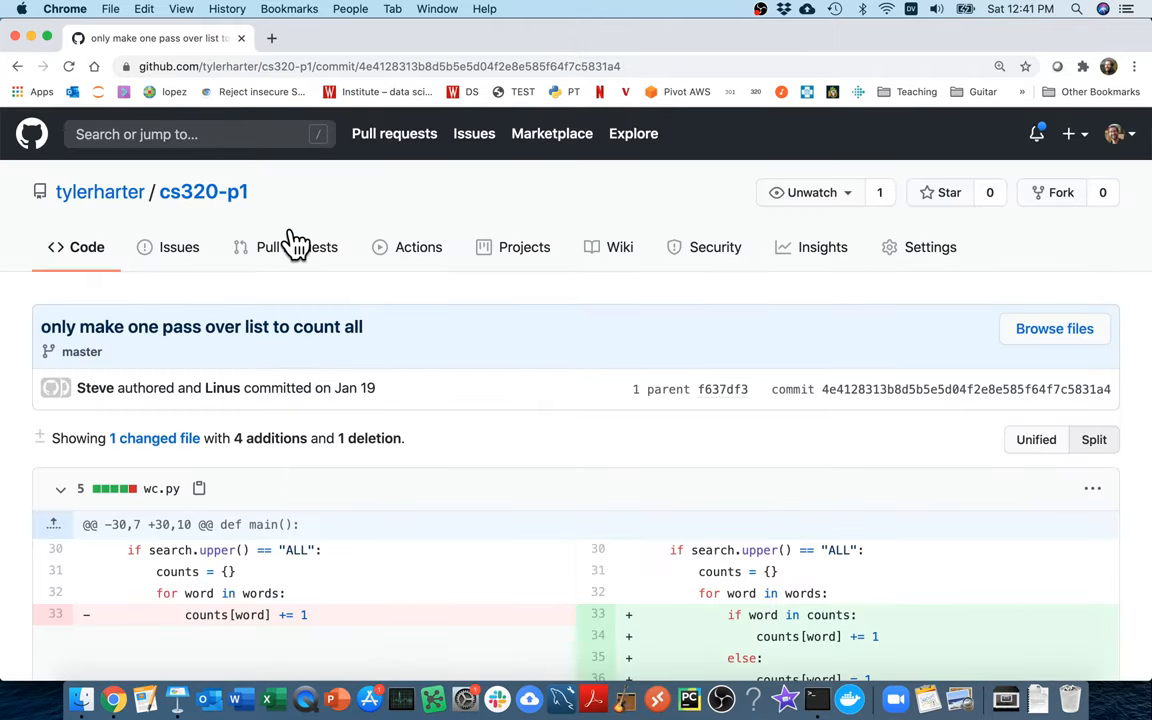
pyautogui.scroll(-3)
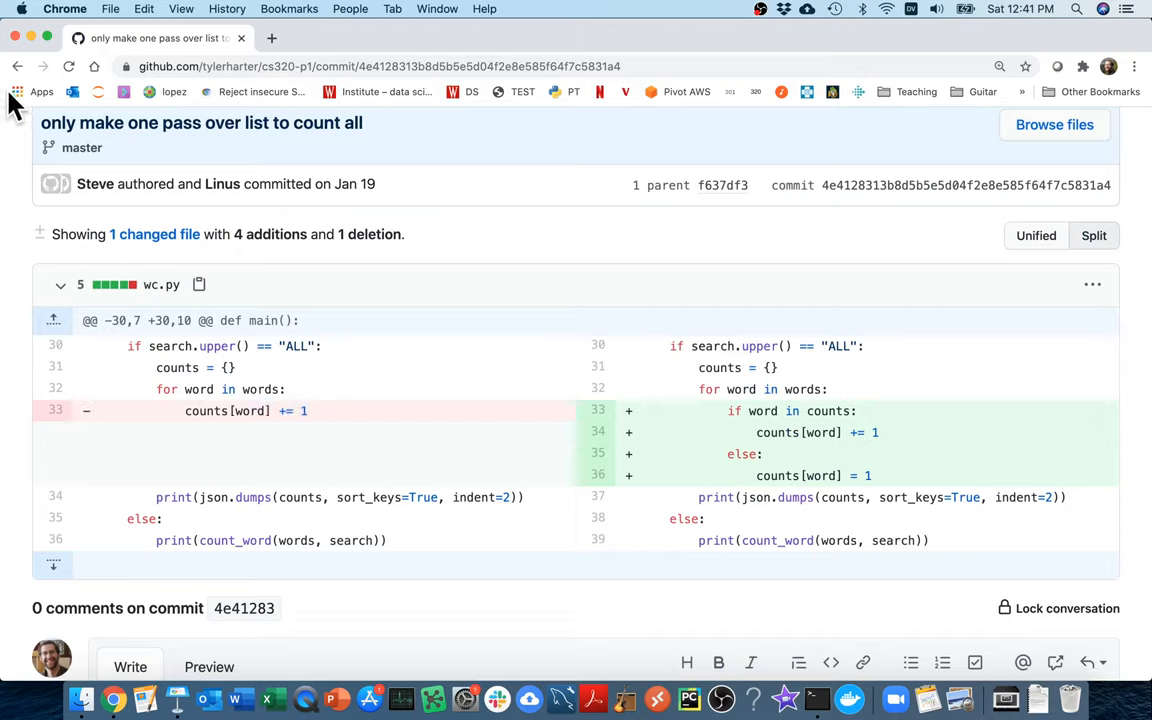
pyautogui.click(17, 66)
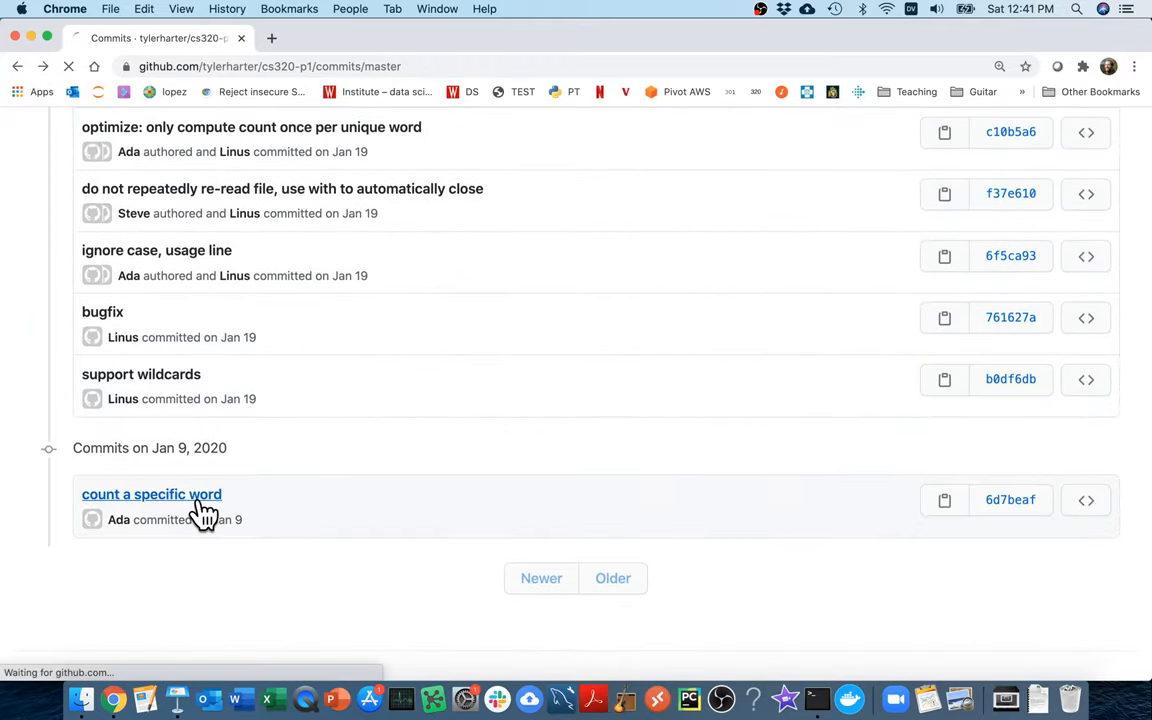
# - Inspect the first 'count a specific word' commit's diff, then return to the list's top
pyautogui.click(151, 494)
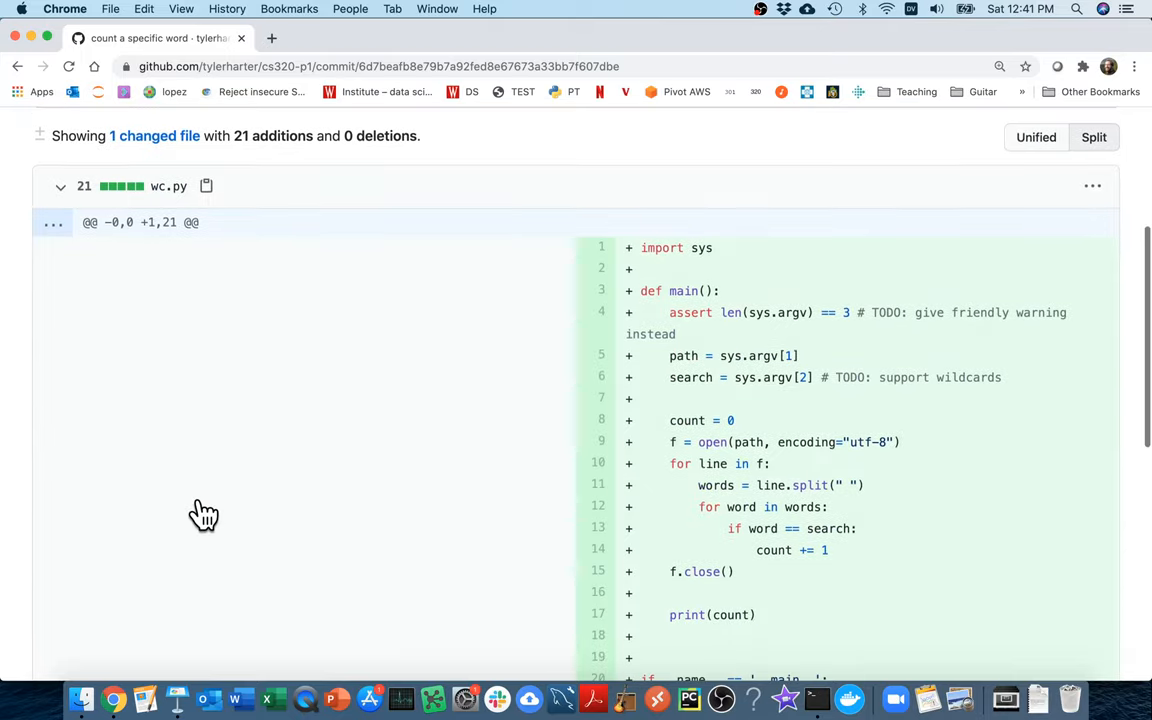
pyautogui.scroll(3)
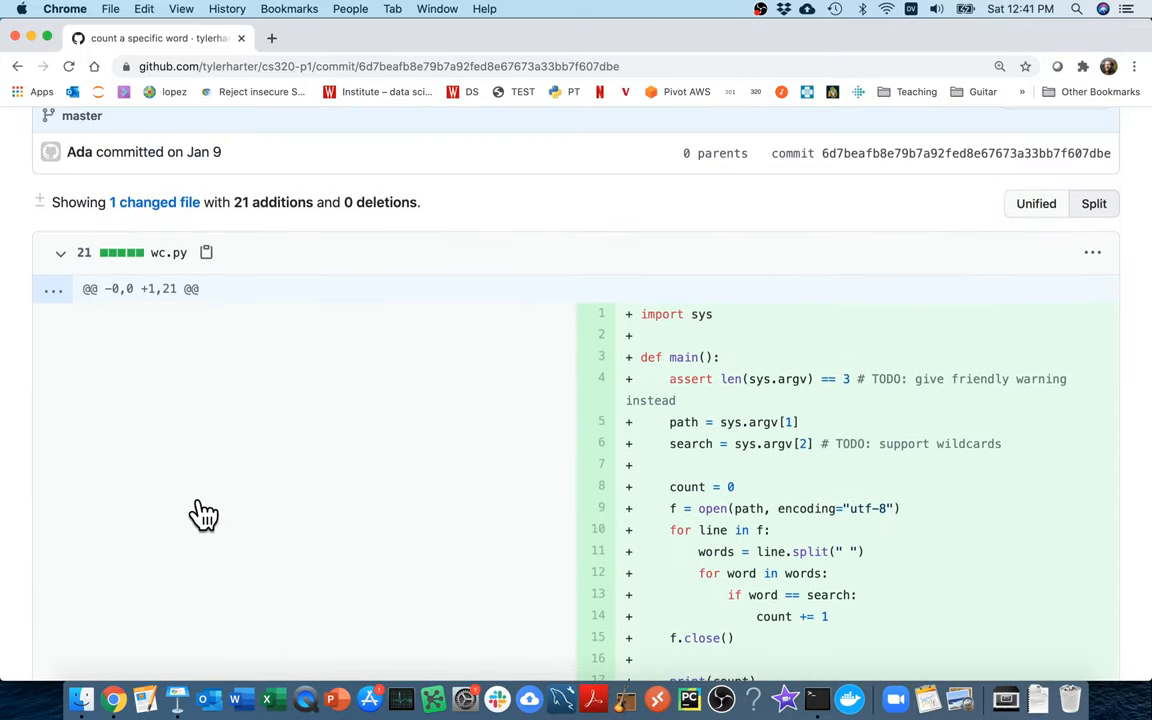
pyautogui.moveTo(810, 432)
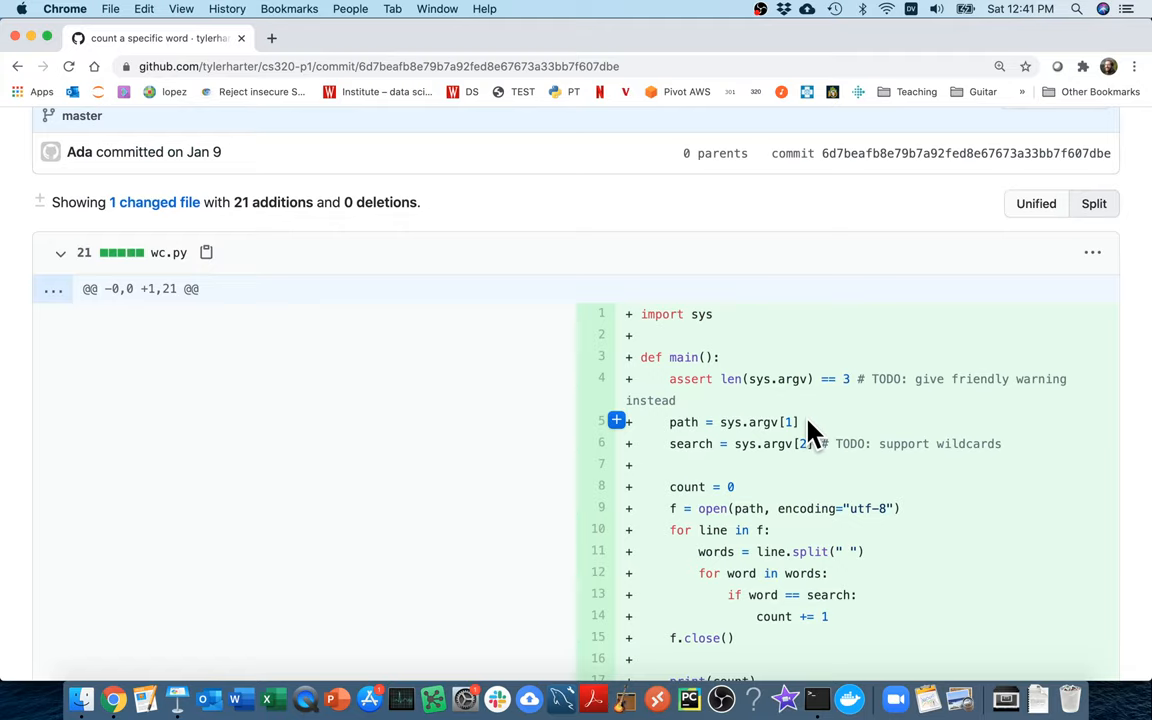
pyautogui.click(17, 66)
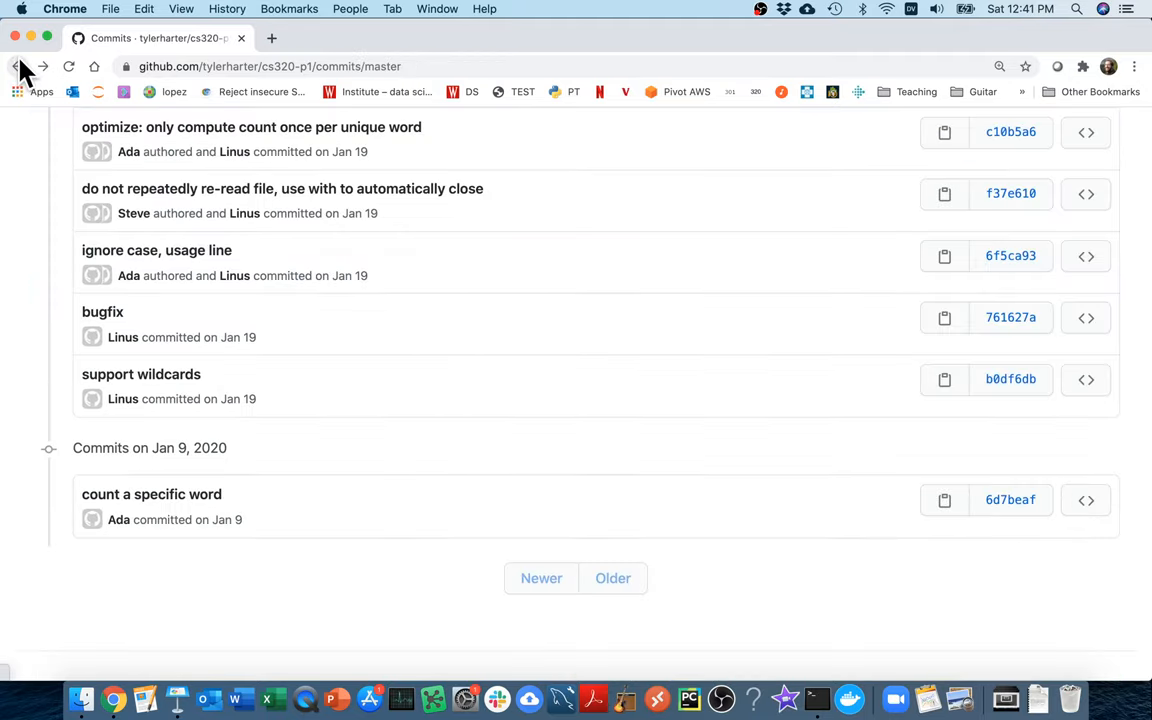
pyautogui.scroll(3)
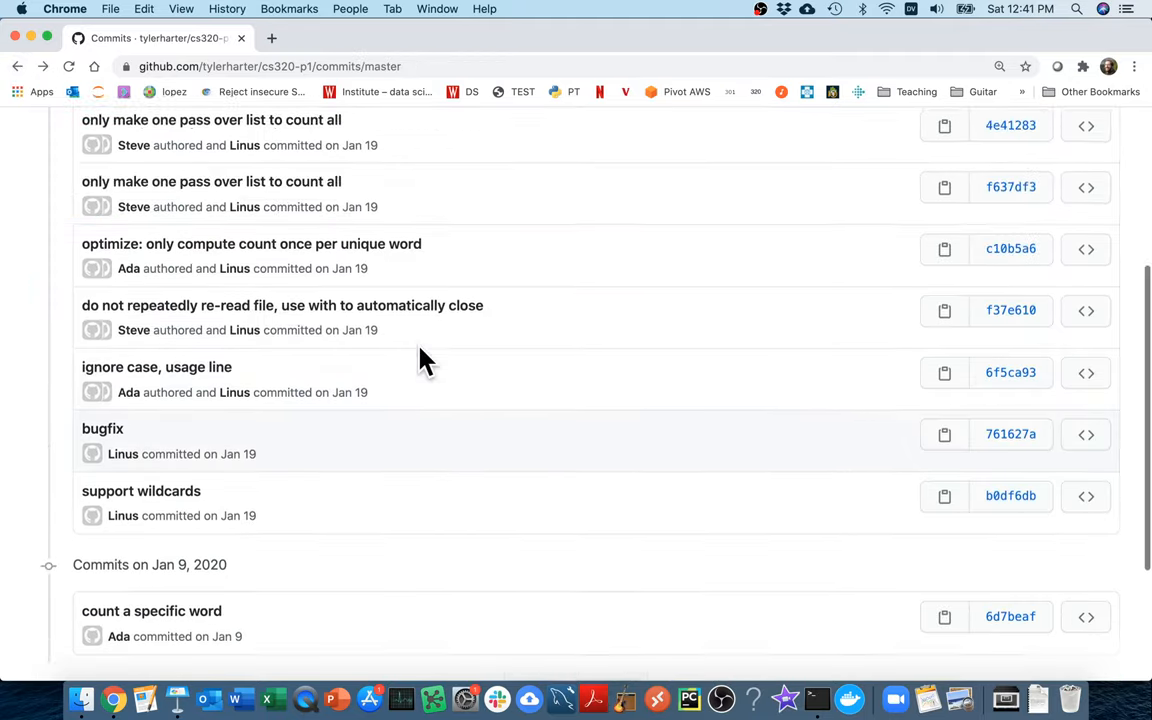
pyautogui.scroll(3)
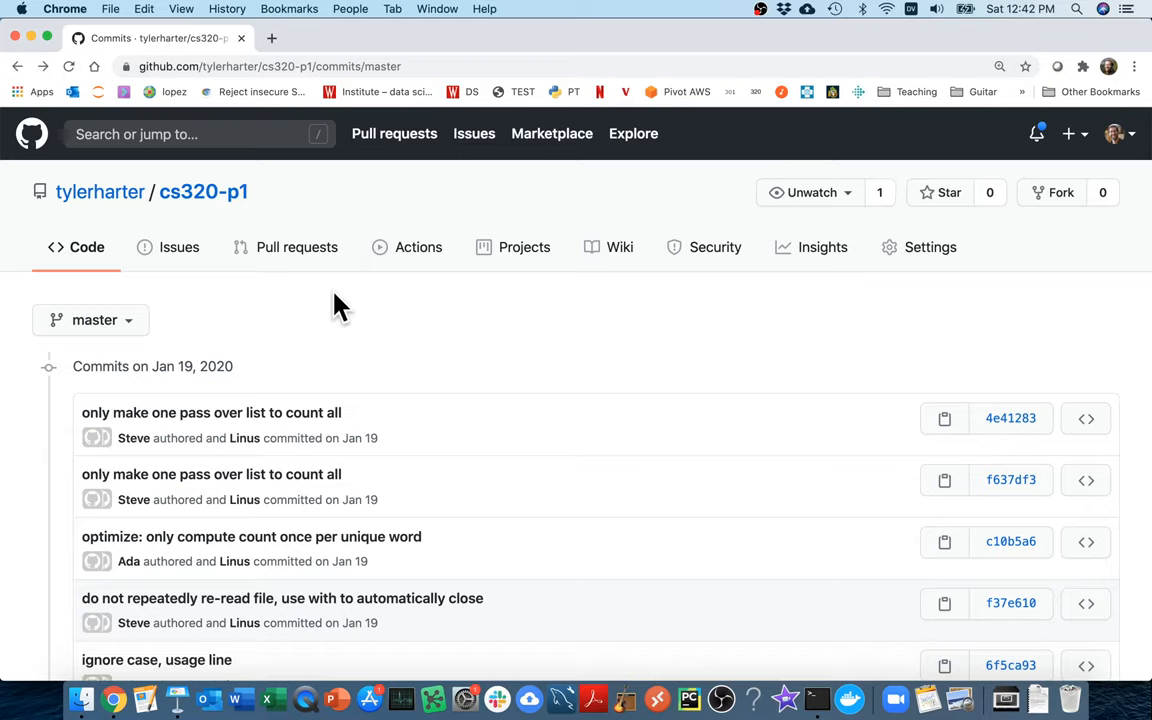
pyautogui.moveTo(817, 699)
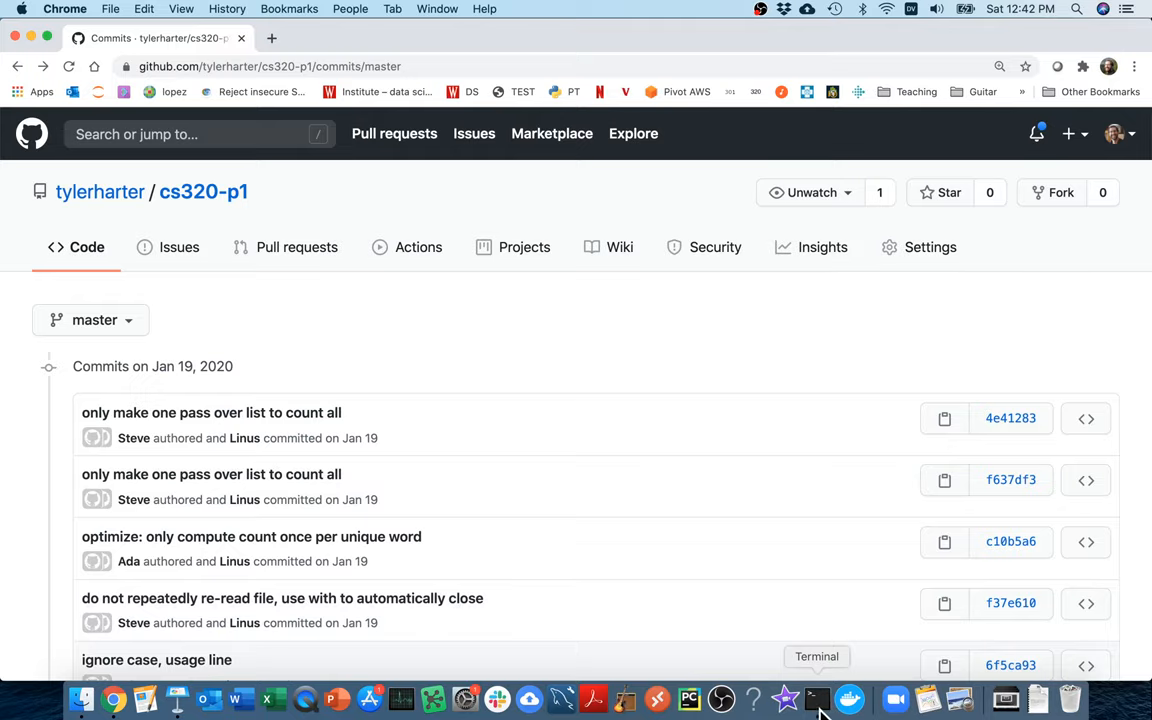
# - Recall the ssh command from shell history and connect to the VM instance-1
pyautogui.click(816, 699)
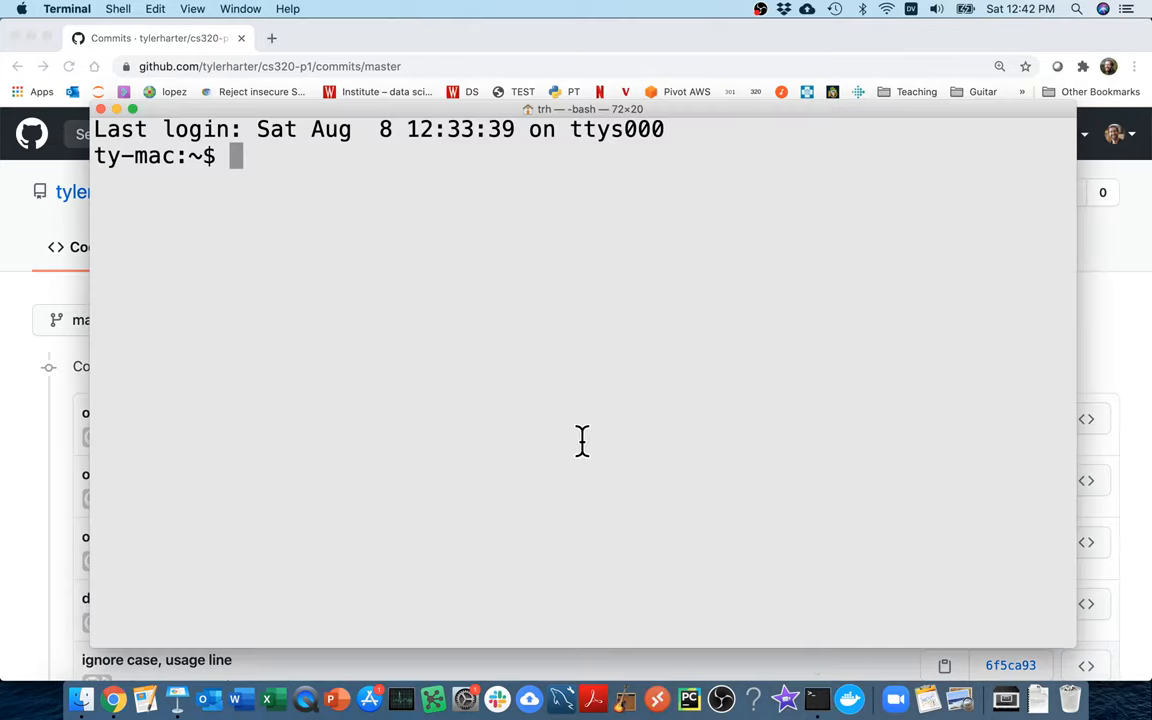
pyautogui.press('ctrl+r')
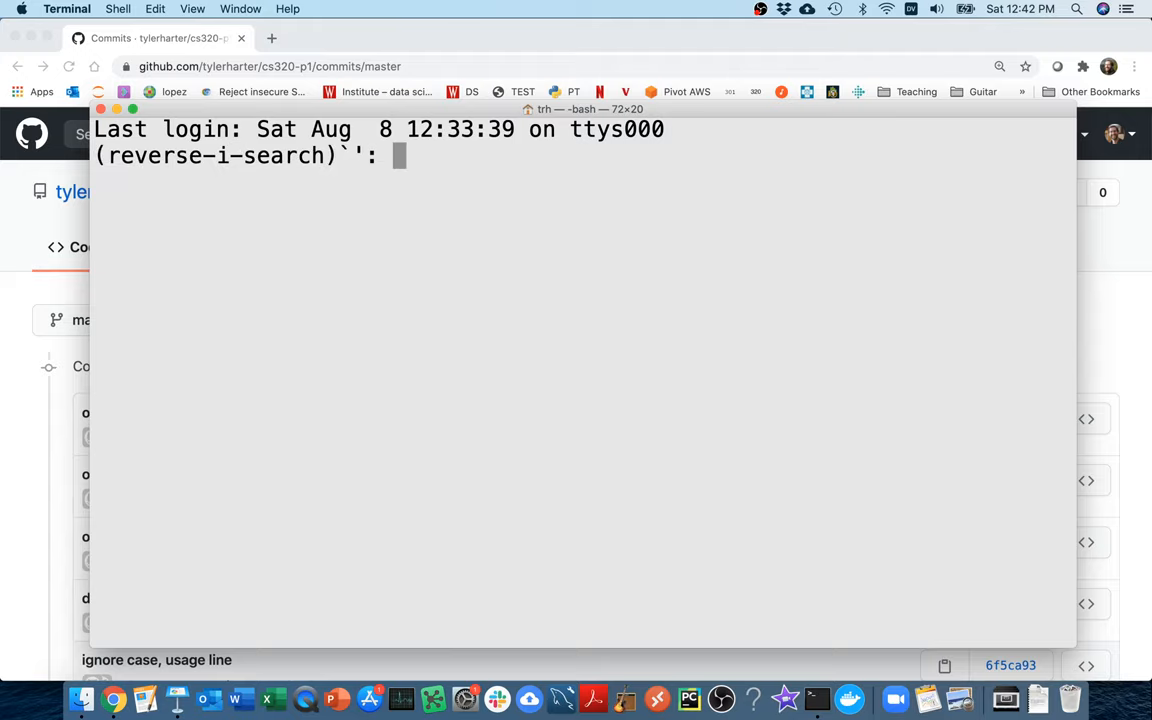
pyautogui.press('Escape')
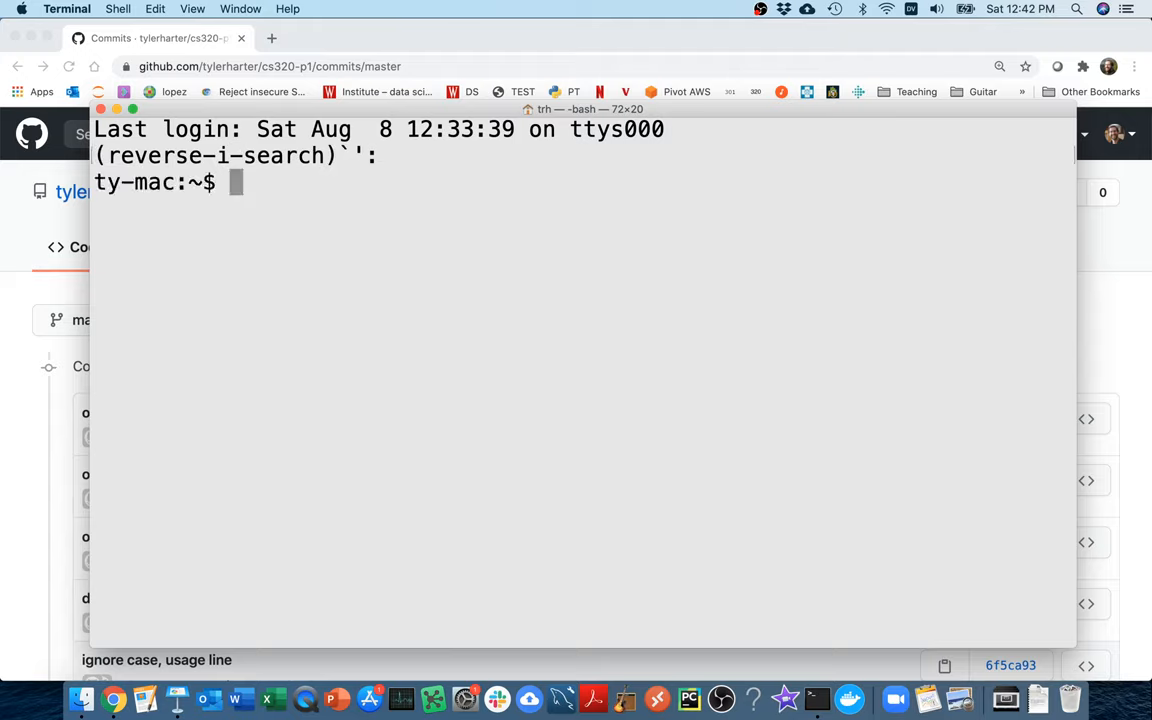
pyautogui.press('ctrl+r')
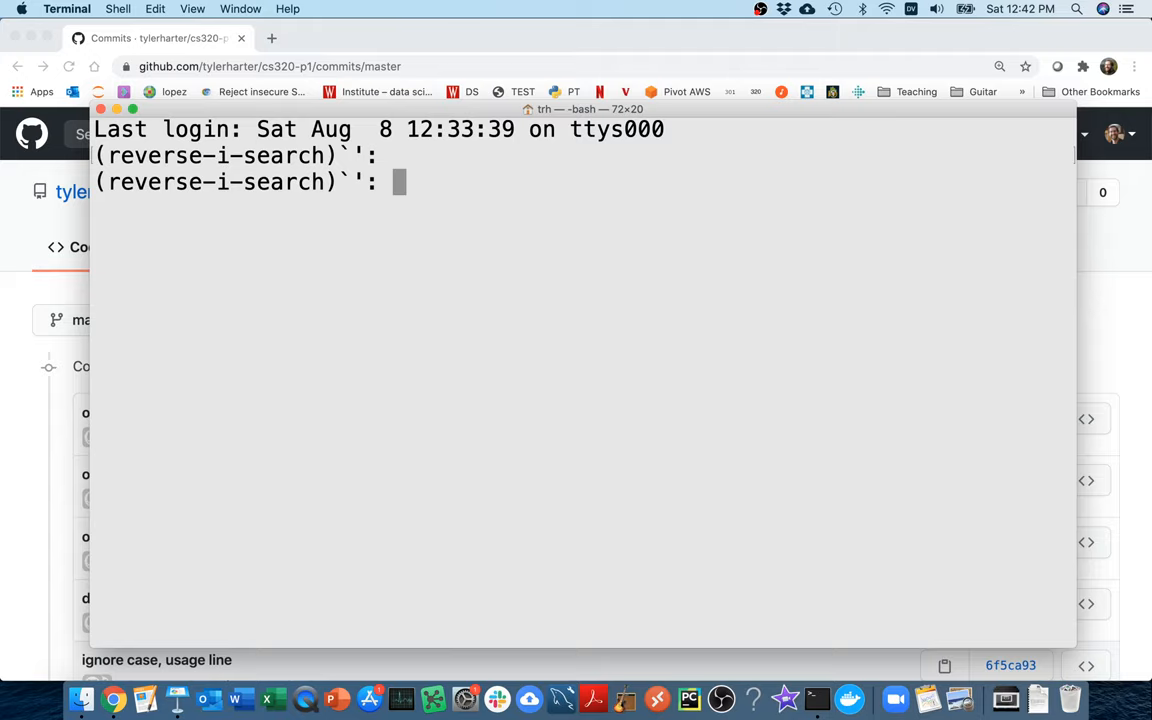
pyautogui.write('ssh')
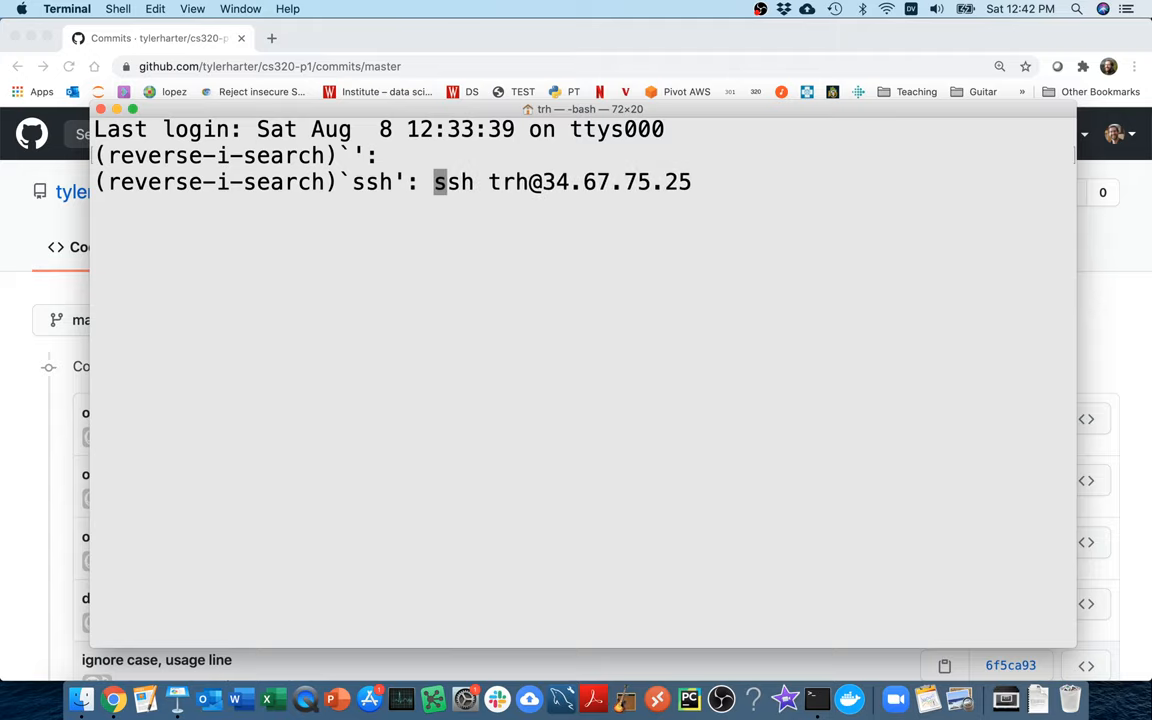
pyautogui.press('Return')
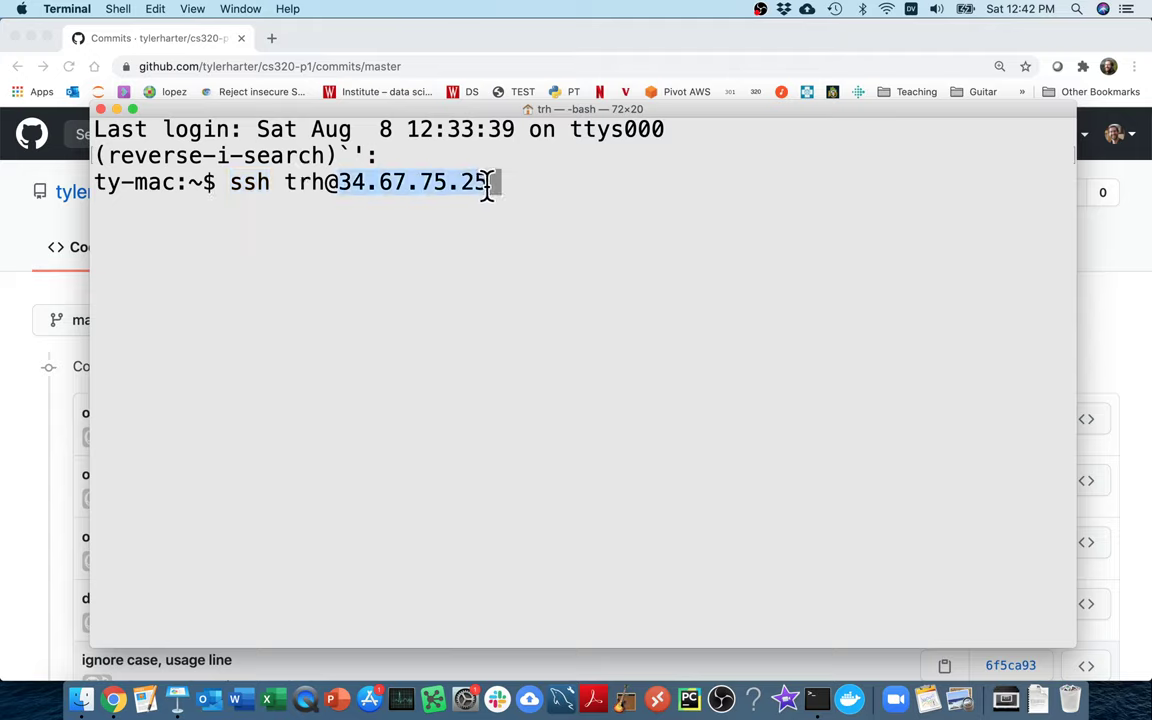
pyautogui.moveTo(360, 182)
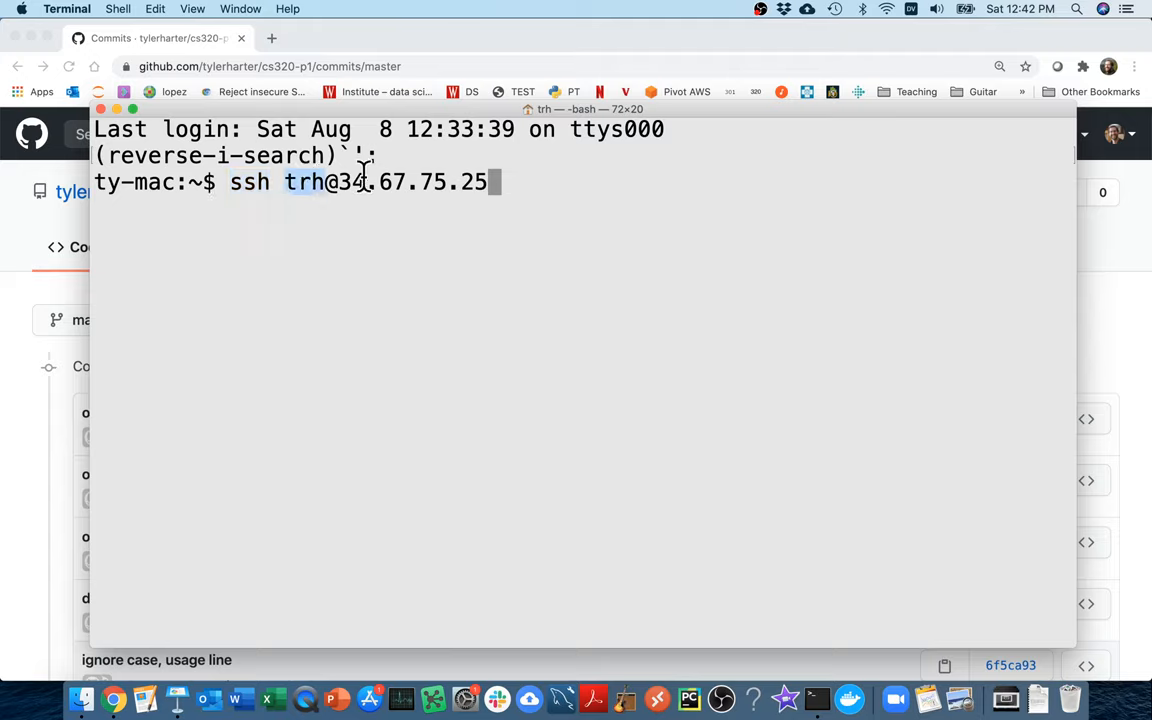
pyautogui.press('Return')
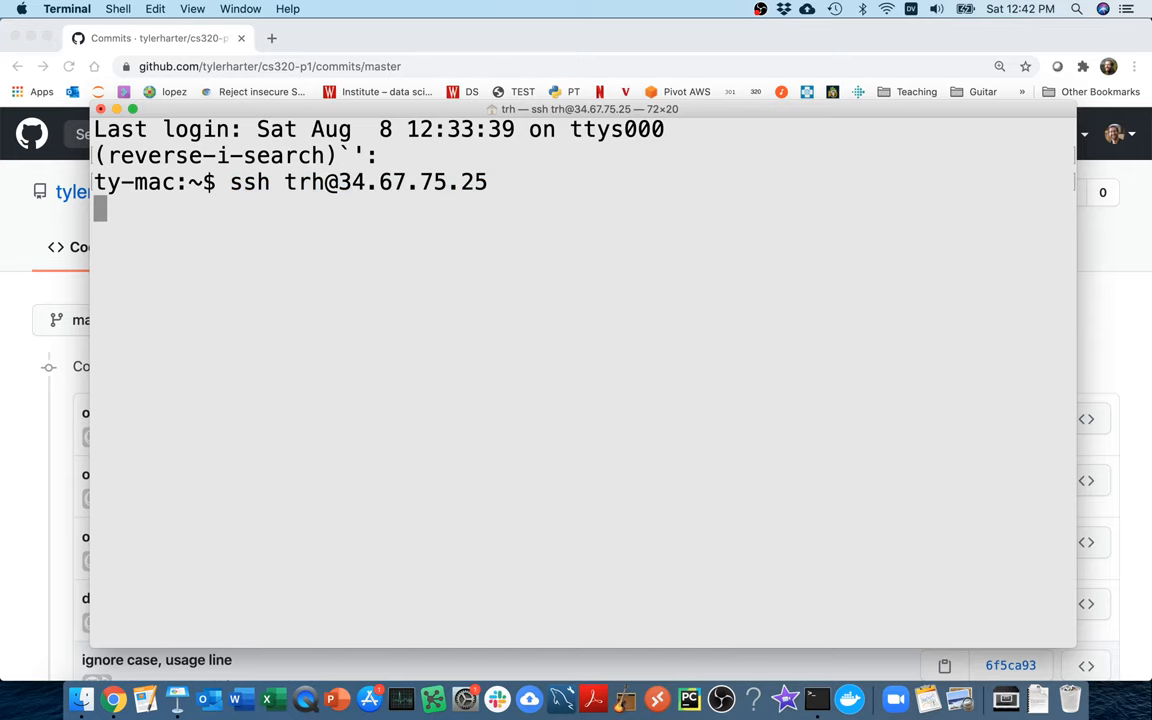
pyautogui.press('Return')
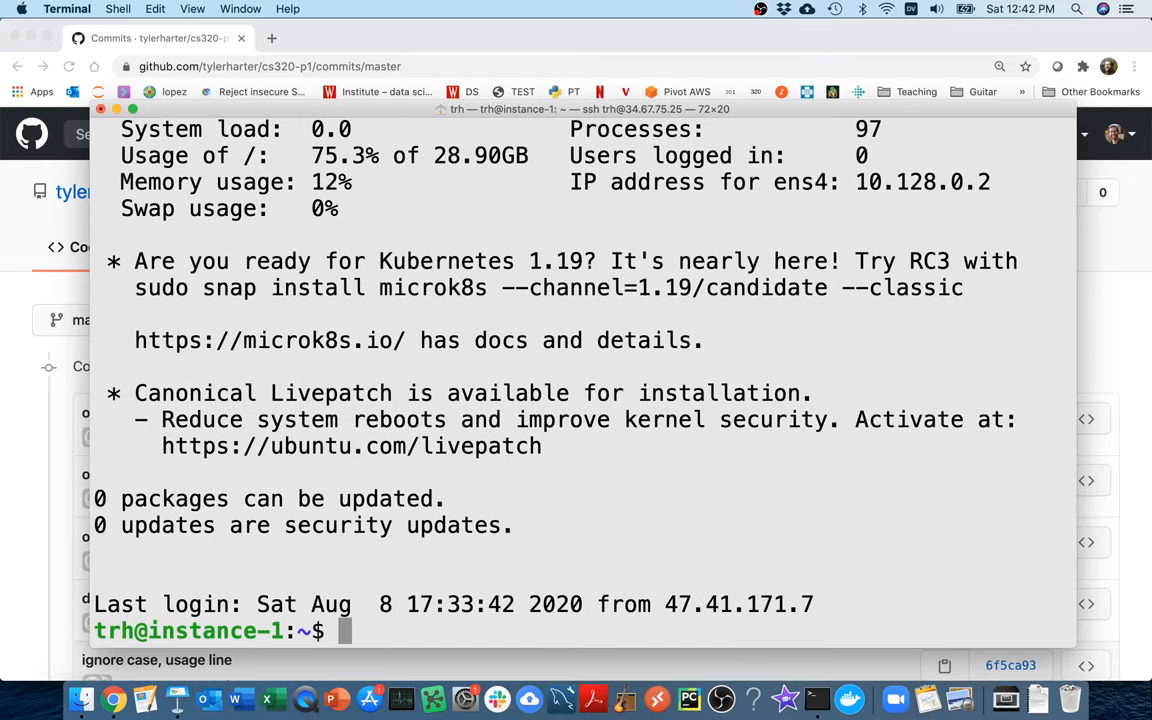
# - Clear the VM's screen and run git to view its list of common commands
pyautogui.write('clea')
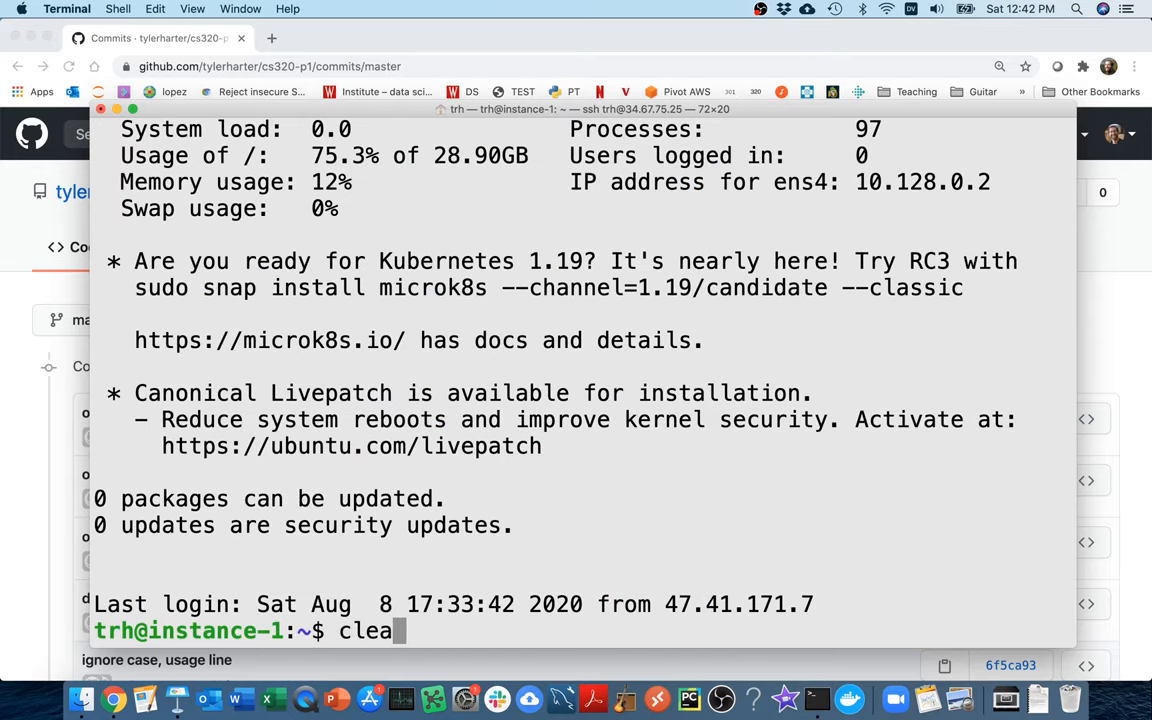
pyautogui.press('Return')
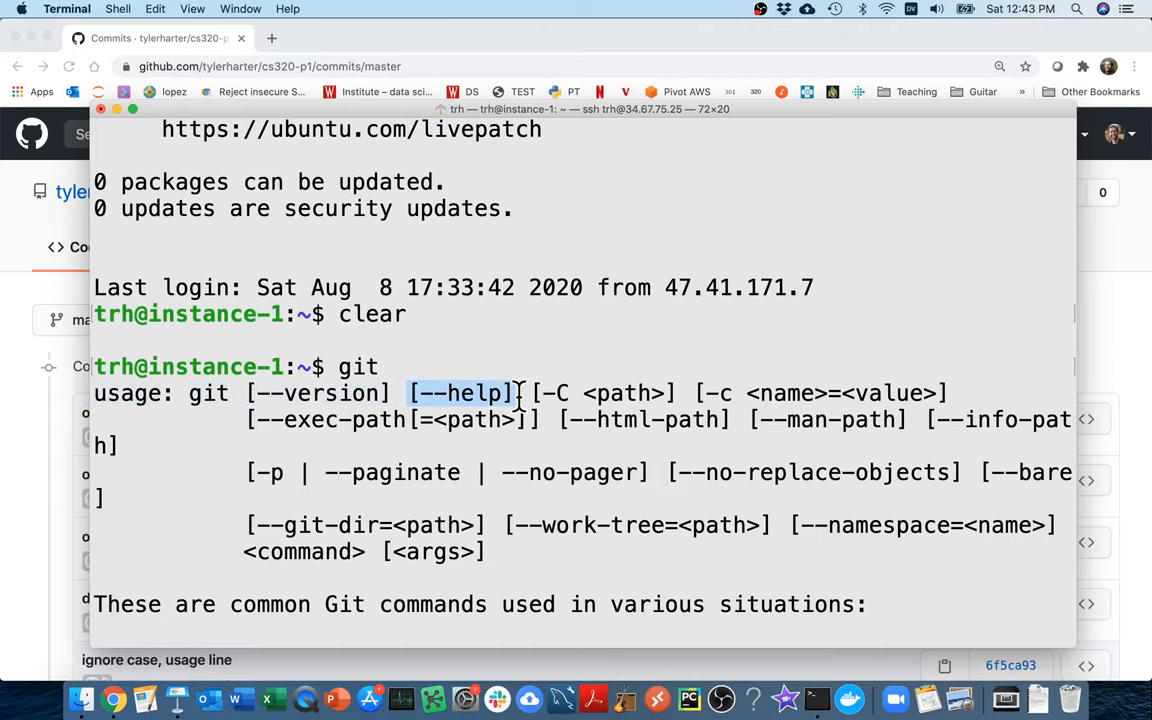
pyautogui.scroll(-3)
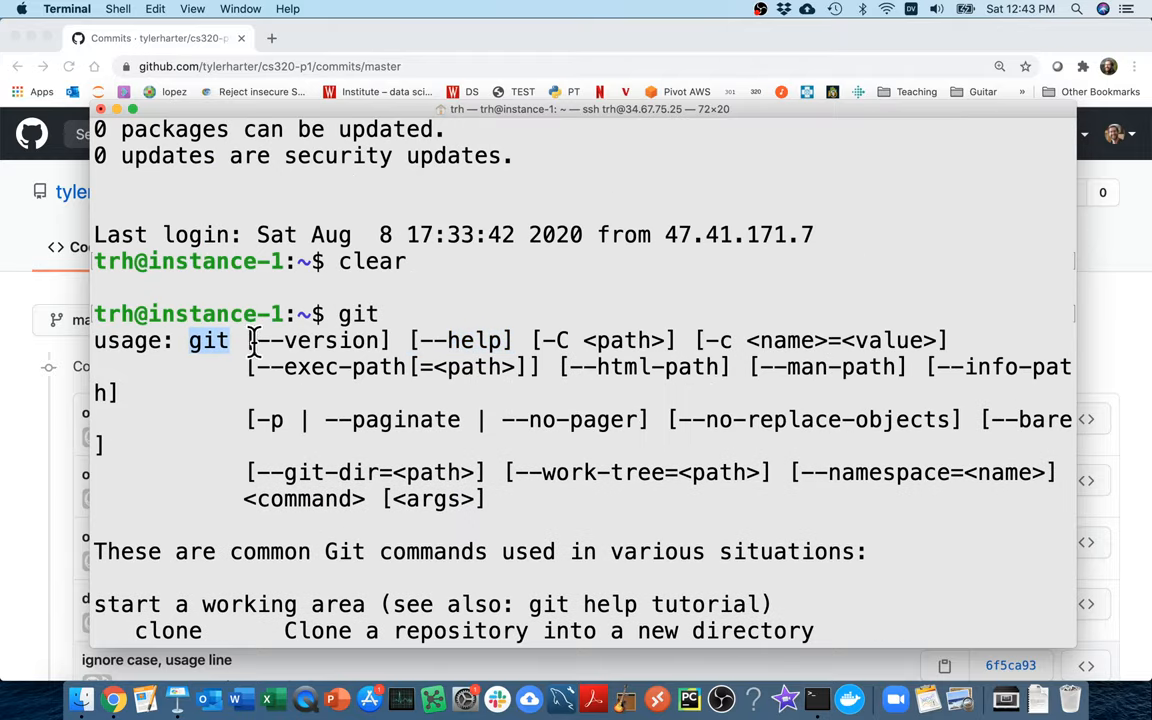
pyautogui.scroll(-3)
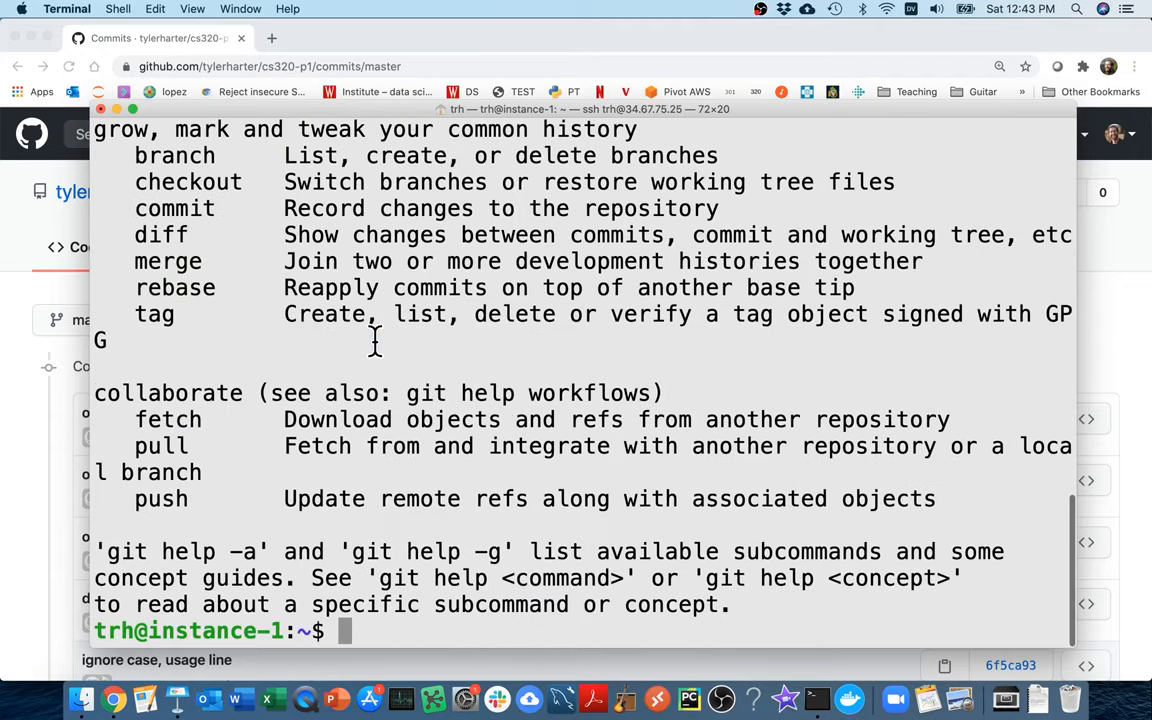
# - Run git --version, ls and pwd on the VM, showing git 2.17.1 and /home/trh
pyautogui.write('git --version')
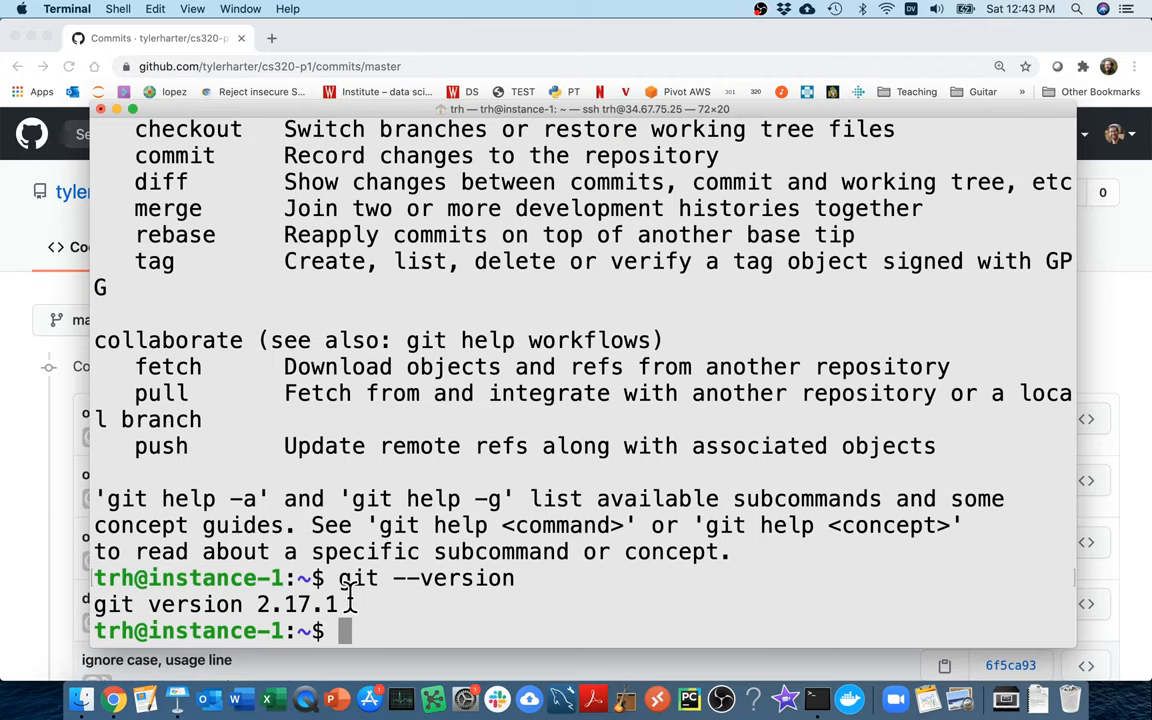
pyautogui.write('l')
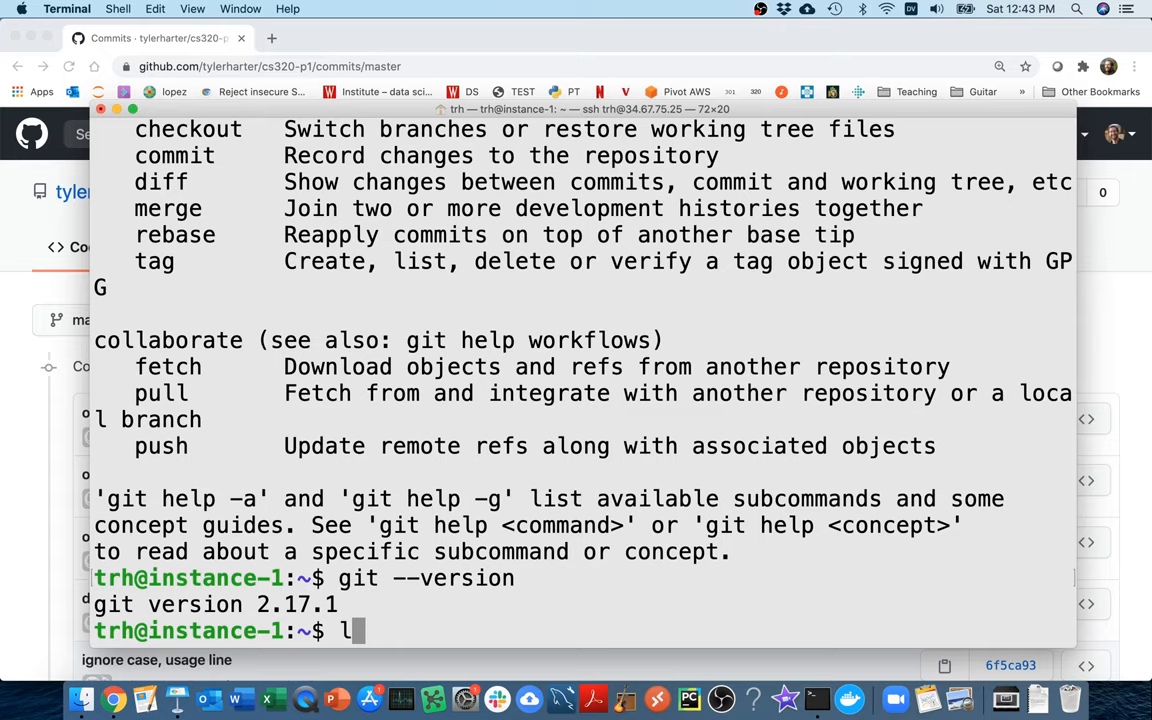
pyautogui.press('Return')
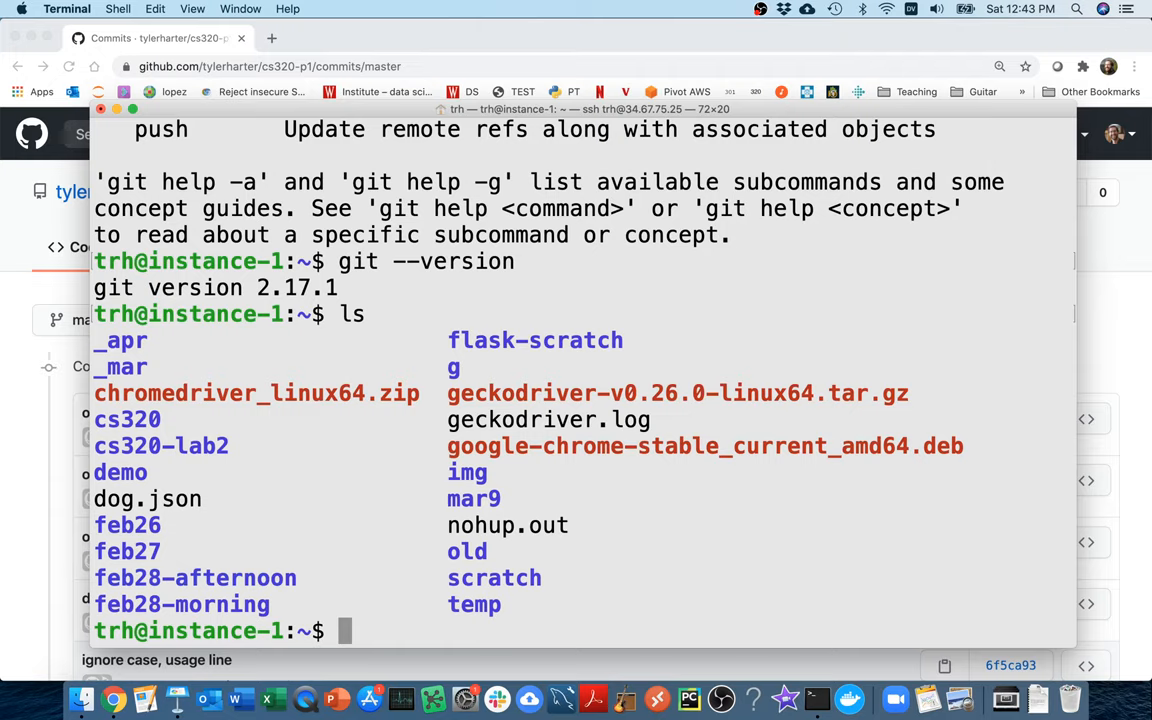
pyautogui.write('pwd')
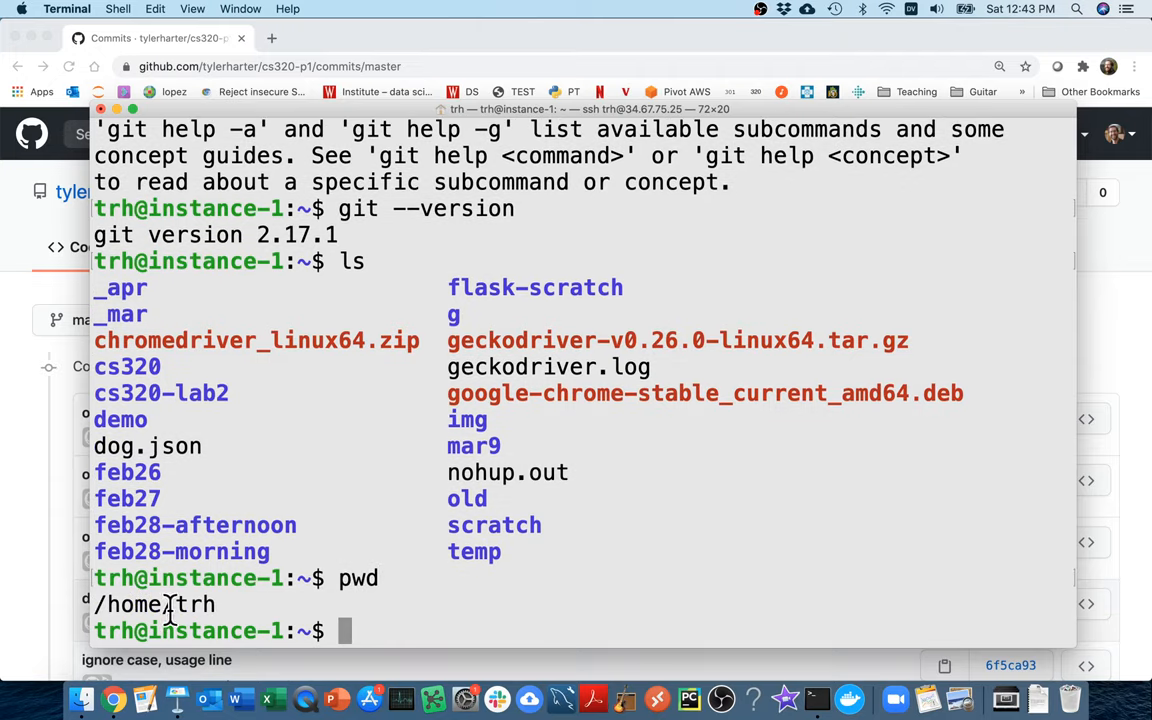
pyautogui.moveTo(551, 555)
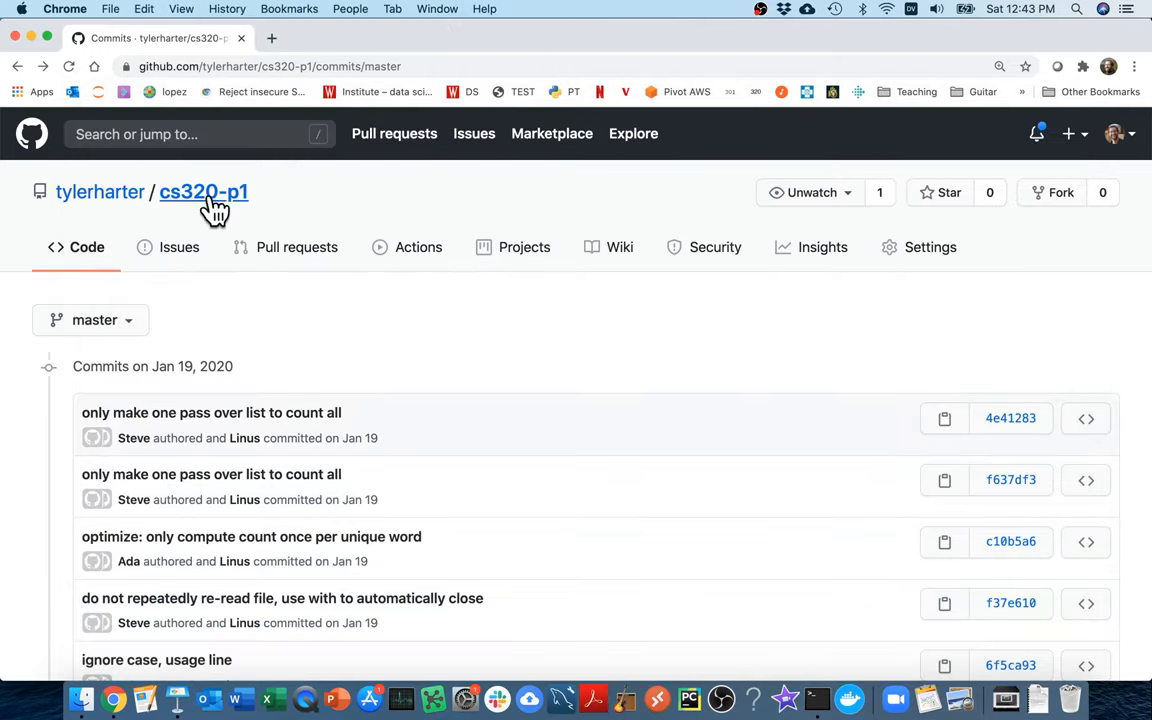
# - Open the cs320-p1 repo page and switch the Code dropdown's clone address to HTTPS
pyautogui.click(203, 192)
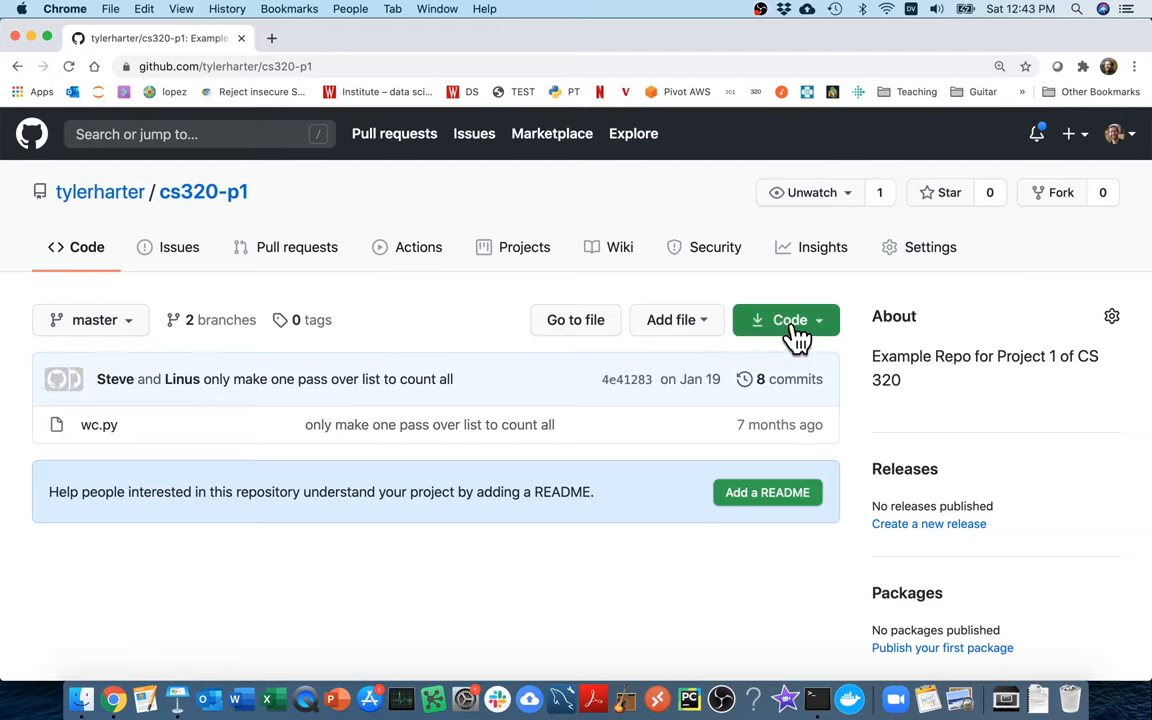
pyautogui.click(786, 319)
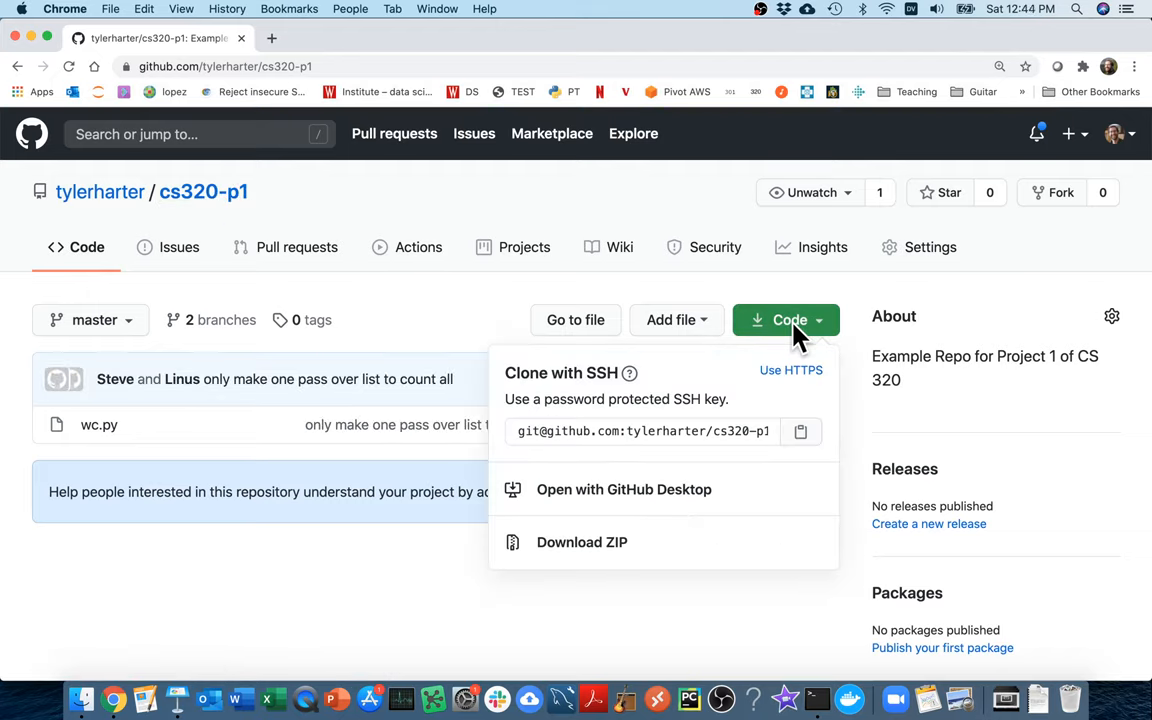
pyautogui.click(640, 431)
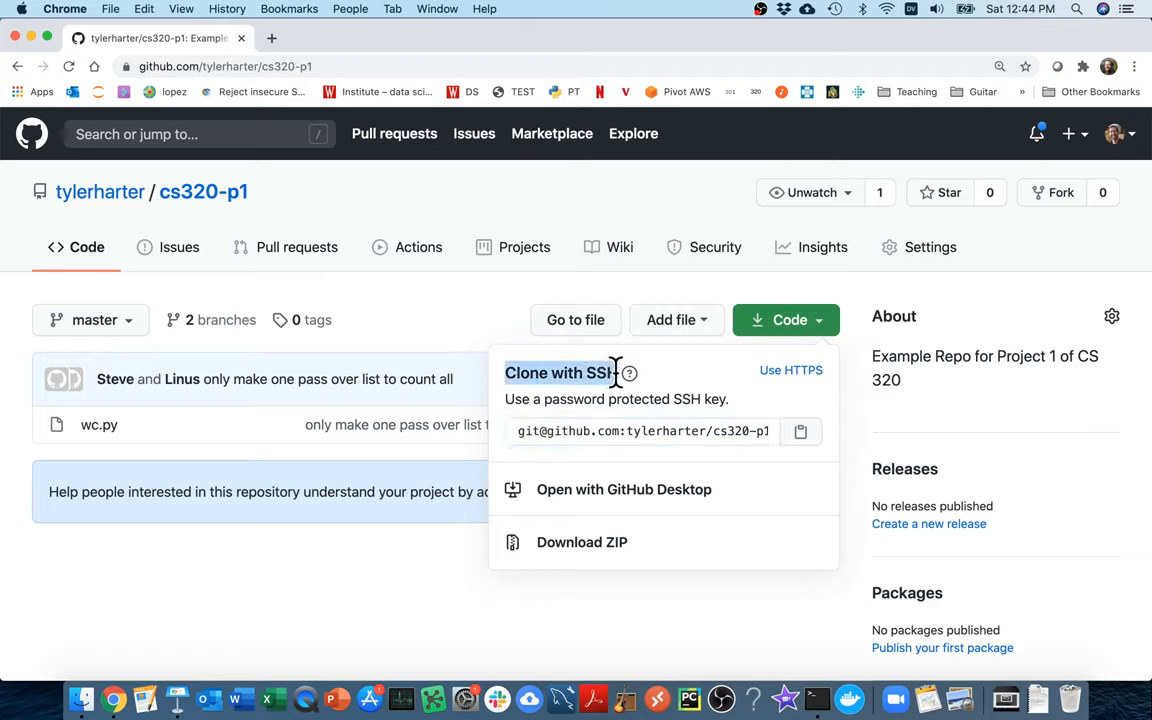
pyautogui.click(791, 370)
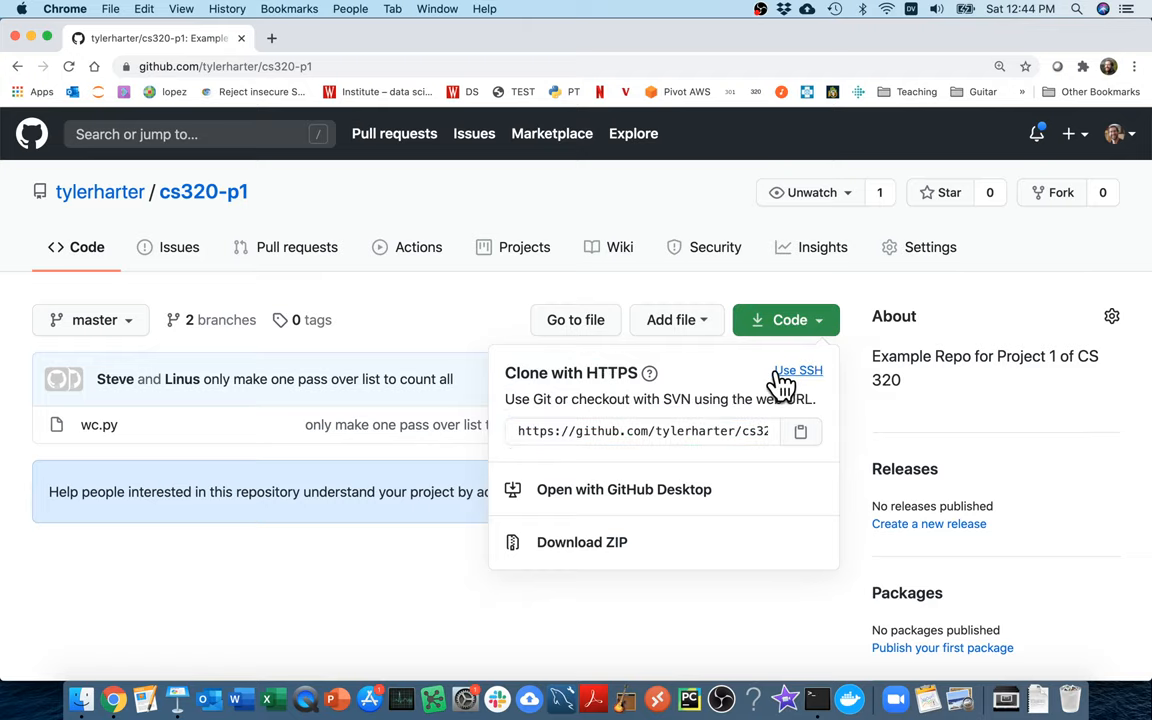
pyautogui.click(640, 431)
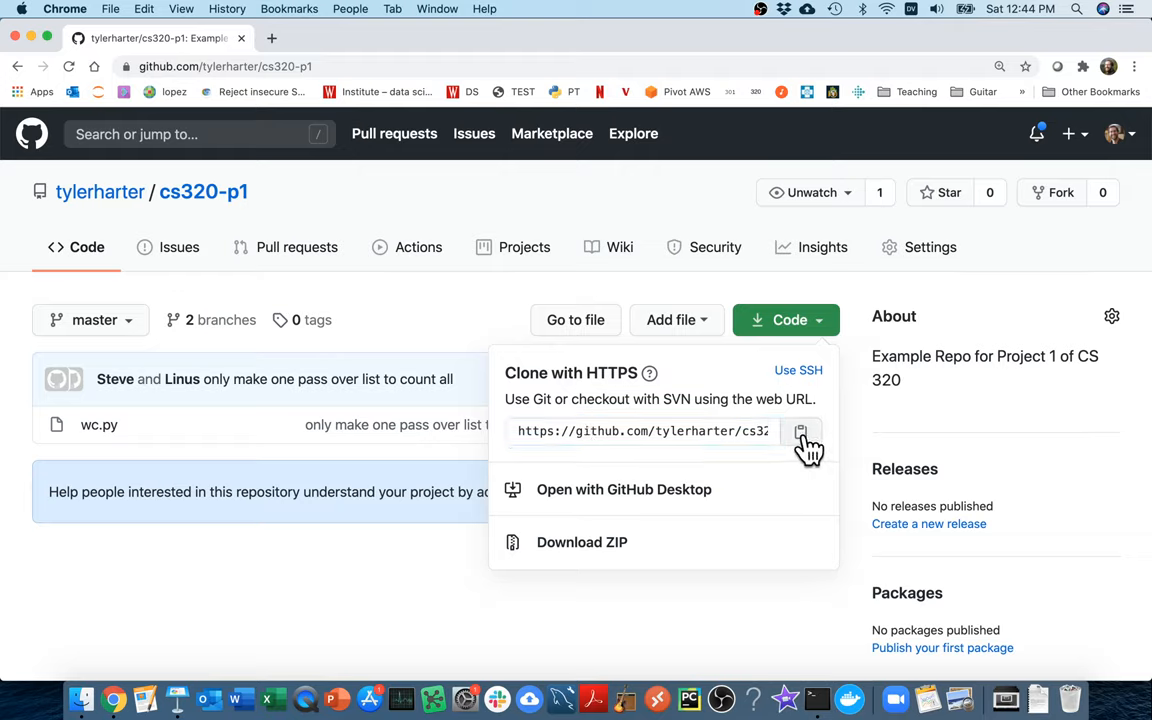
pyautogui.moveTo(797, 425)
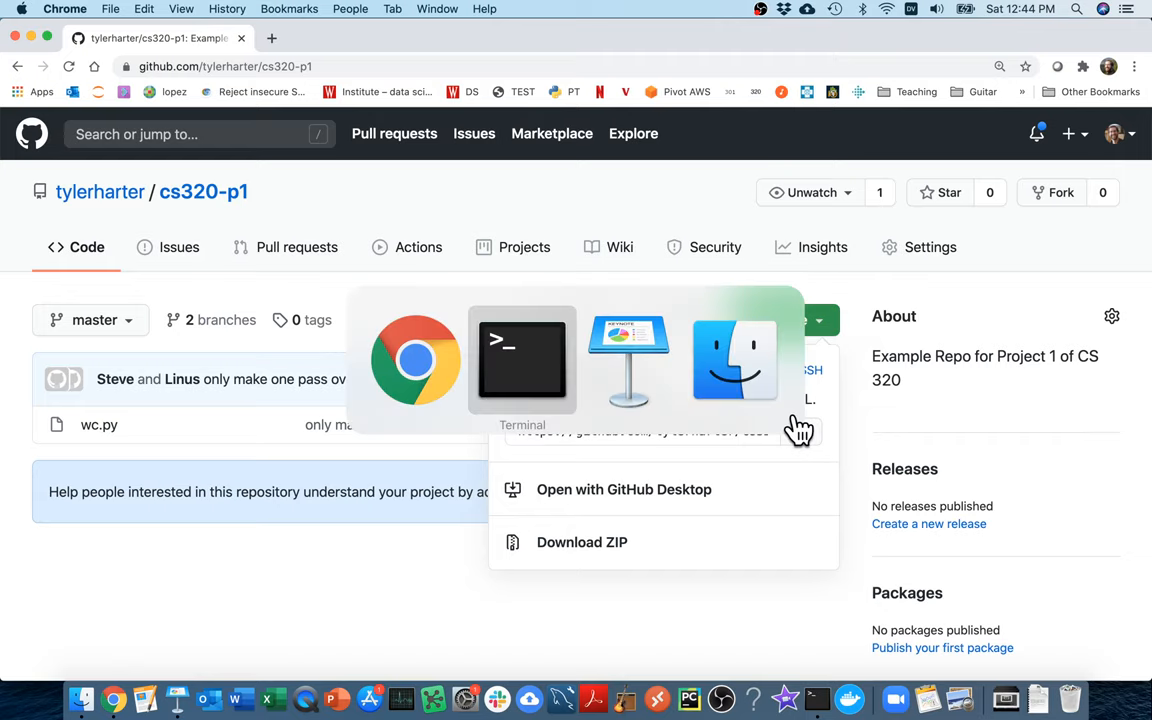
# - Clone cs320-p1 over HTTPS with git clone and list the home directory
pyautogui.click(522, 360)
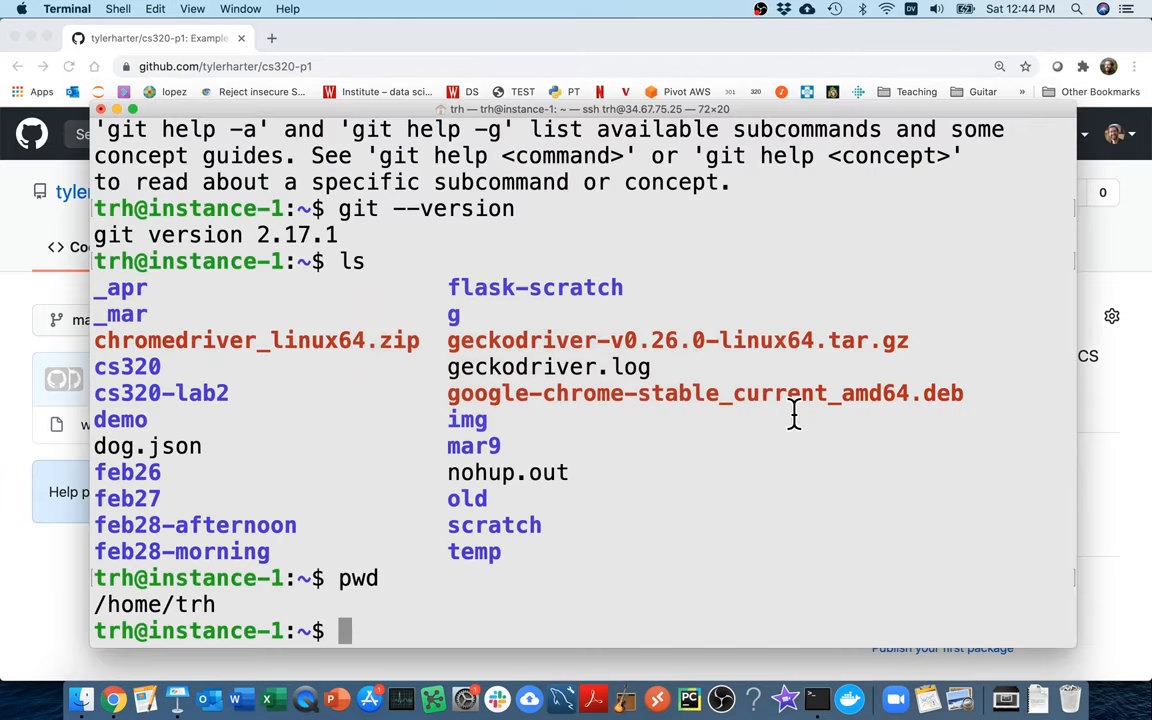
pyautogui.write('git')
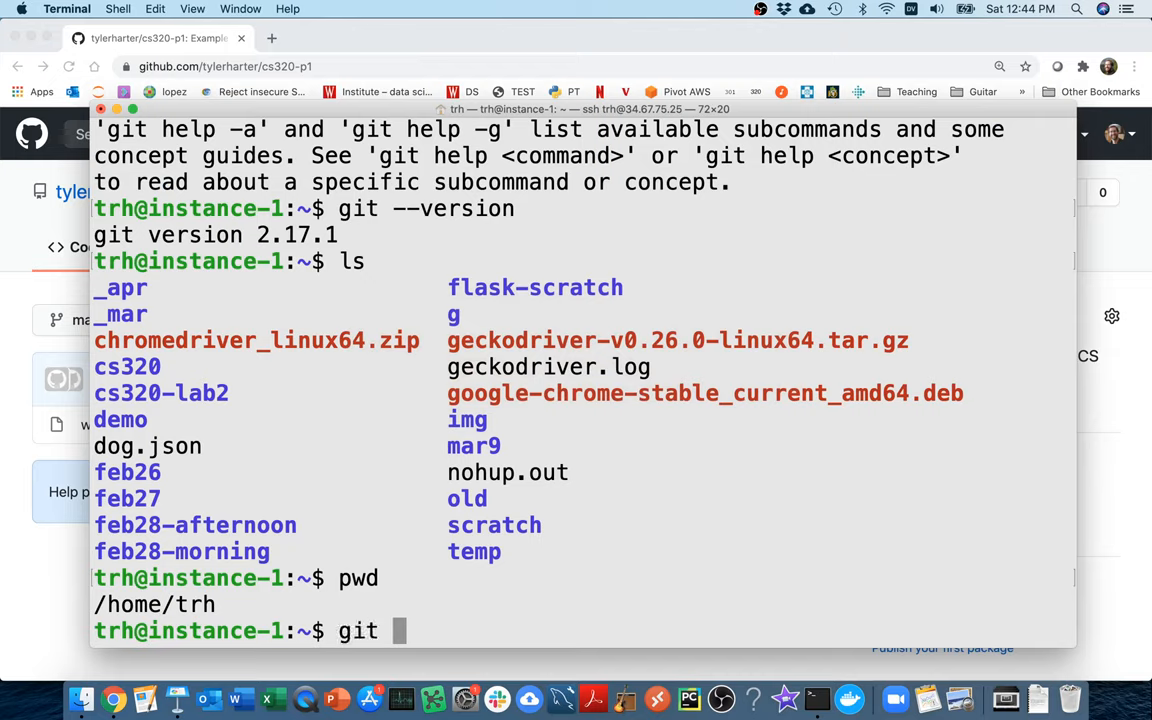
pyautogui.write('clone')
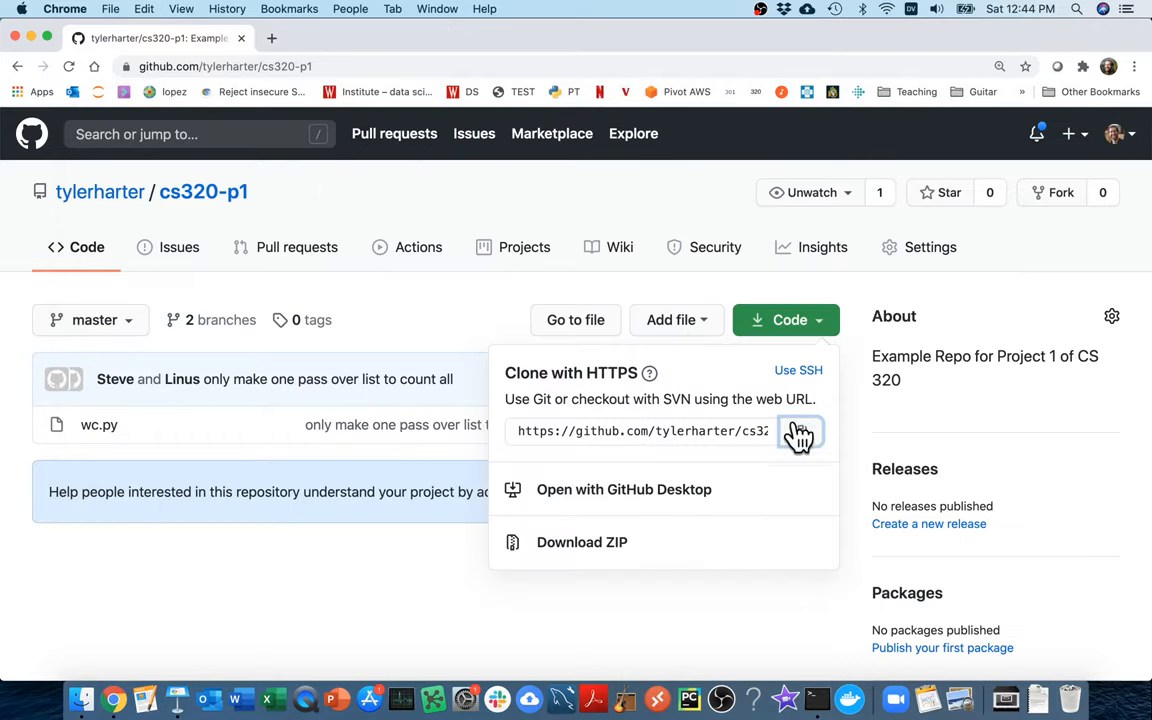
pyautogui.click(640, 431)
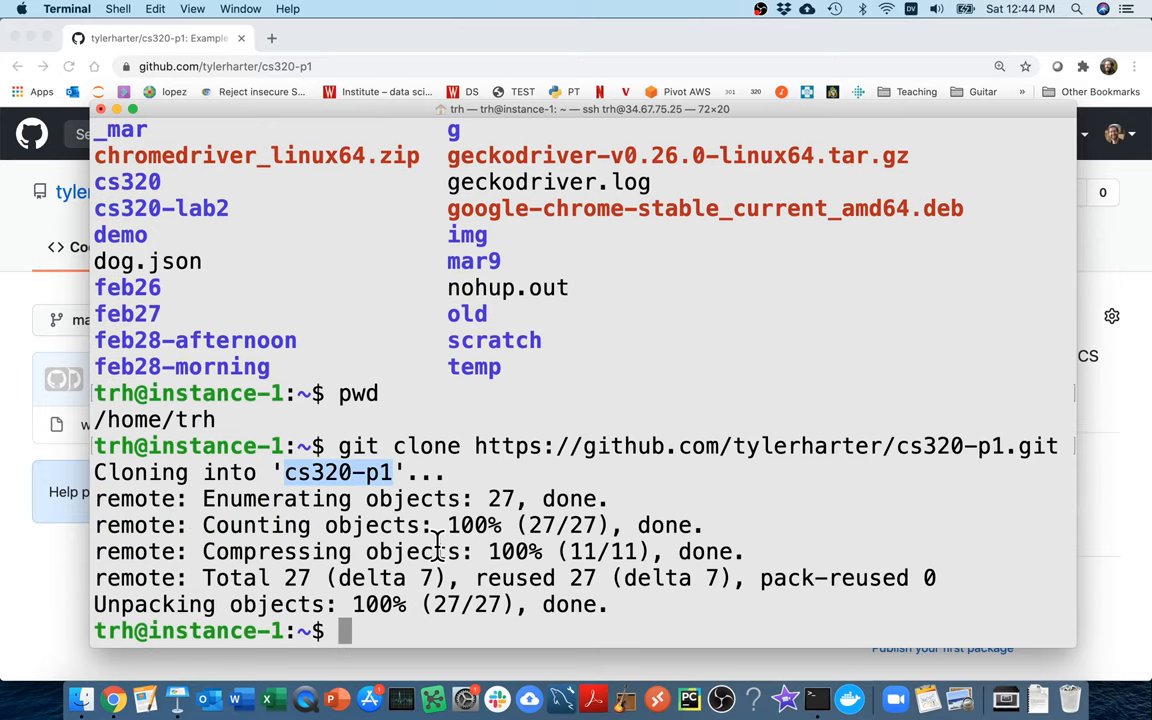
pyautogui.write('ls')
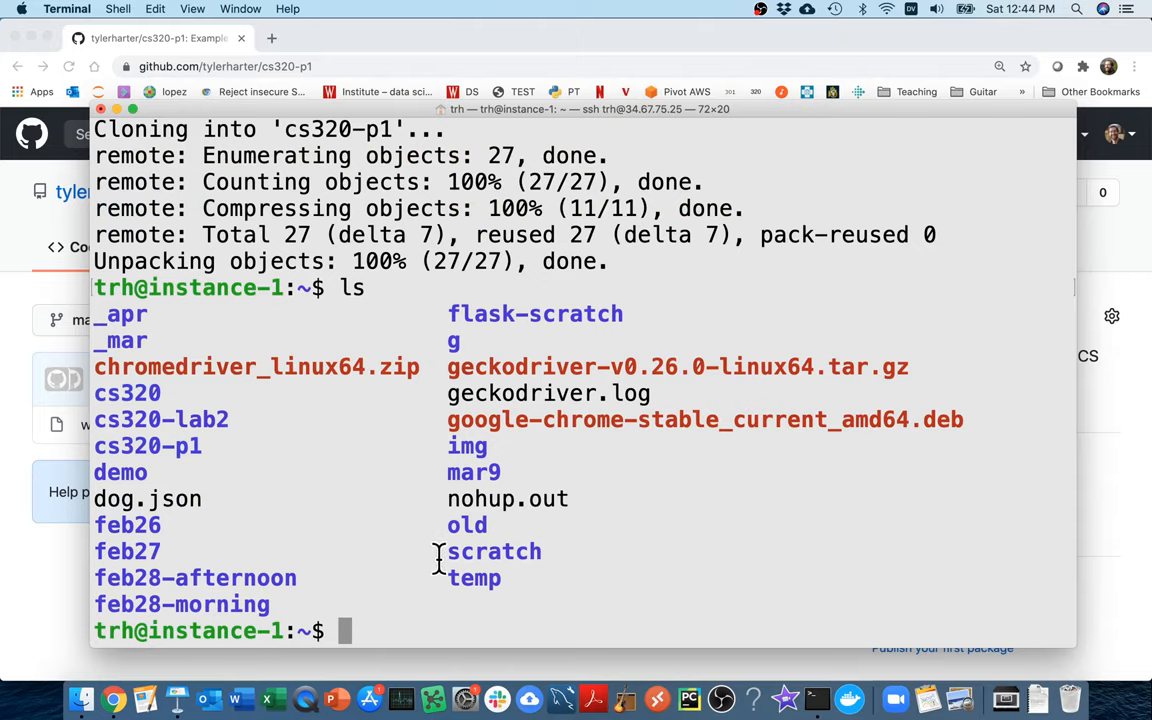
pyautogui.moveTo(205, 445)
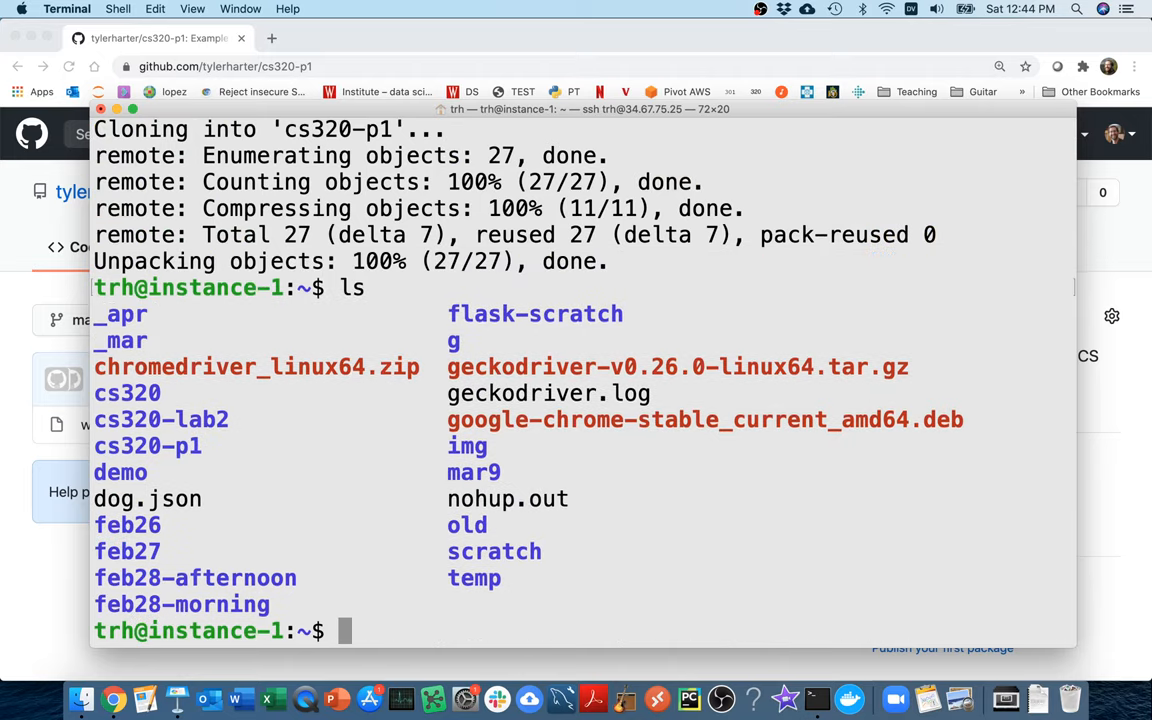
# - Enter the cs320-p1 folder and run python3 wc.py to show its usage message
pyautogui.write('cd cs320')
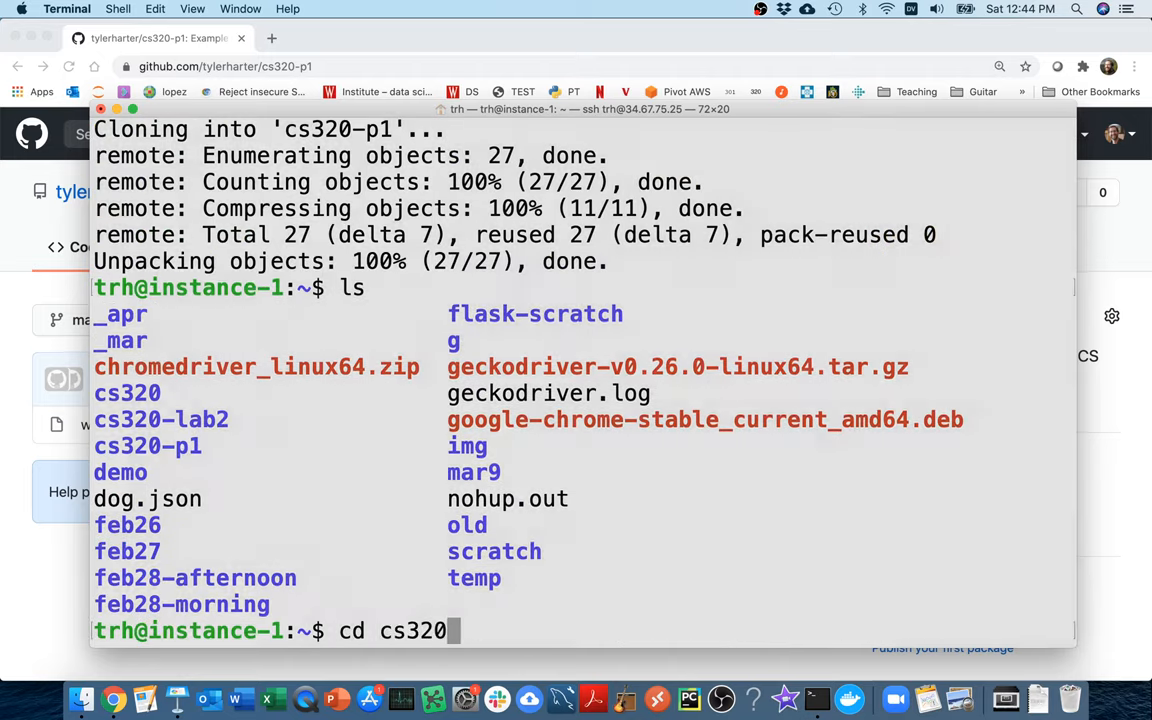
pyautogui.press('Return')
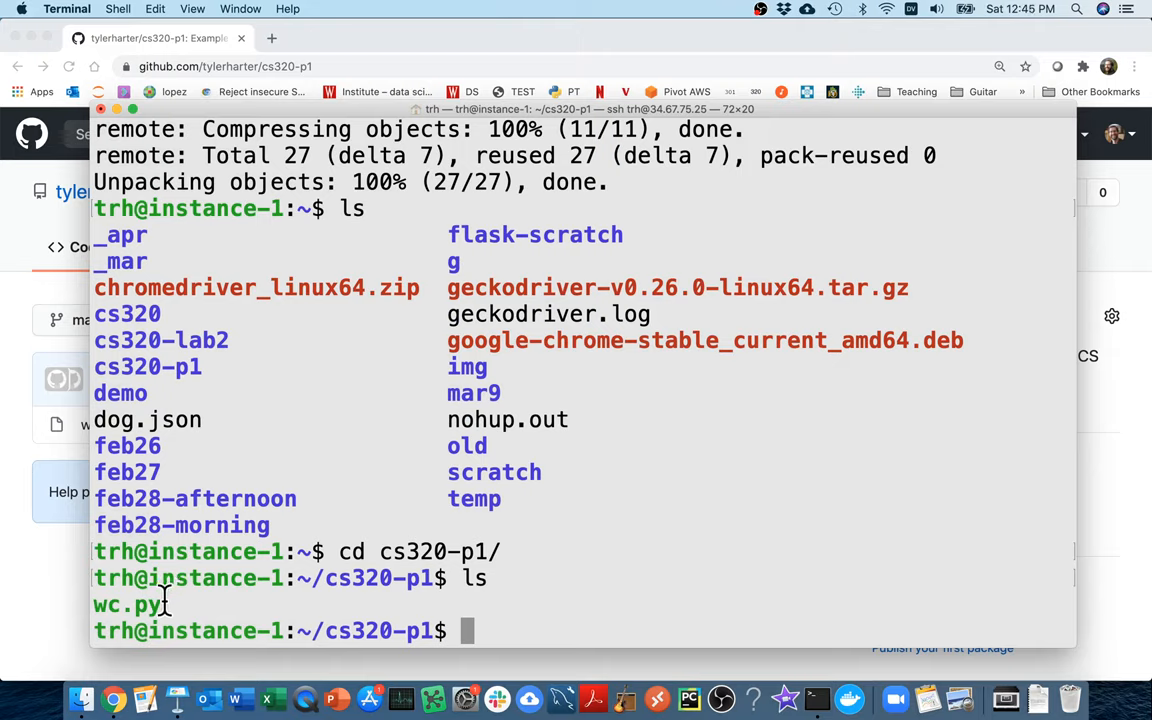
pyautogui.moveTo(445, 545)
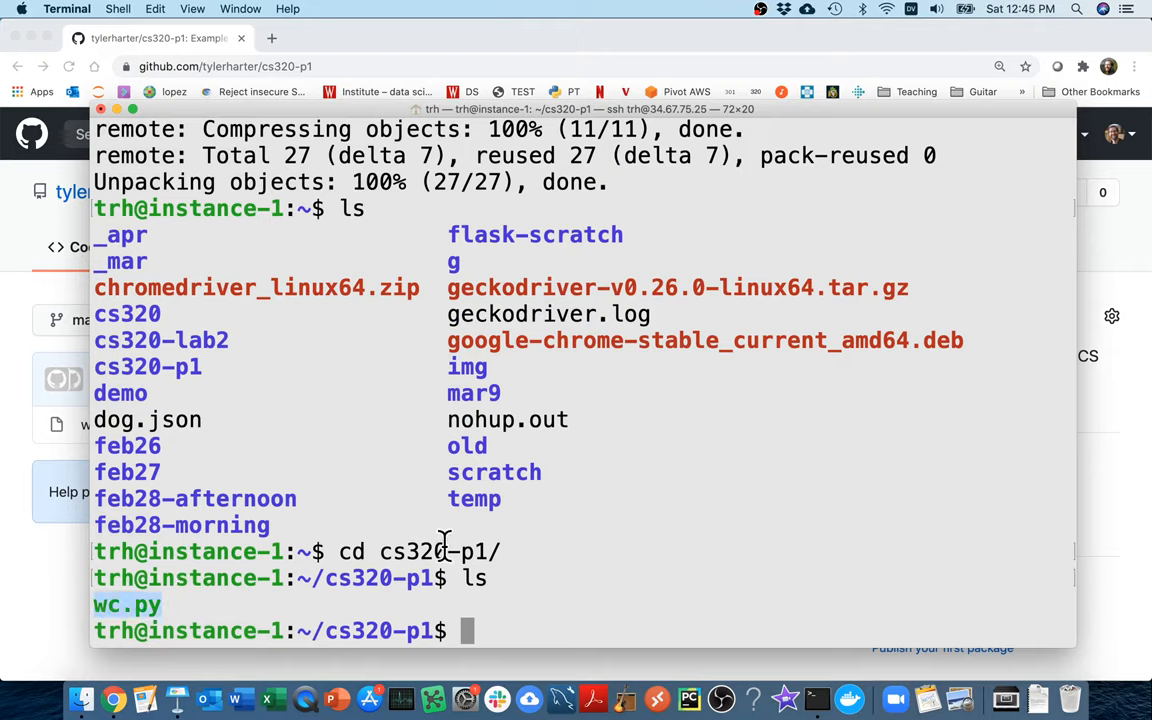
pyautogui.moveTo(545, 583)
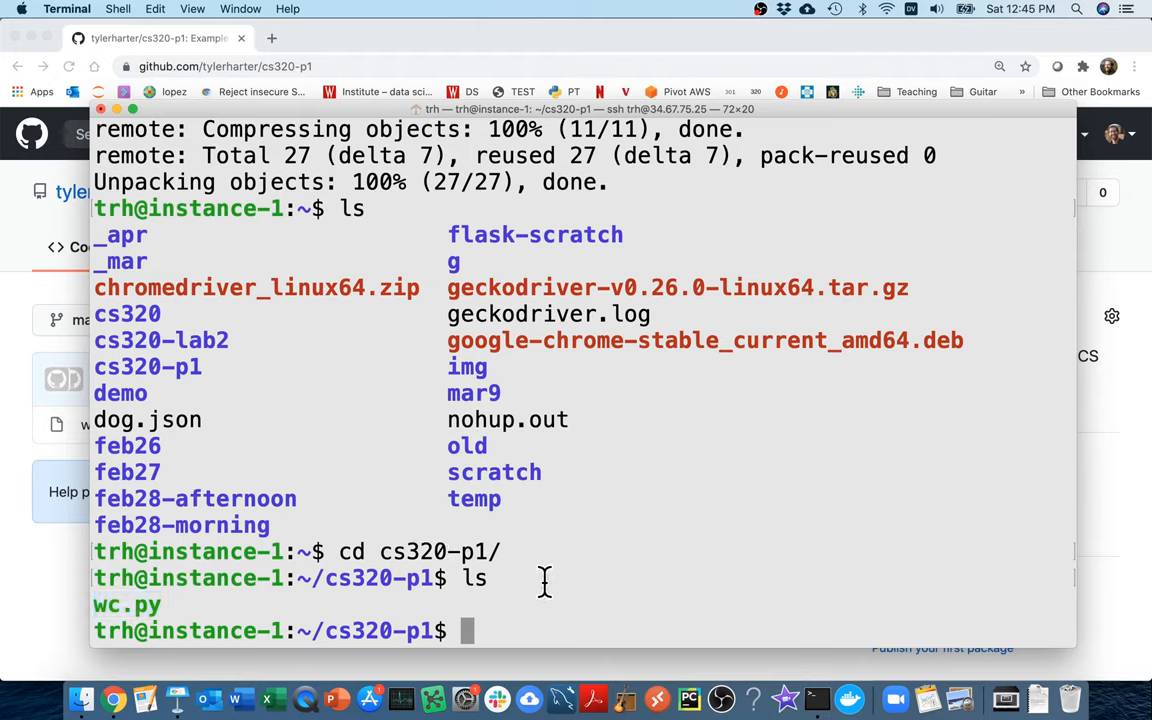
pyautogui.write('python3')
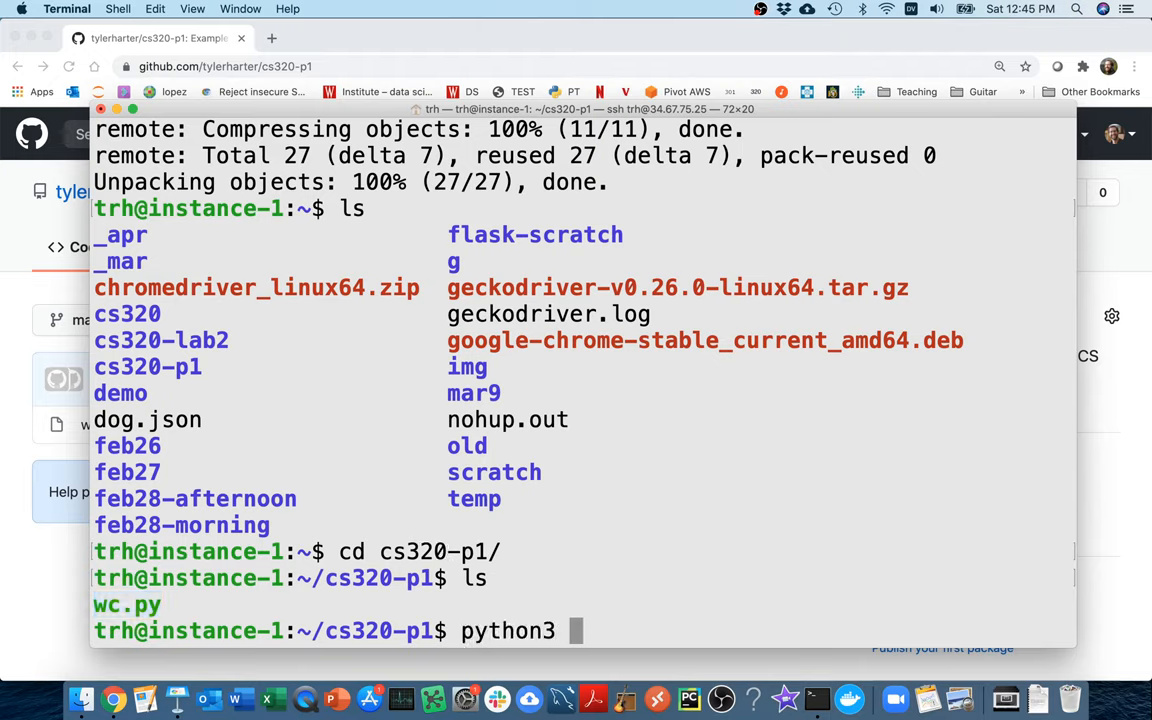
pyautogui.write('wc.')
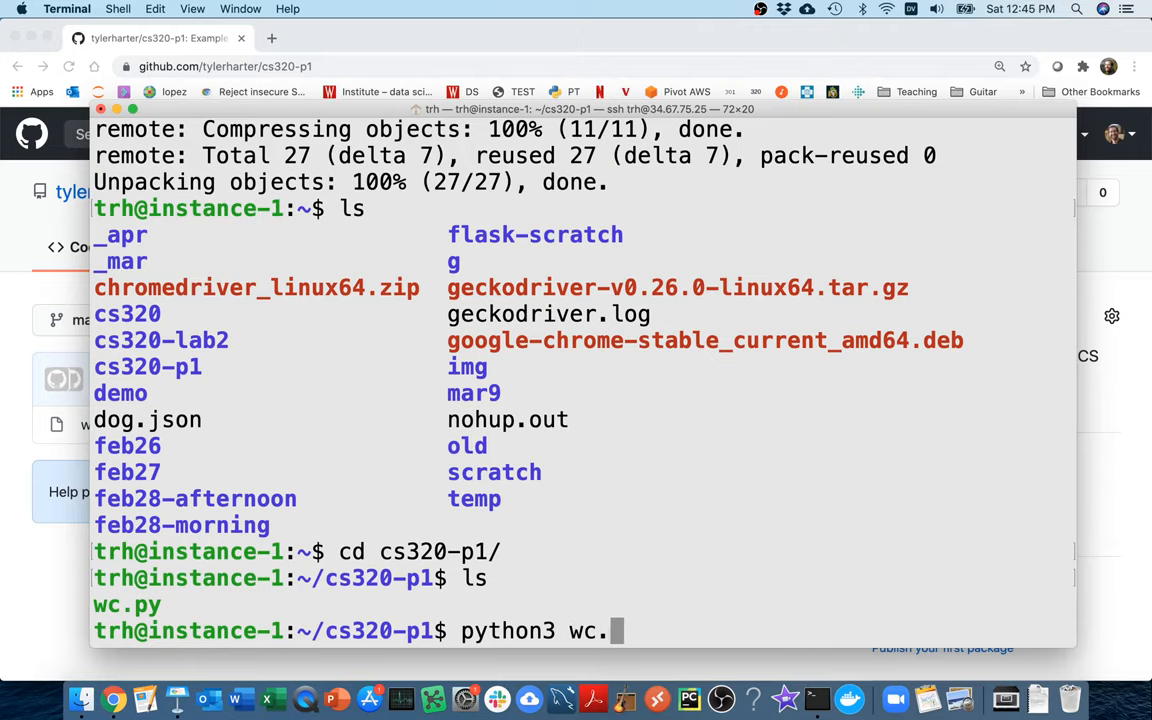
pyautogui.press('Return')
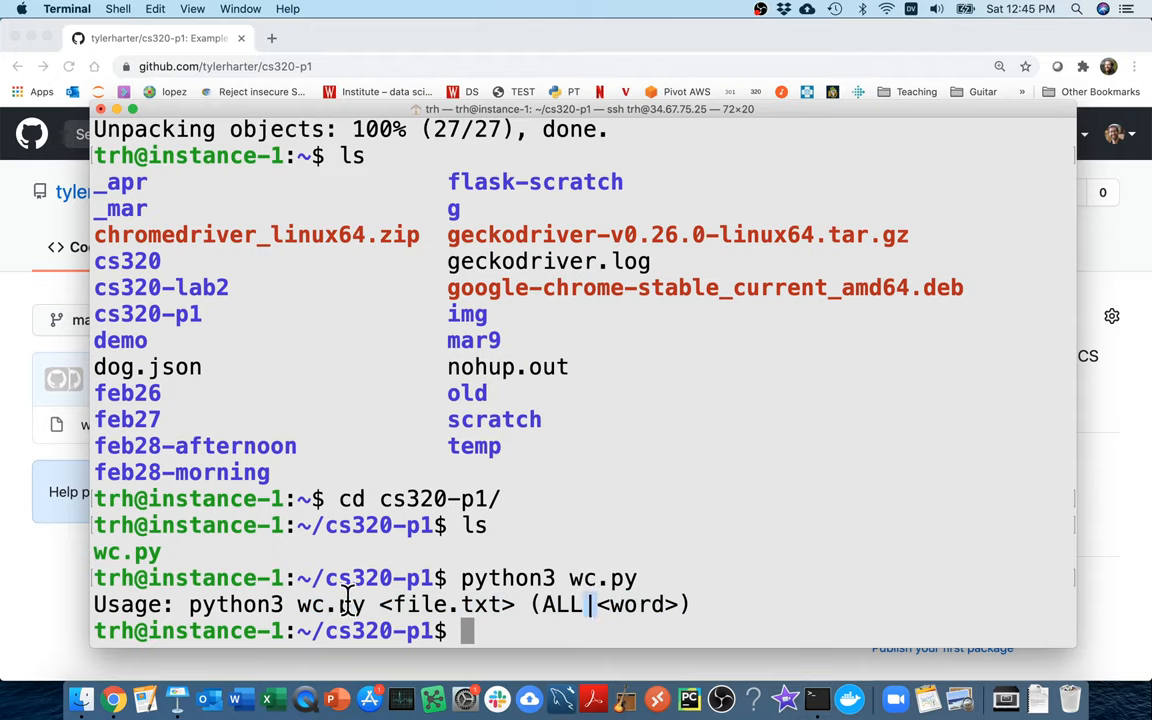
# - Start a follow-up wc.py command with a FILE argument, then cancel it
pyautogui.write('python.')
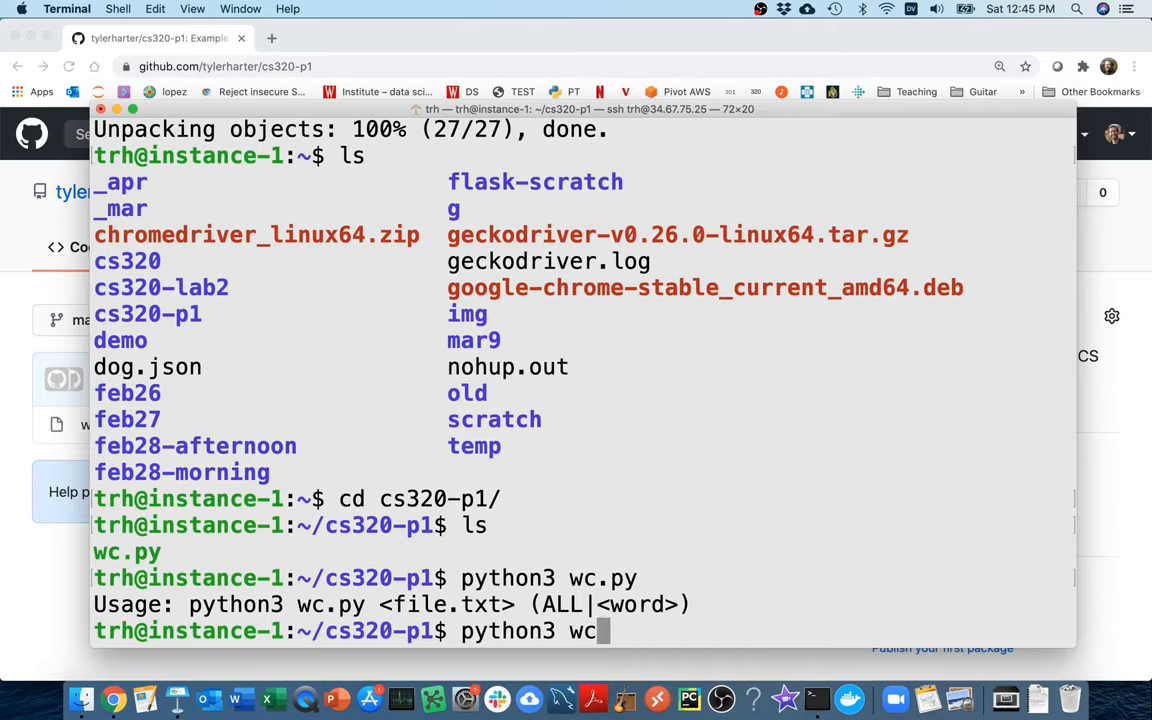
pyautogui.write('.py FI')
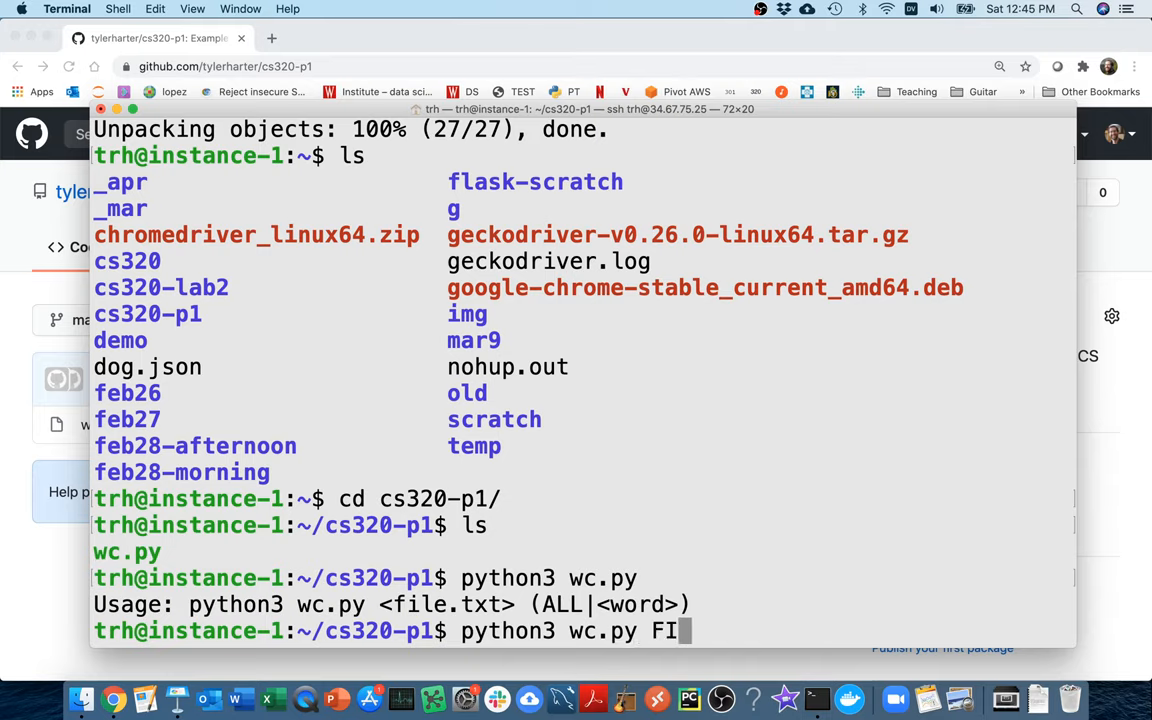
pyautogui.write('LE')
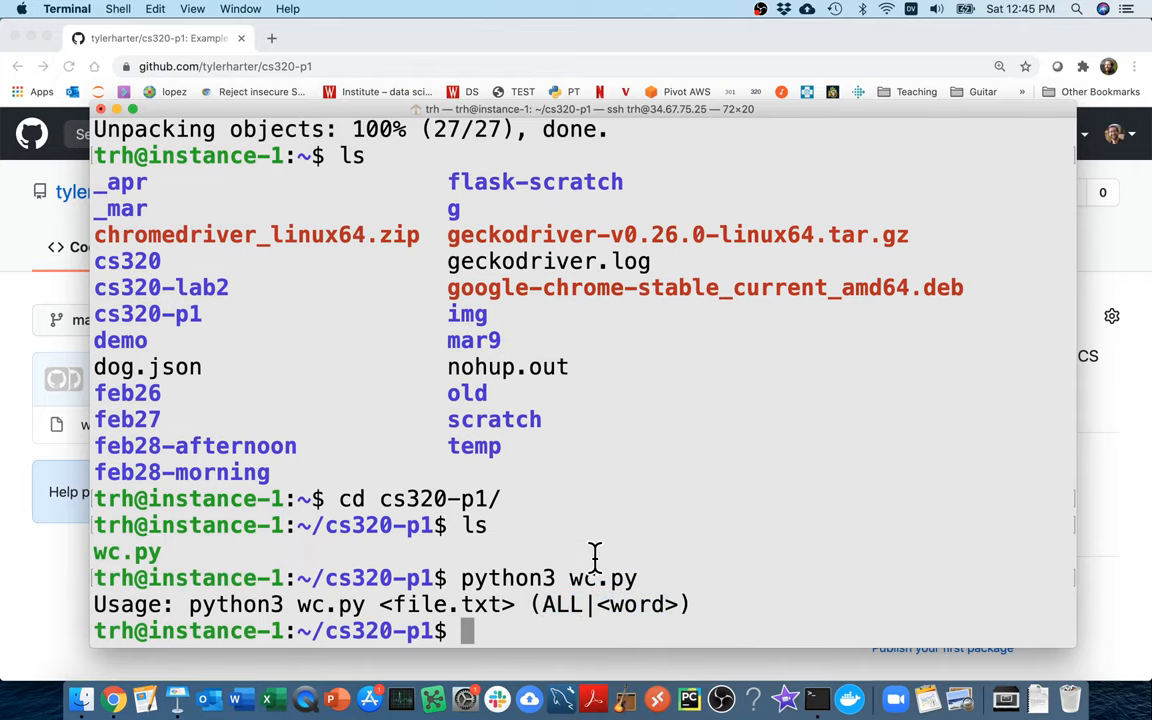
# - Echo the test words "A A A B C C" to check them
pyautogui.write('echo "')
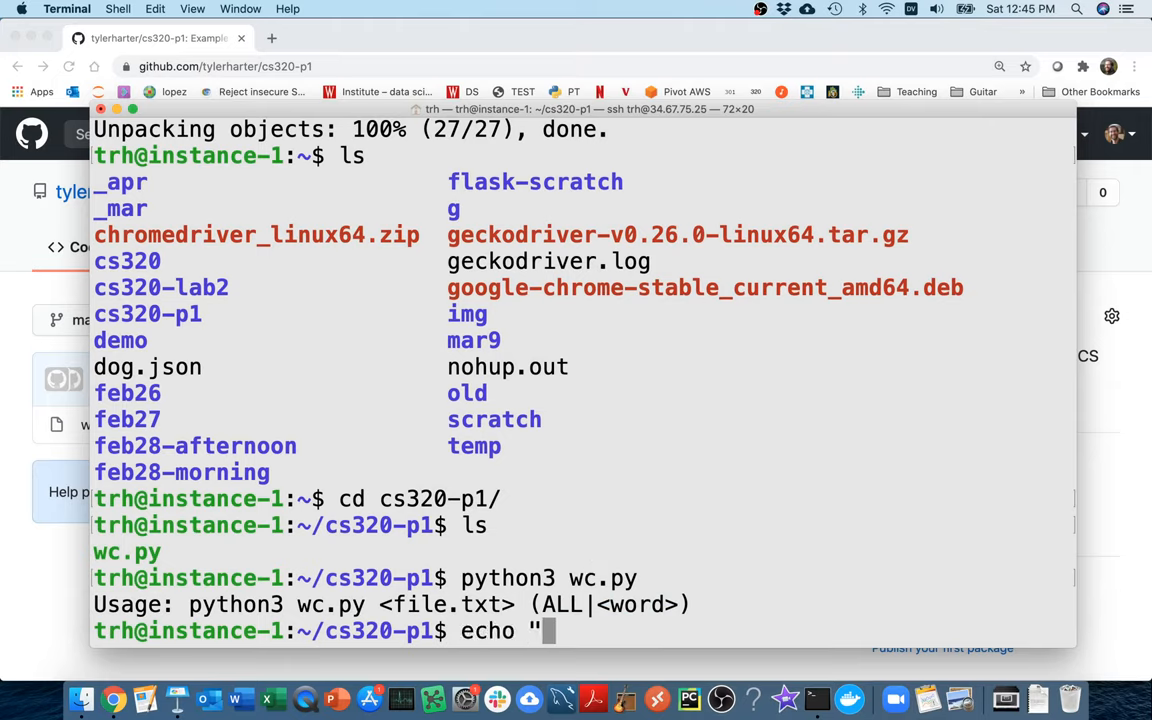
pyautogui.write('A A A')
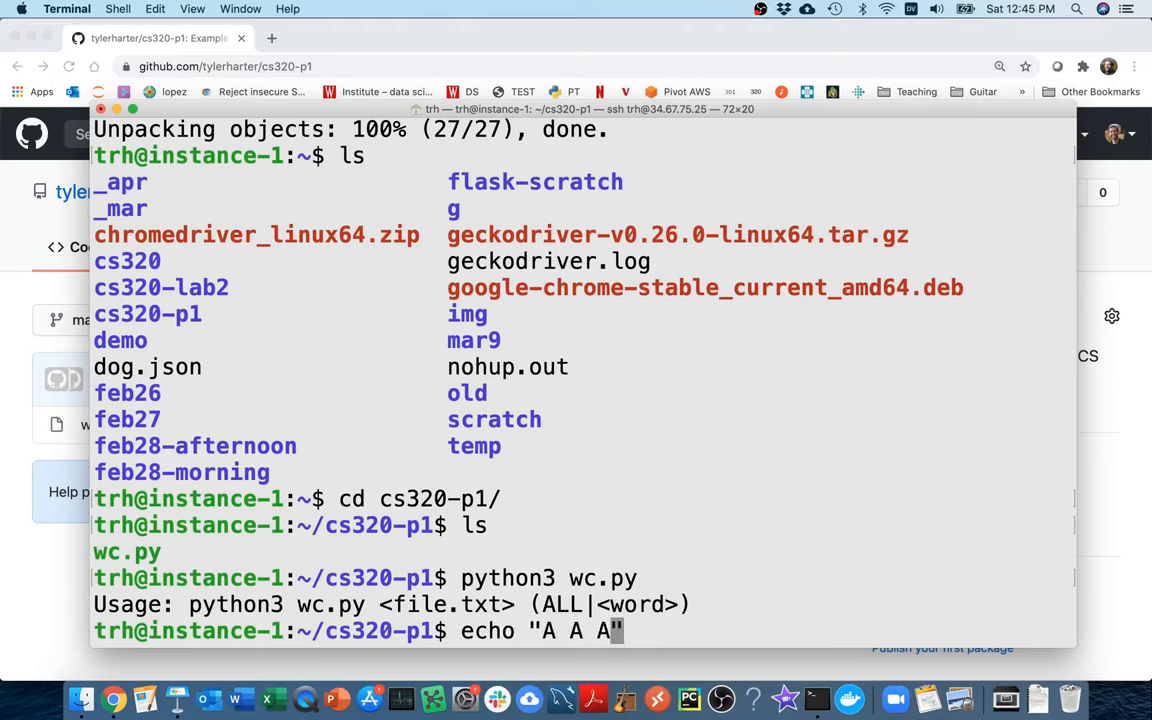
pyautogui.write('B C C')
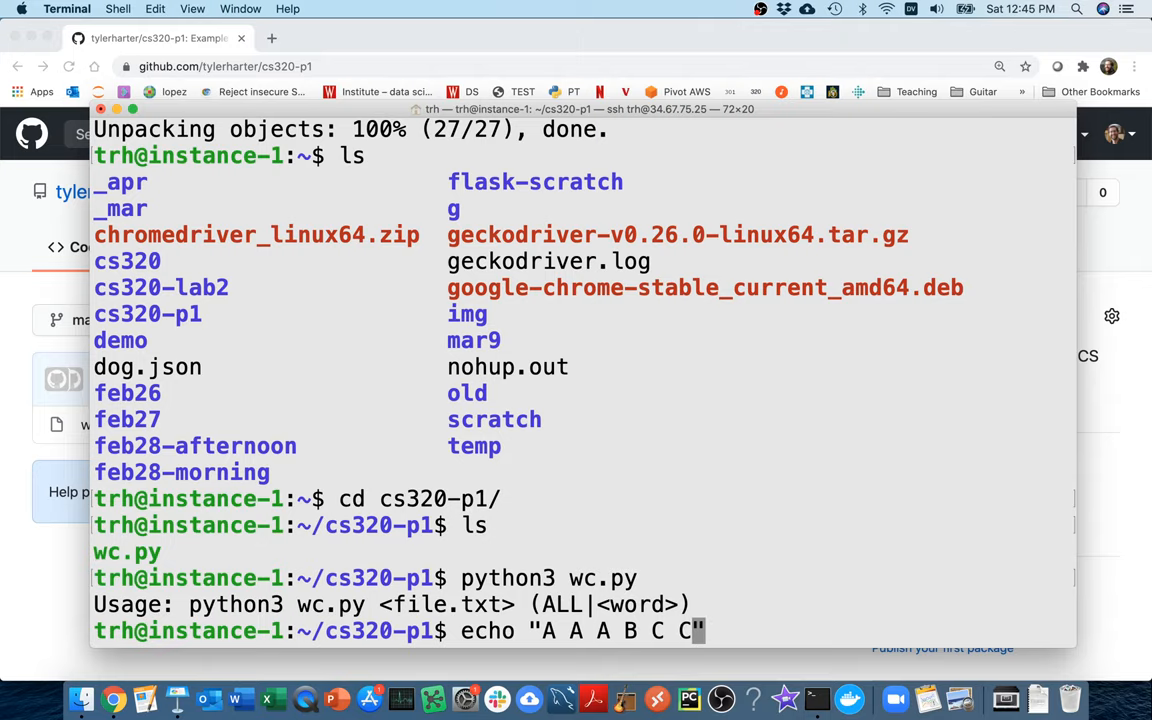
pyautogui.write('"')
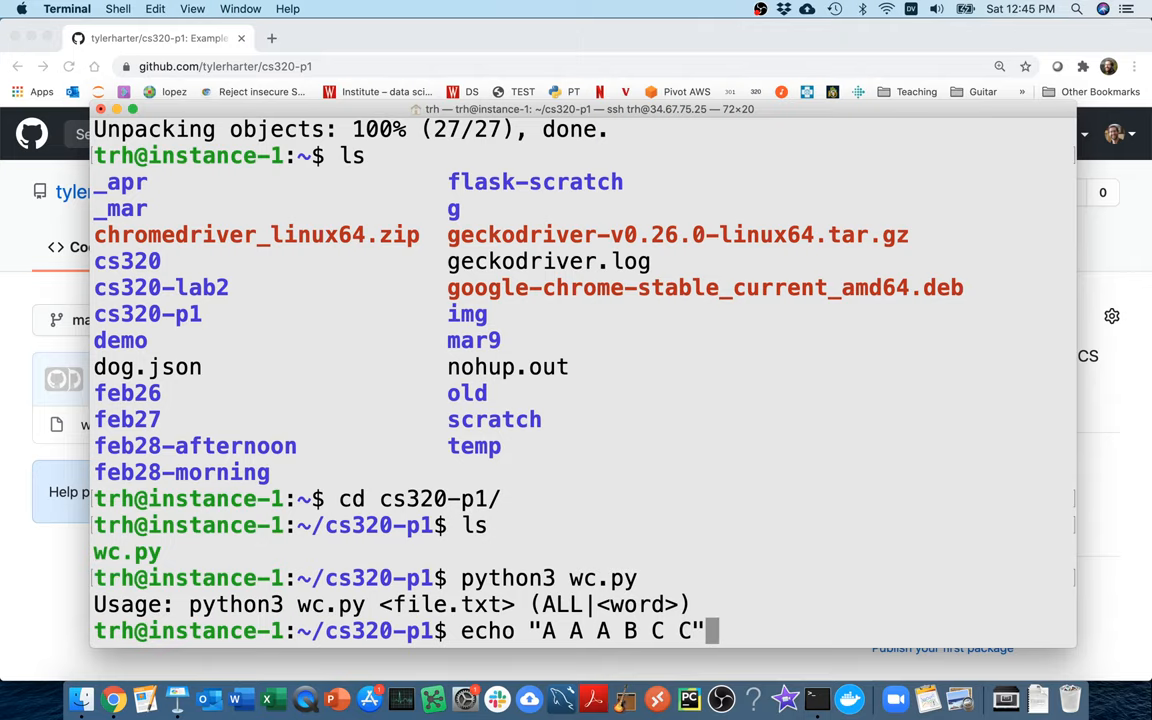
pyautogui.press('Return')
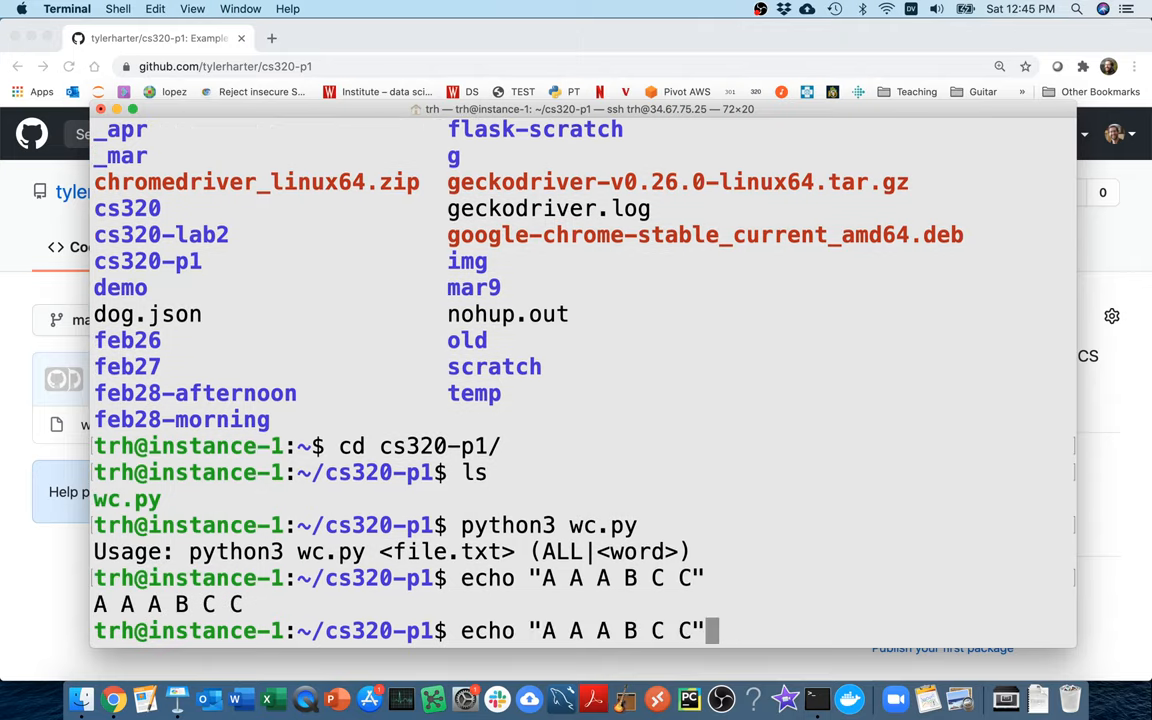
# - Redirect the words into example.txt and display the file with cat
pyautogui.write('>')
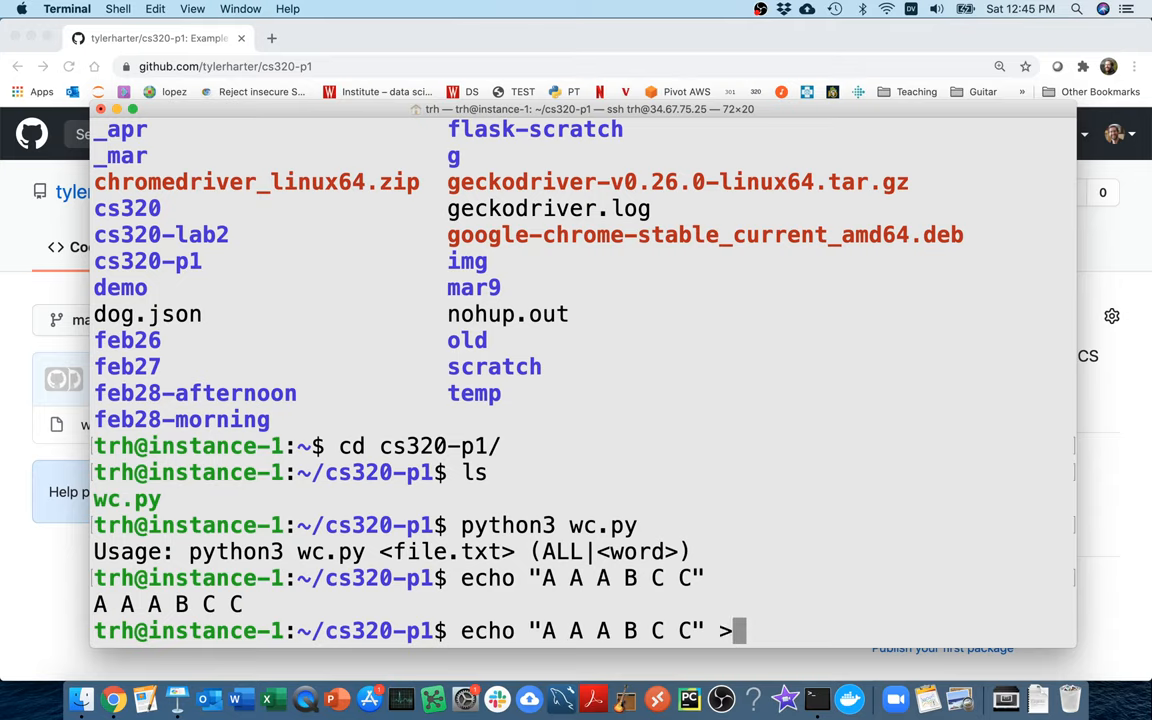
pyautogui.write('ex')
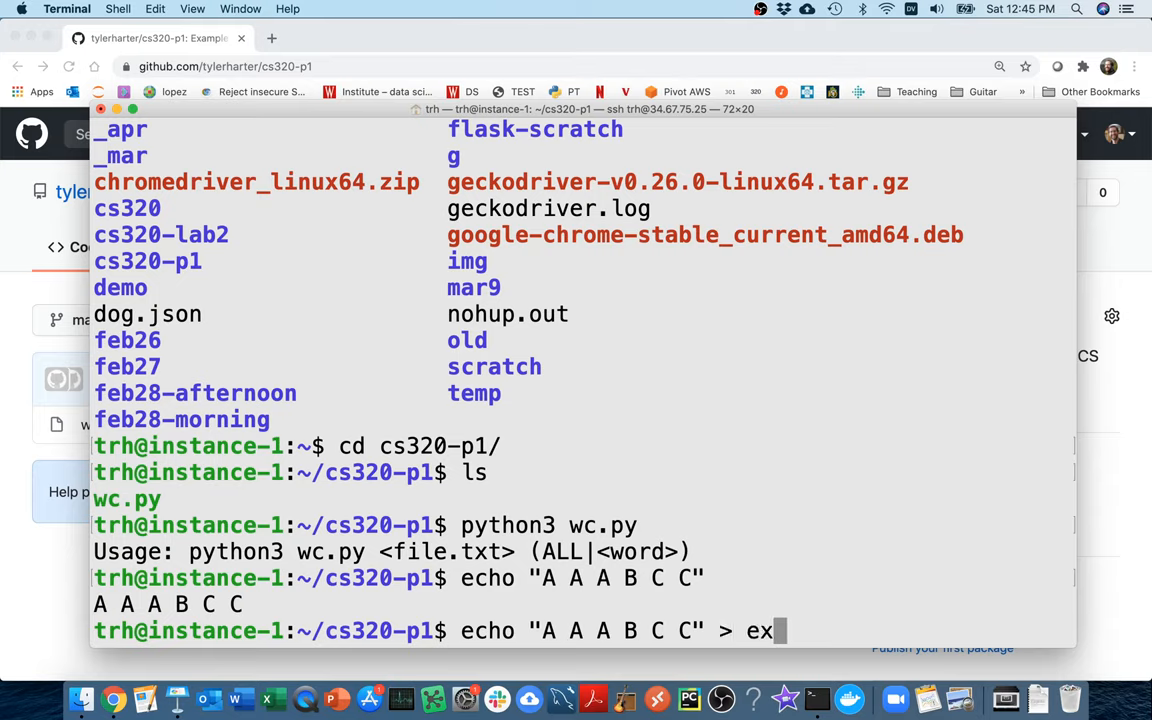
pyautogui.write('ample')
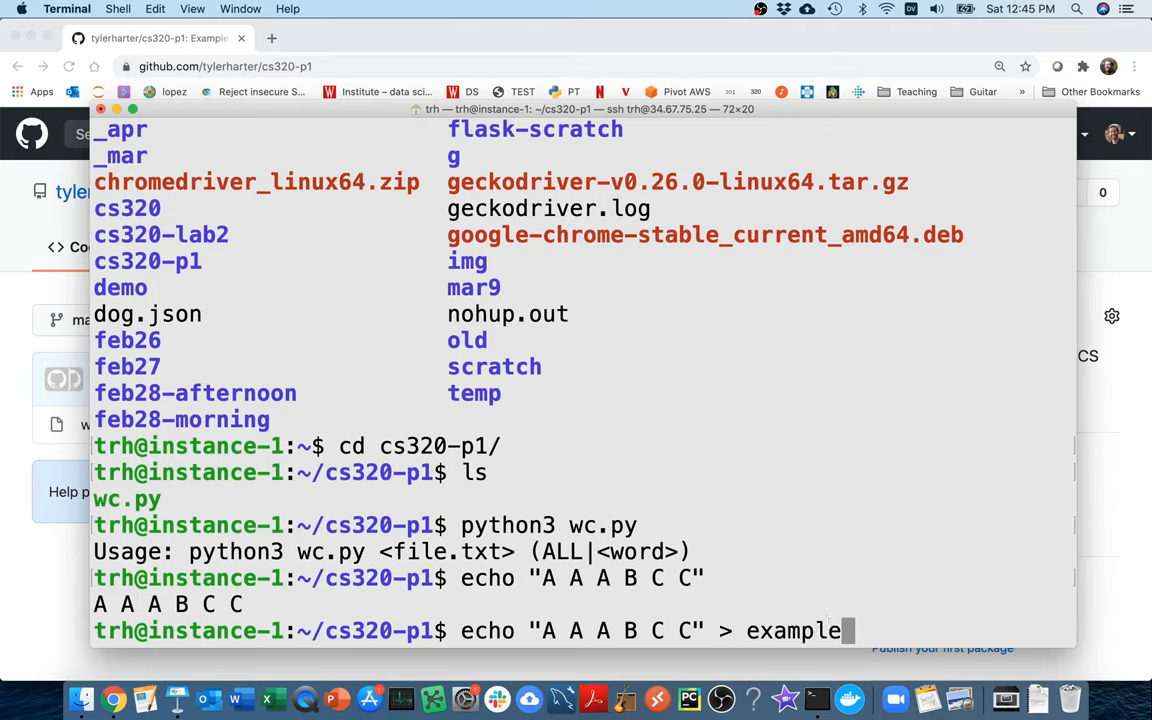
pyautogui.press('Return')
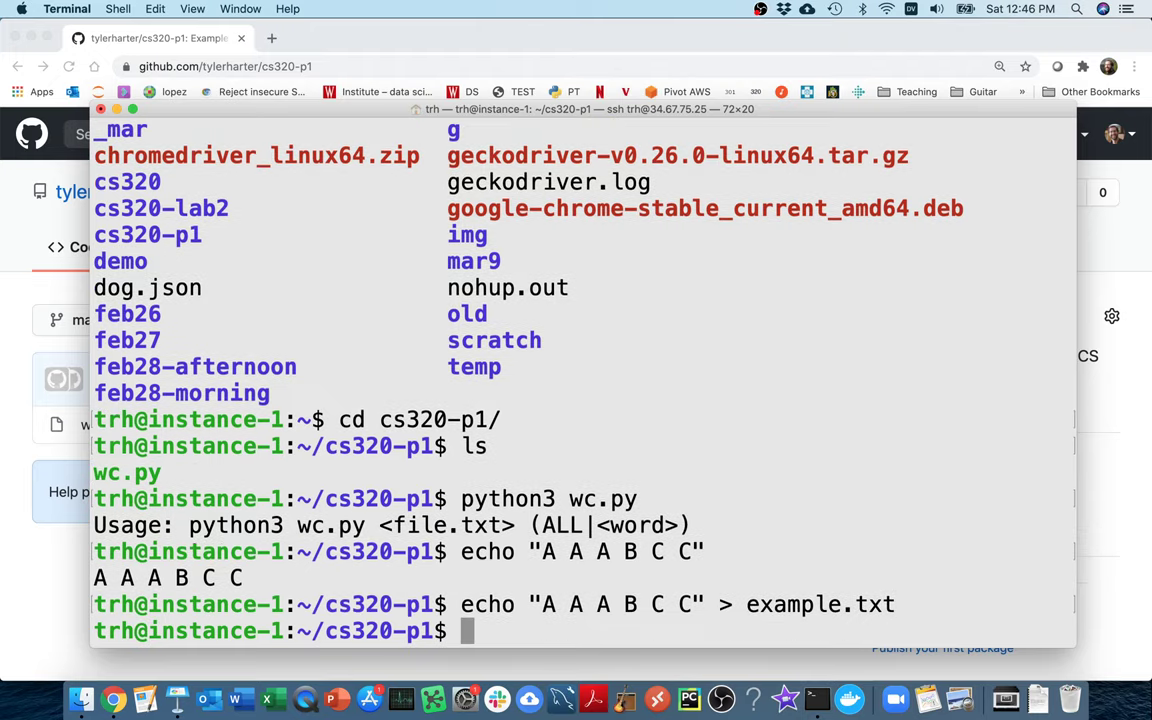
pyautogui.write('cat')
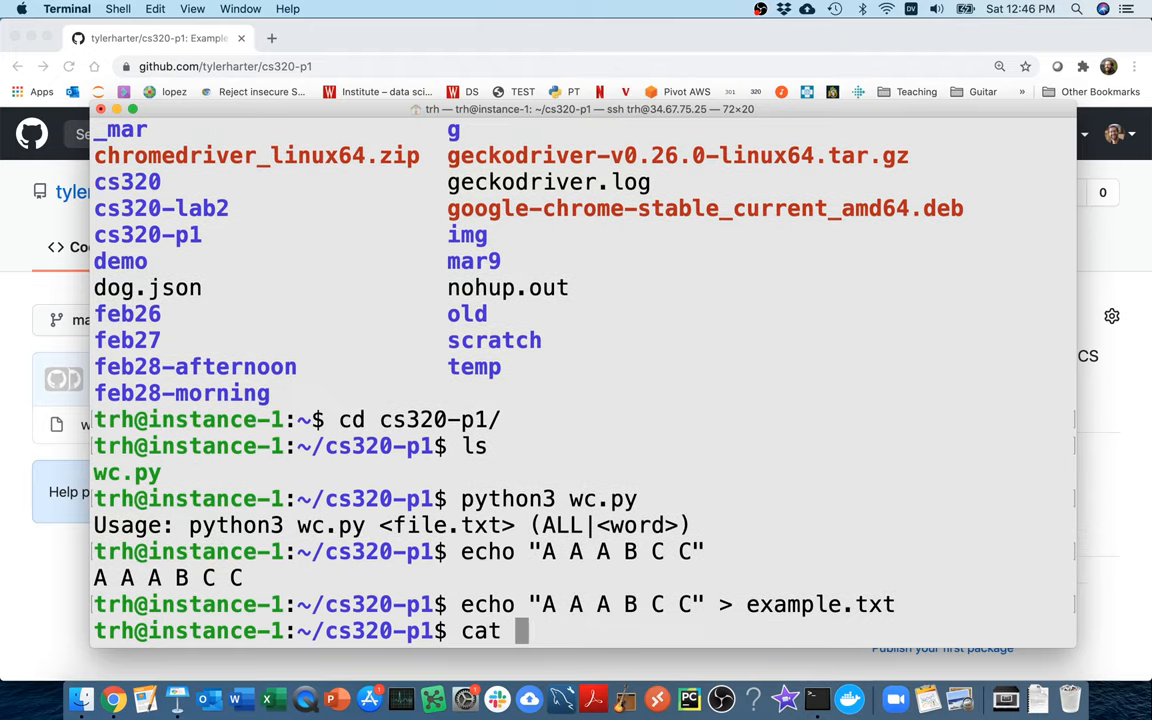
pyautogui.write('exa')
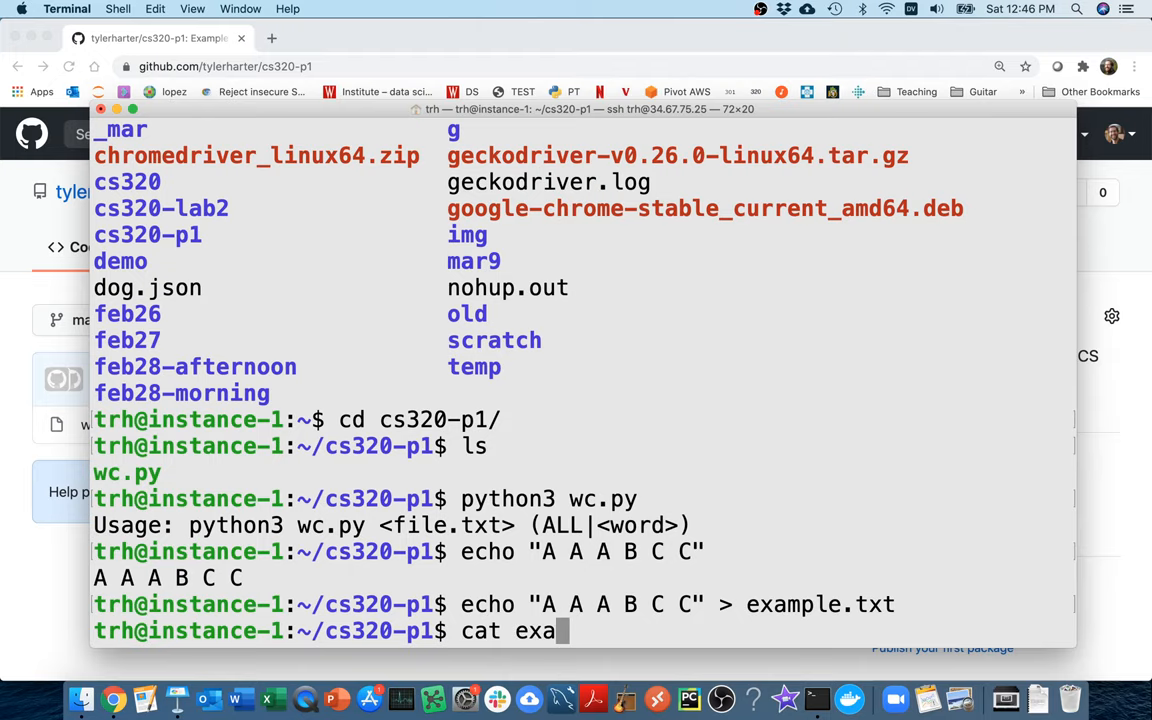
pyautogui.press('Return')
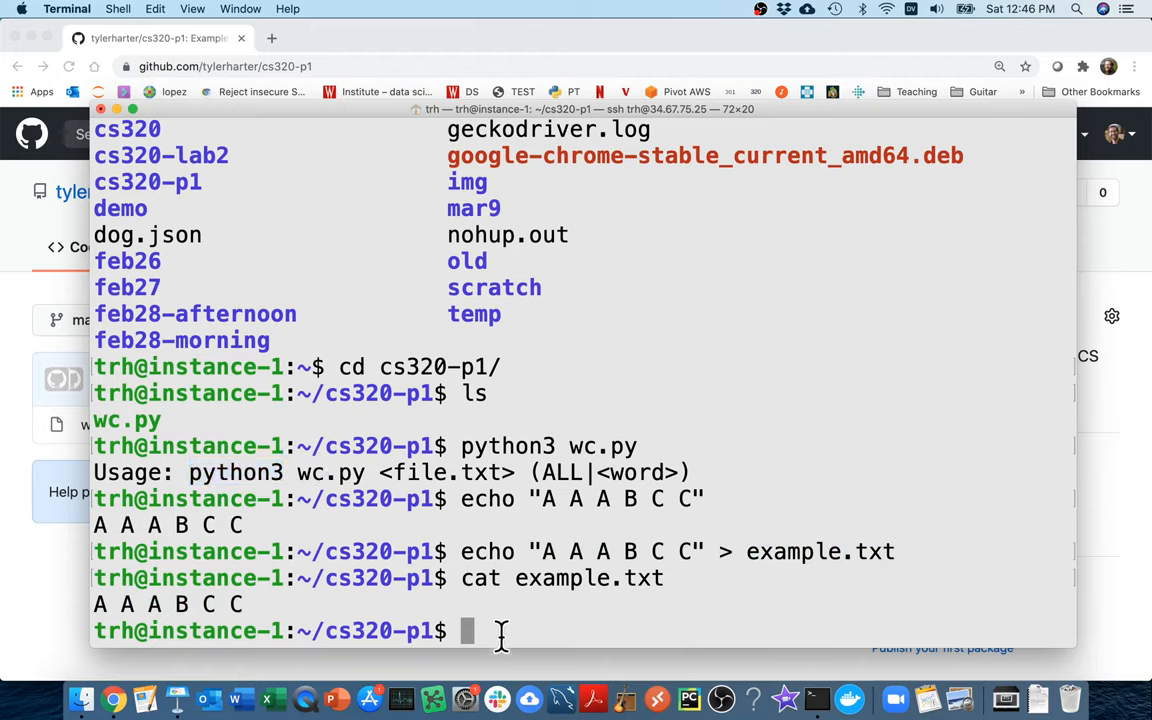
# - Run python3 wc.py example.txt ALL, getting A: 3, B: 1, C: 2, then list the folder
pyautogui.write('python3 wc.py')
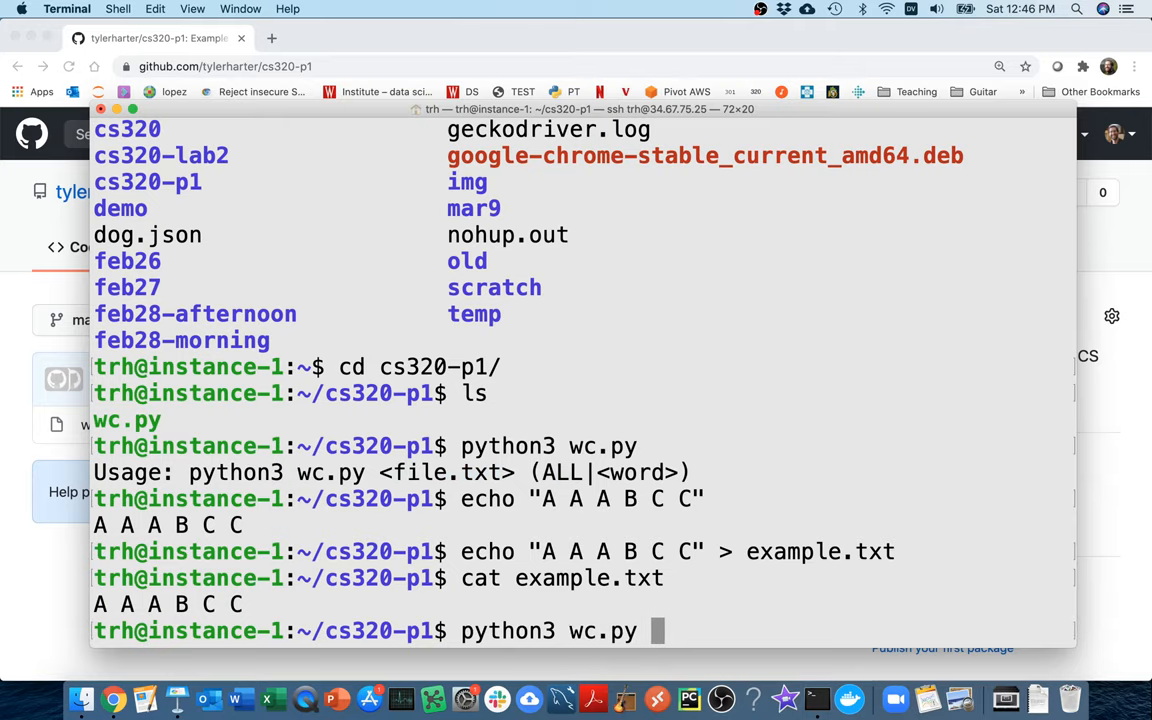
pyautogui.write('example.txt ALL')
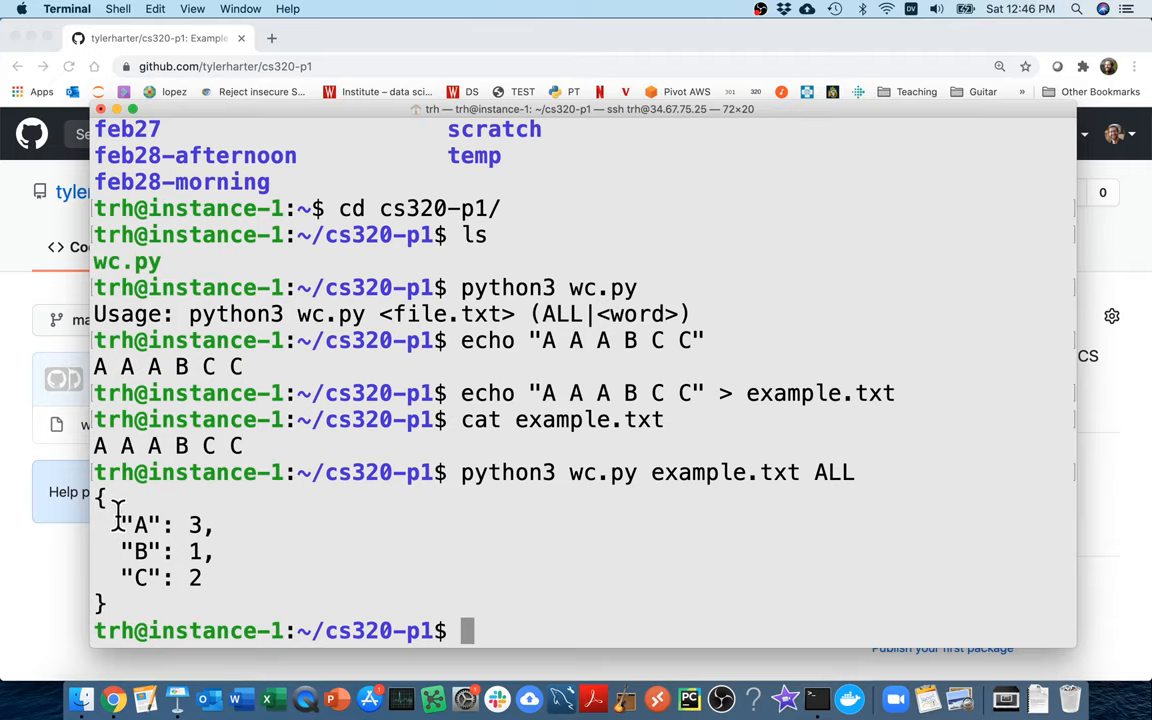
pyautogui.moveTo(112, 505)
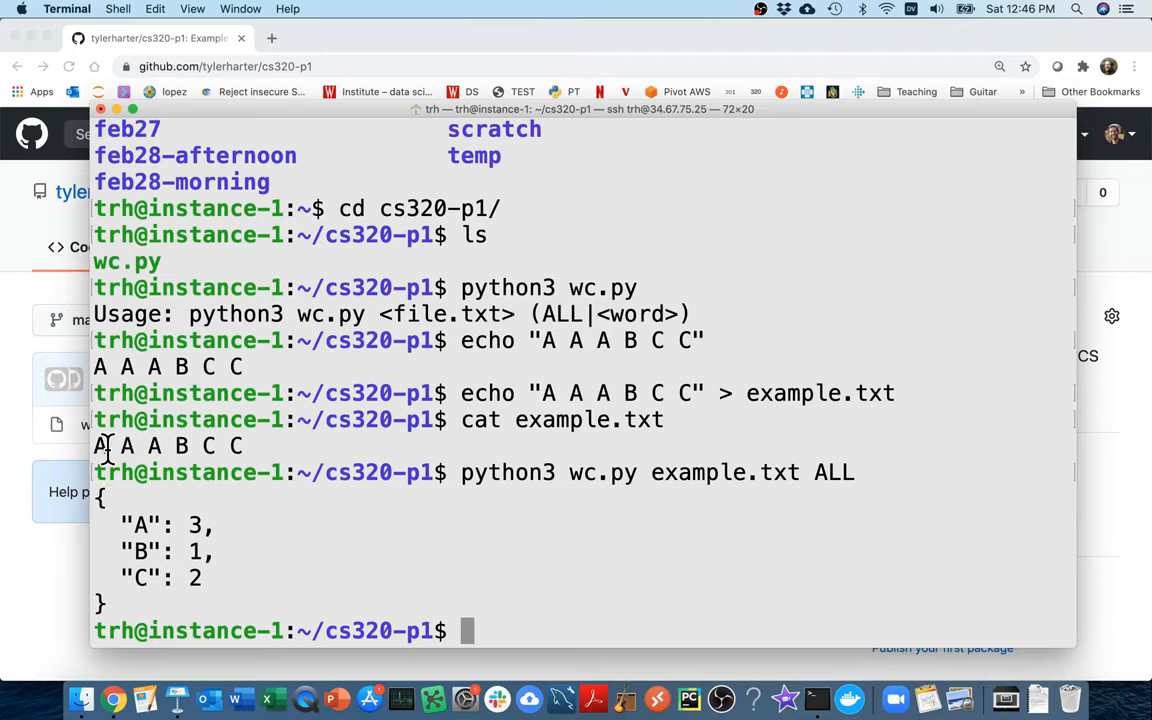
pyautogui.moveTo(120, 446)
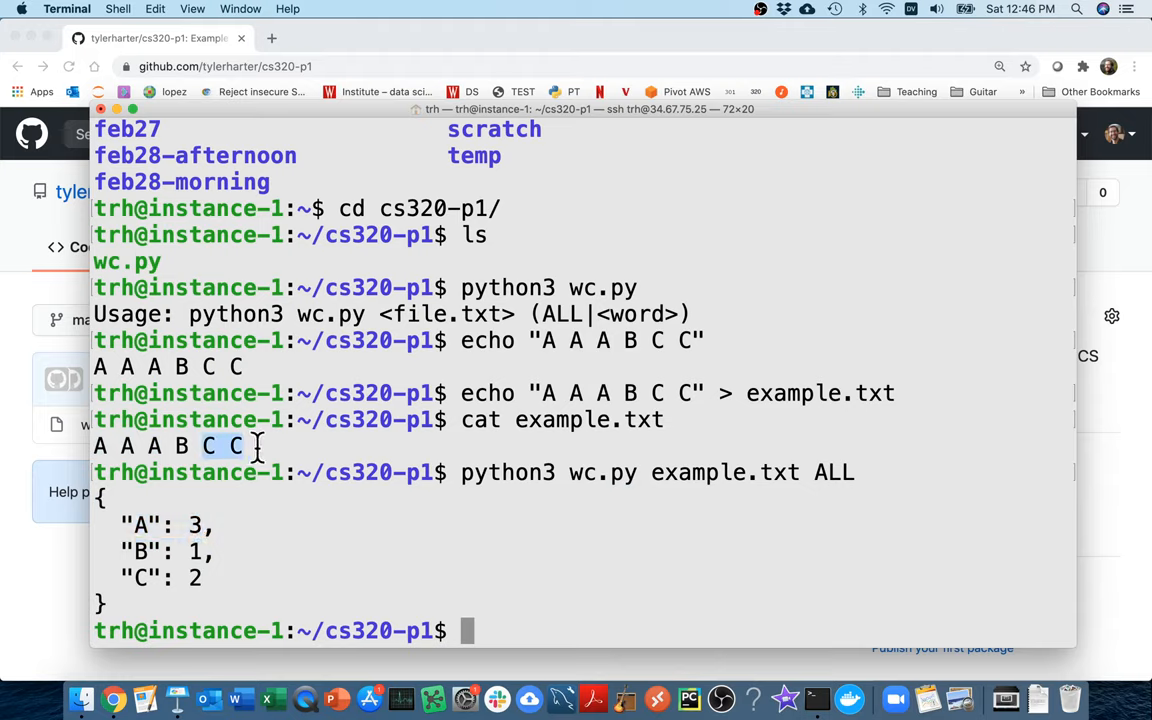
pyautogui.moveTo(228, 577)
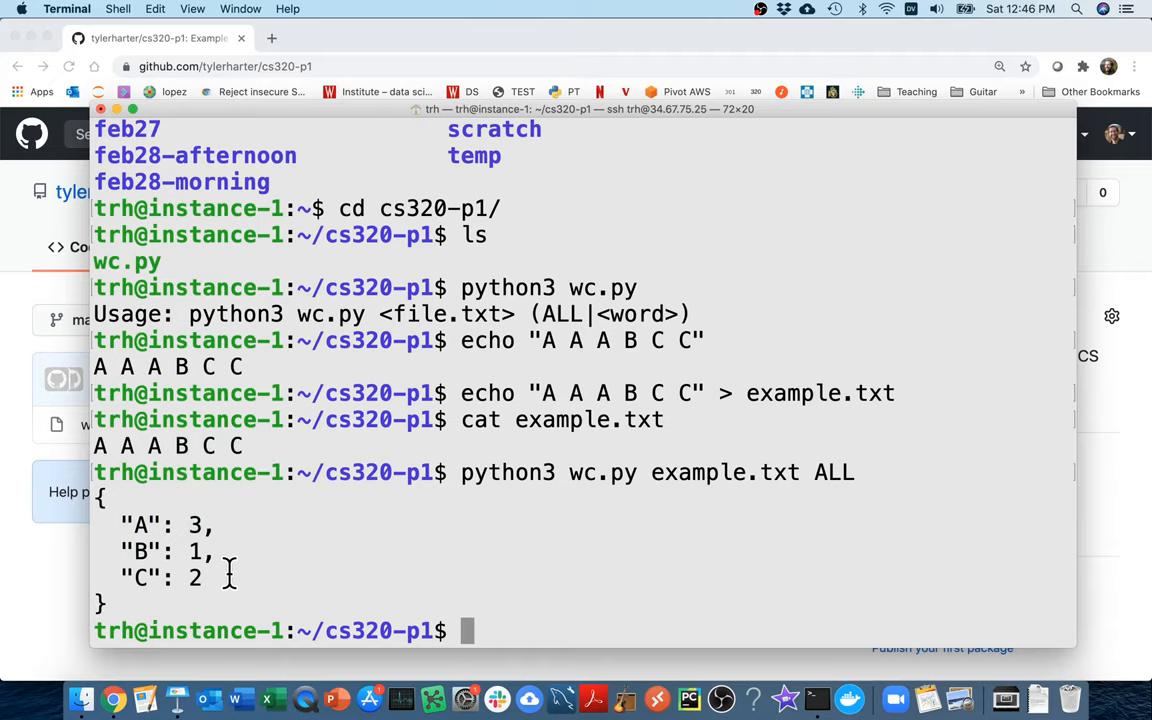
pyautogui.moveTo(549, 485)
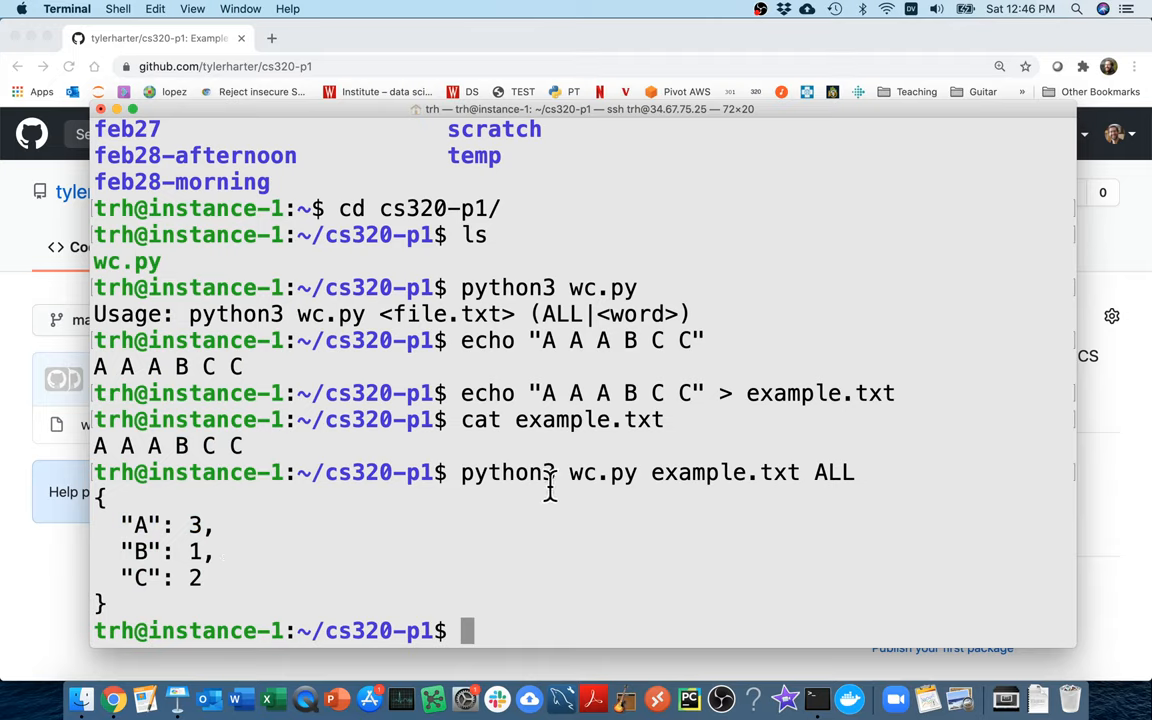
pyautogui.moveTo(630, 490)
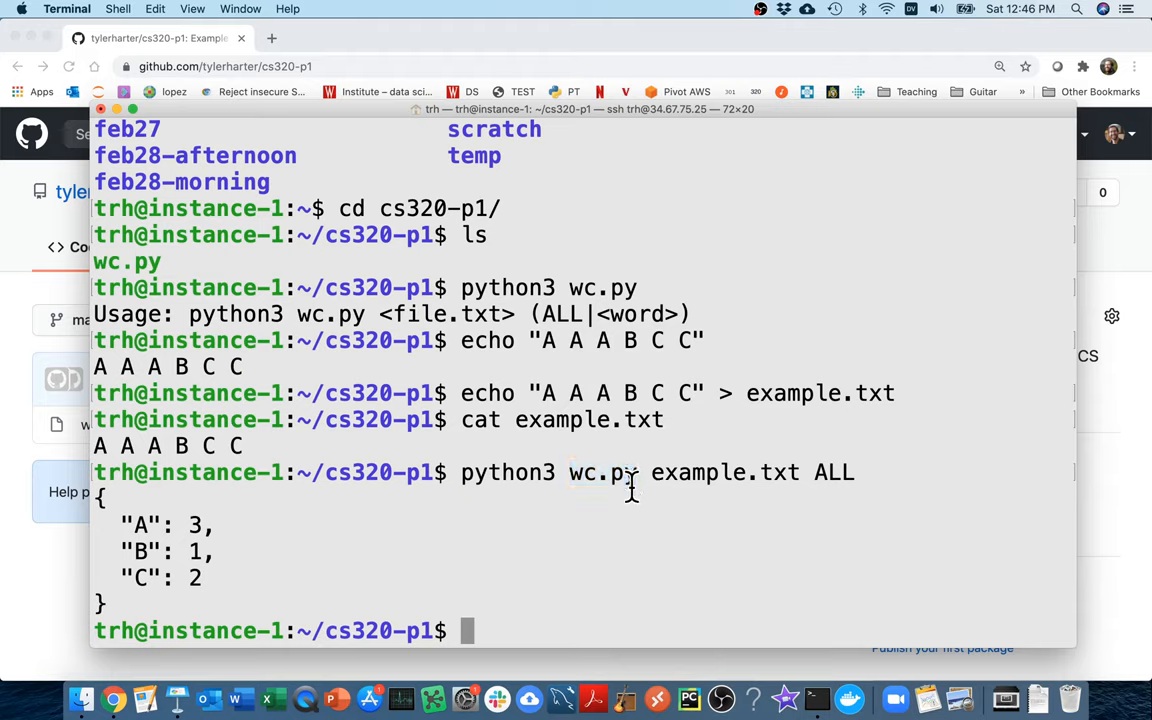
pyautogui.moveTo(587, 553)
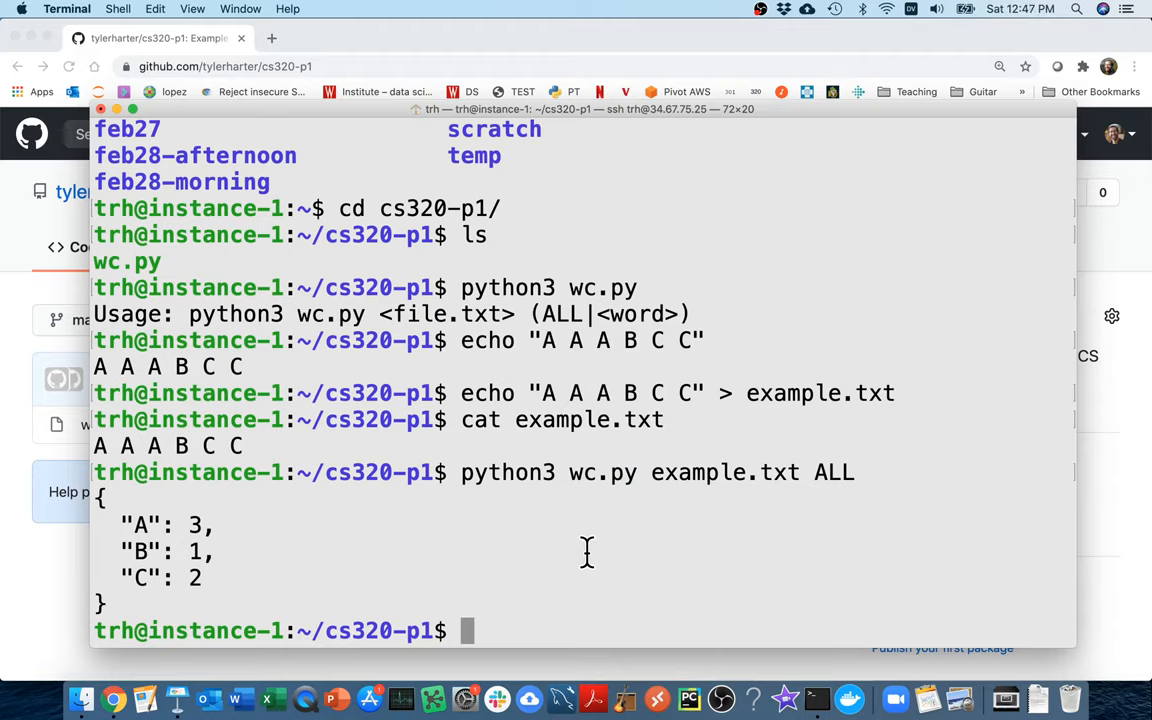
pyautogui.write('l')
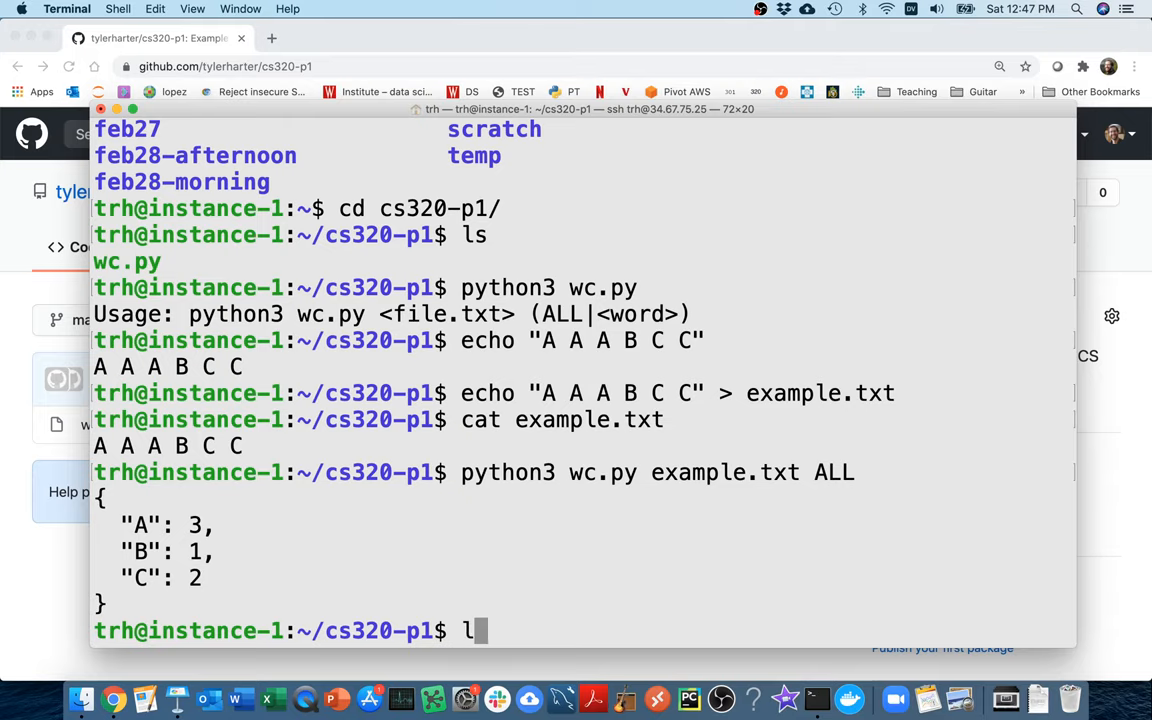
pyautogui.press('Return')
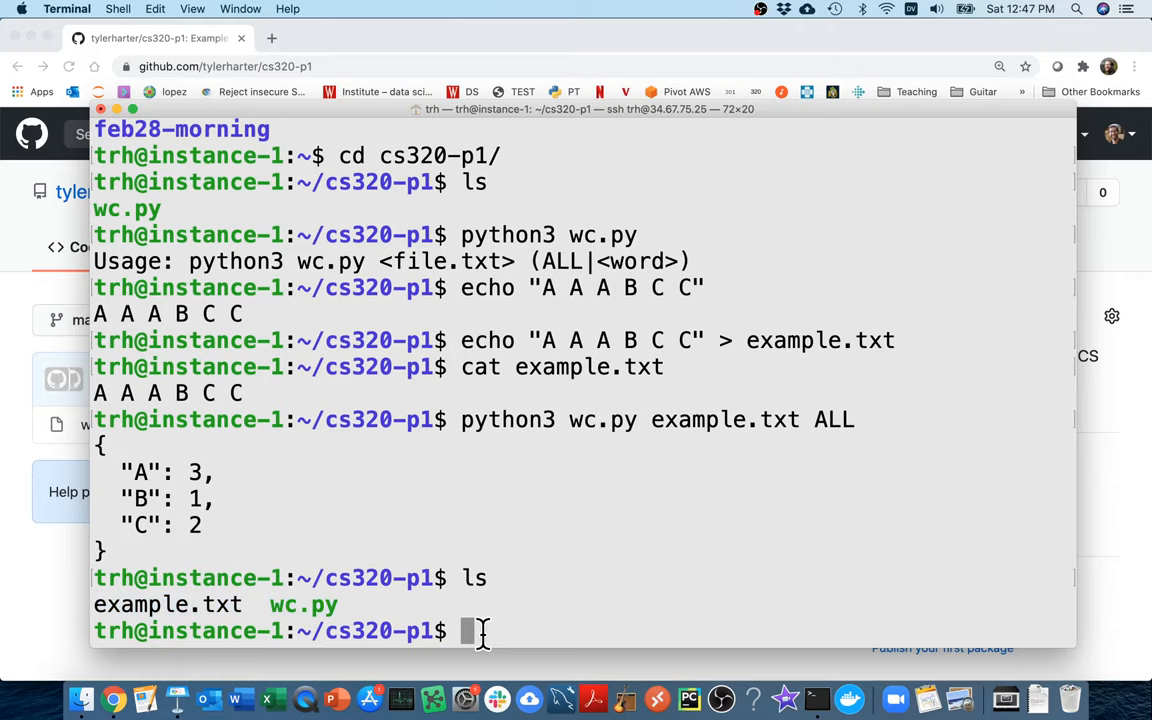
# - List cs320-p1 with ls -a, revealing the hidden .git folder beside example.txt and wc.py
pyautogui.write('ls -')
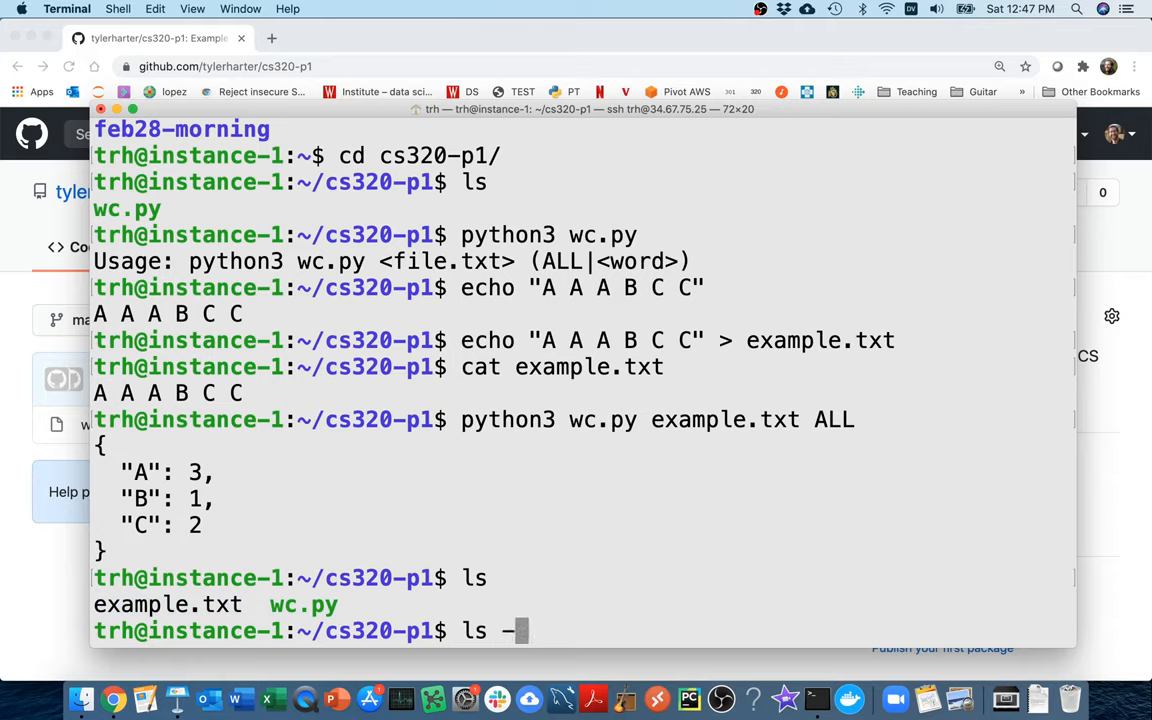
pyautogui.write('a')
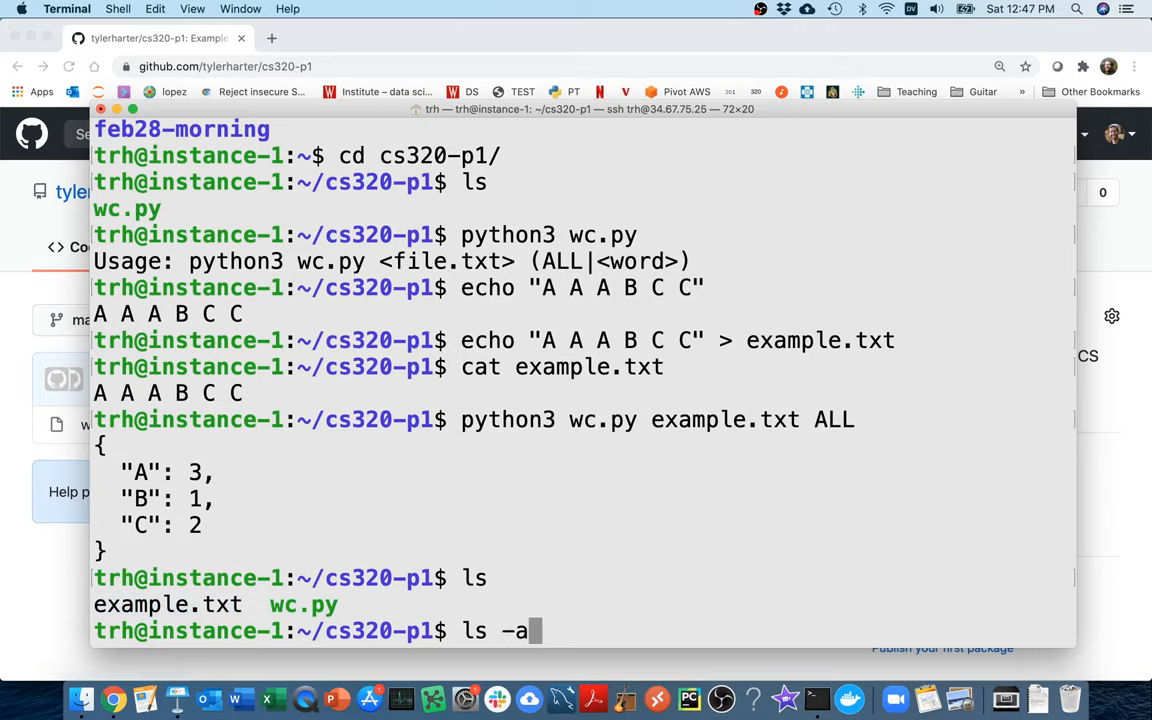
pyautogui.press('Return')
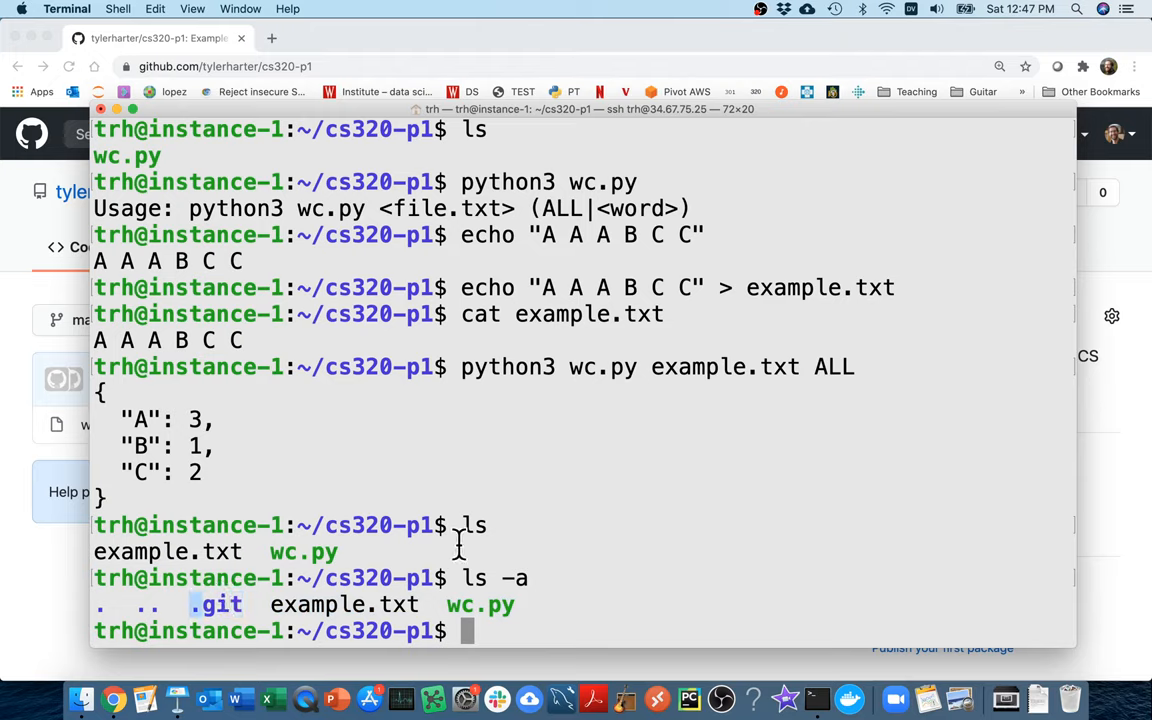
pyautogui.moveTo(594, 520)
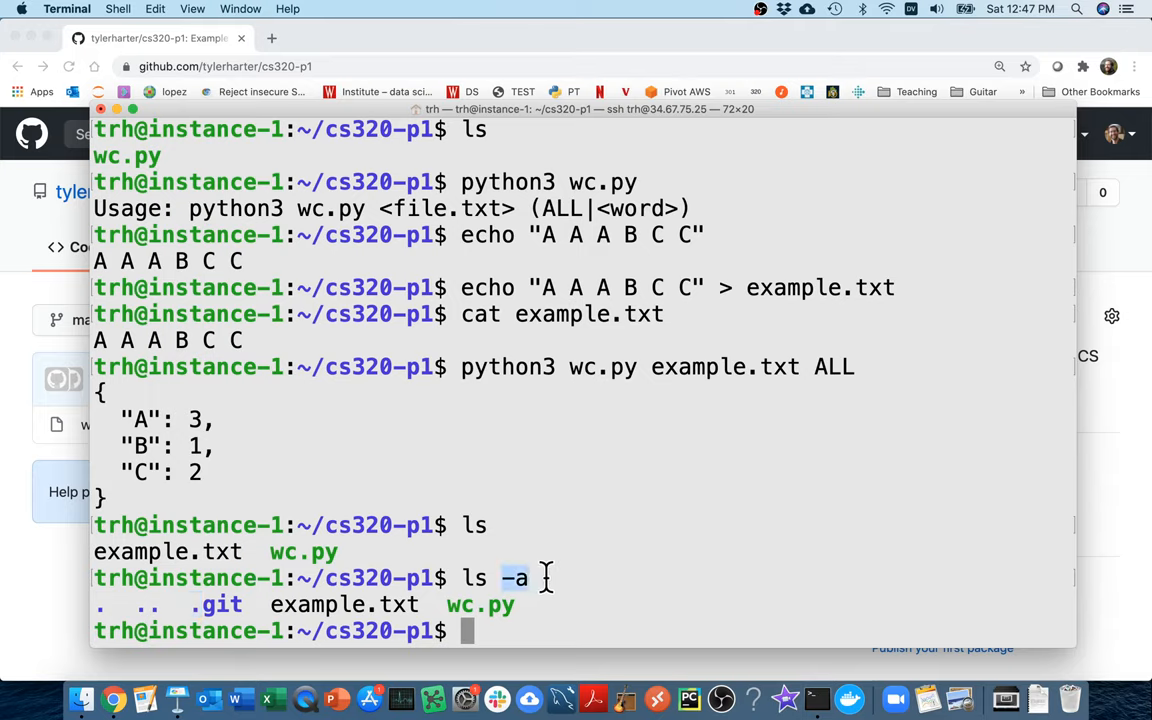
pyautogui.moveTo(414, 578)
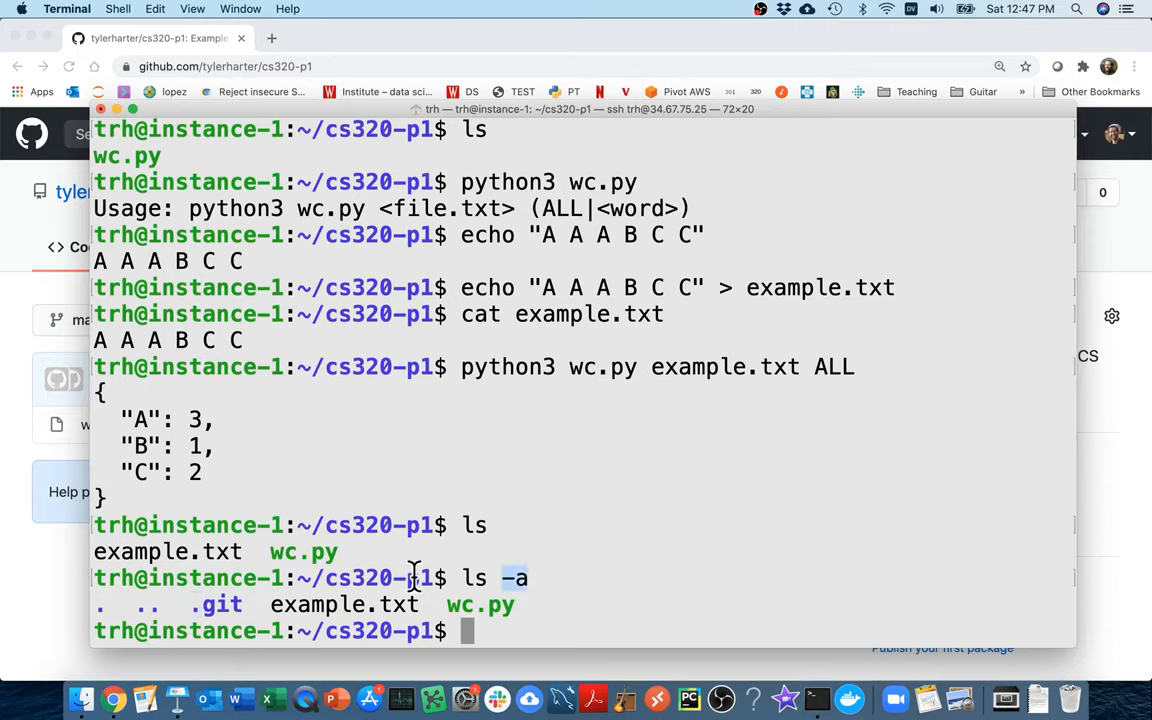
pyautogui.moveTo(85, 604)
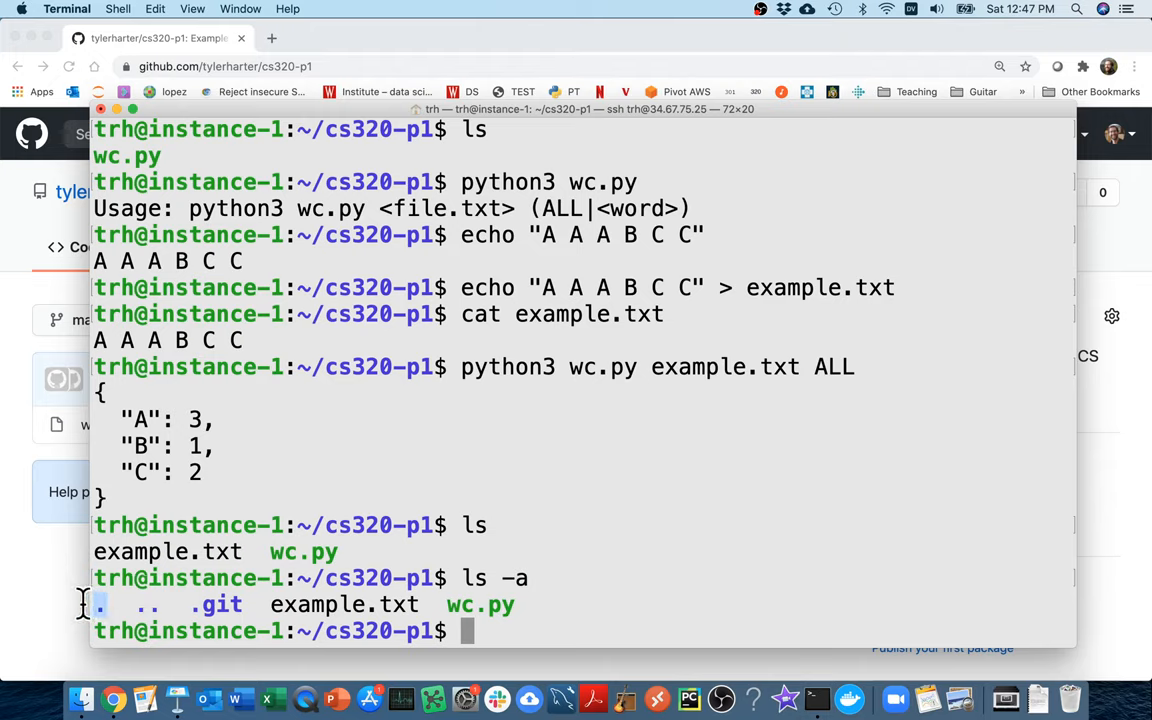
pyautogui.moveTo(388, 523)
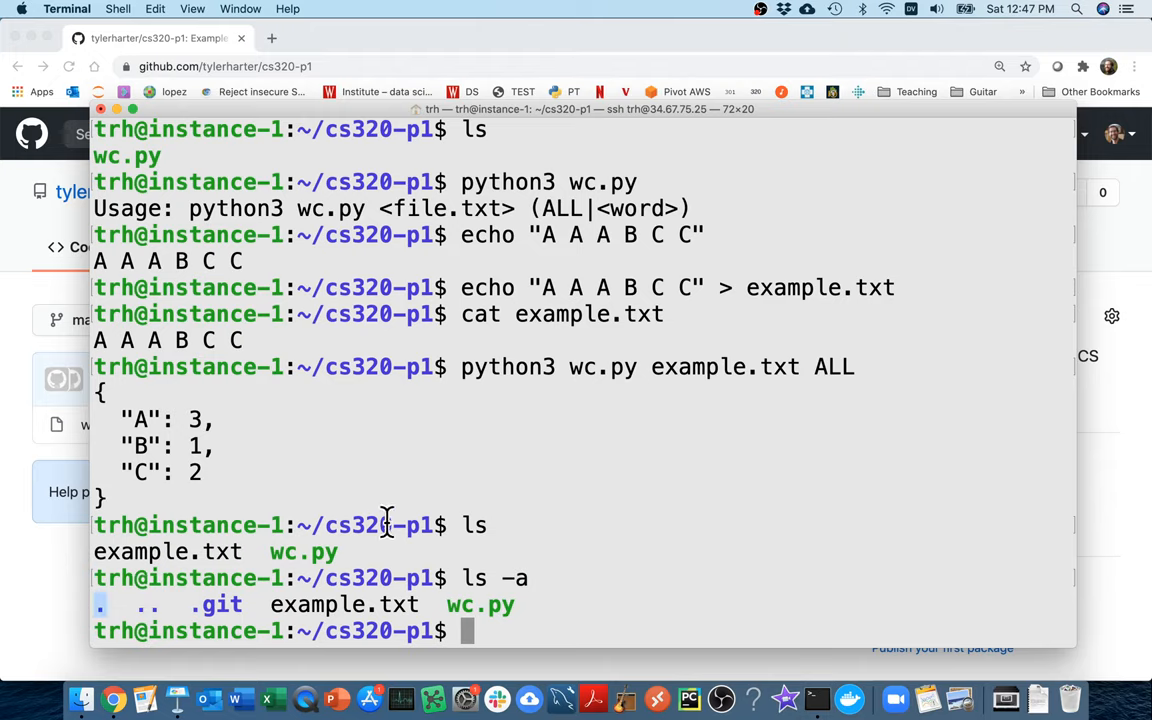
pyautogui.moveTo(135, 600)
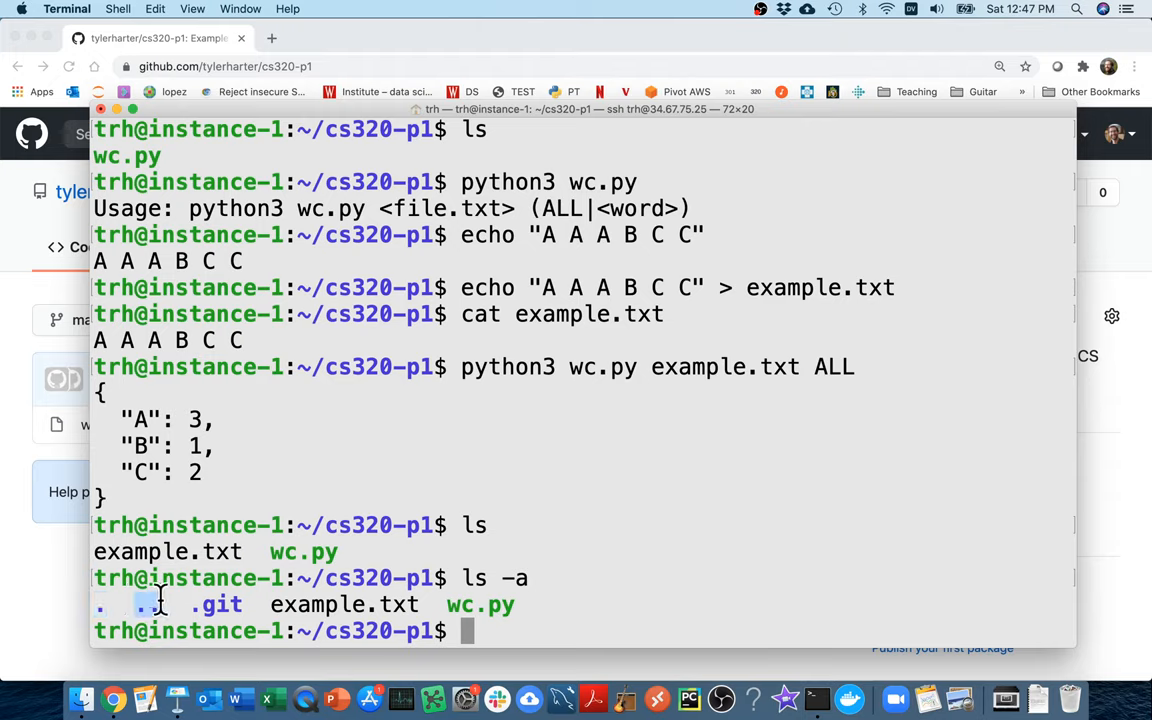
pyautogui.moveTo(188, 600)
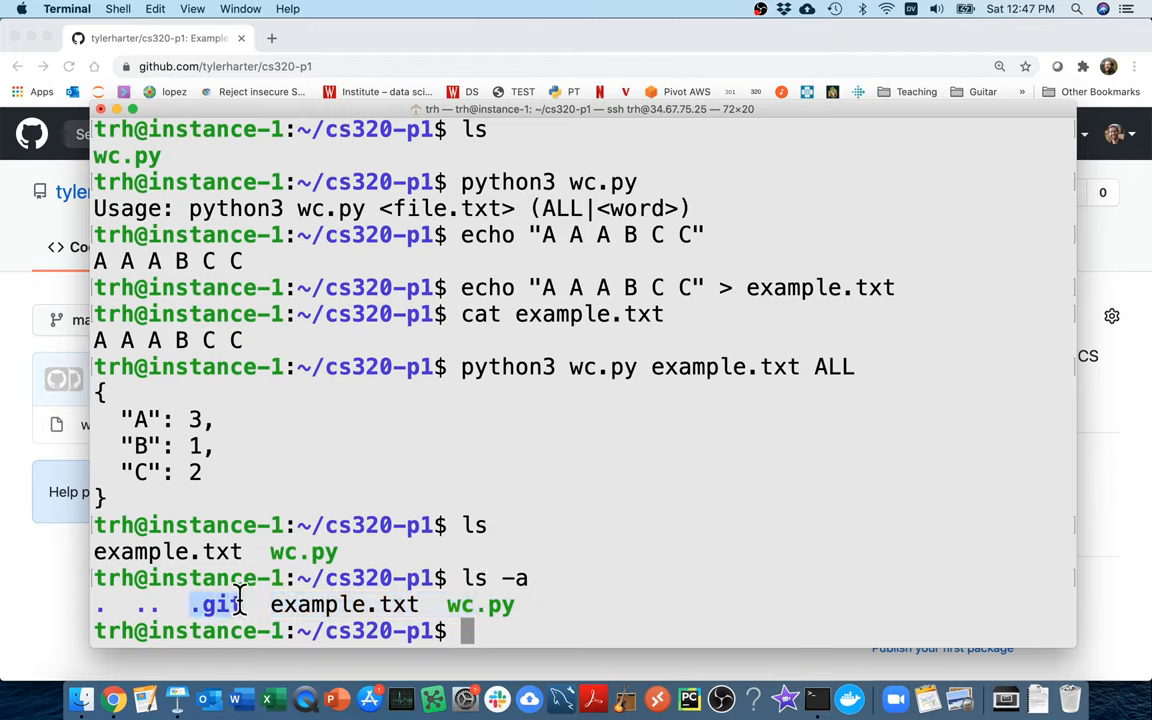
pyautogui.moveTo(575, 618)
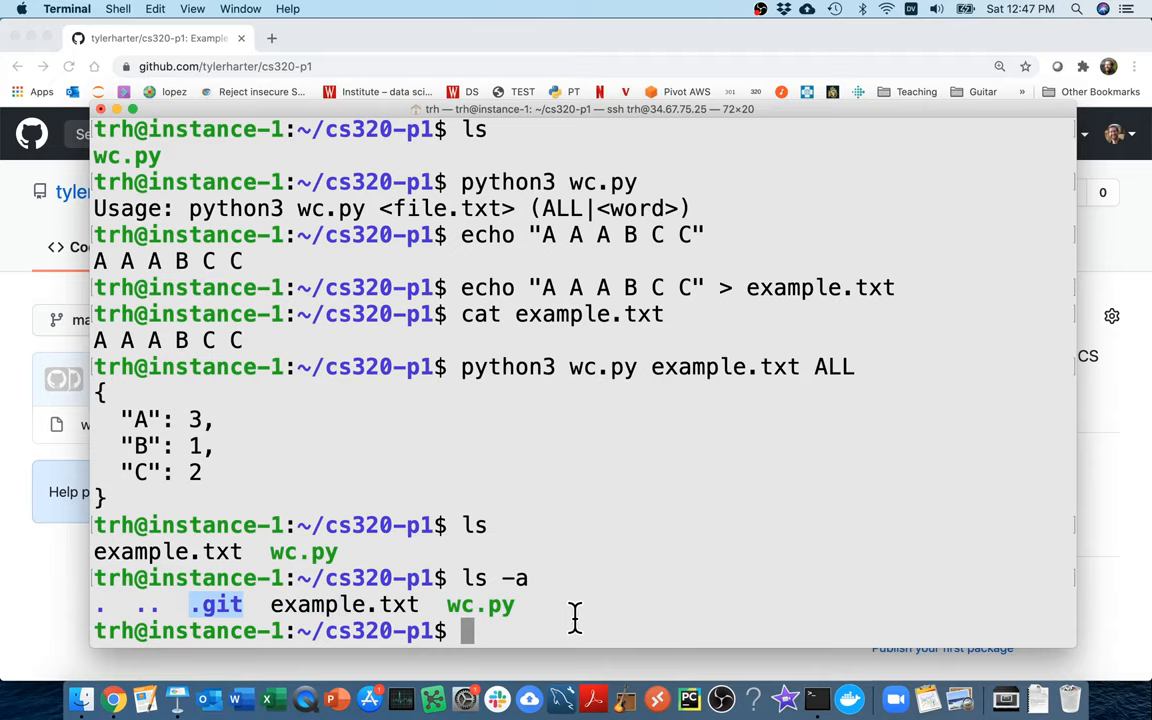
pyautogui.moveTo(297, 603)
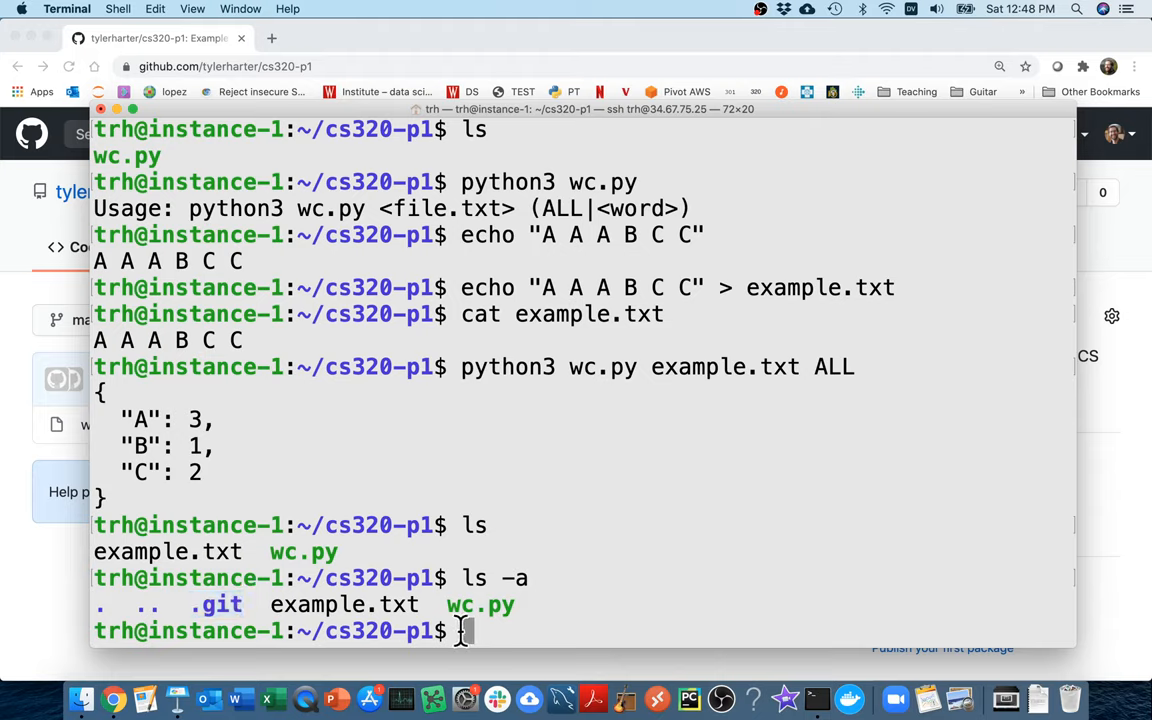
# - Run git log and scroll through the history, newest 'only make one pass over list to count all' first
pyautogui.write('g')
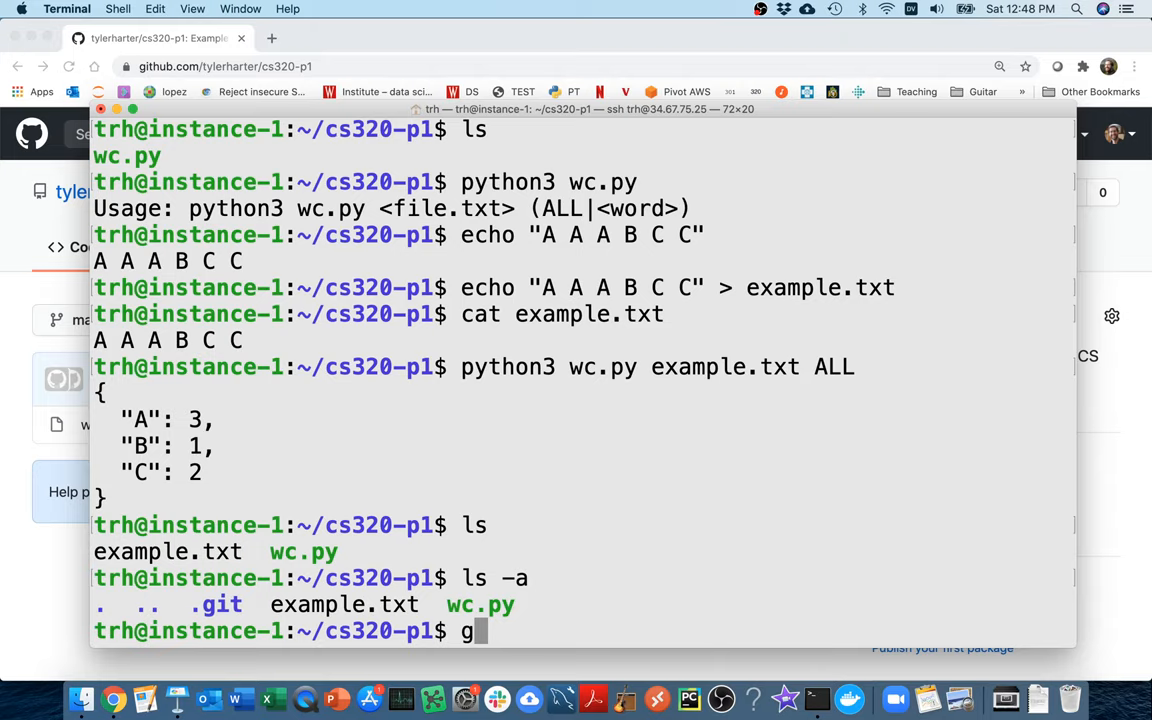
pyautogui.write('it')
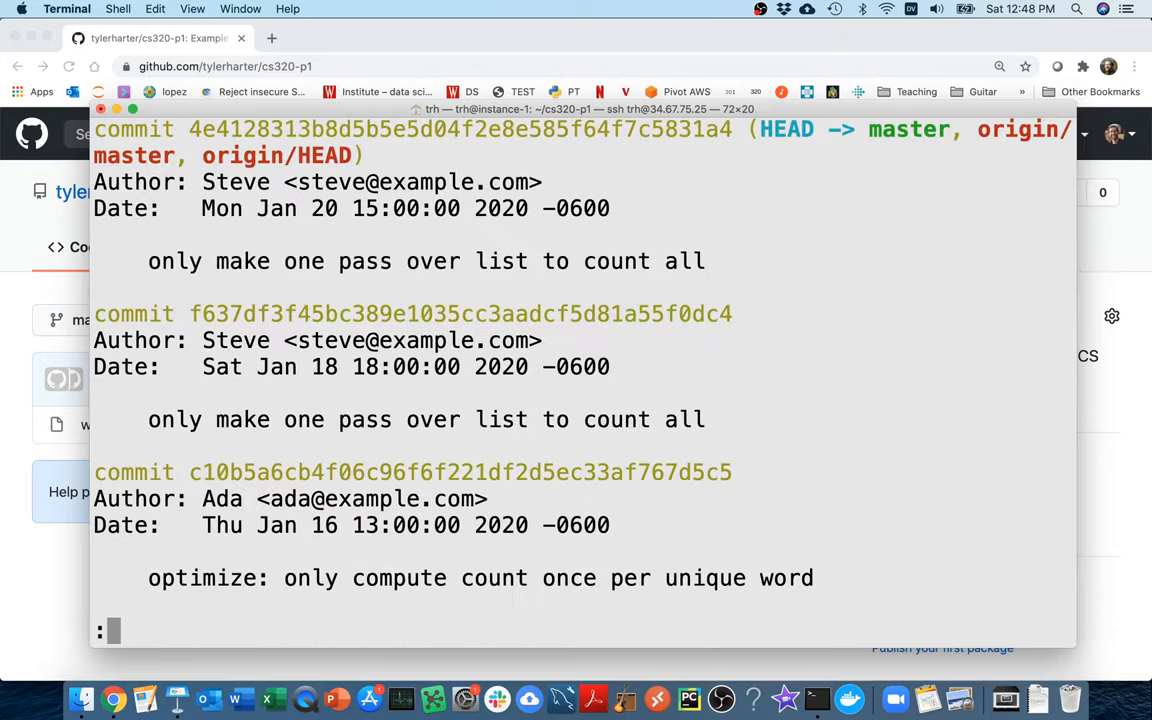
pyautogui.moveTo(450, 558)
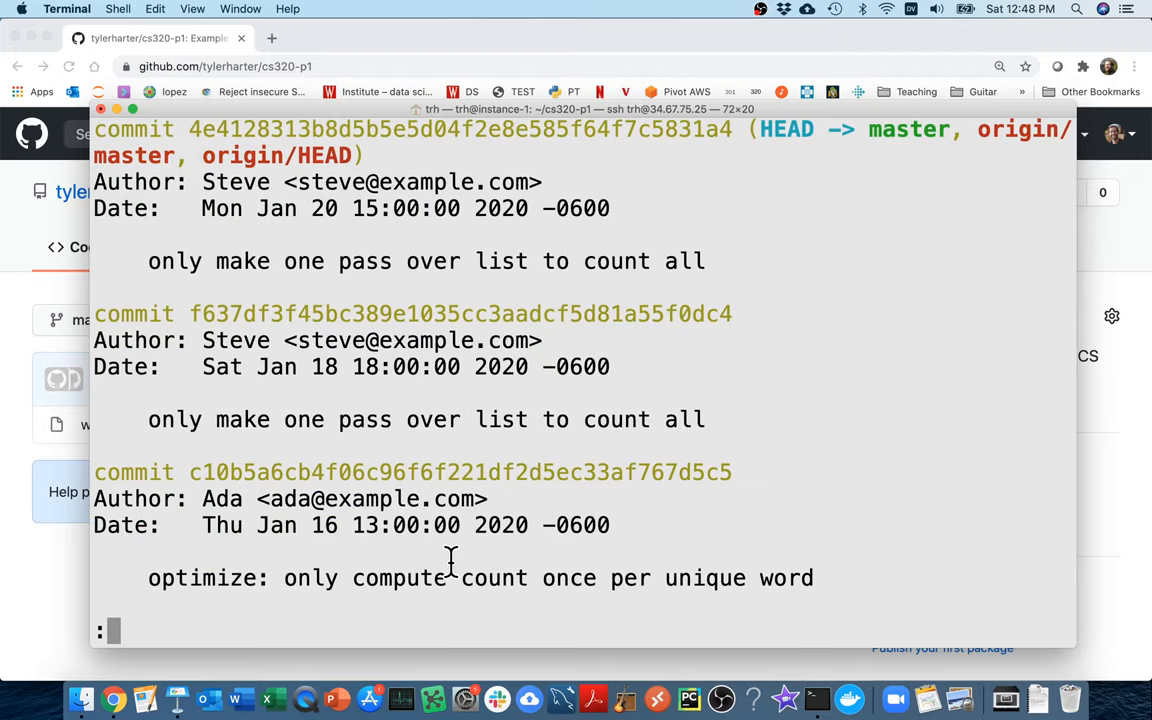
pyautogui.scroll(-3)
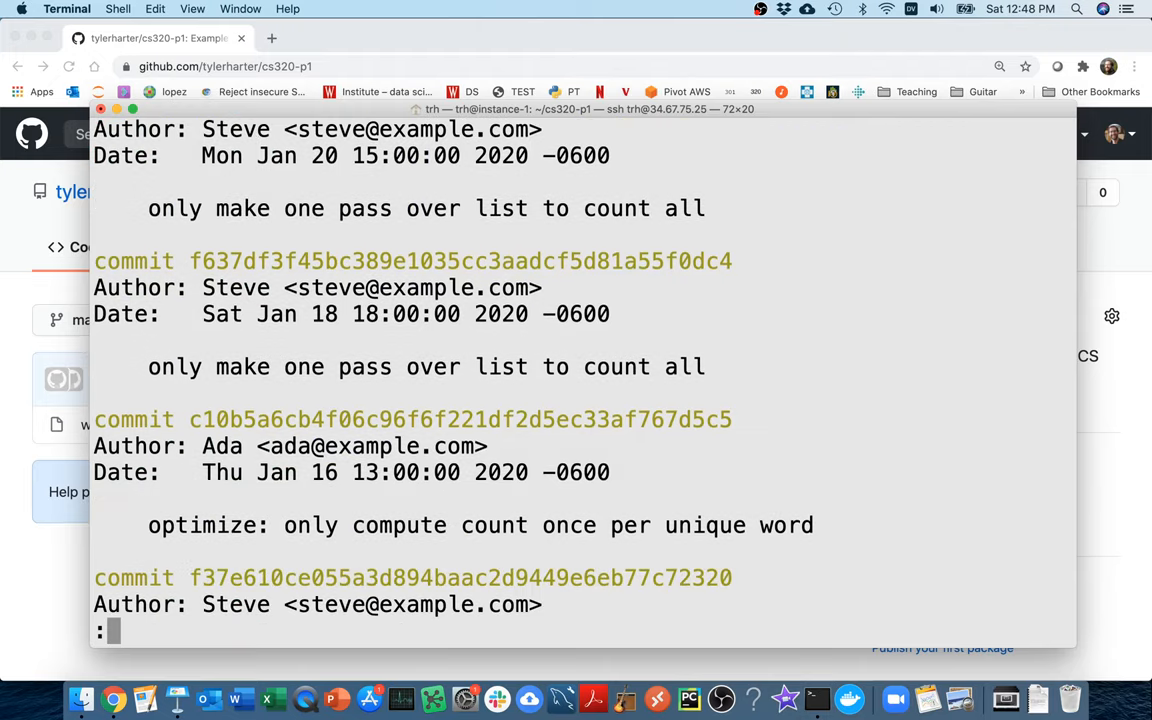
pyautogui.scroll(-3)
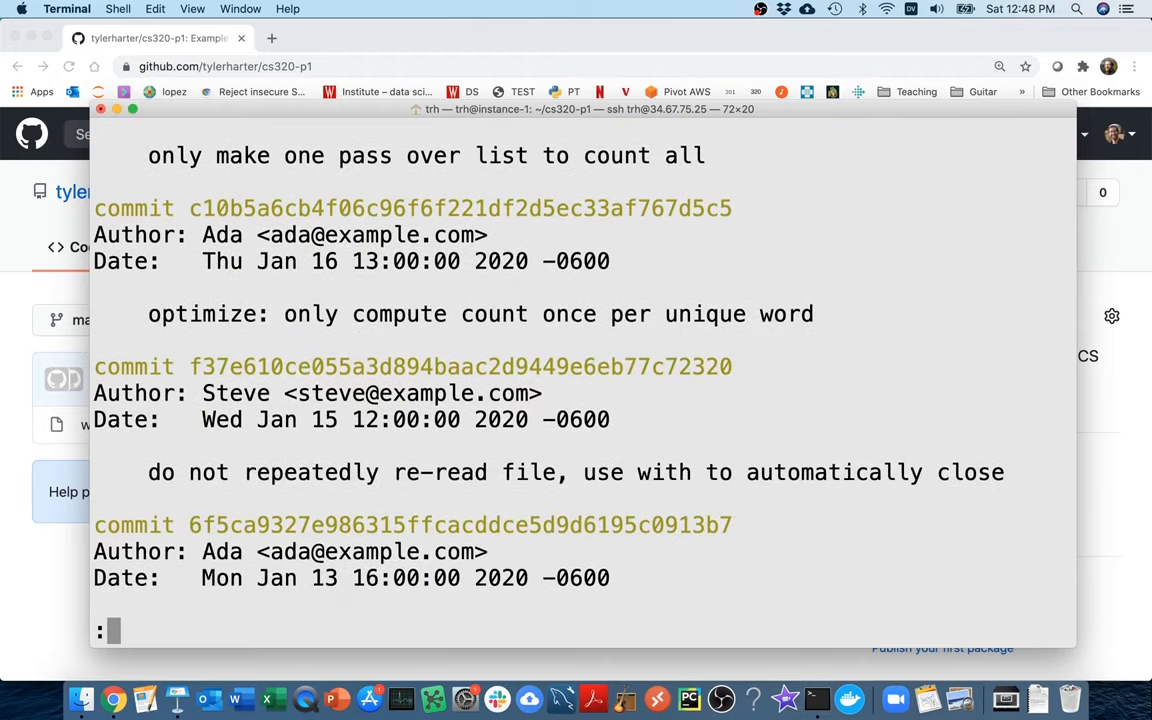
pyautogui.scroll(-3)
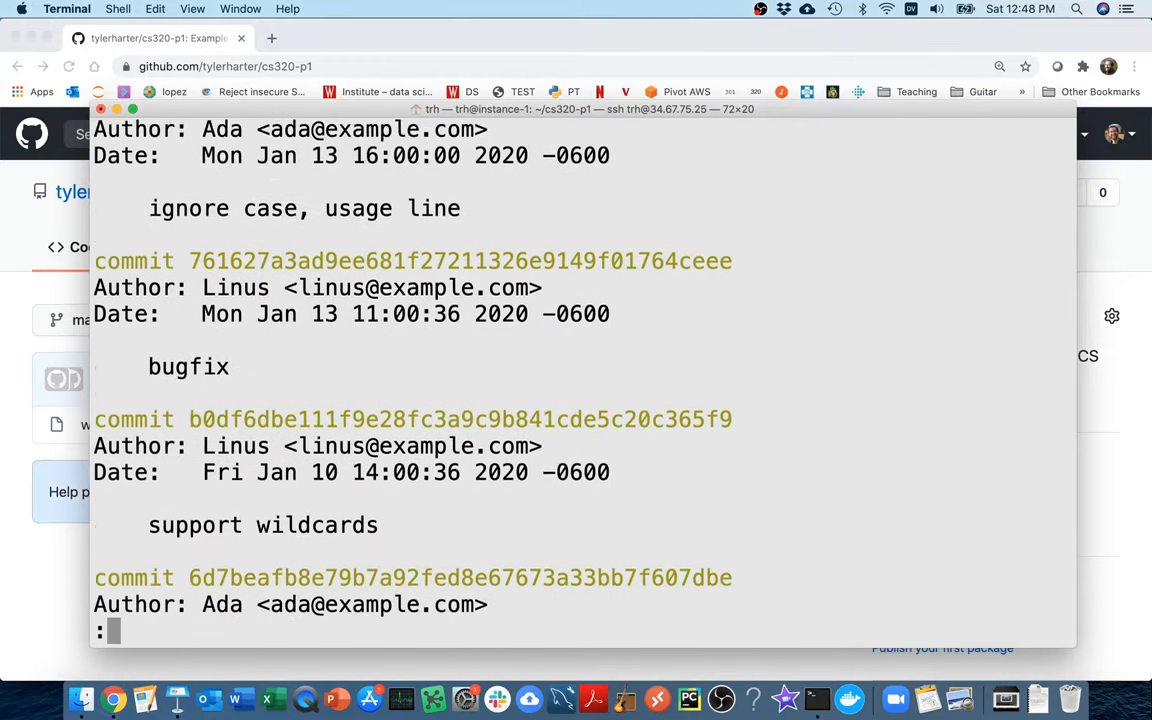
pyautogui.scroll(3)
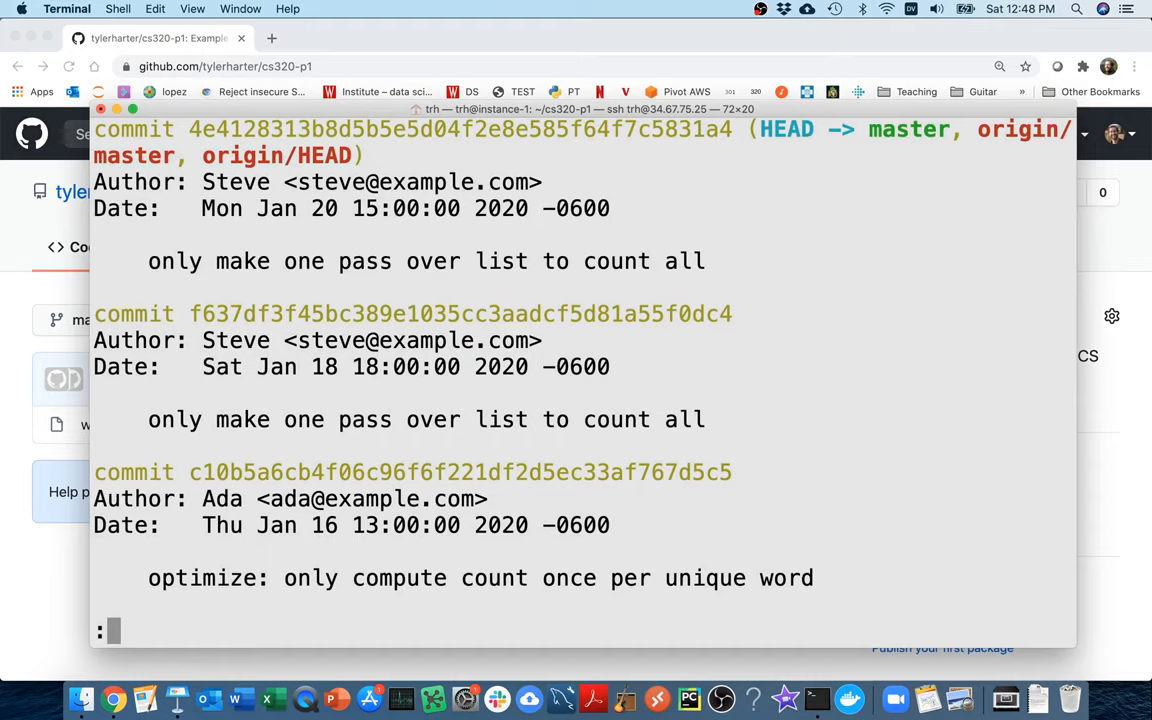
pyautogui.moveTo(190, 250)
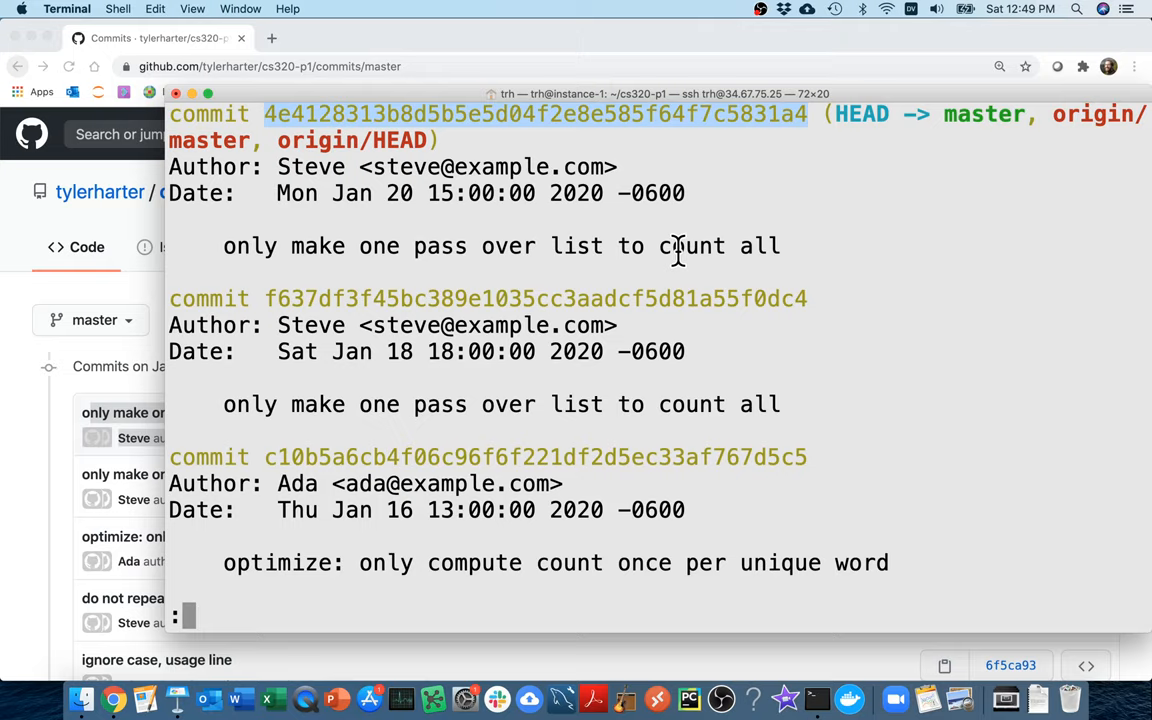
pyautogui.moveTo(428, 130)
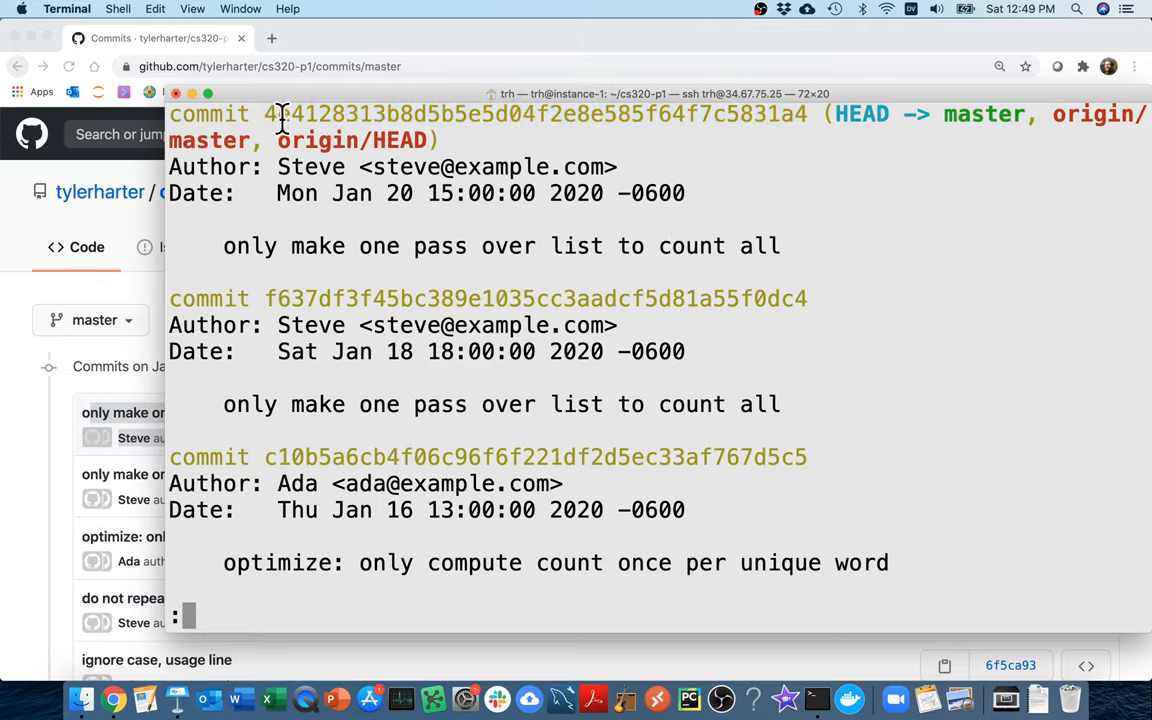
pyautogui.moveTo(460, 113)
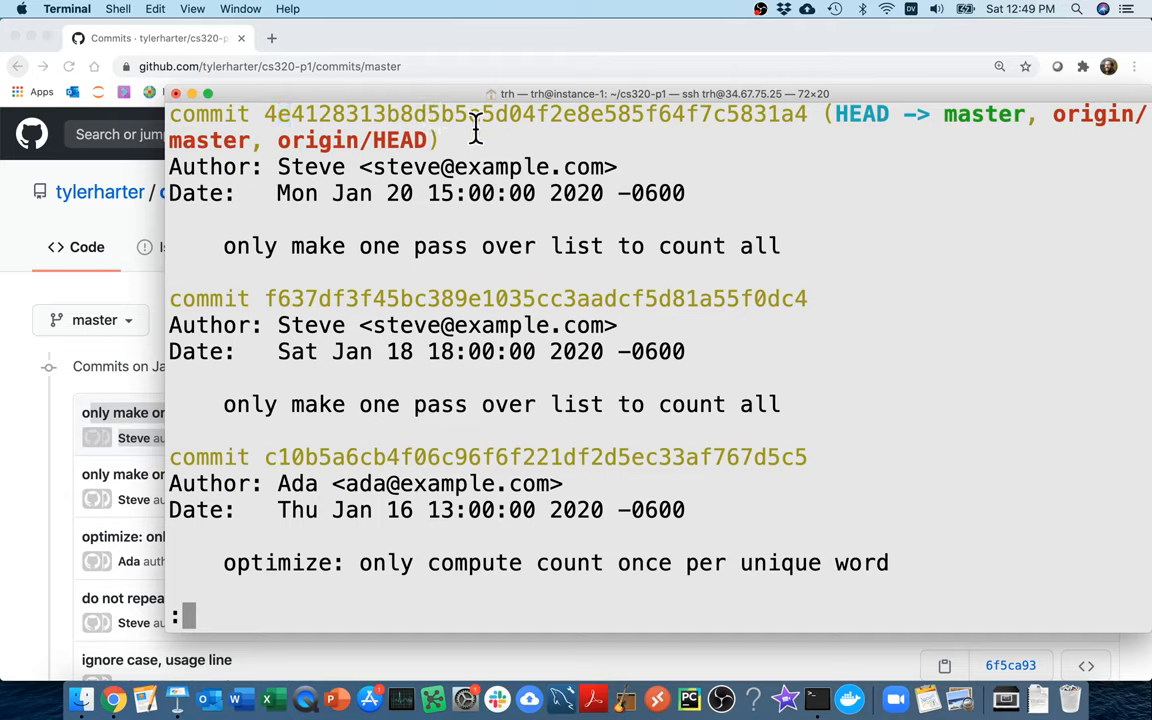
pyautogui.moveTo(865, 125)
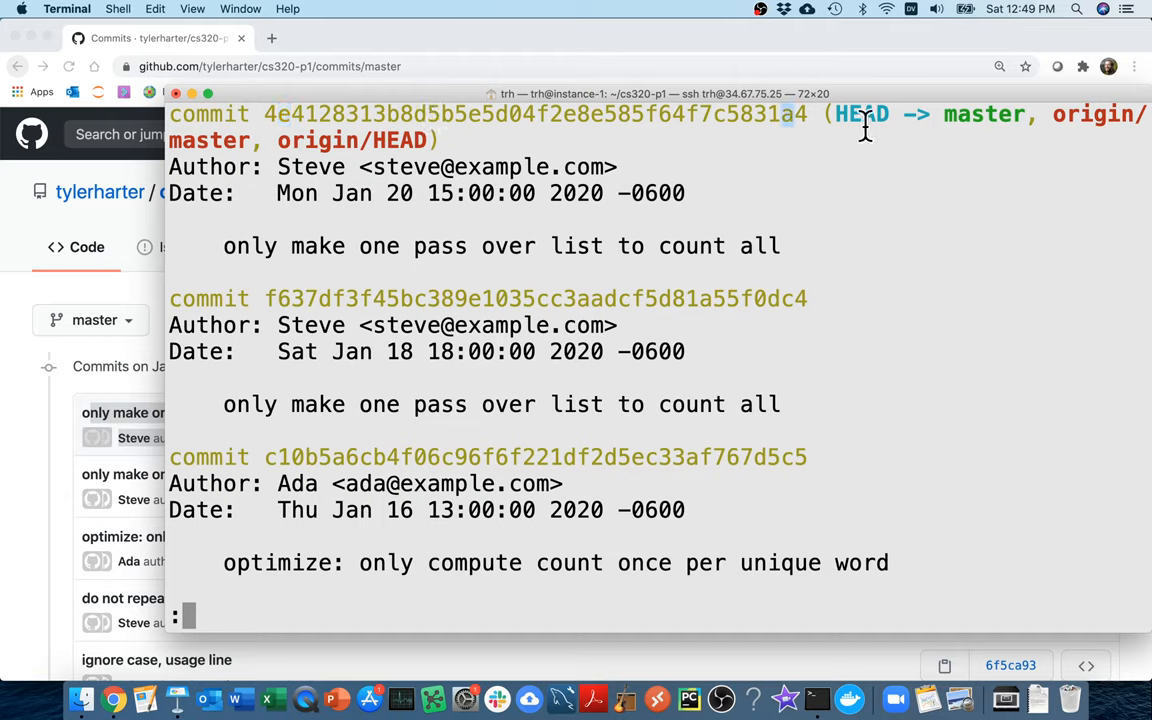
pyautogui.moveTo(875, 137)
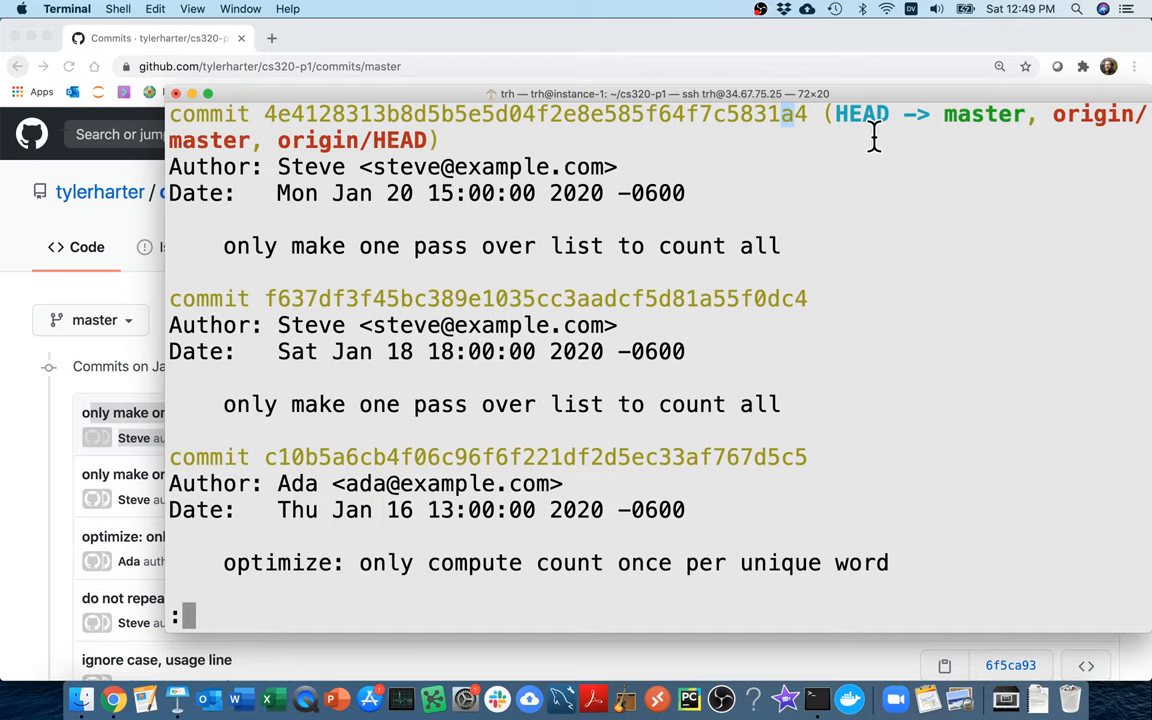
pyautogui.moveTo(445, 110)
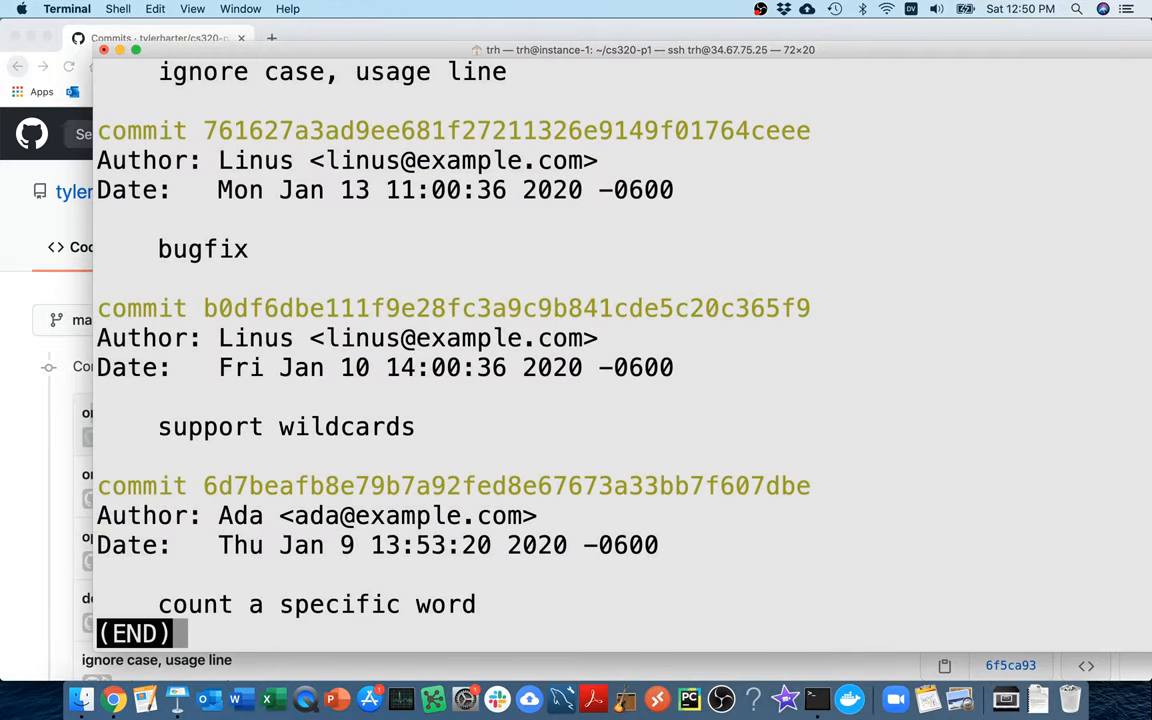
pyautogui.moveTo(343, 488)
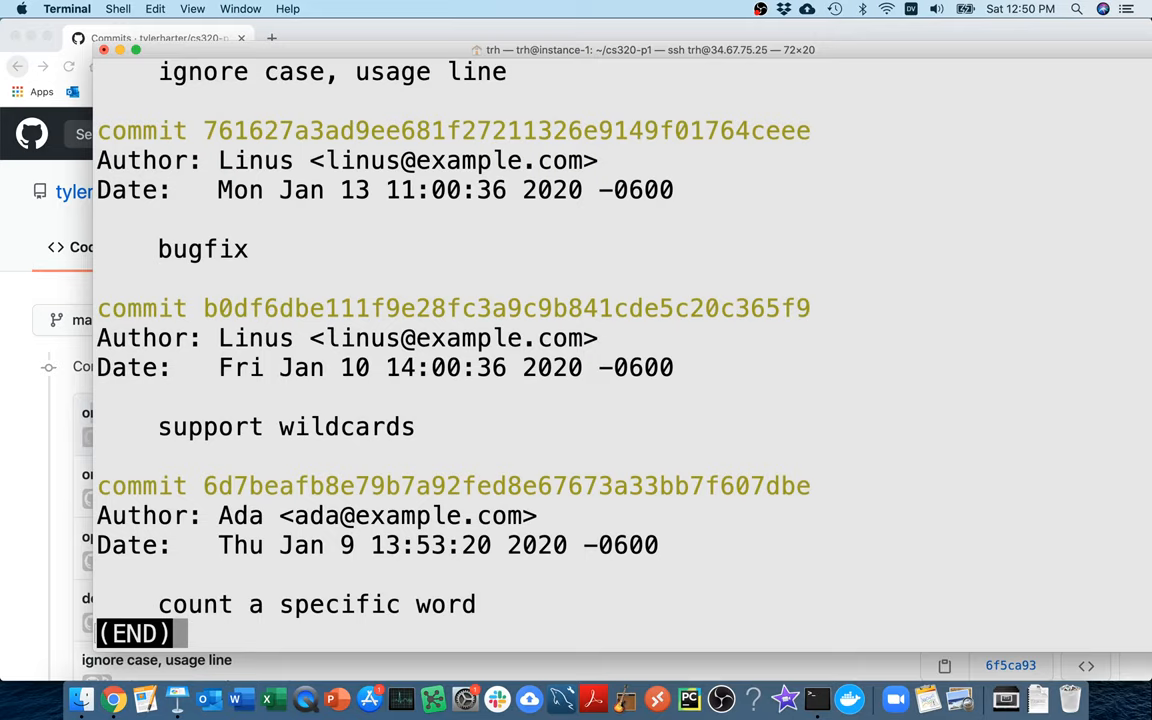
# - Quit the git log pager with q to get back to the shell prompt
pyautogui.press('q')
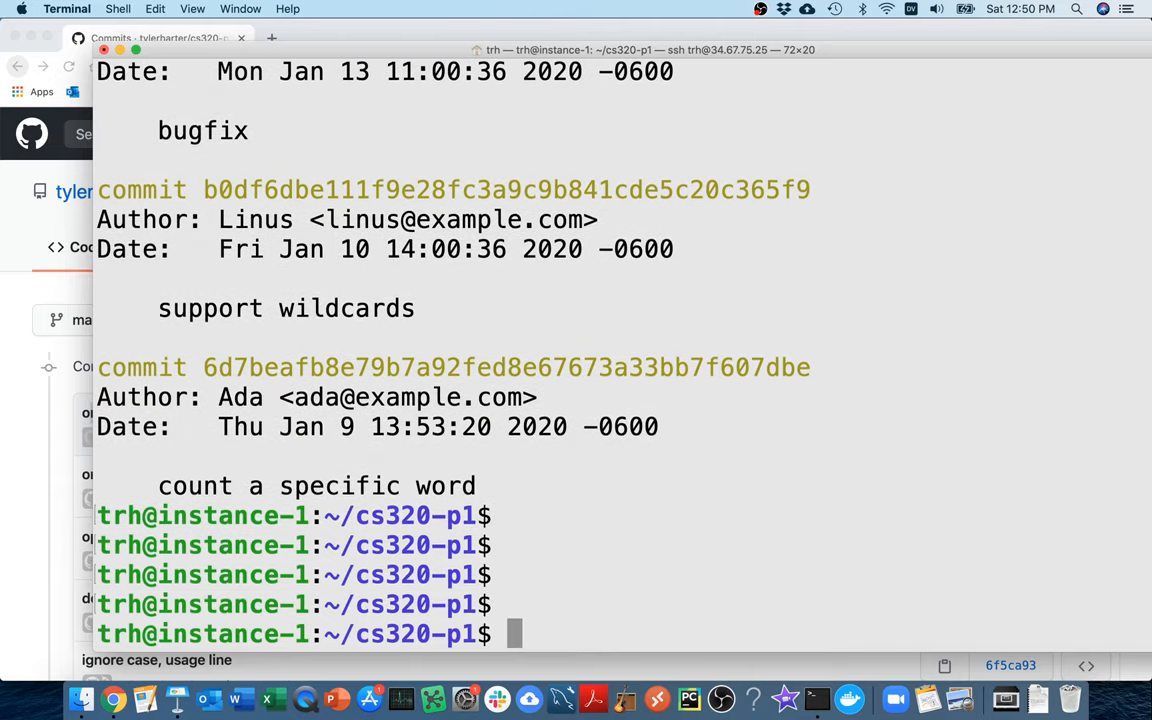
# - Enter git checkout with the oldest commit hash 6d7beafb8e79b7a92fed8e67673a33bb7f607dbe at the prompt
pyautogui.write('git checkout')
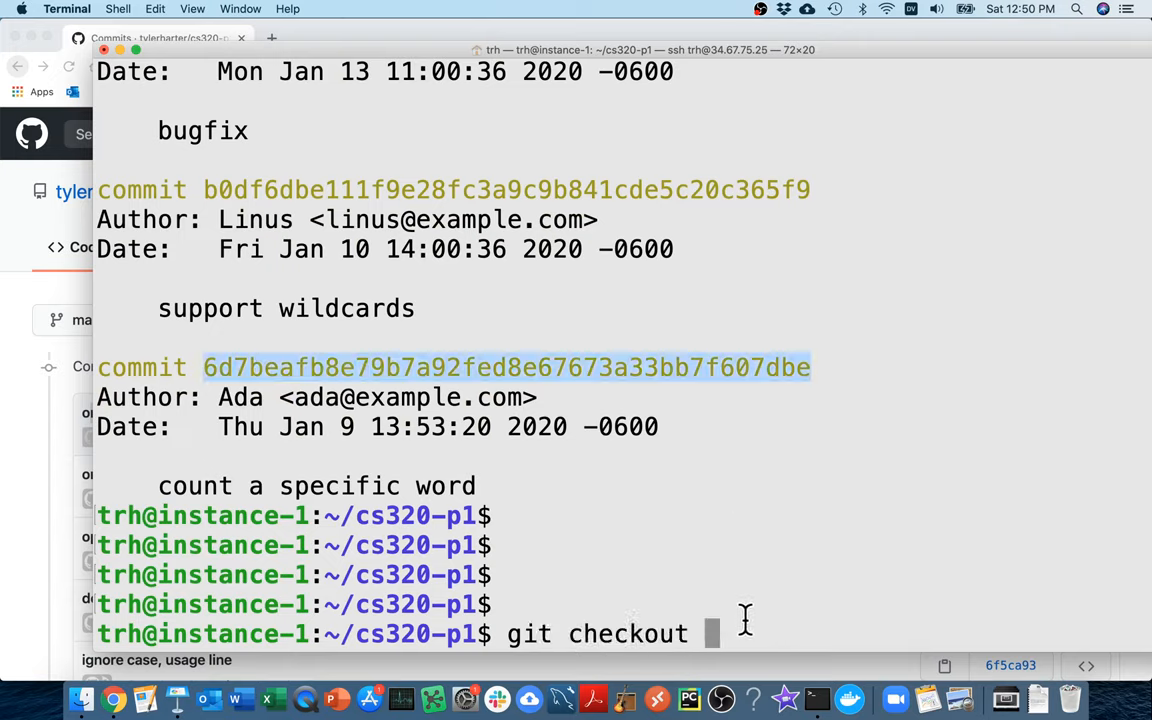
pyautogui.write('6d7beafb8e79b7a92fed8e67673a33bb7f607dbe')
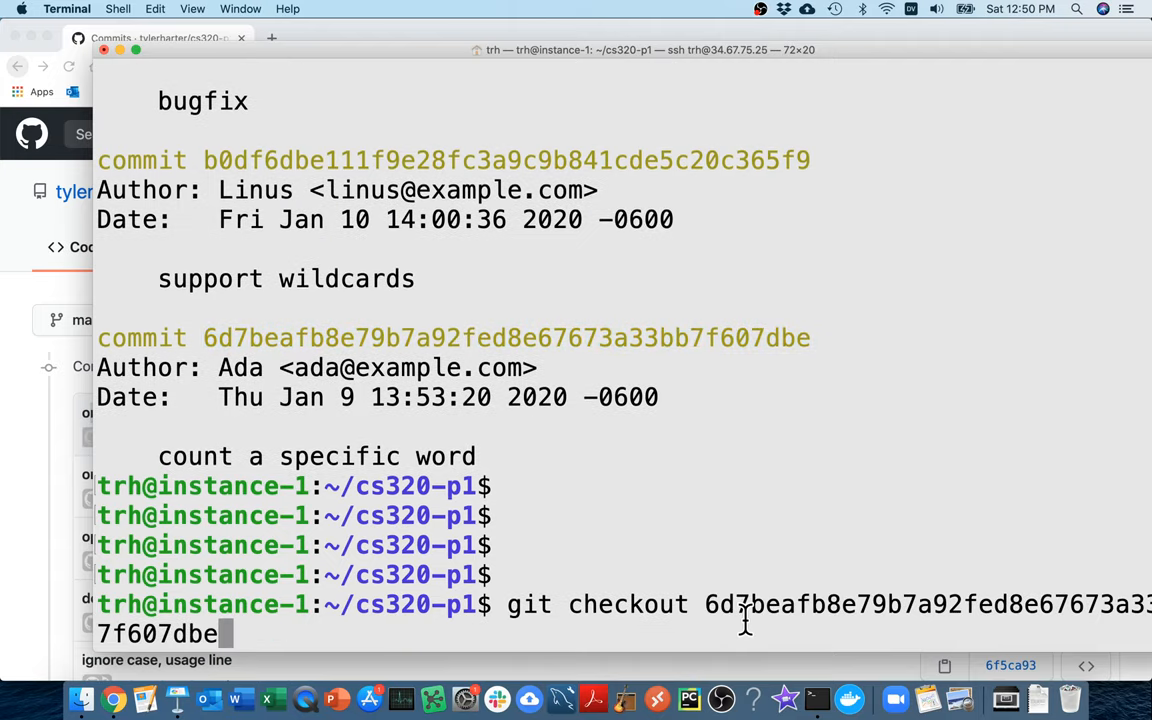
pyautogui.moveTo(798, 630)
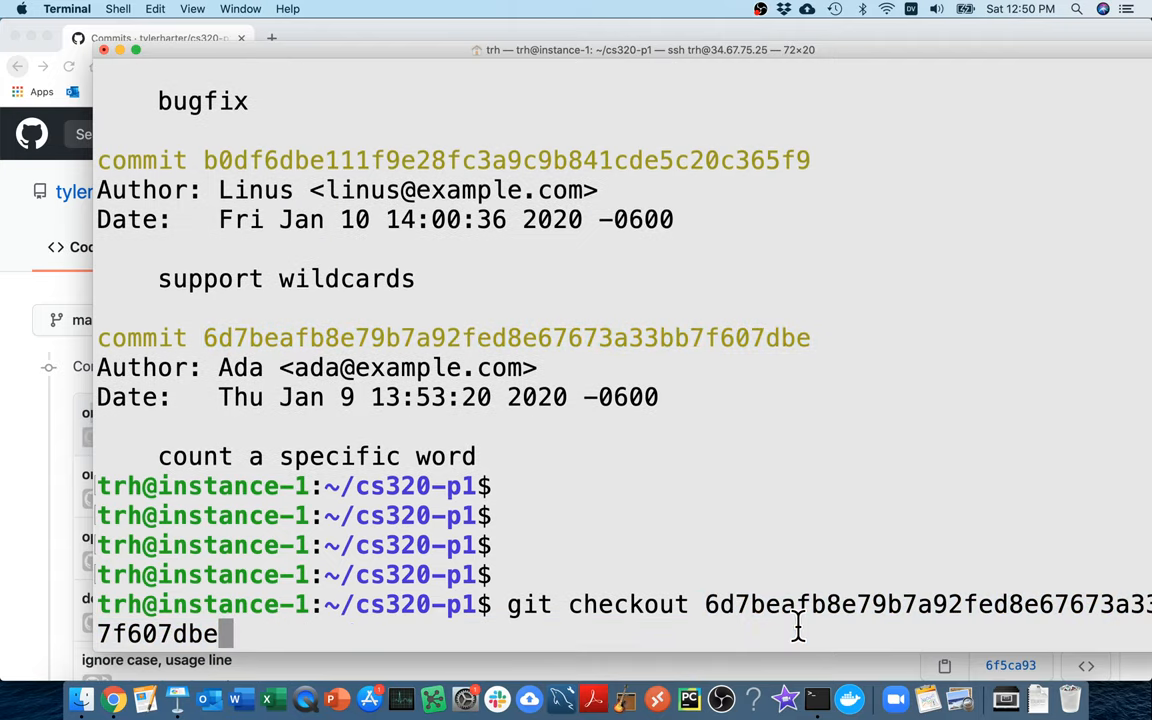
pyautogui.moveTo(604, 604)
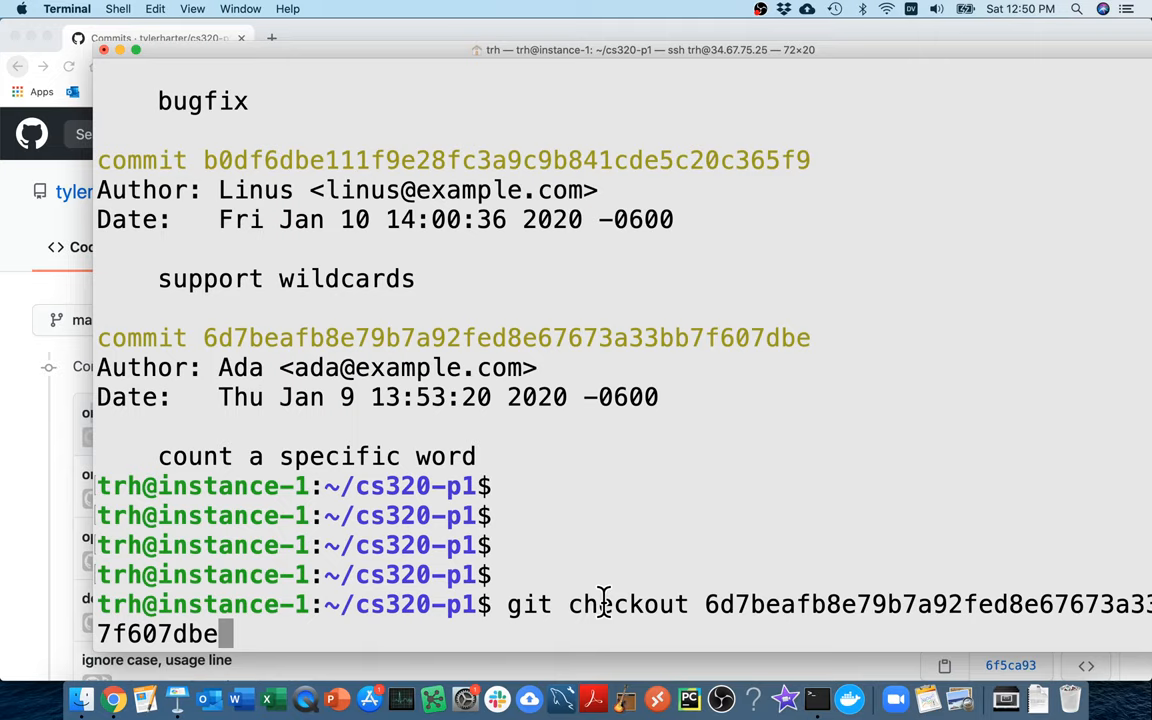
pyautogui.doubleClick(627, 604)
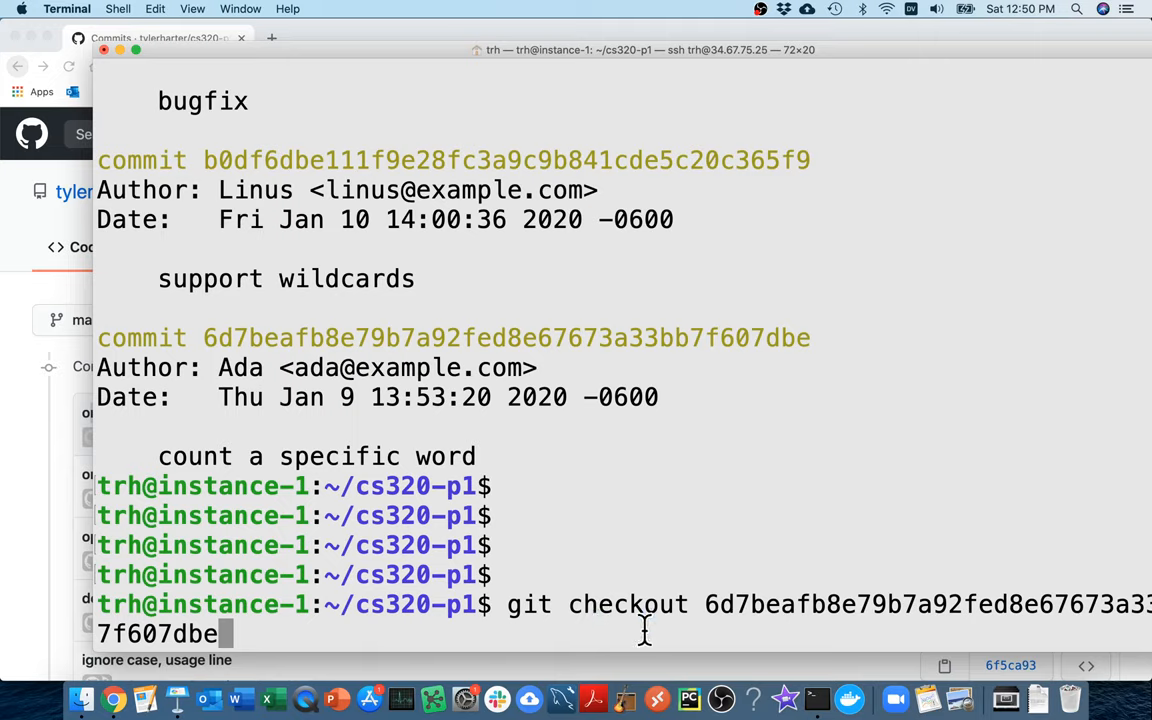
pyautogui.moveTo(737, 635)
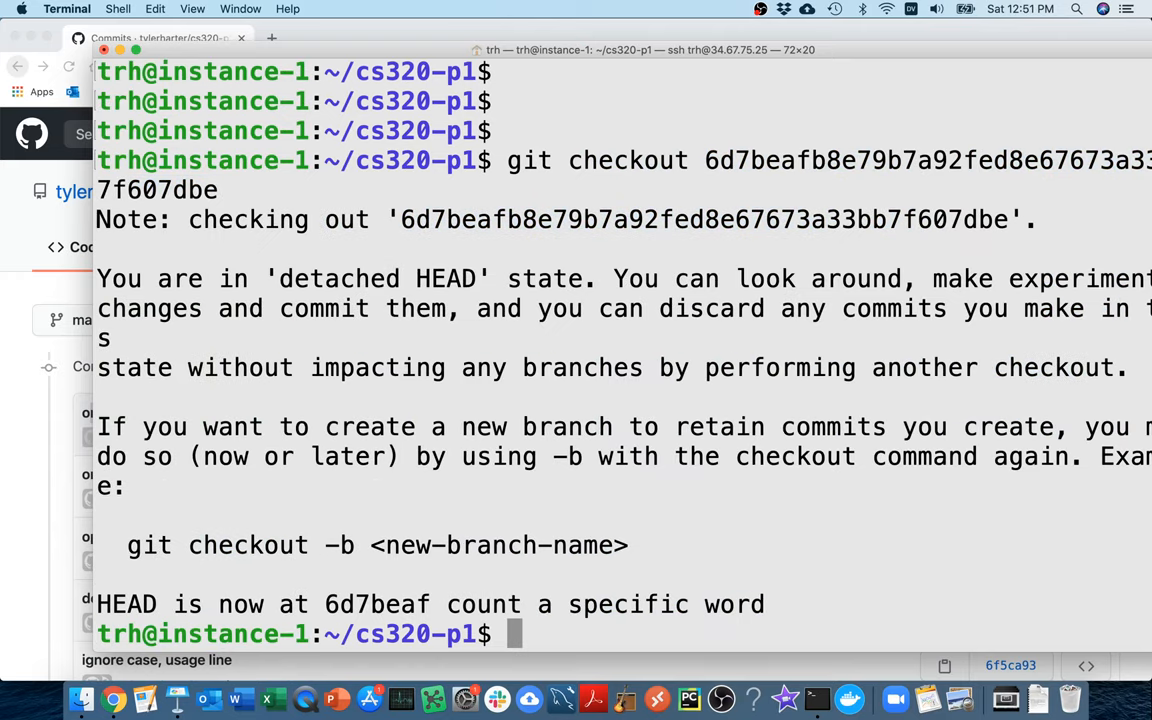
pyautogui.moveTo(735, 623)
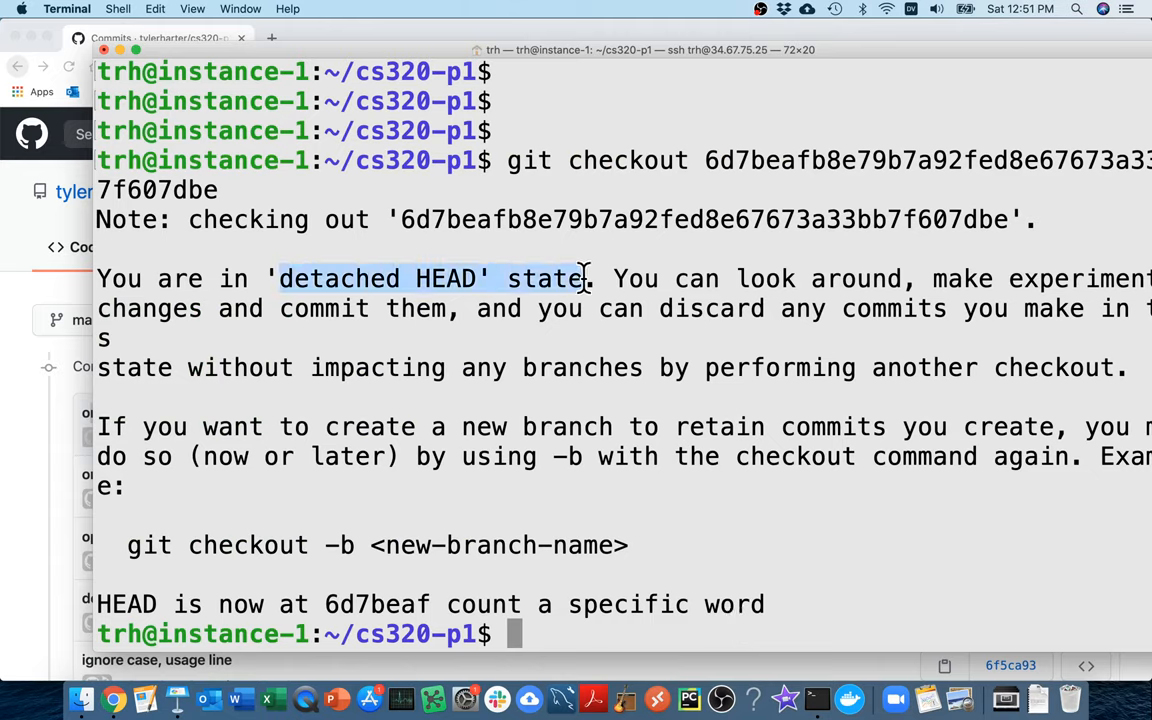
pyautogui.moveTo(548, 604)
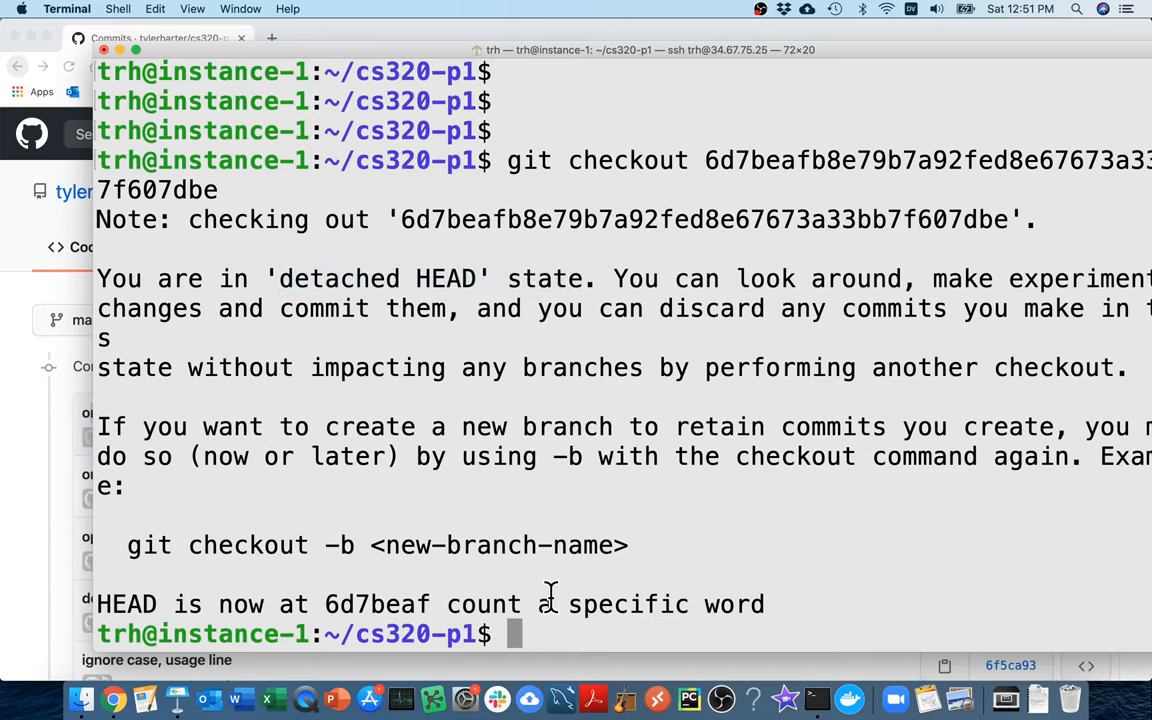
# - List the old commit's files, then run python3 wc.py example.txt ALL, which prints 0
pyautogui.write('ls')
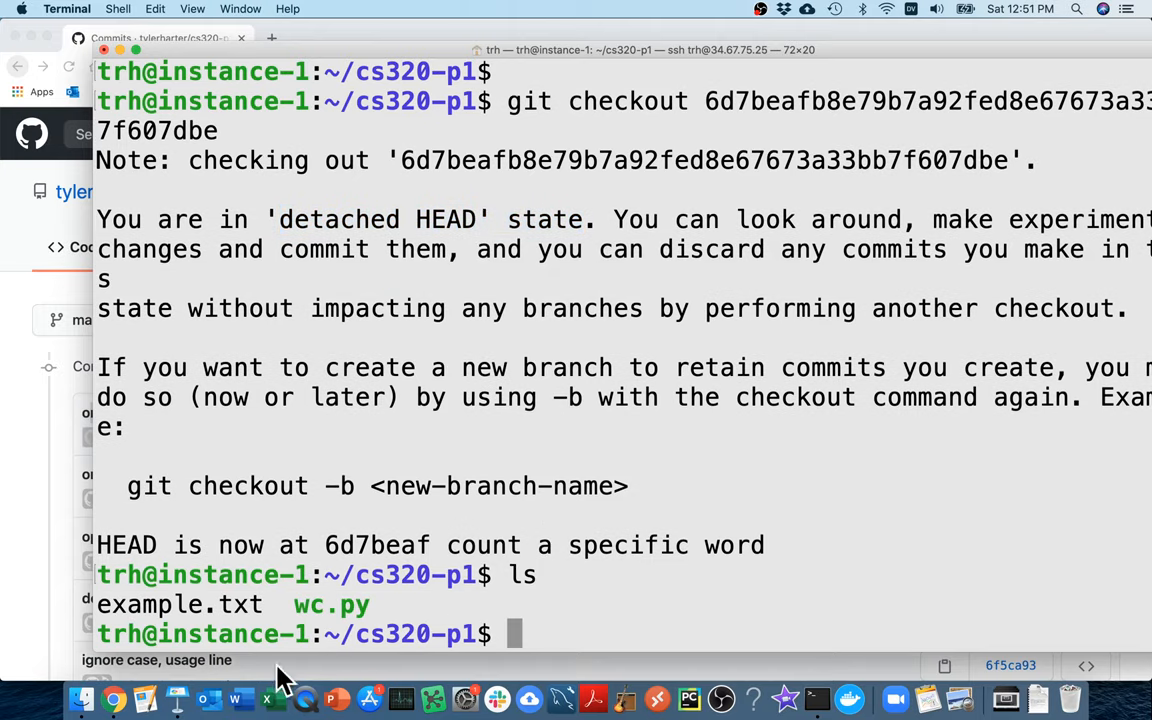
pyautogui.moveTo(653, 458)
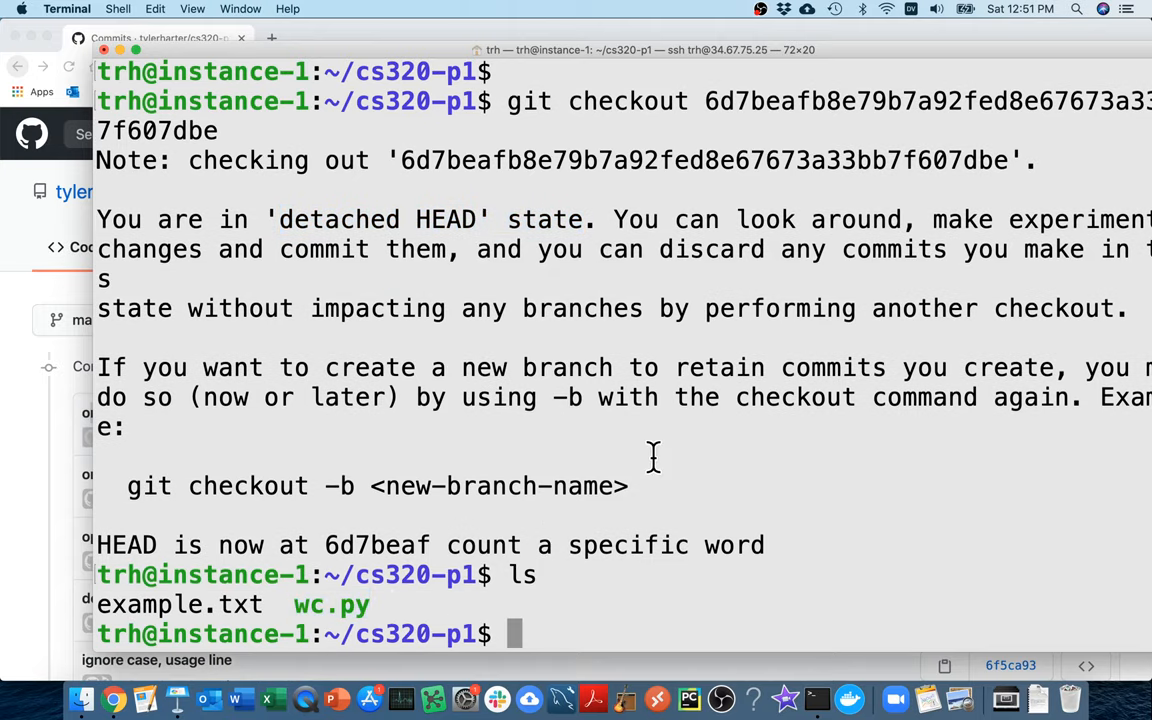
pyautogui.write('ls -a')
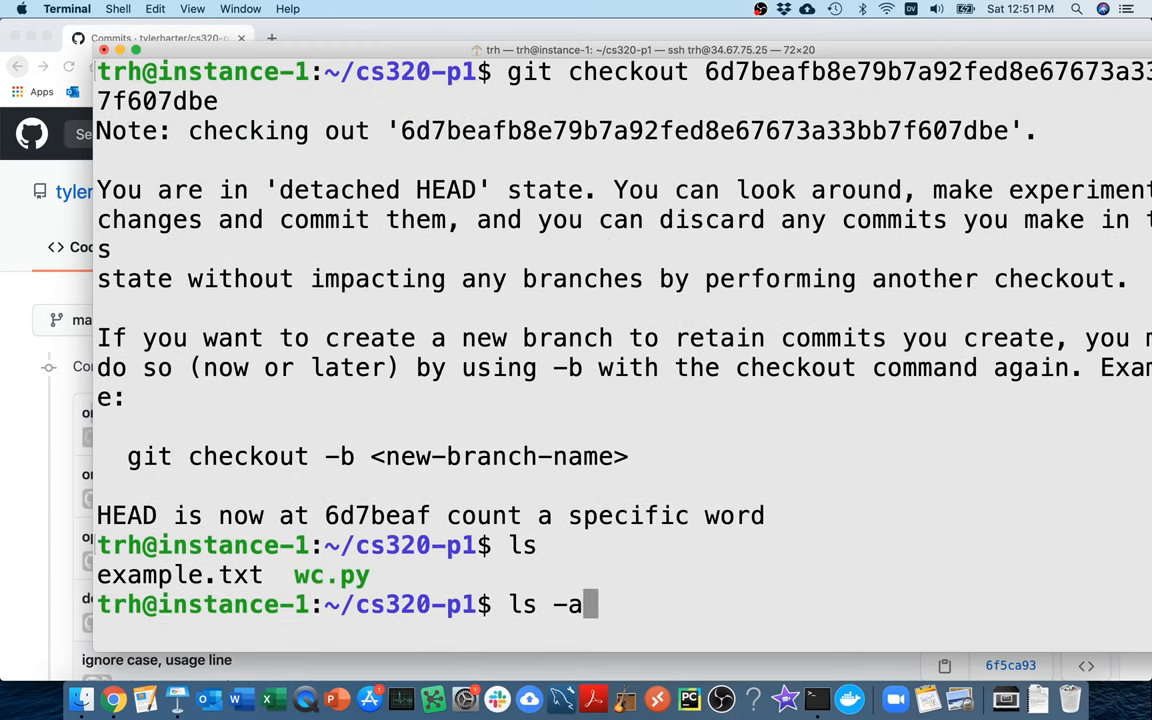
pyautogui.write('python3 wc.py example.txt ALL')
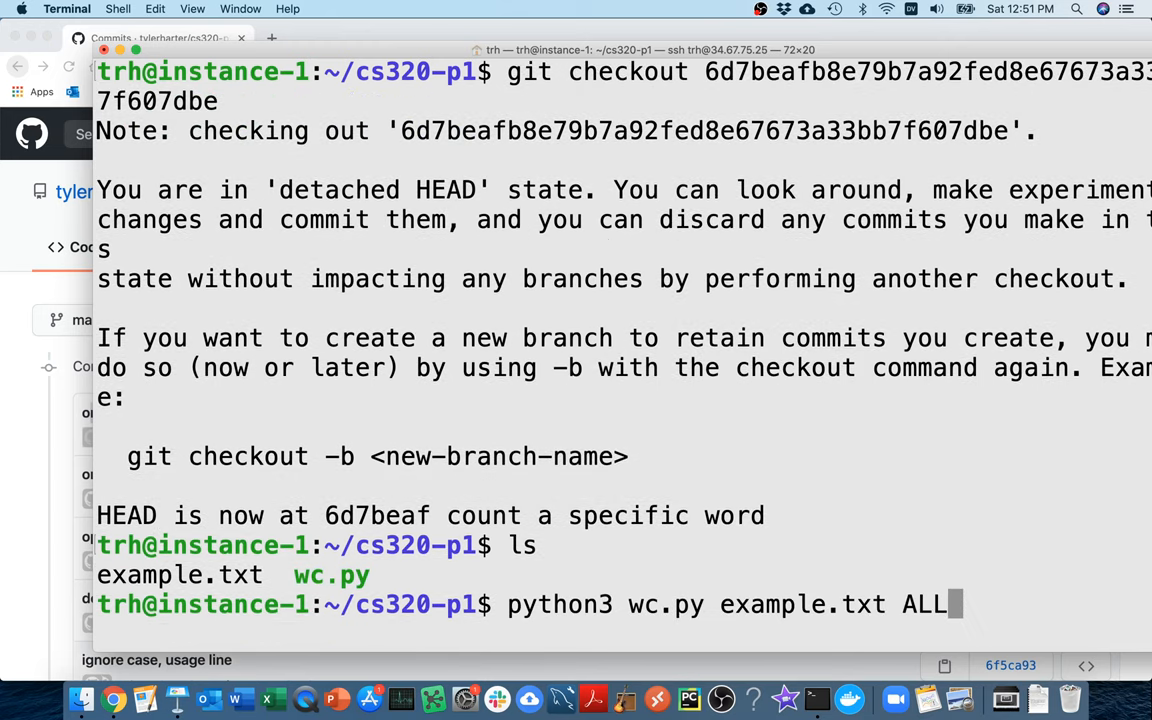
pyautogui.press('Return')
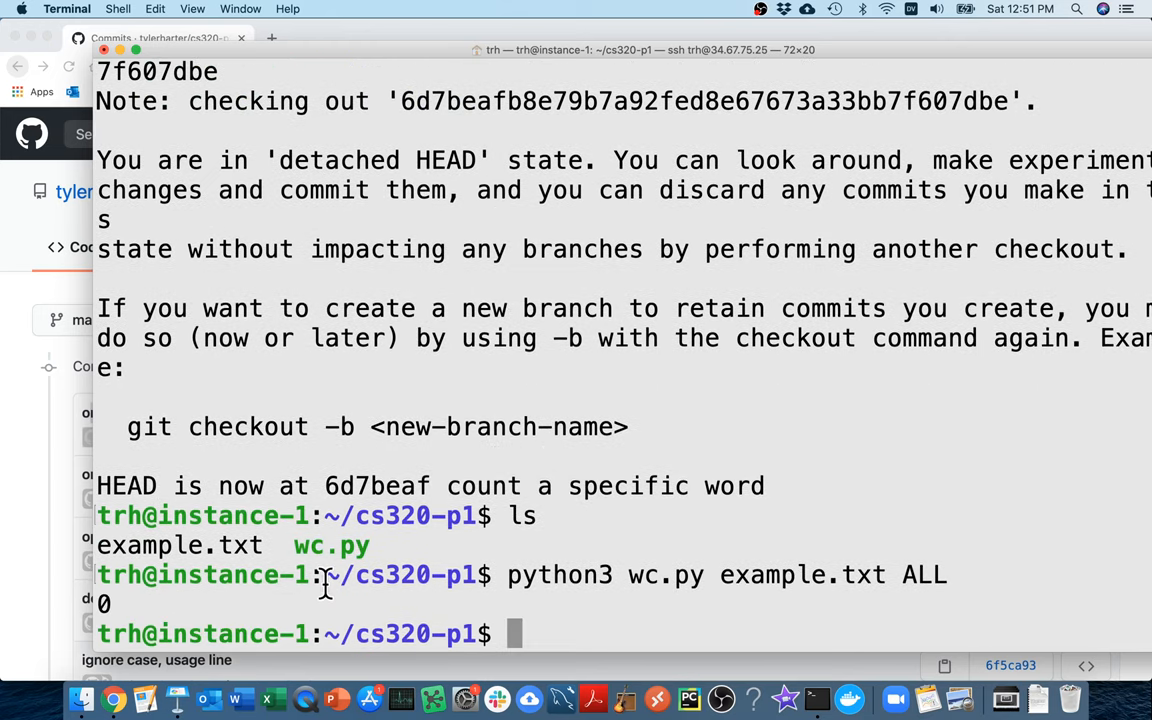
pyautogui.moveTo(343, 610)
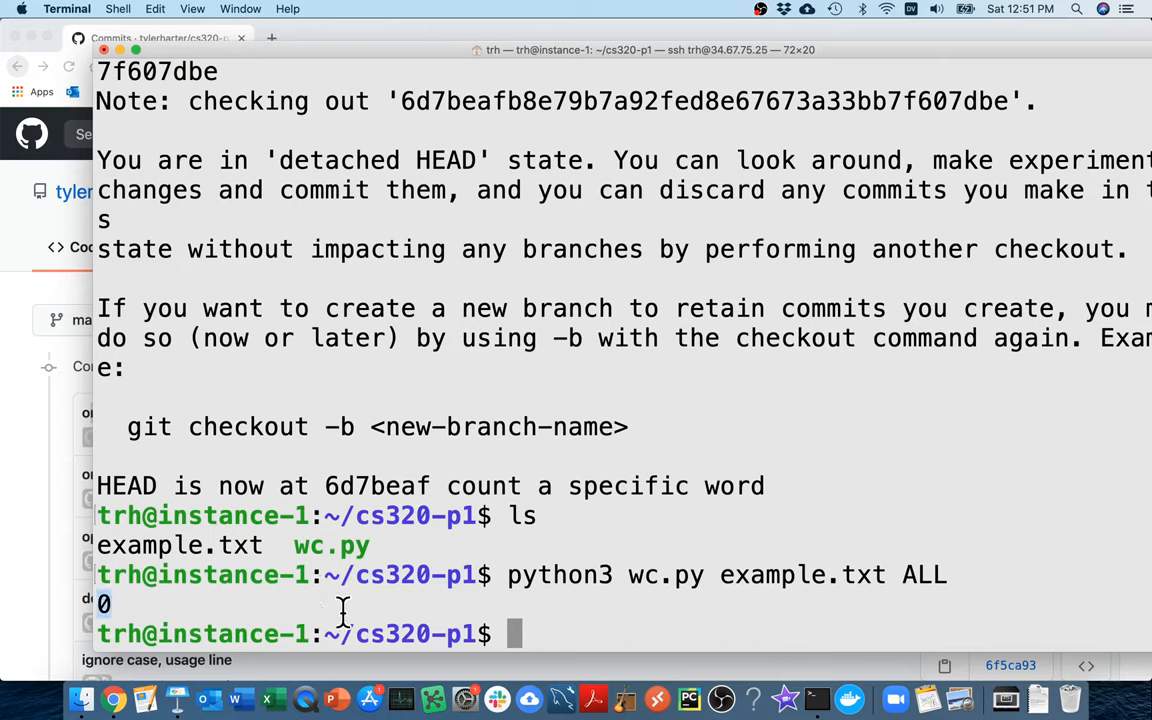
pyautogui.moveTo(293, 545)
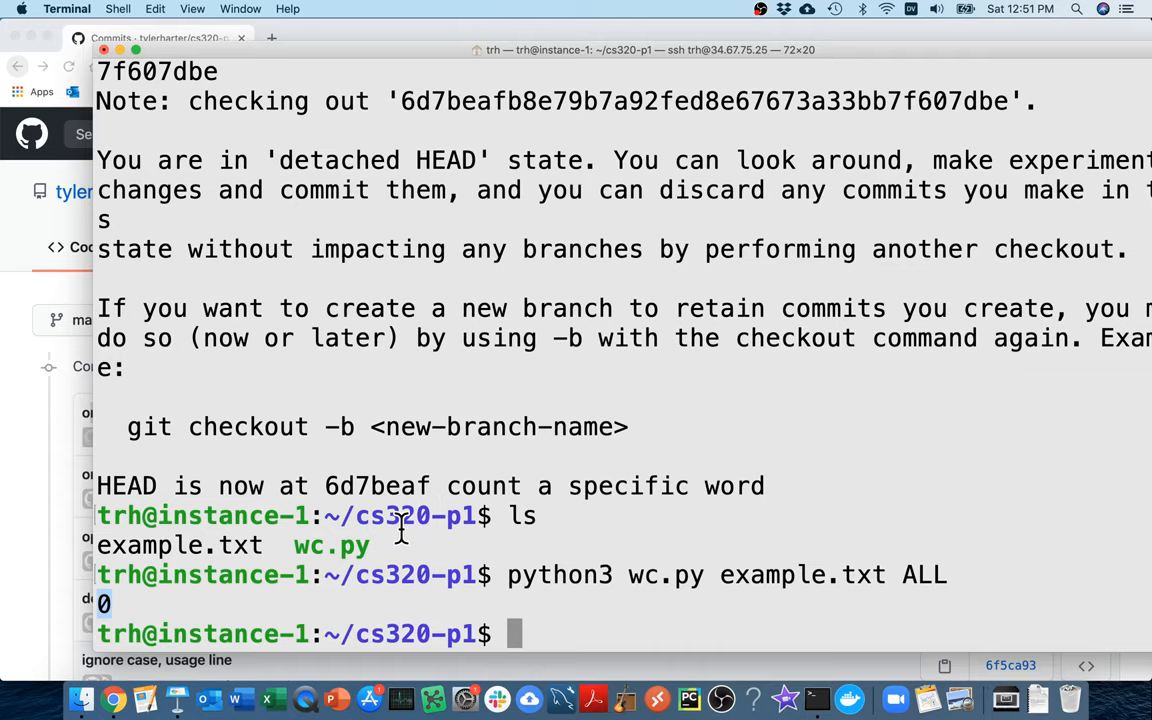
# - Run git log at the old commit, showing only 'count a specific word', and select its hash
pyautogui.write('git log')
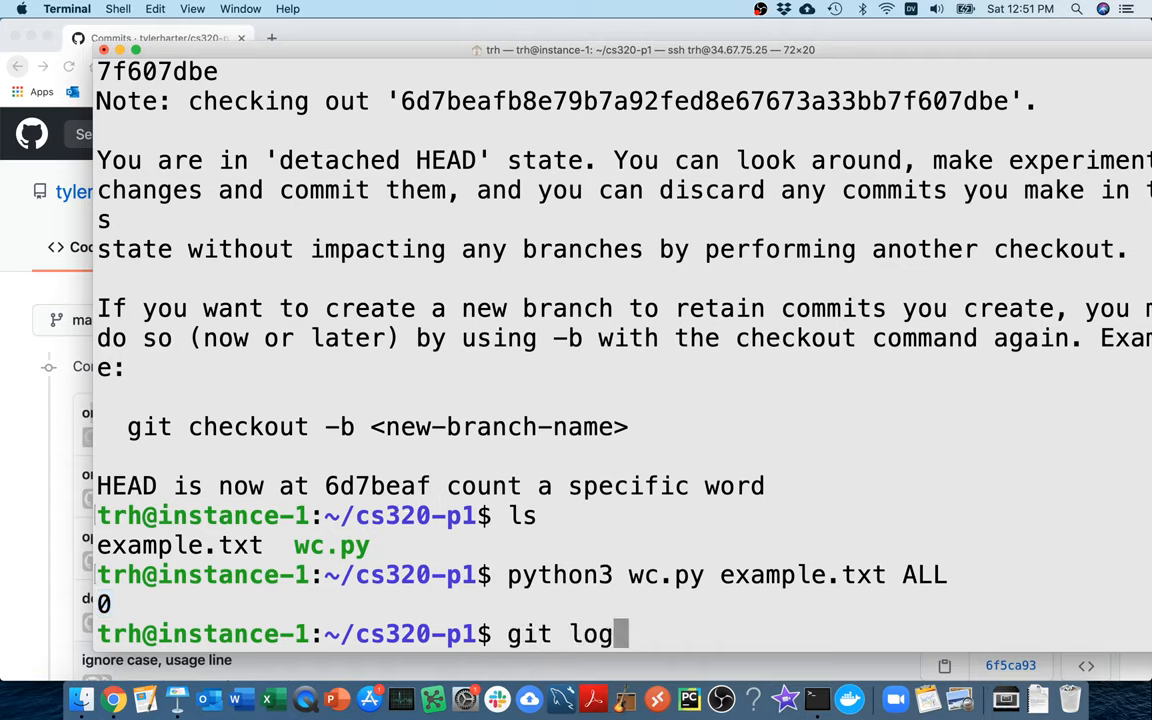
pyautogui.press('Return')
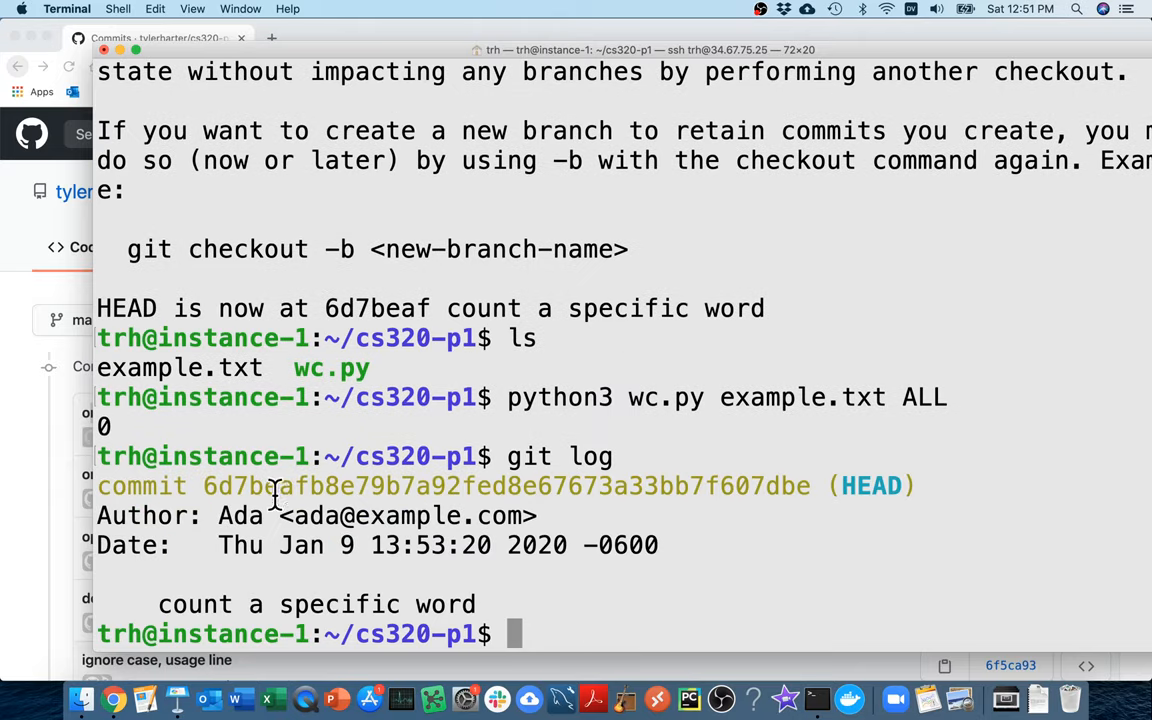
pyautogui.doubleClick(280, 486)
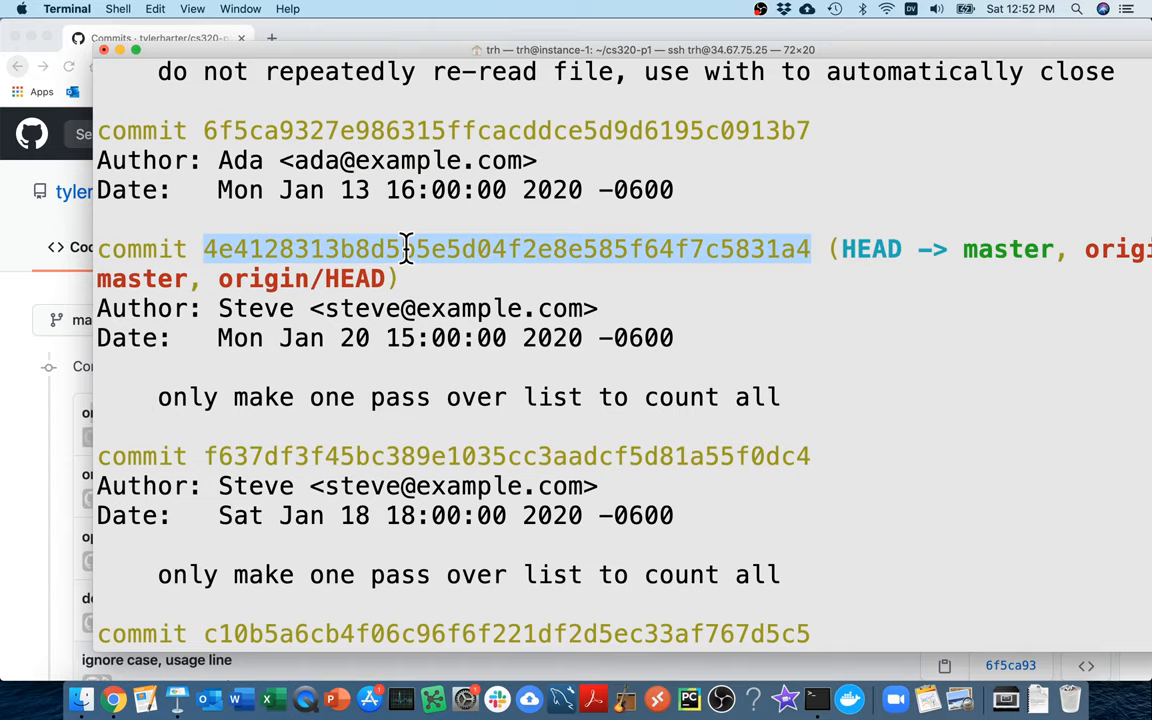
pyautogui.moveTo(345, 48)
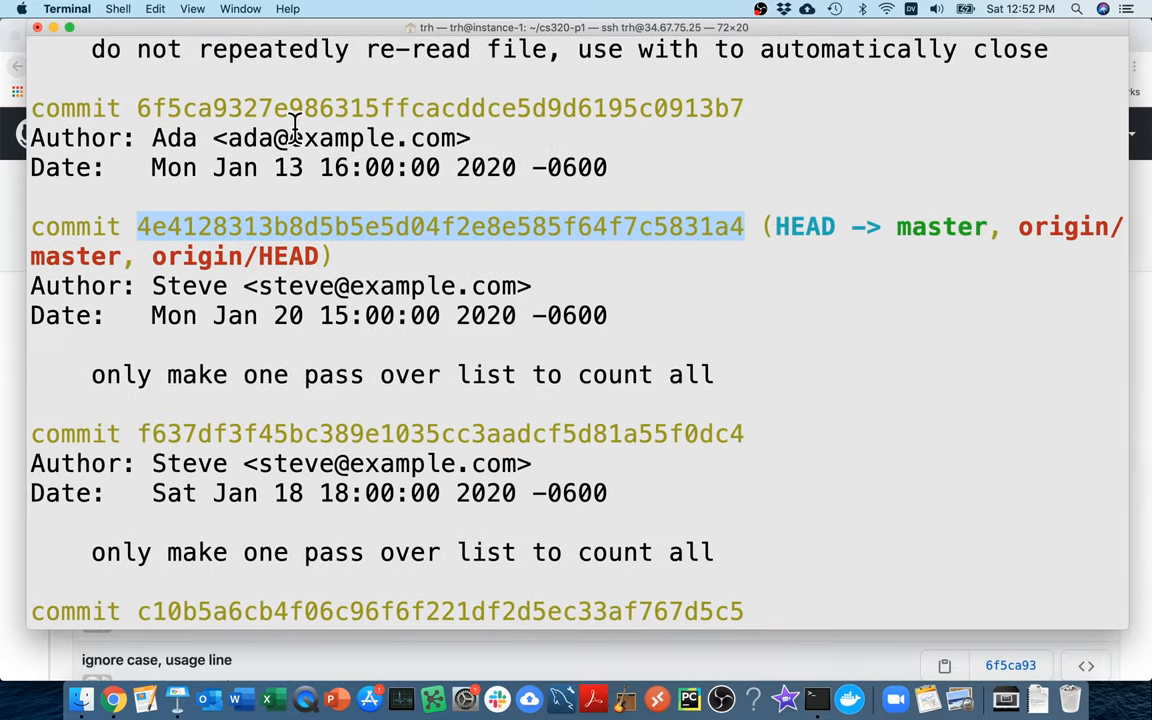
pyautogui.moveTo(410, 260)
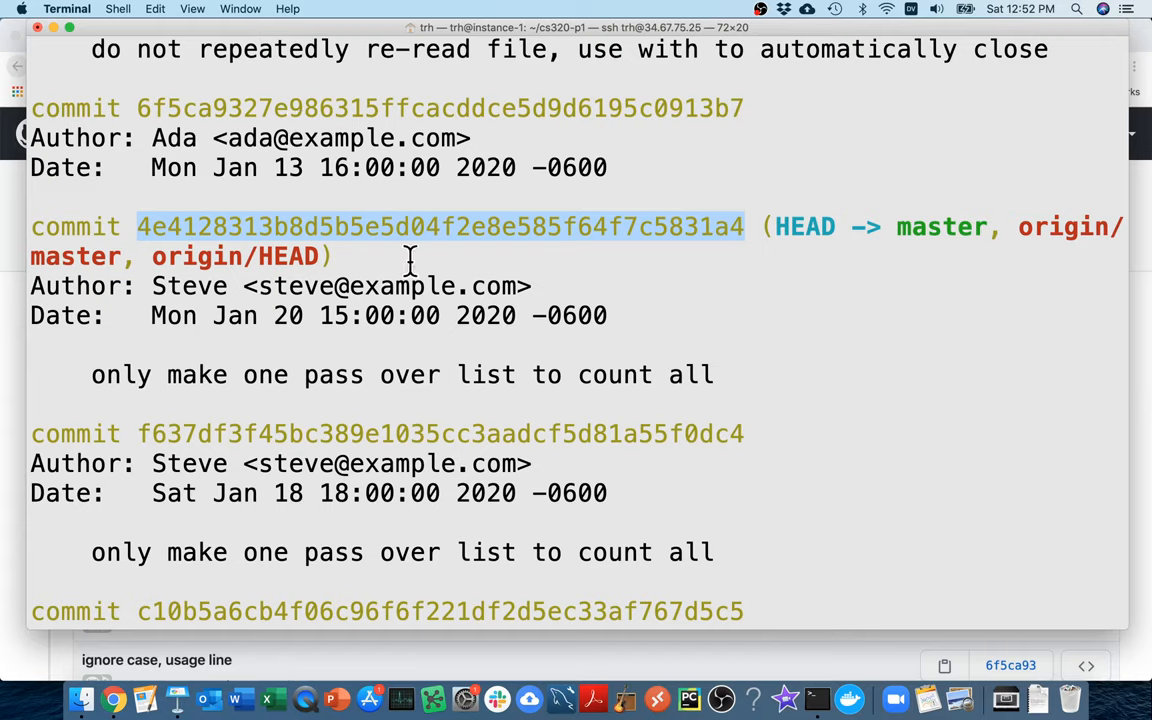
pyautogui.moveTo(788, 196)
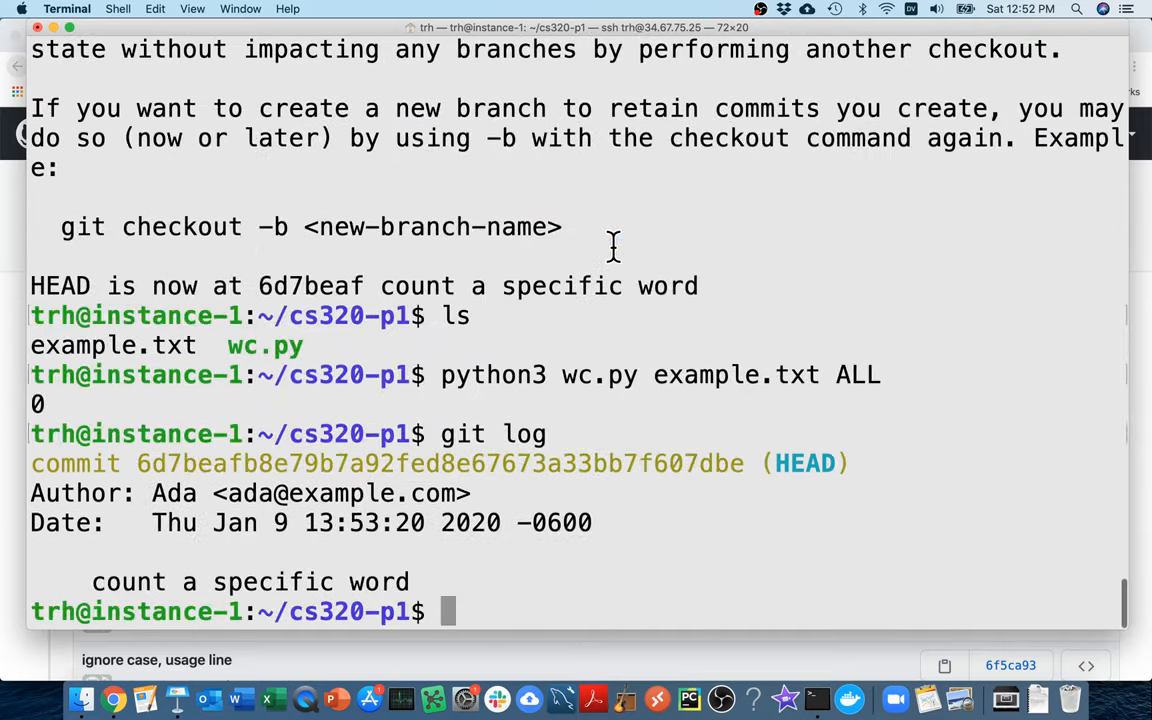
# - Replace the commit hash with master in git checkout, switch back, and quit the log pager
pyautogui.write('git che')
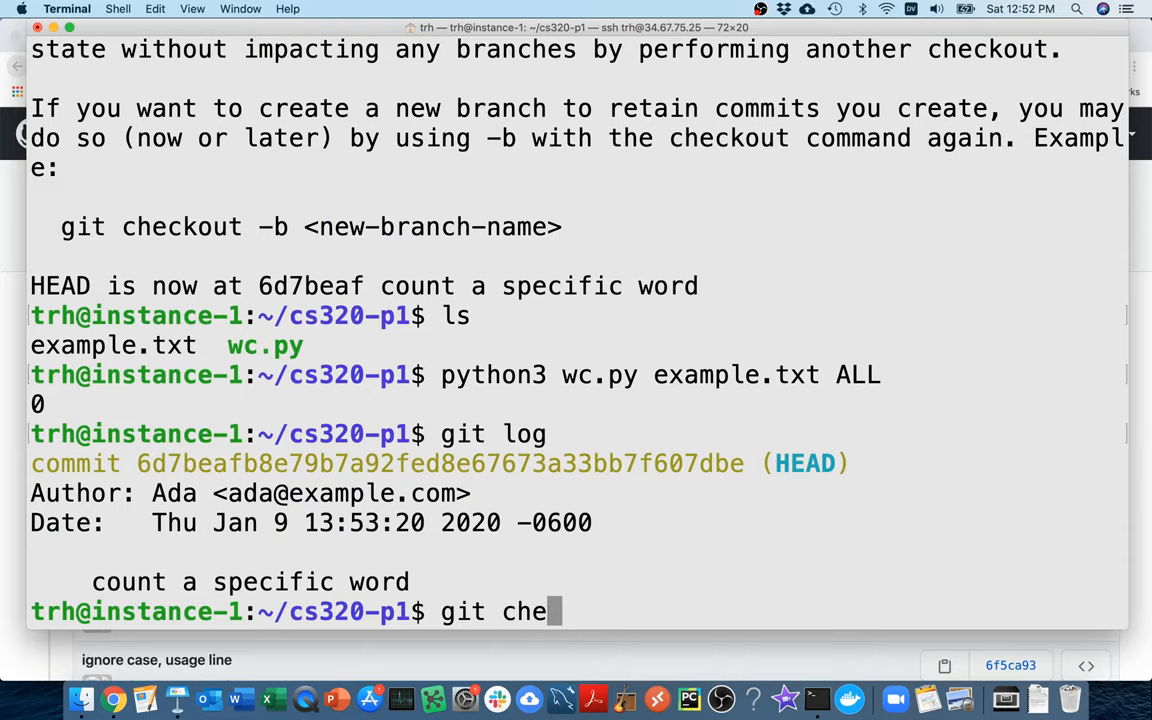
pyautogui.write('ckout 6d7beafb8e79b7a92fed8e67673a33bb7f607dbe')
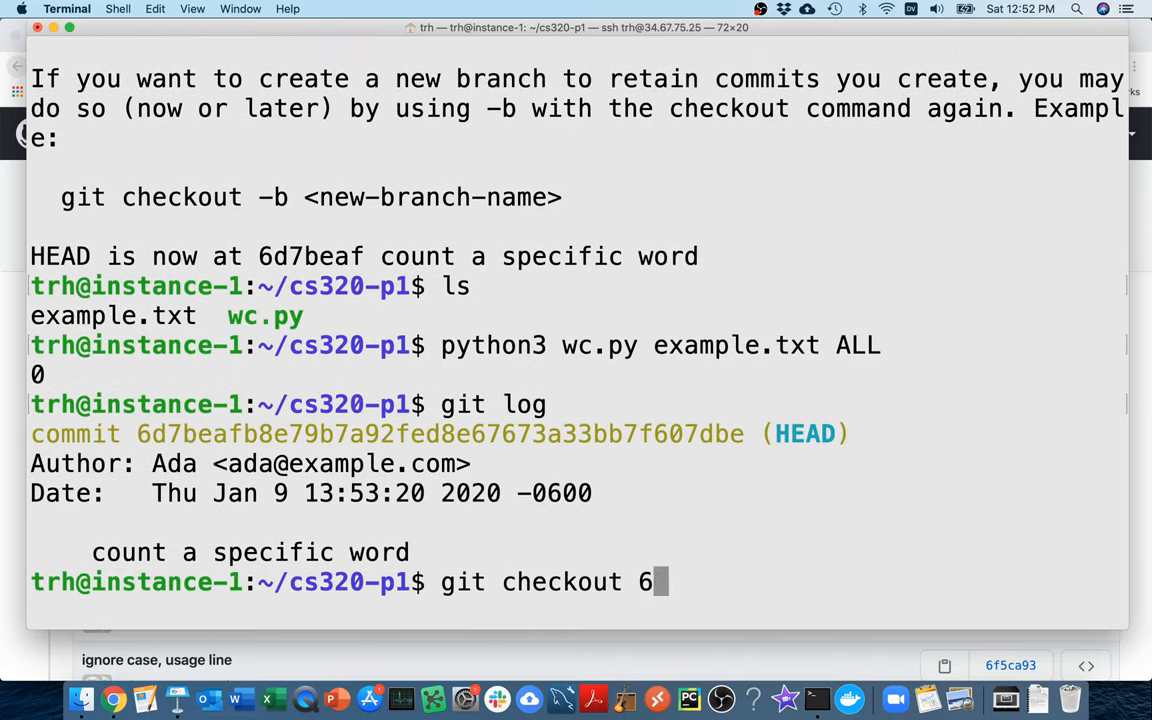
pyautogui.press('backspace')
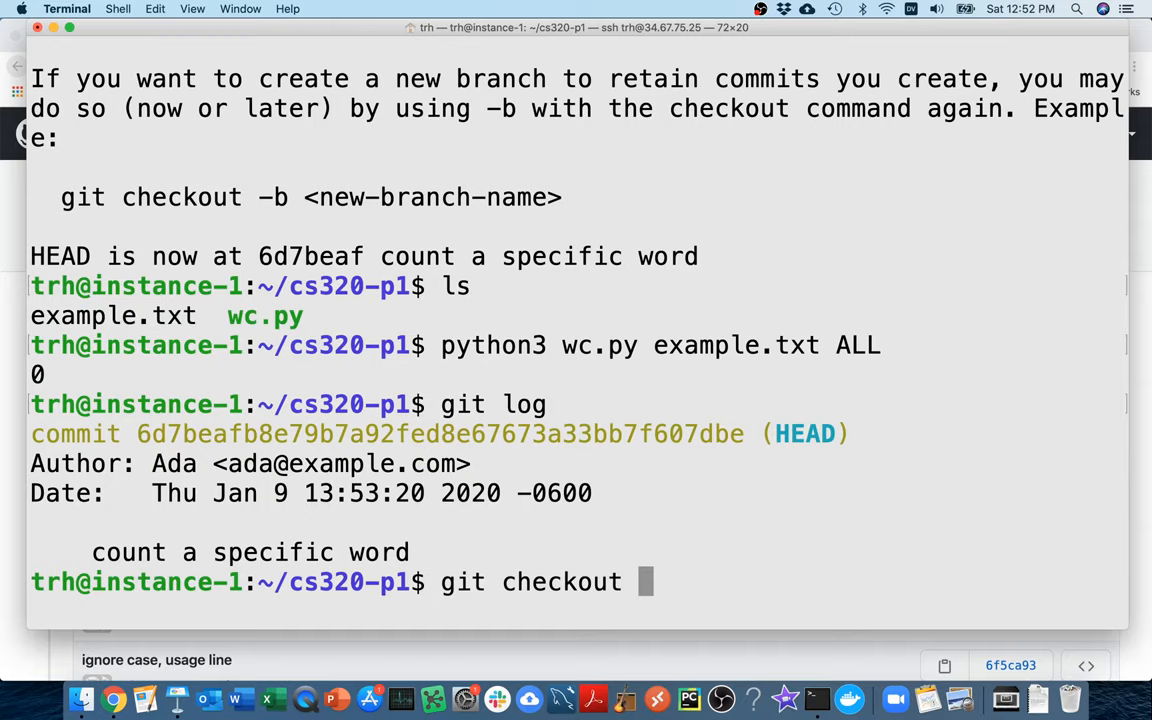
pyautogui.write('ma')
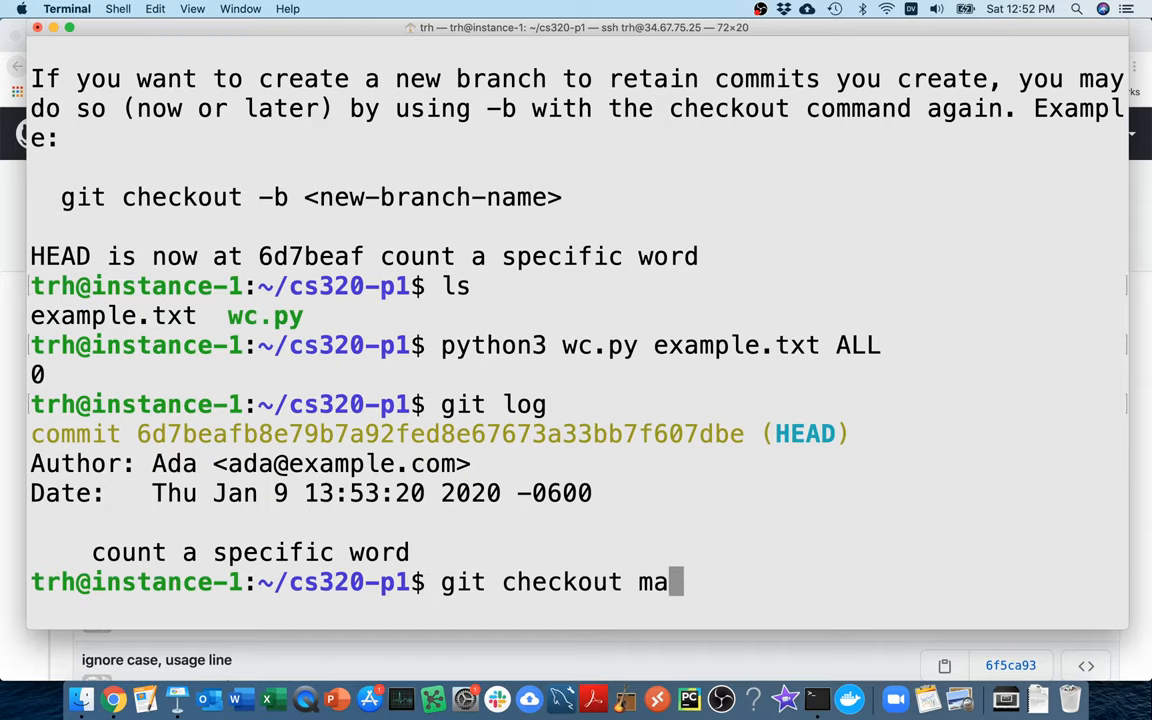
pyautogui.press('Return')
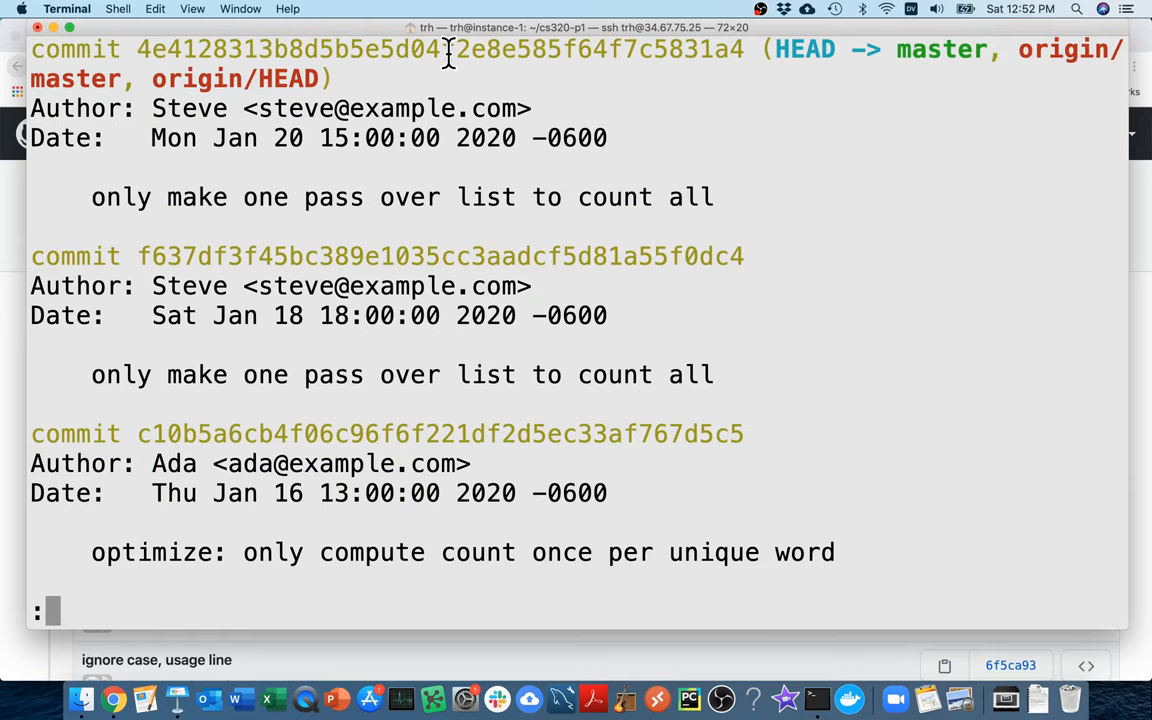
pyautogui.press('q')
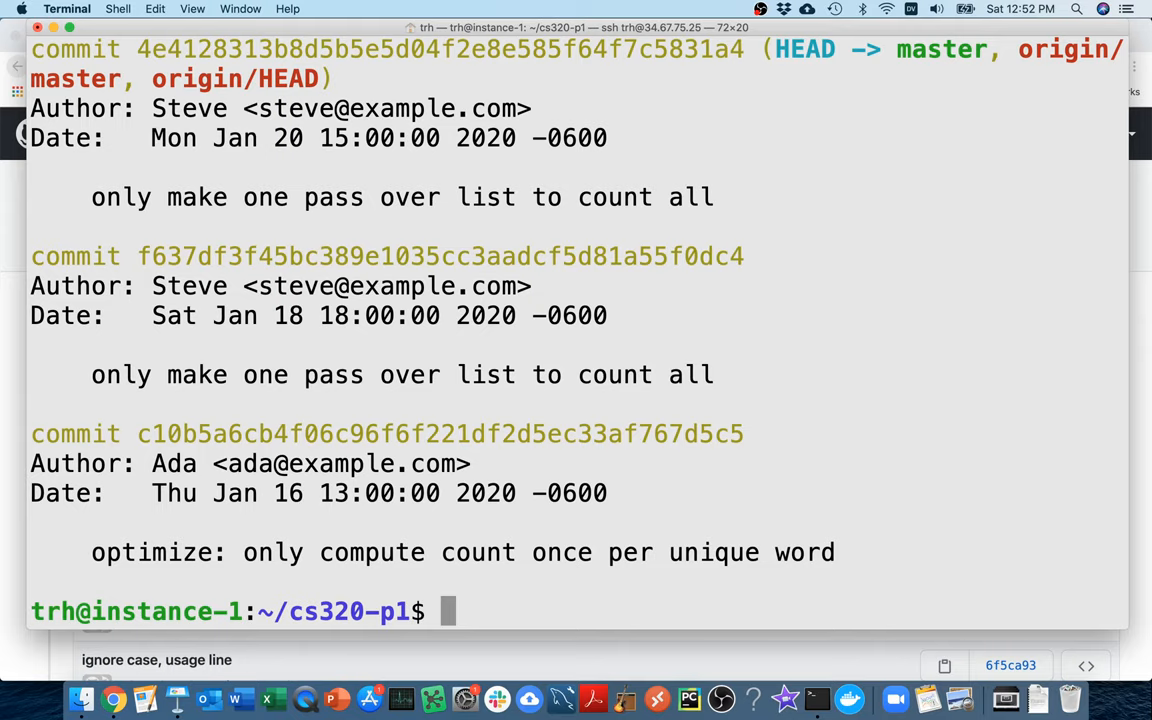
pyautogui.write('ls')
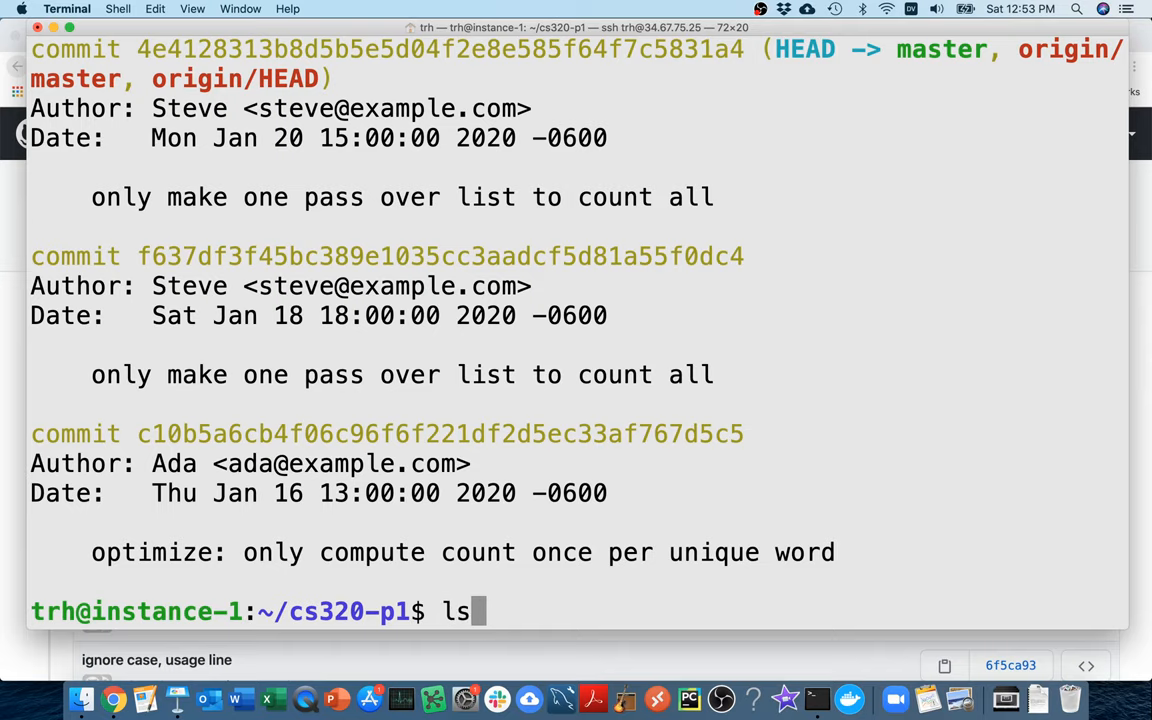
# - List the repo files, highlight wc.py, and discard a partly typed 'terminal editor' line
pyautogui.press('Return')
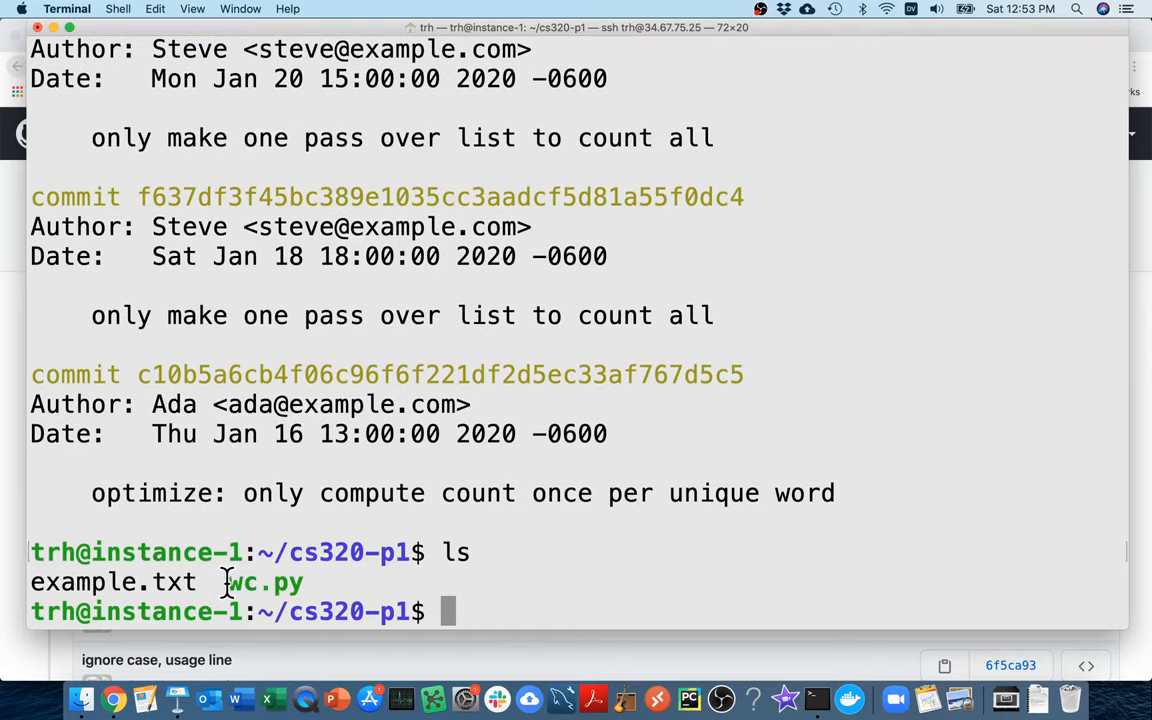
pyautogui.doubleClick(265, 582)
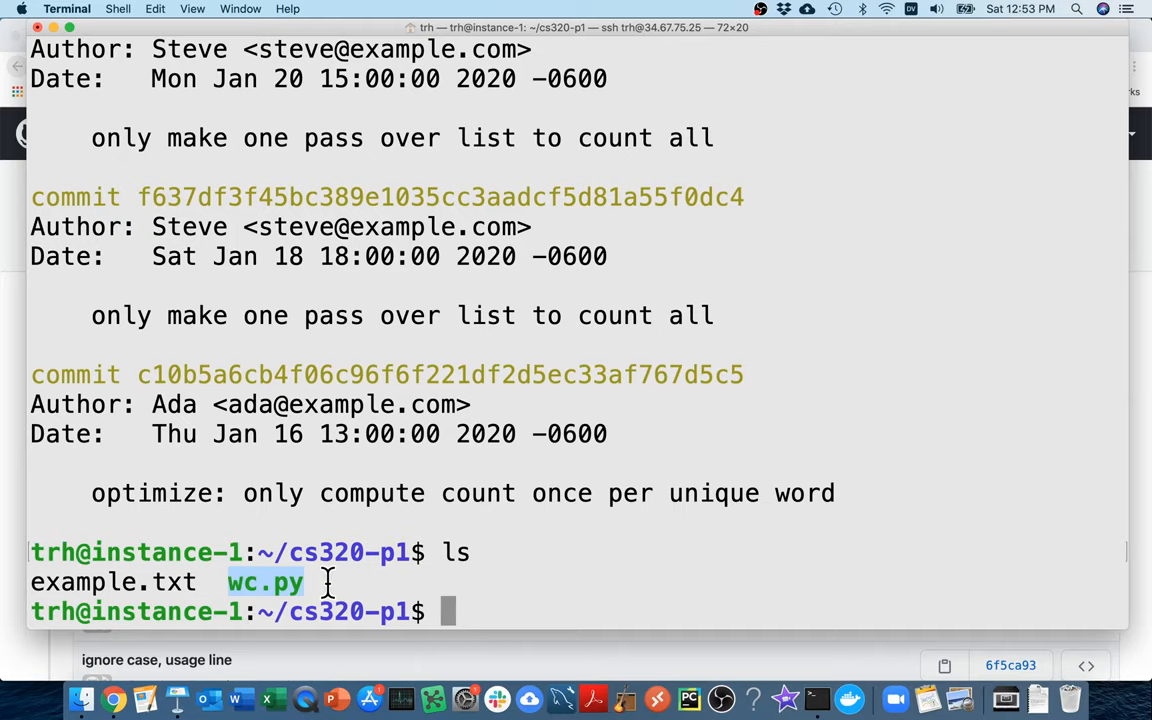
pyautogui.write('terminal')
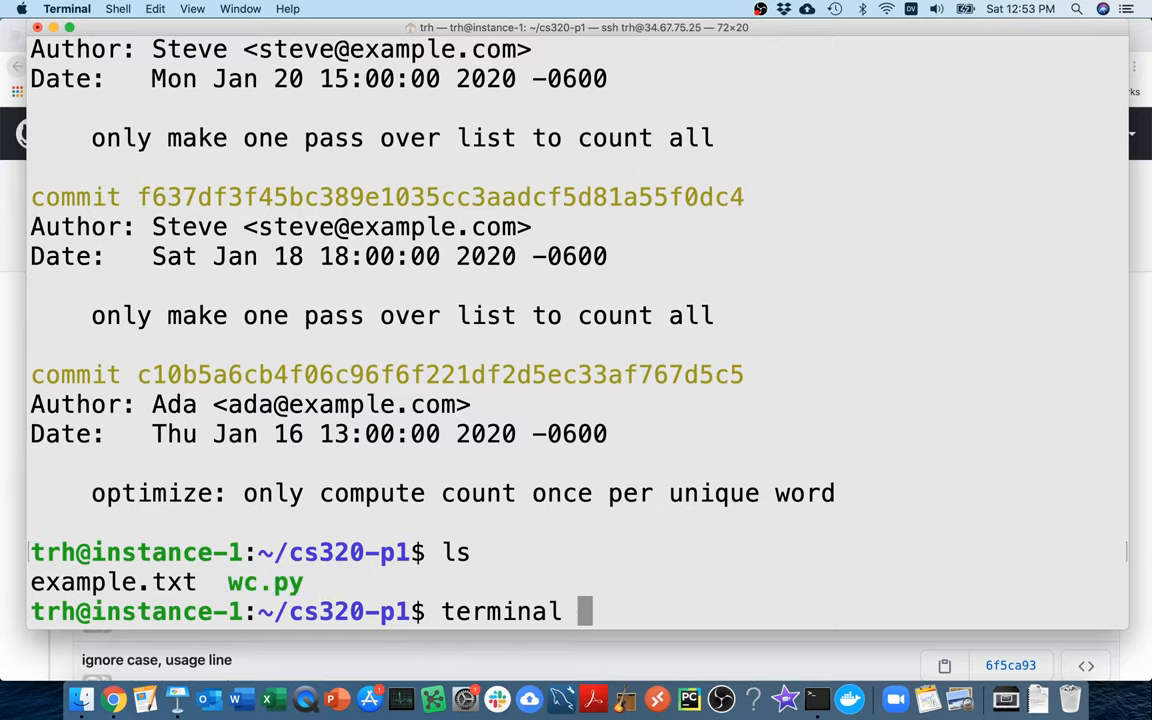
pyautogui.write('editor')
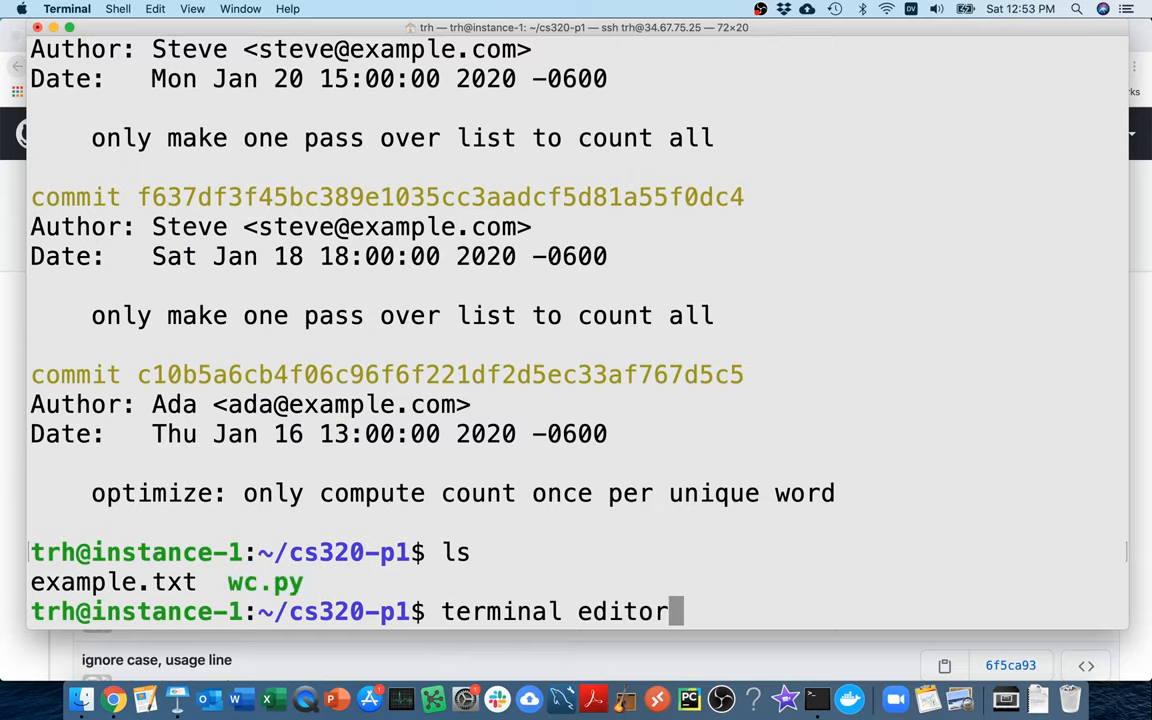
pyautogui.press('ctrl+u')
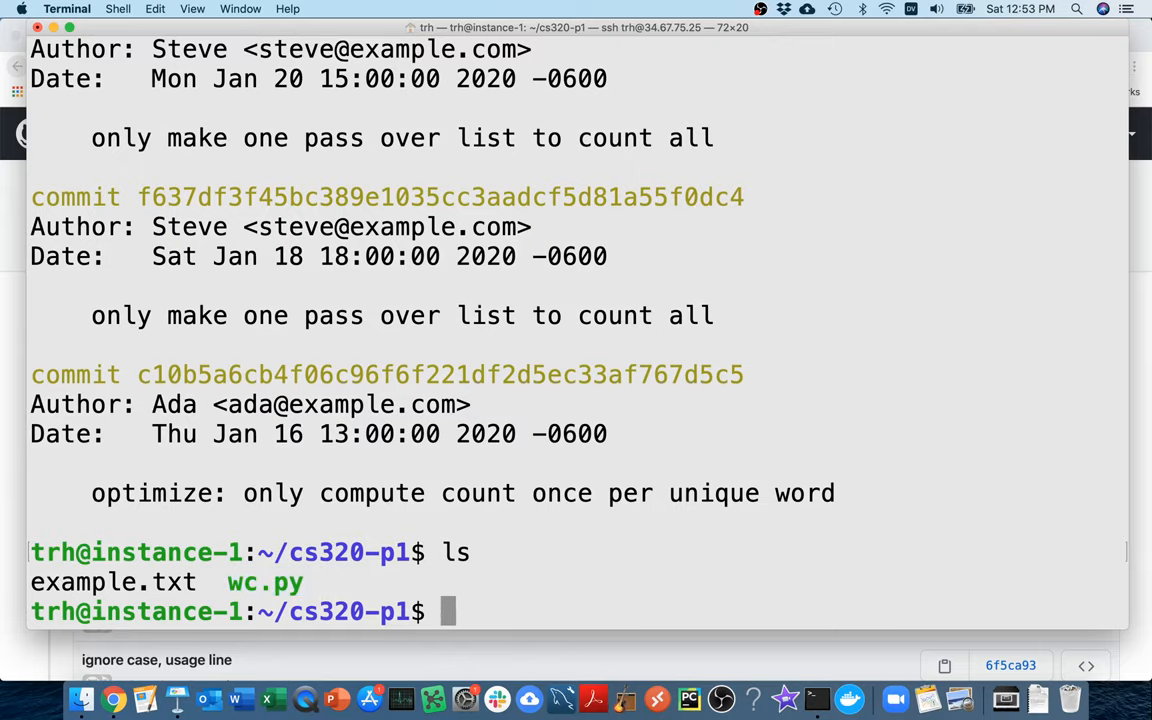
pyautogui.moveTo(155, 30)
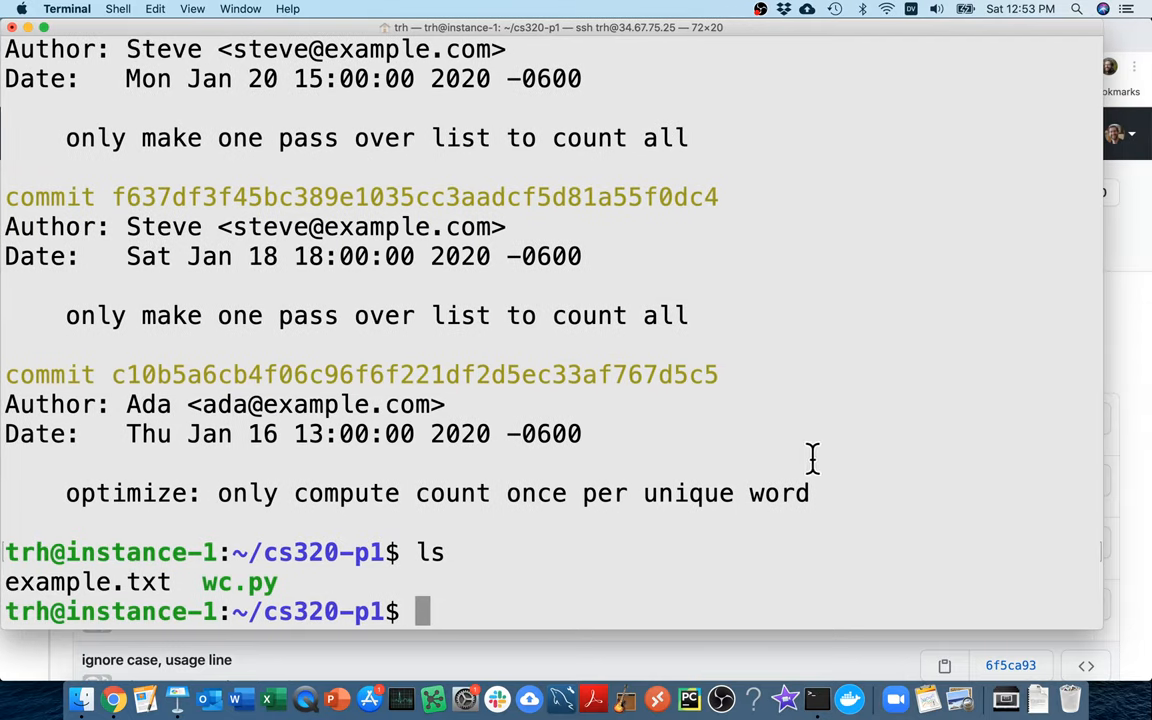
pyautogui.moveTo(1095, 620)
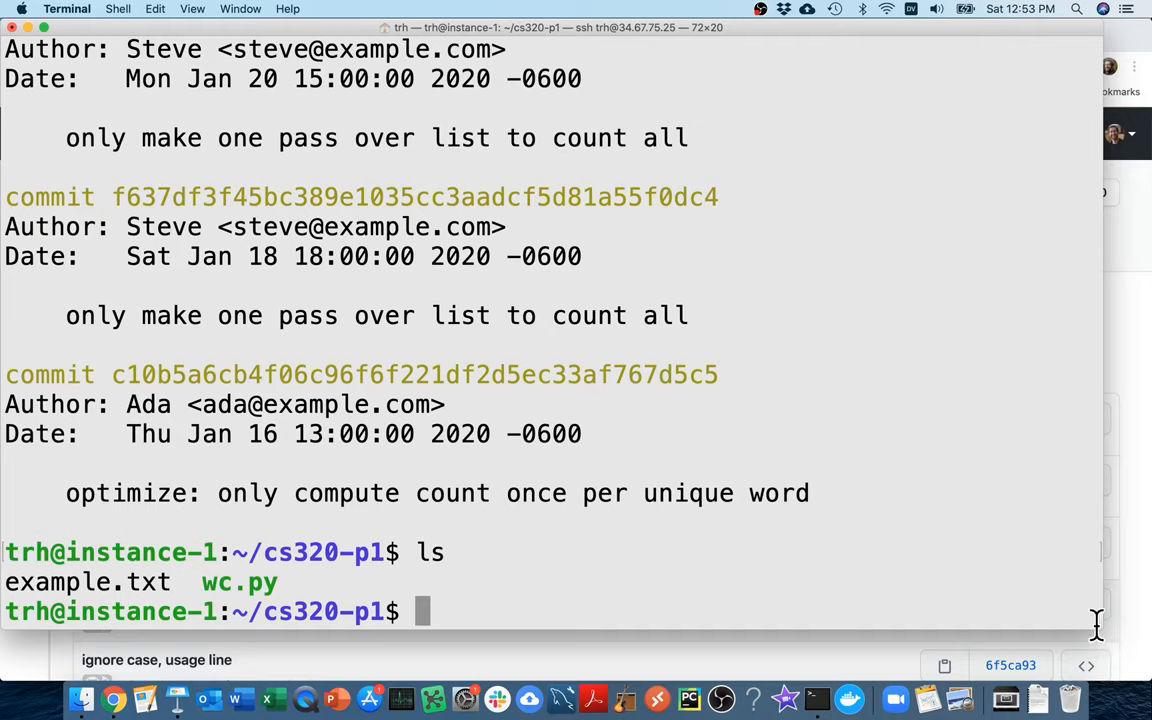
pyautogui.moveTo(1105, 640)
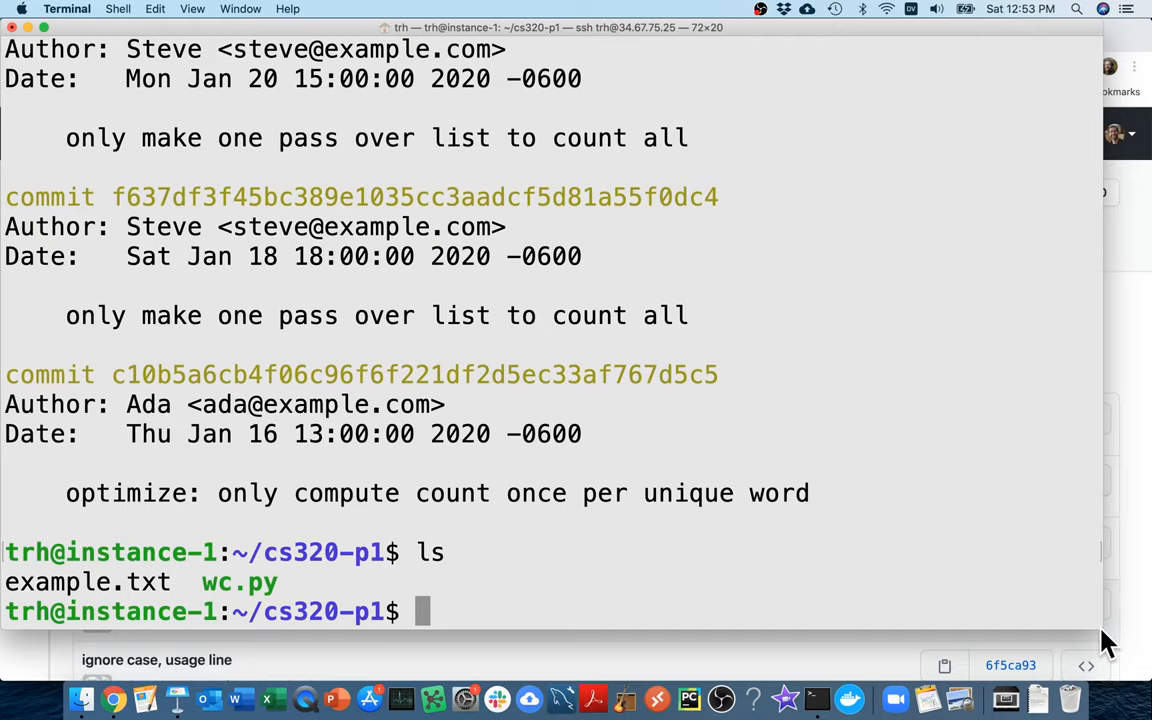
# - Start and abandon emacs wc.py and vim wc.py commands without opening an editor
pyautogui.write('e')
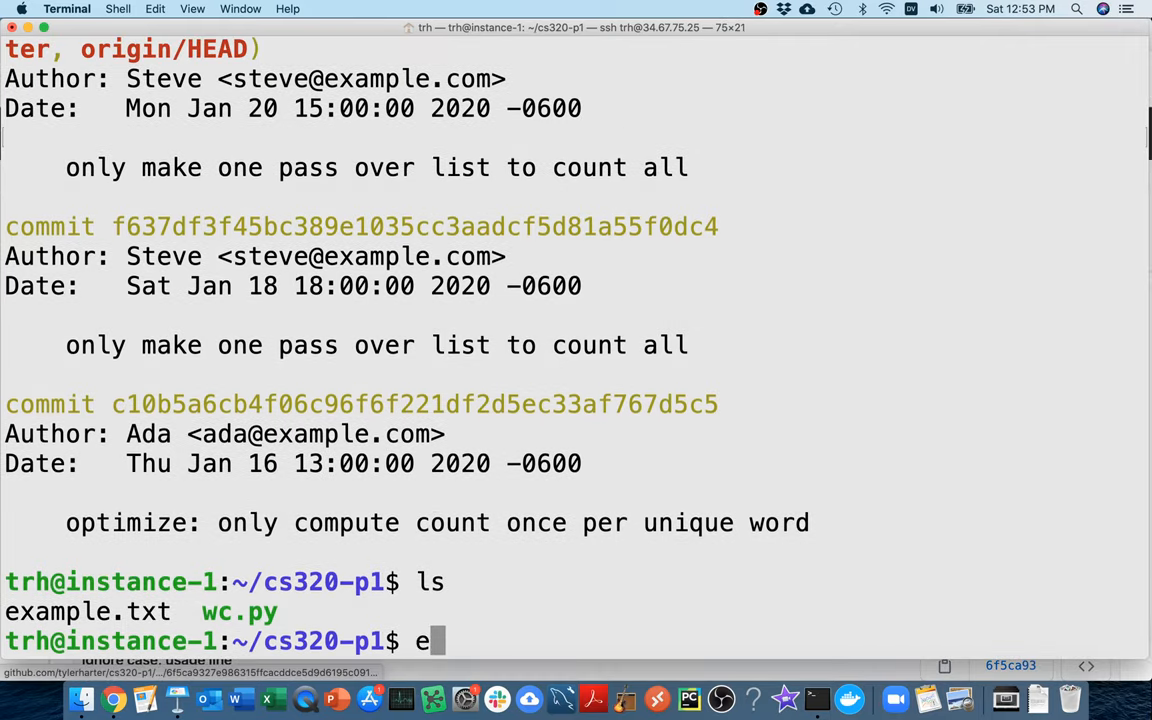
pyautogui.write('macs')
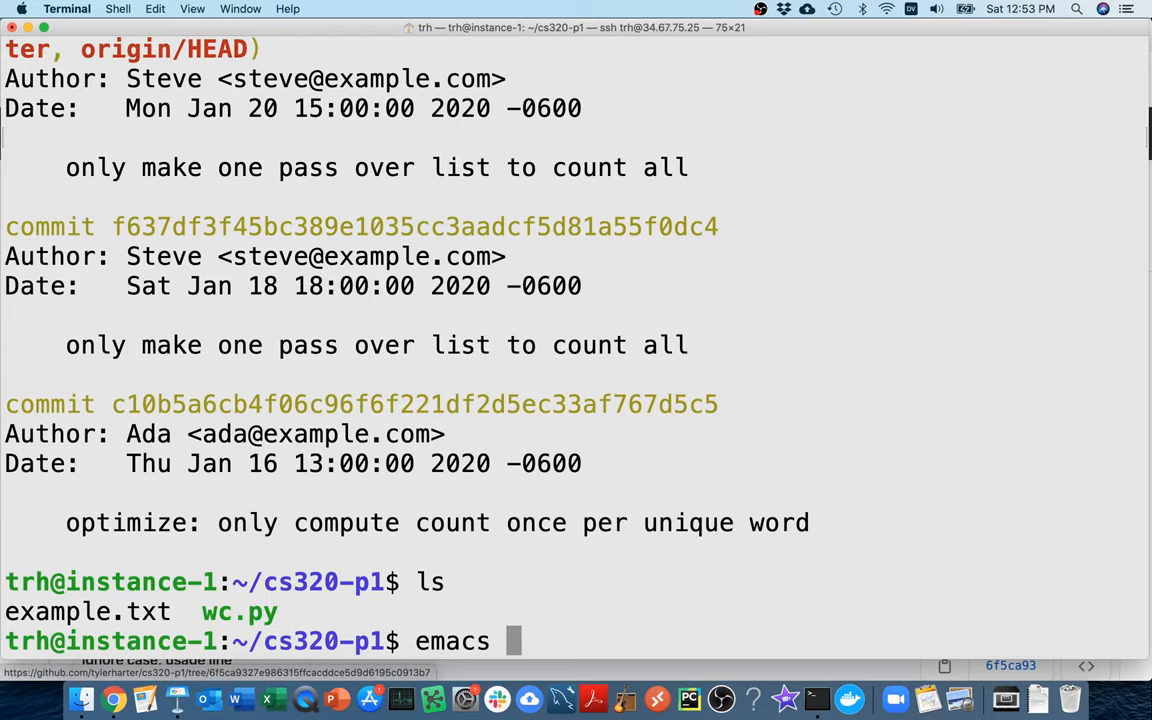
pyautogui.write('wc.')
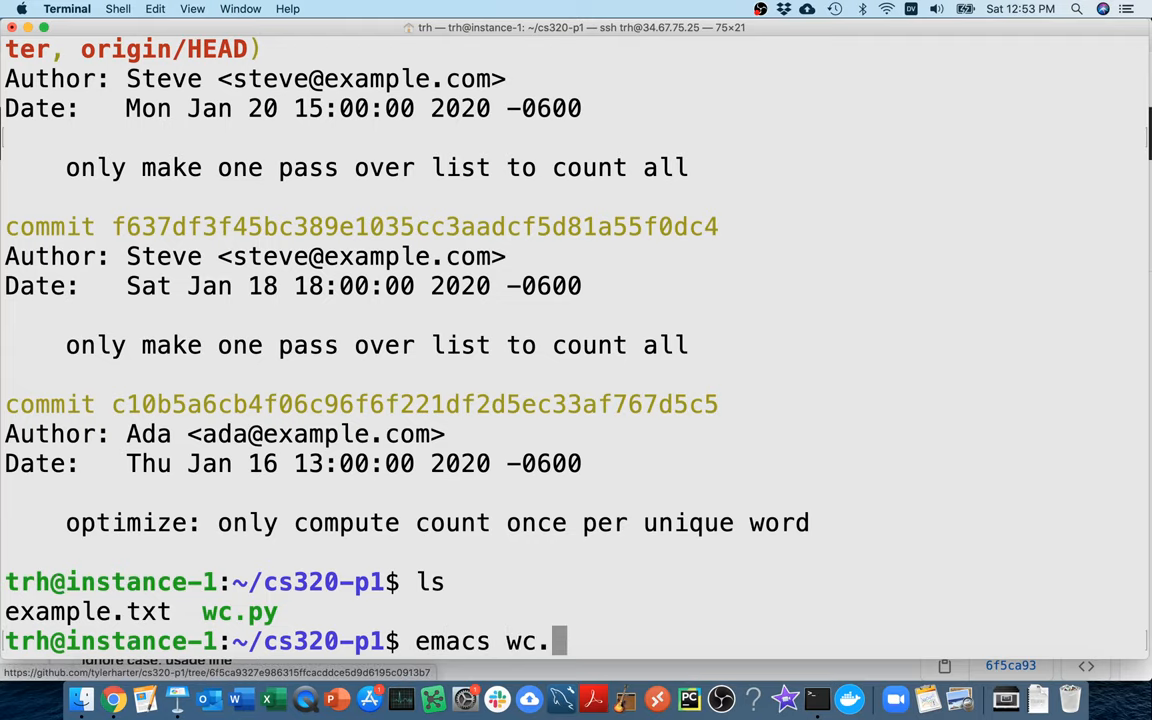
pyautogui.press('Return')
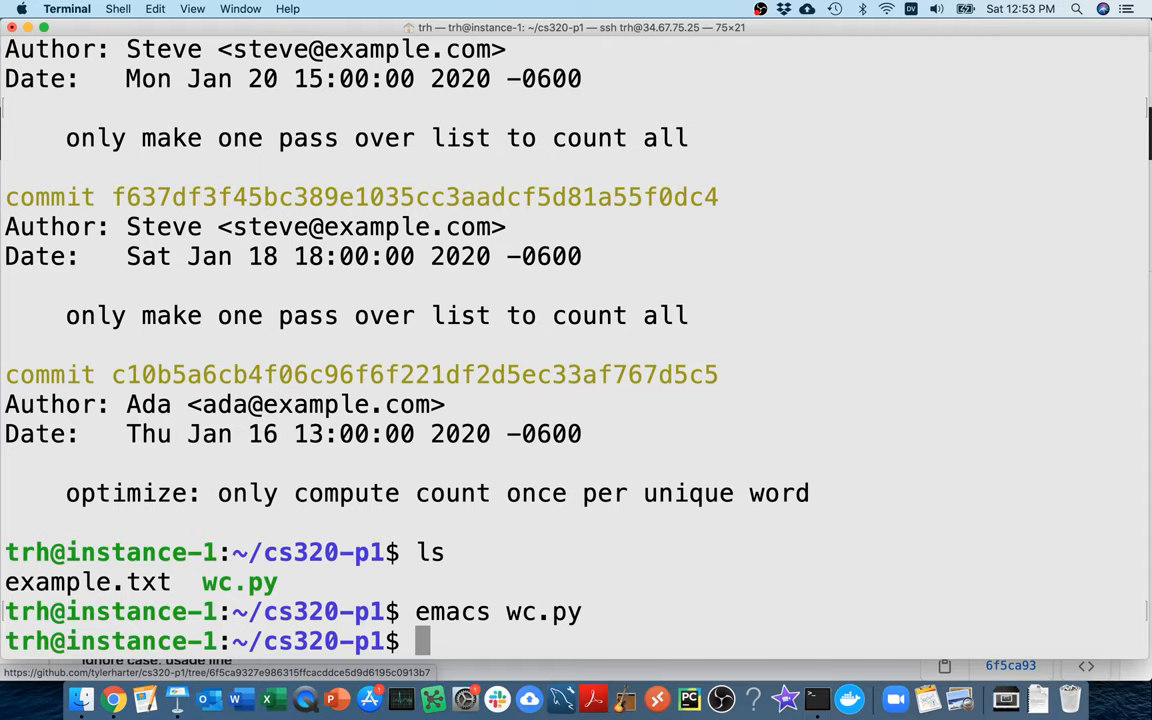
pyautogui.write('v')
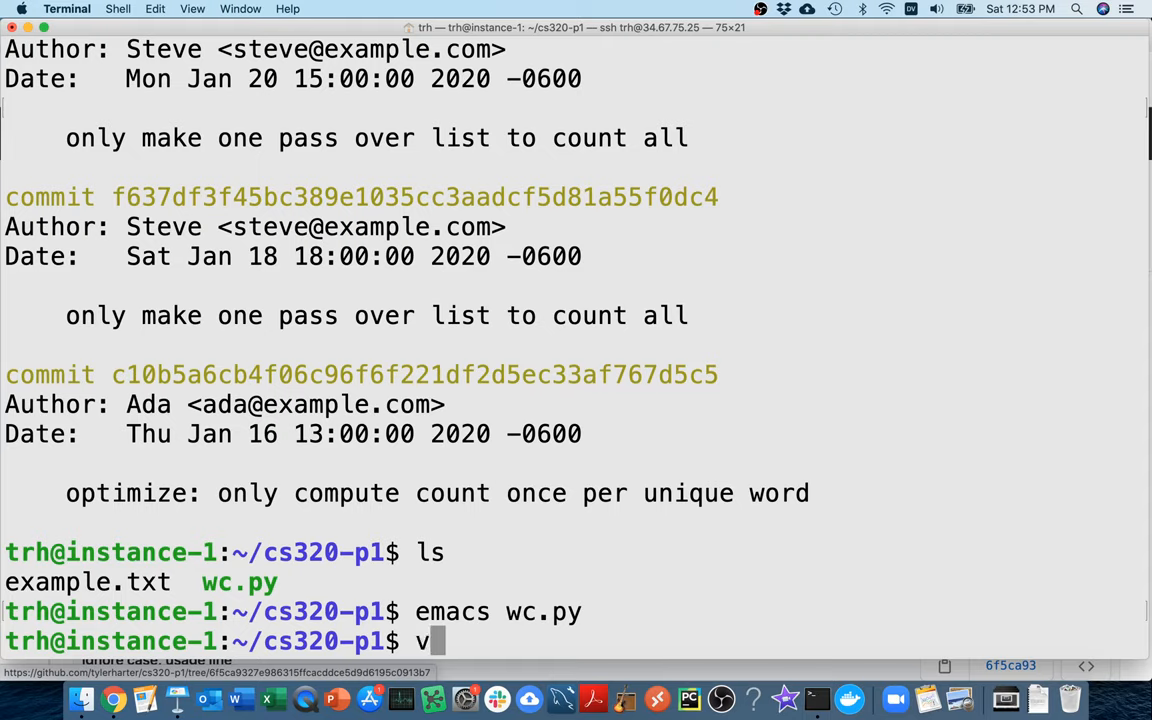
pyautogui.write('im wc')
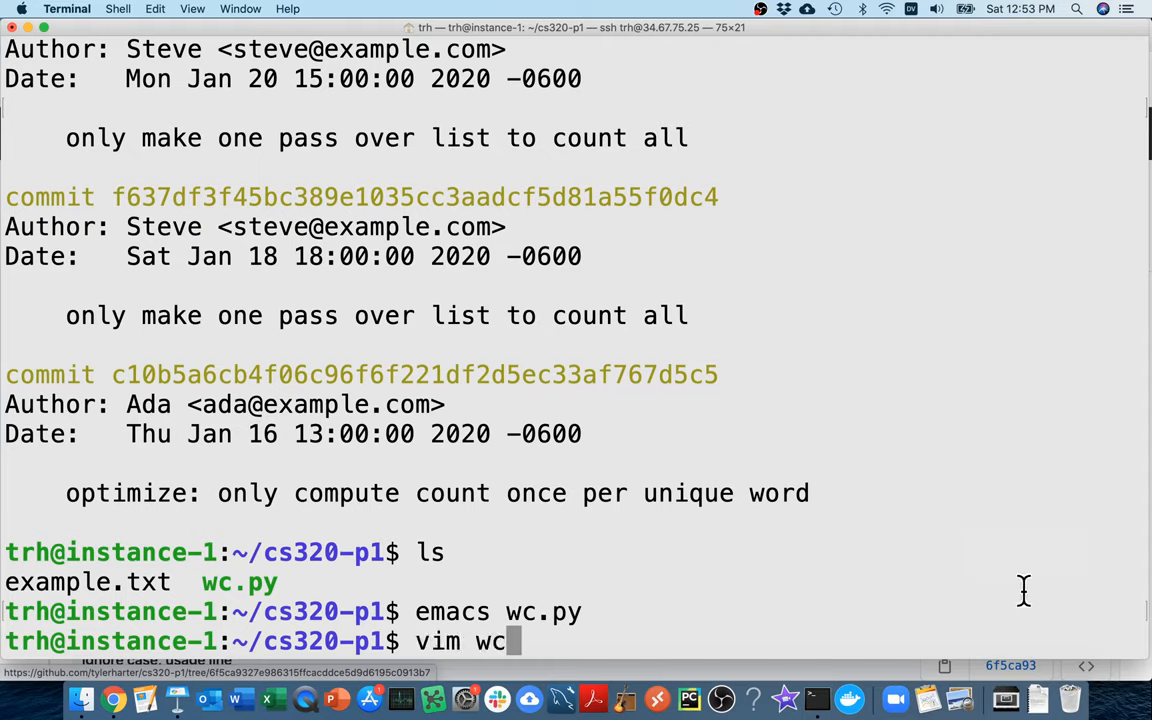
pyautogui.write('.py')
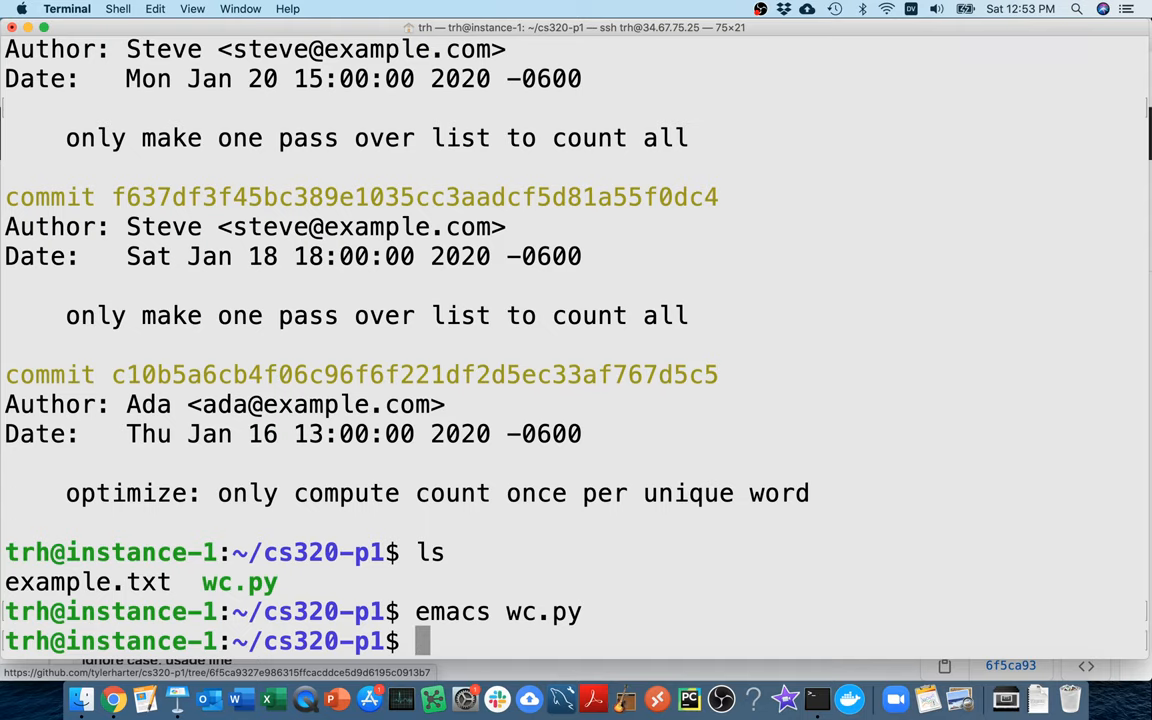
# - Open wc.py in nano with nano wc.py
pyautogui.write('nano w')
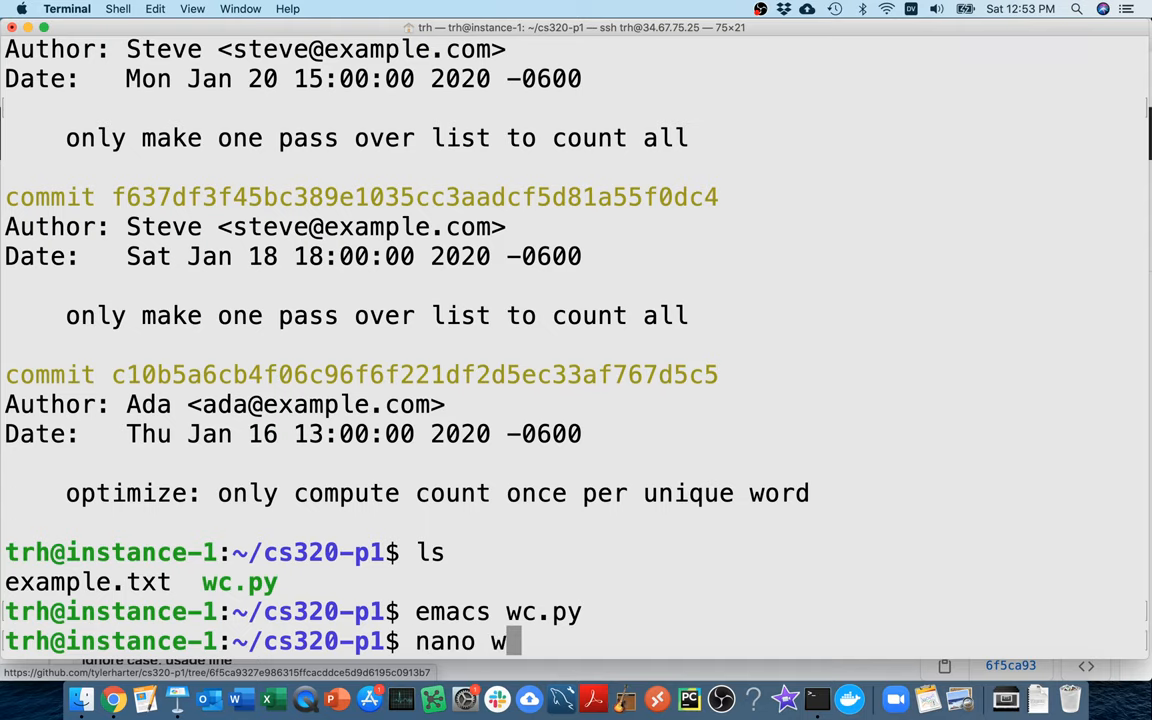
pyautogui.write('c')
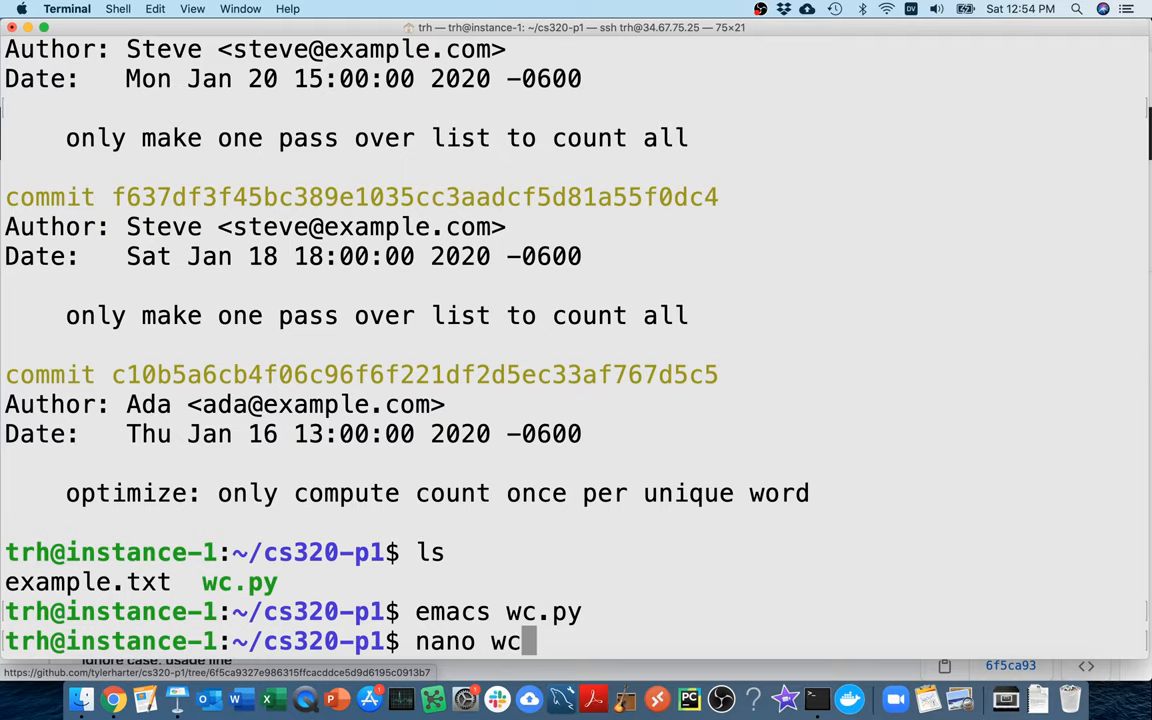
pyautogui.write('.py')
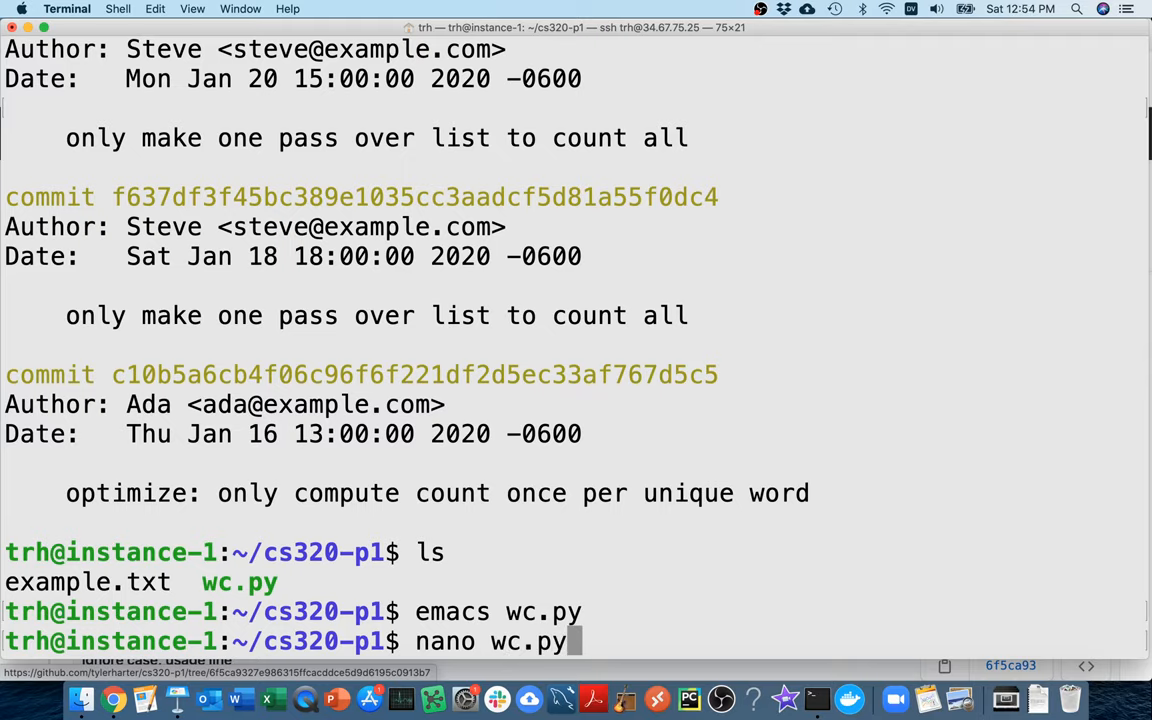
pyautogui.press('Return')
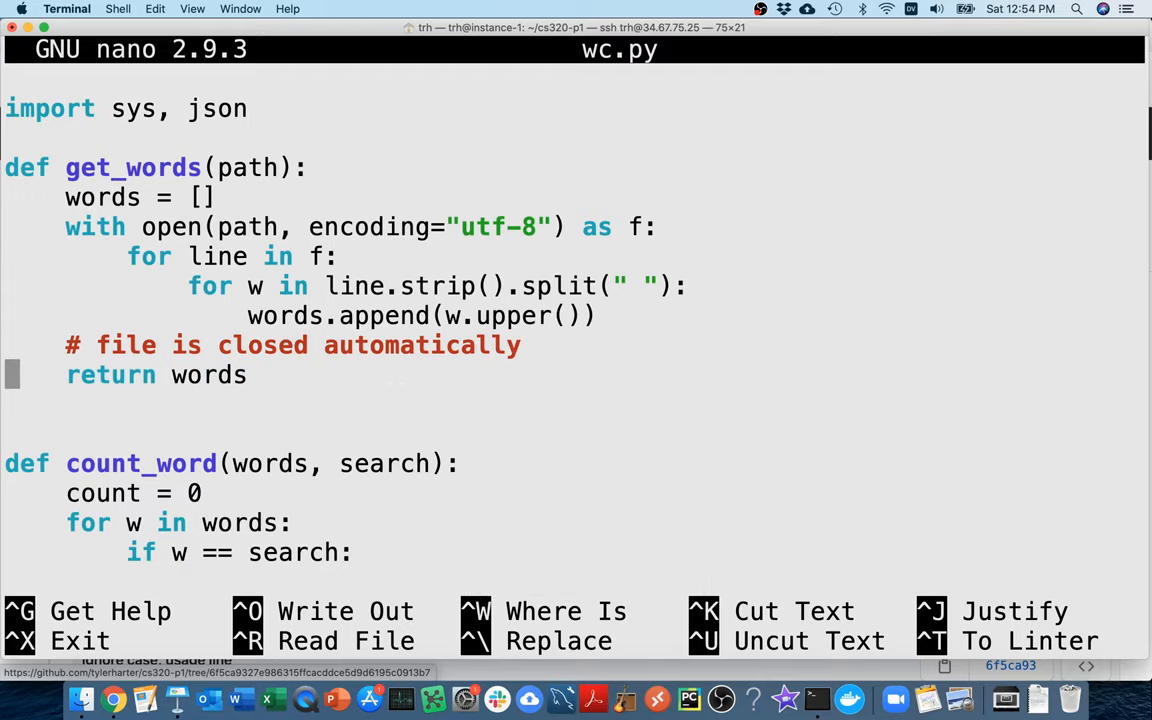
# - Scroll to main() in wc.py and add print("hello!!!") as its first line
pyautogui.scroll(-3)
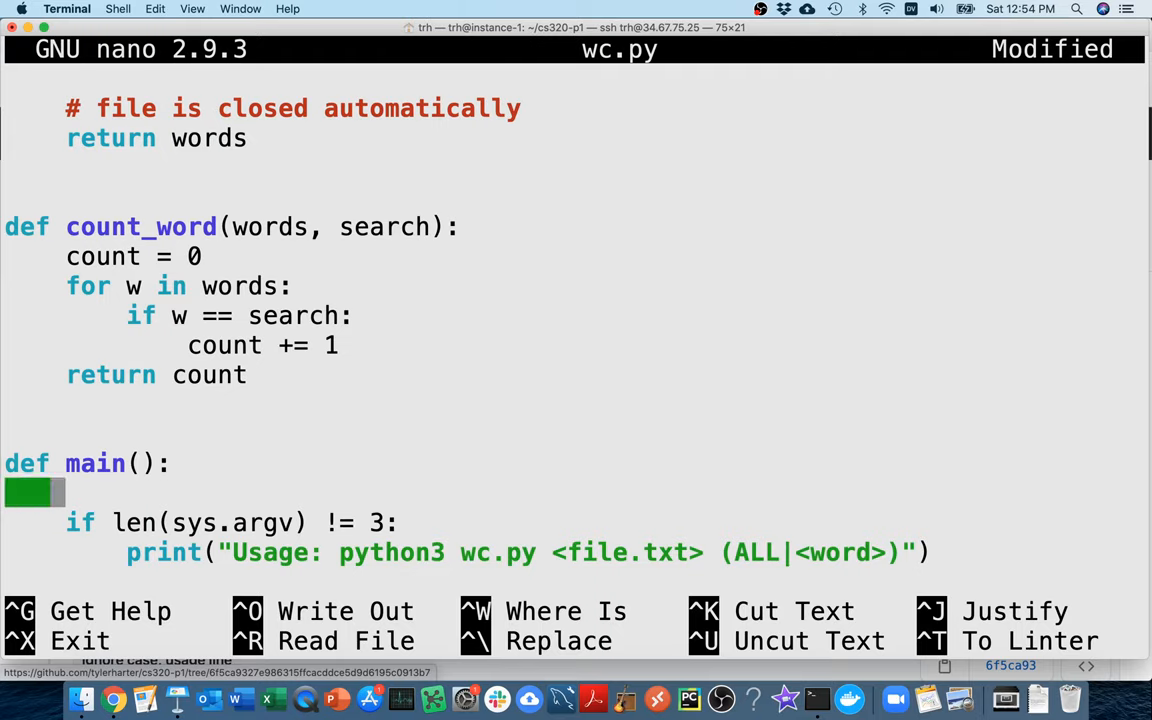
pyautogui.write('print("')
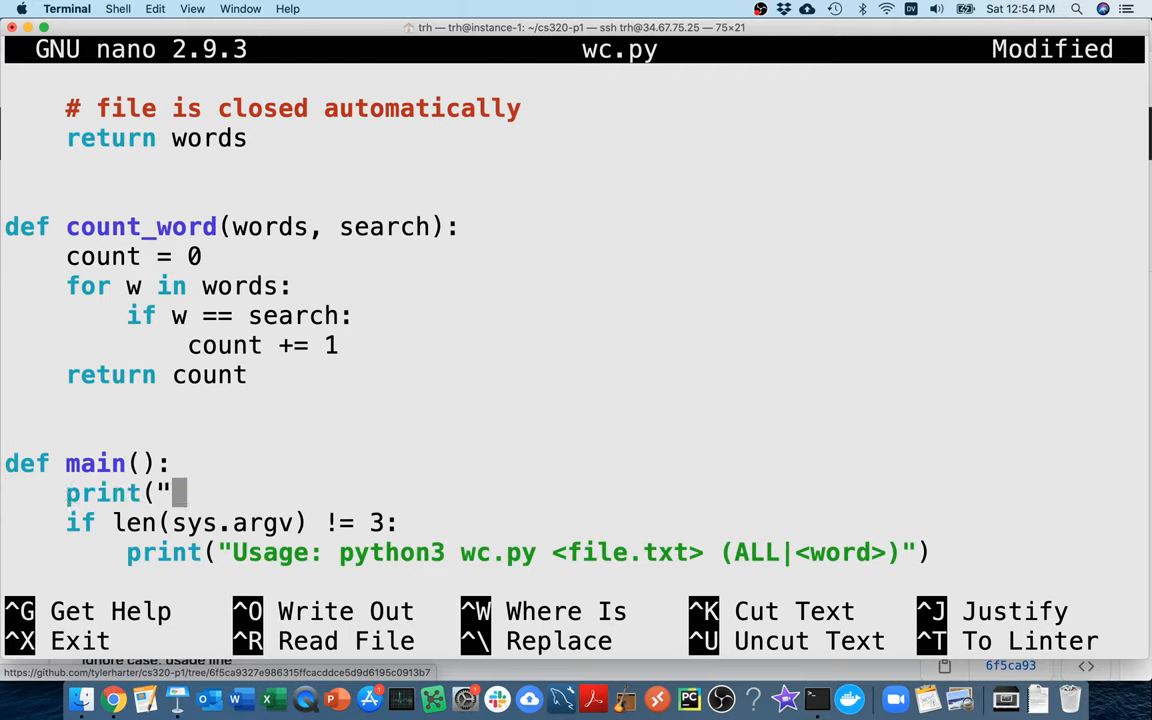
pyautogui.write('hello')
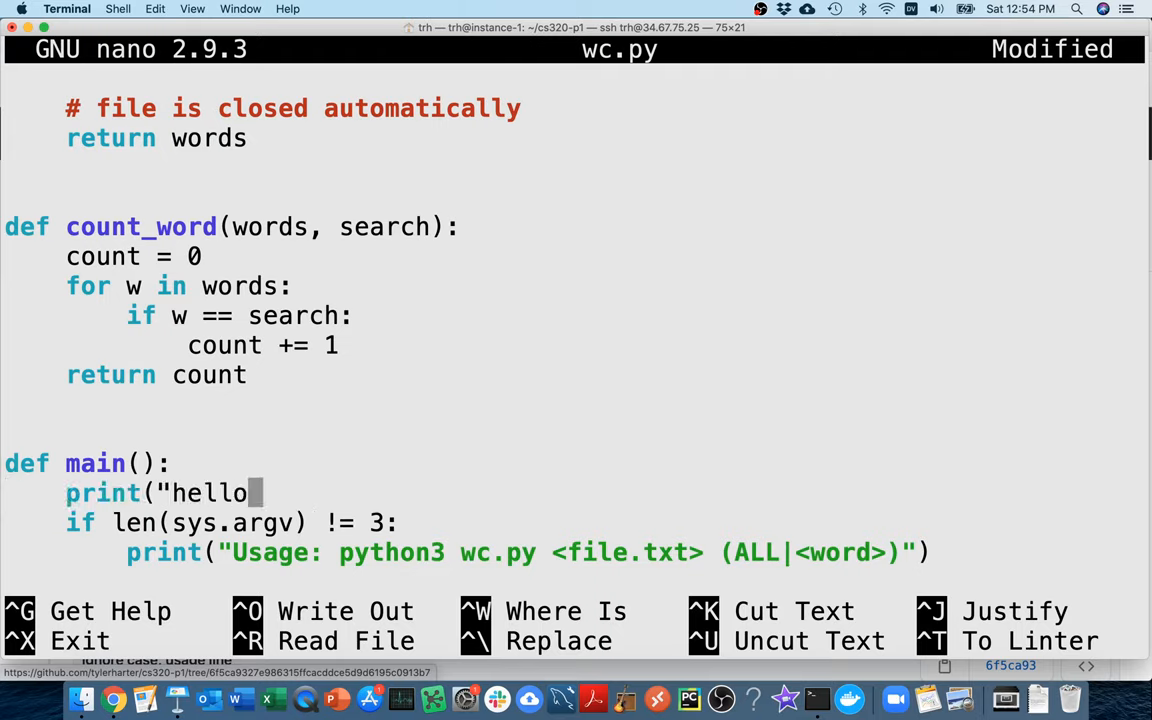
pyautogui.write('!!!")')
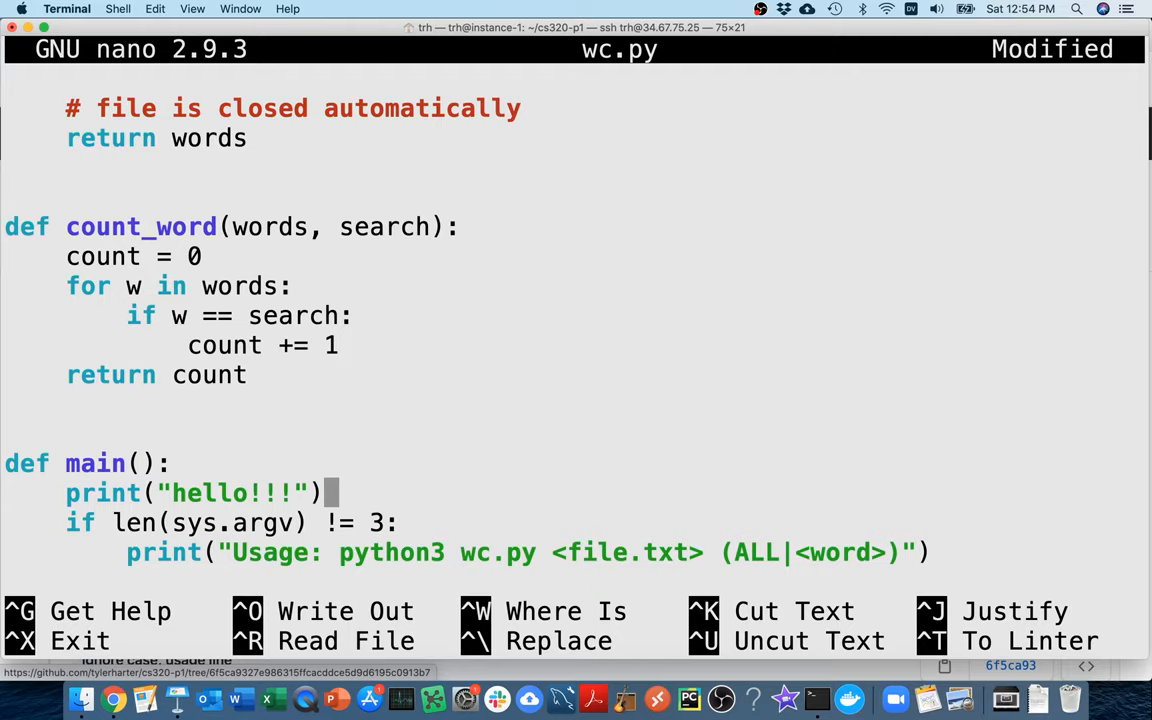
pyautogui.moveTo(1105, 640)
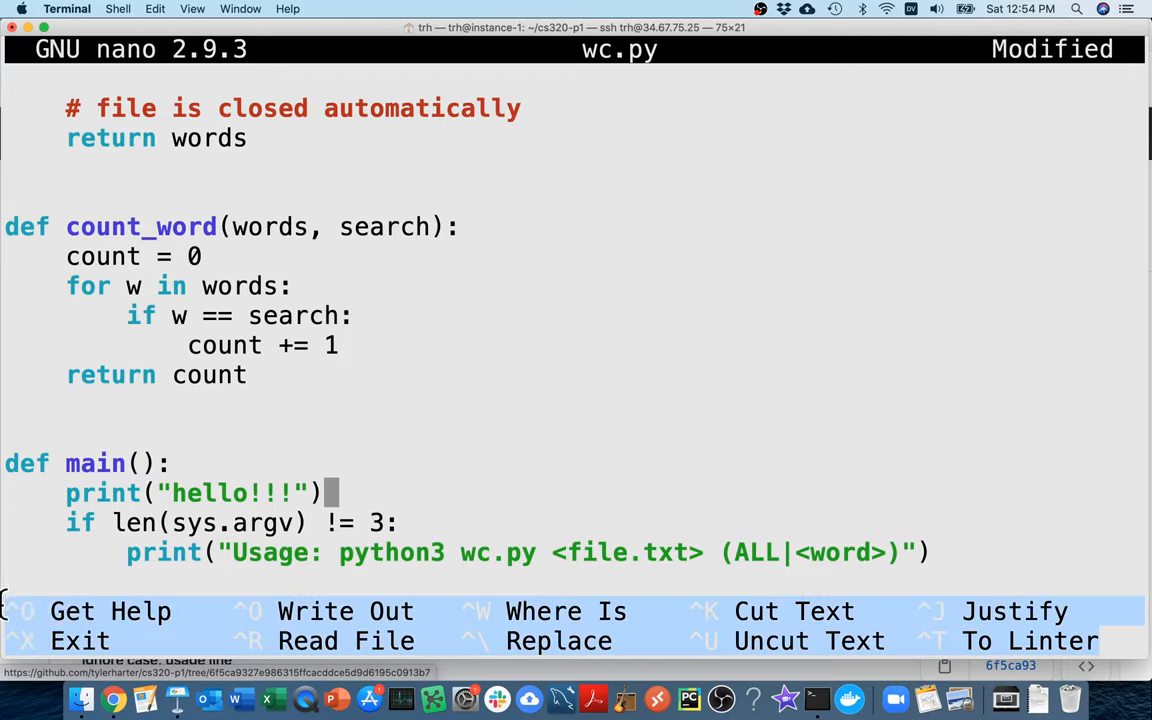
pyautogui.moveTo(550, 480)
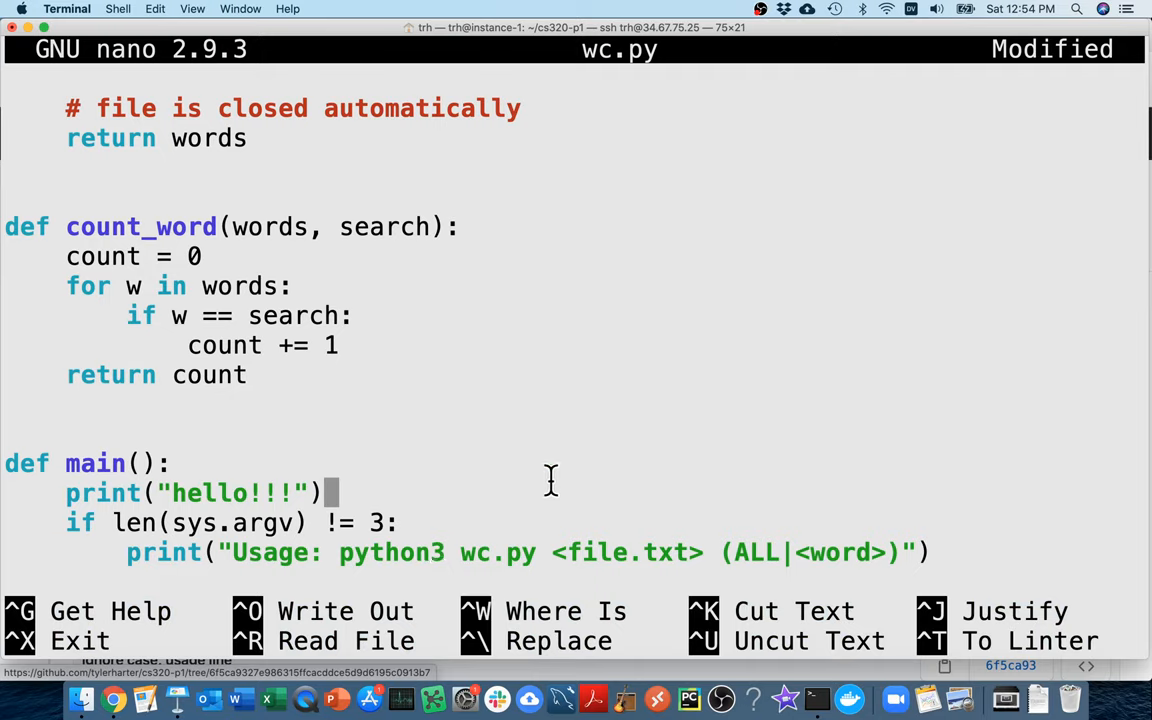
# - Add a temporary '# ^ means CONTROL' comment to wc.py, then delete it
pyautogui.write('#')
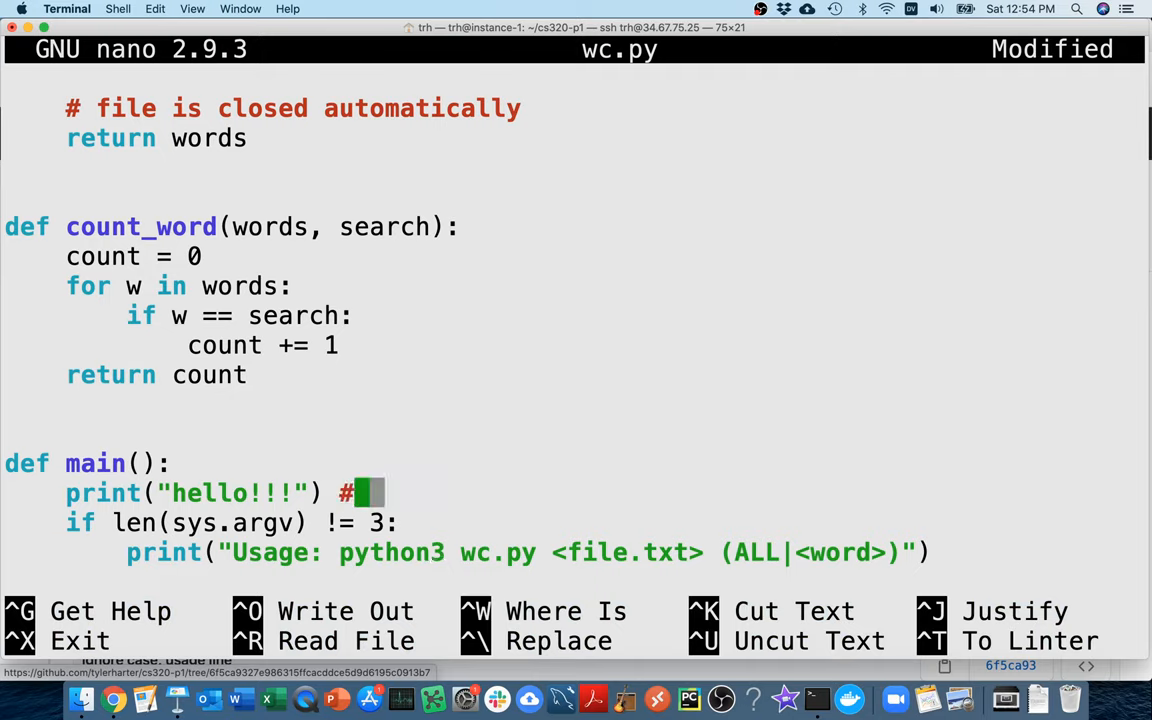
pyautogui.write('^ means')
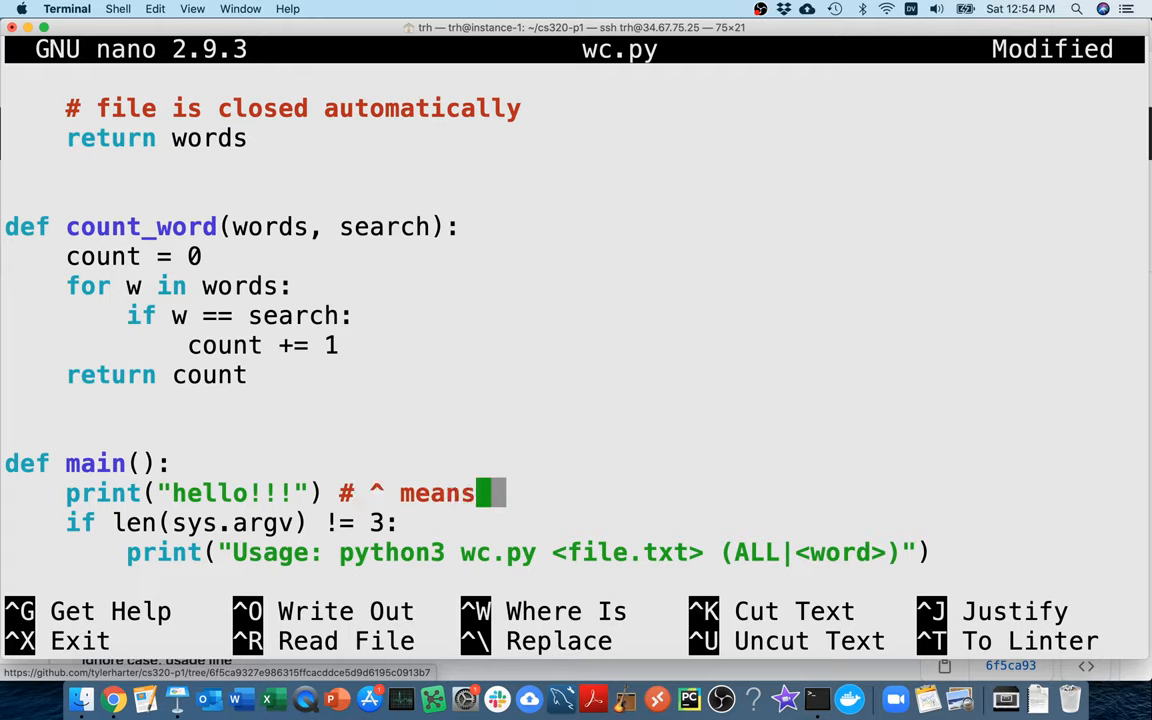
pyautogui.write('CONTROL')
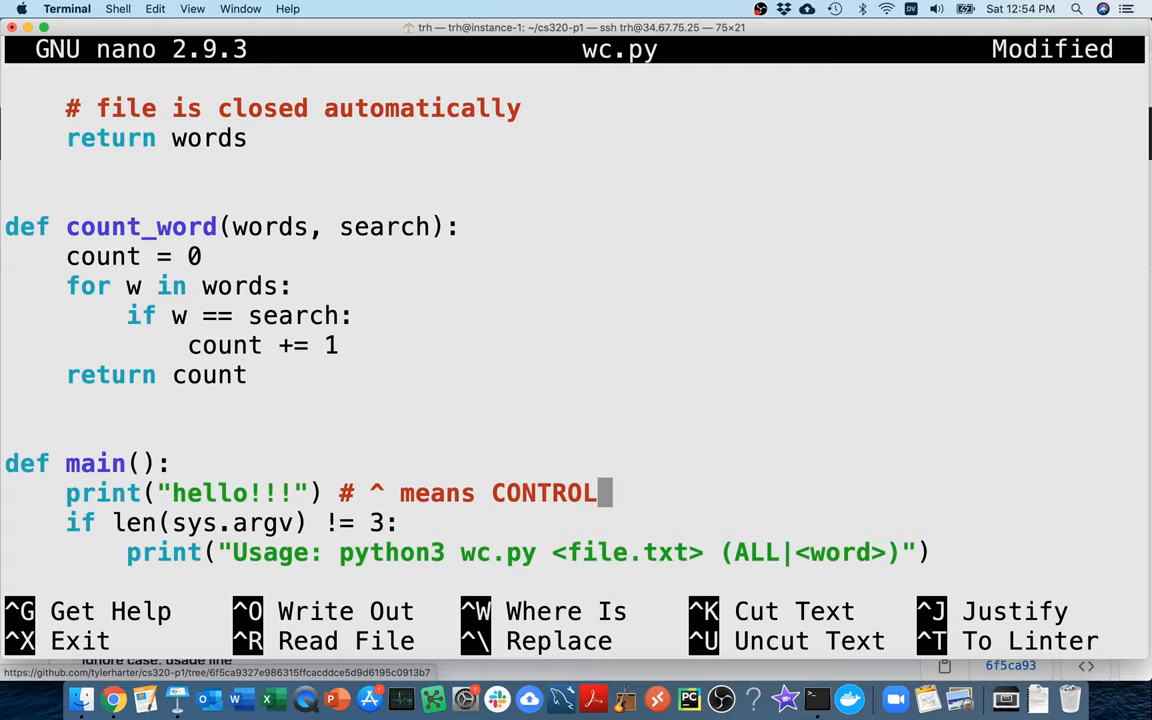
pyautogui.press('backspace')
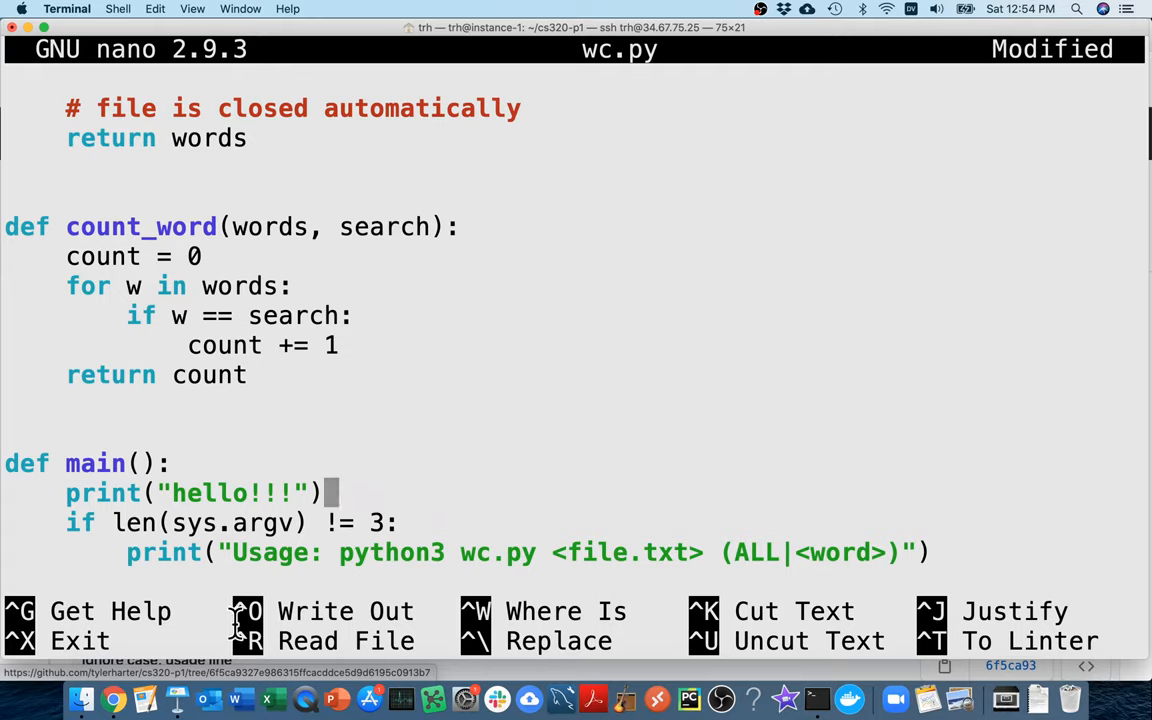
pyautogui.moveTo(463, 550)
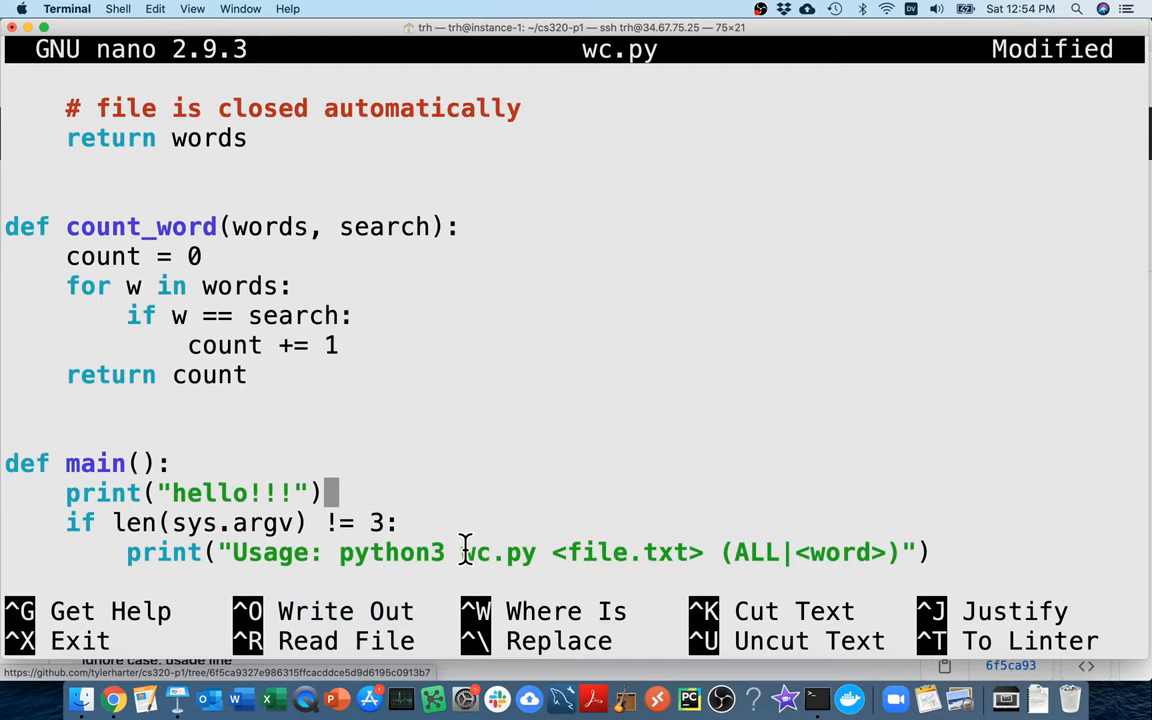
pyautogui.moveTo(560, 395)
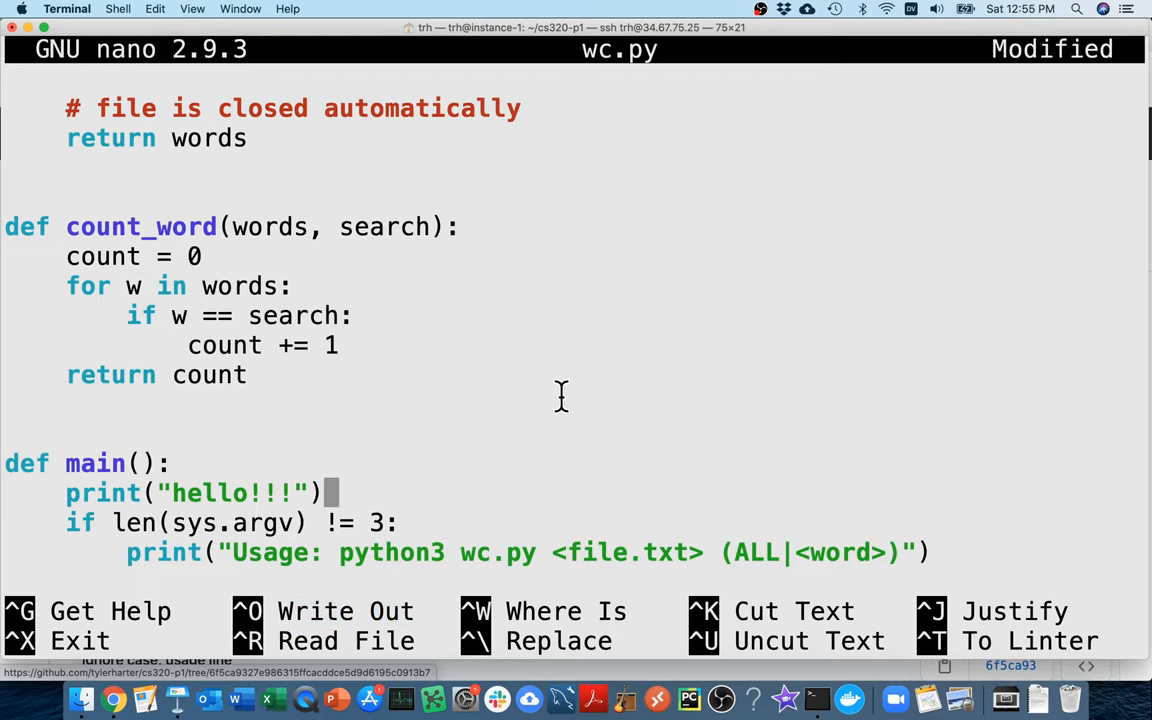
# - Save wc.py and exit nano back to the shell
pyautogui.press('ctrl+o')
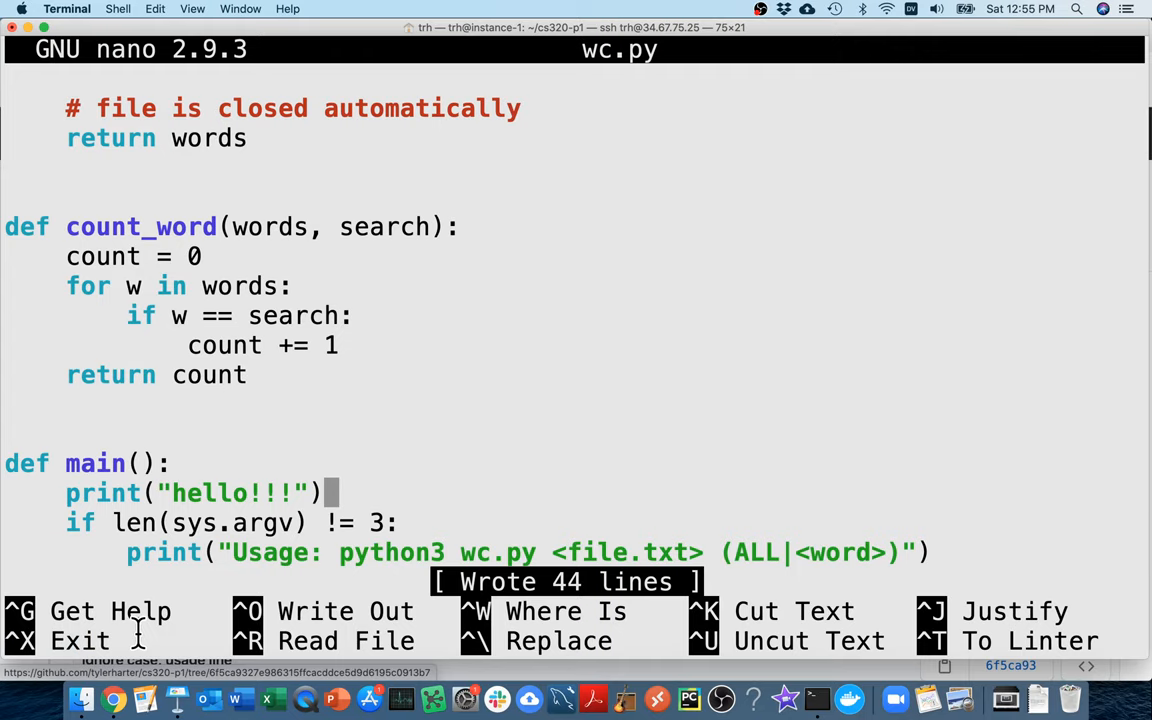
pyautogui.press('ctrl+x')
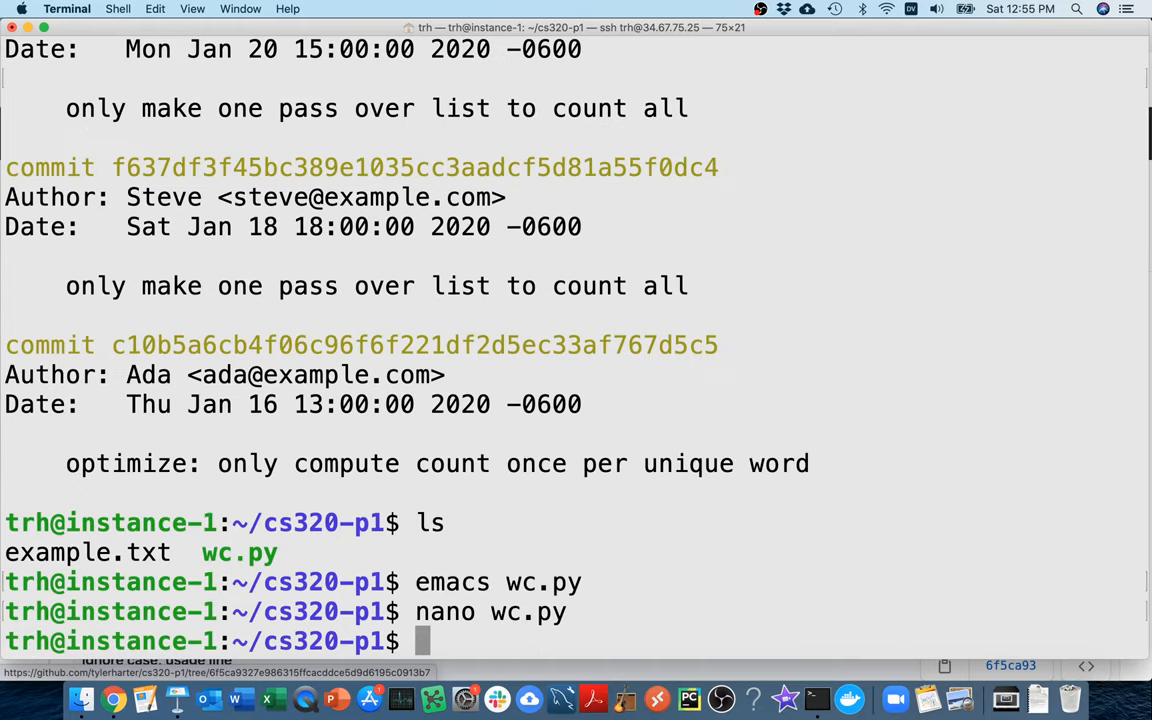
pyautogui.write('python')
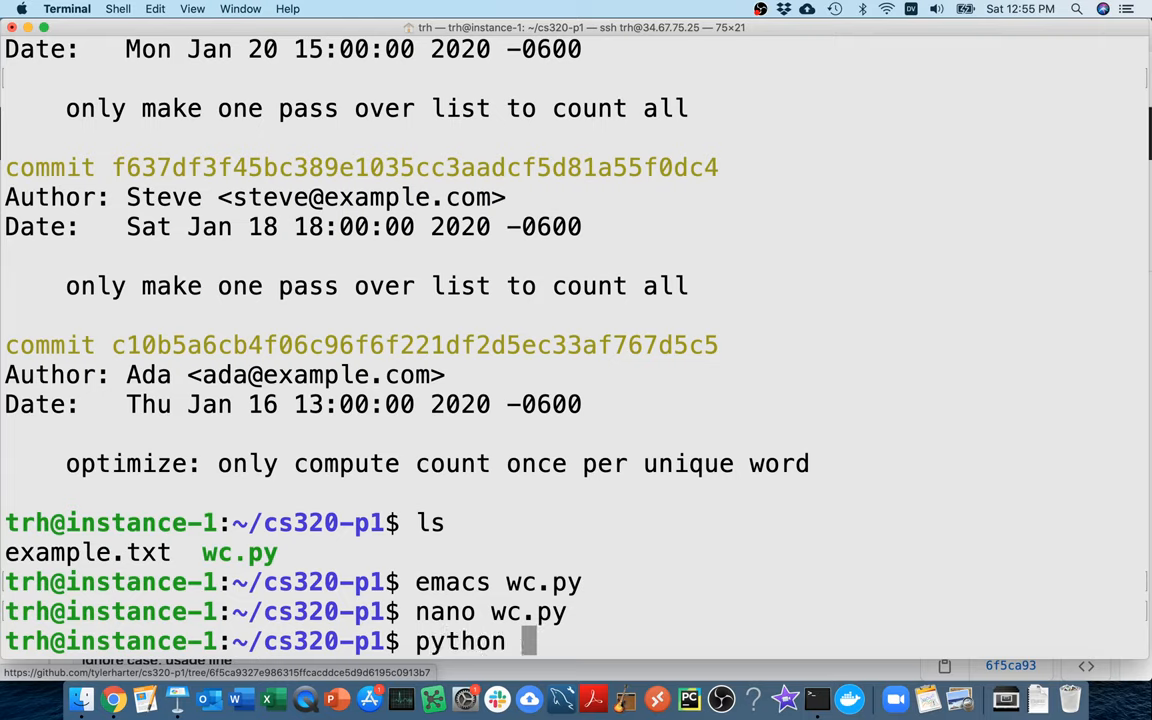
# - Run python3 wc.py, which prints hello!!! before its usage message
pyautogui.write('3 wc.py')
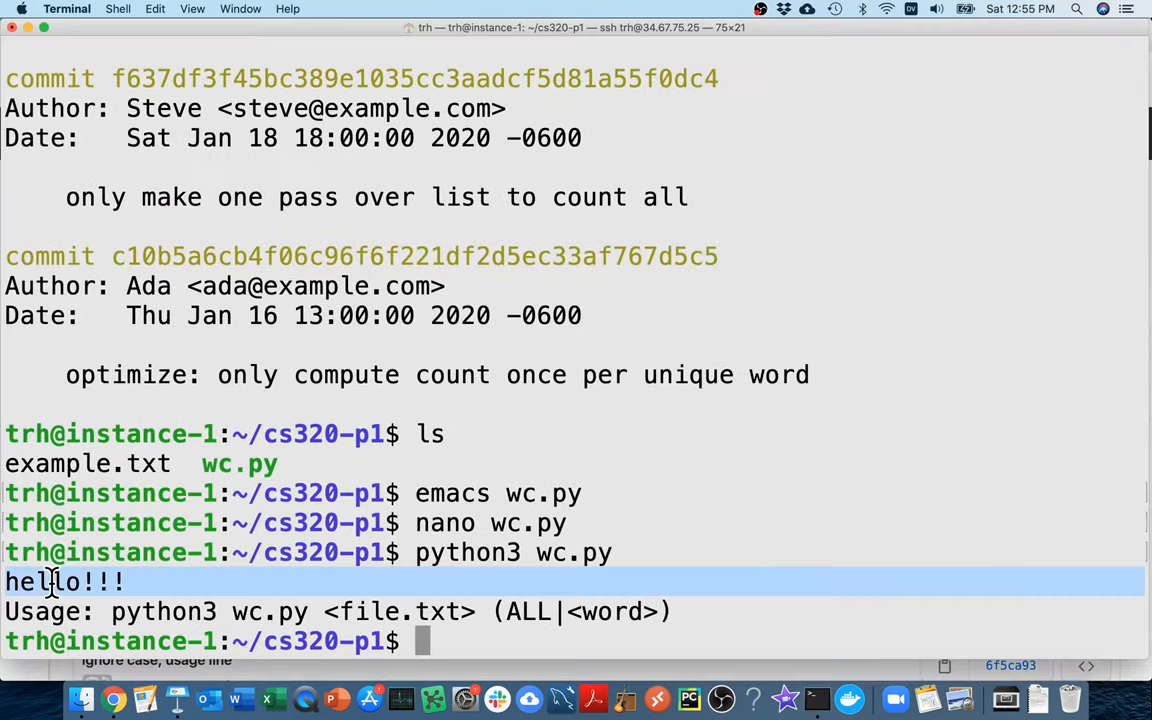
pyautogui.click(510, 590)
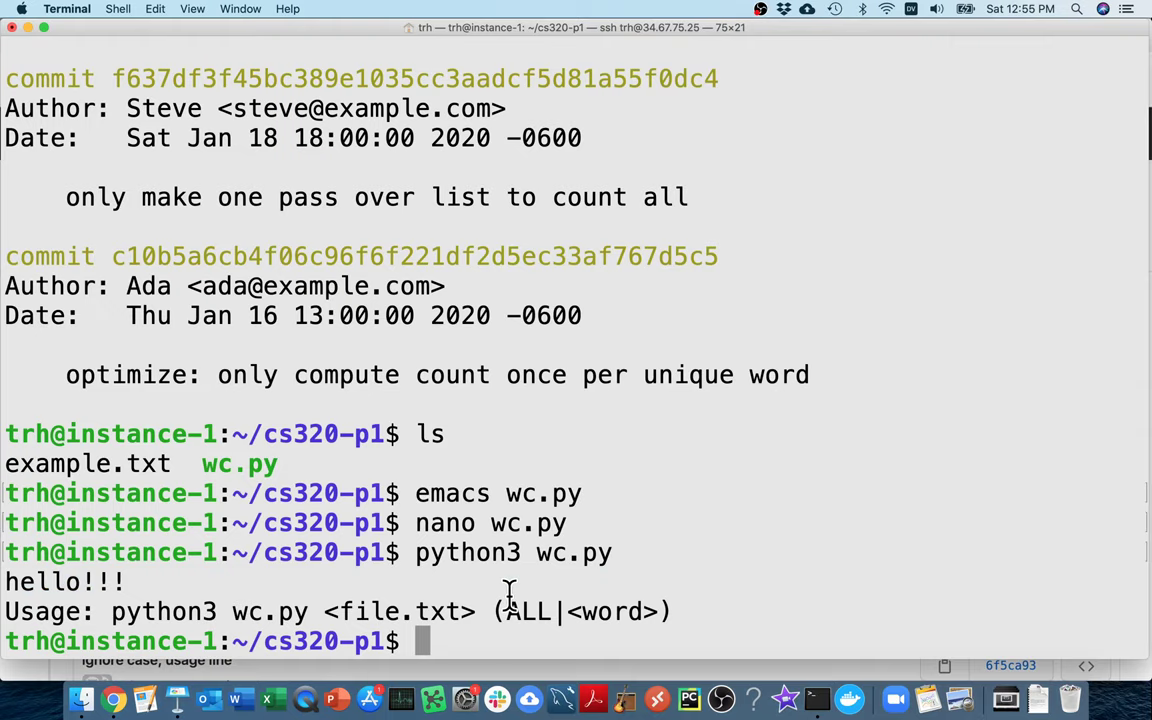
pyautogui.write('git status')
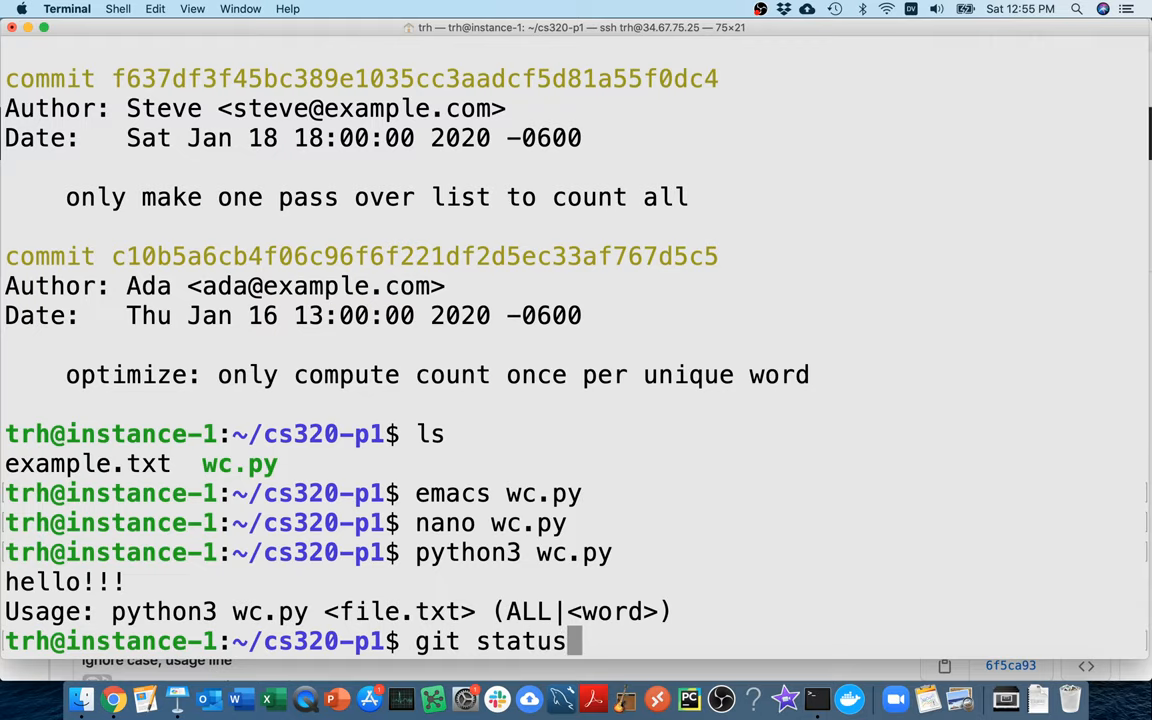
# - Run git status and highlight the 'git add <file>' staging hint
pyautogui.press('Return')
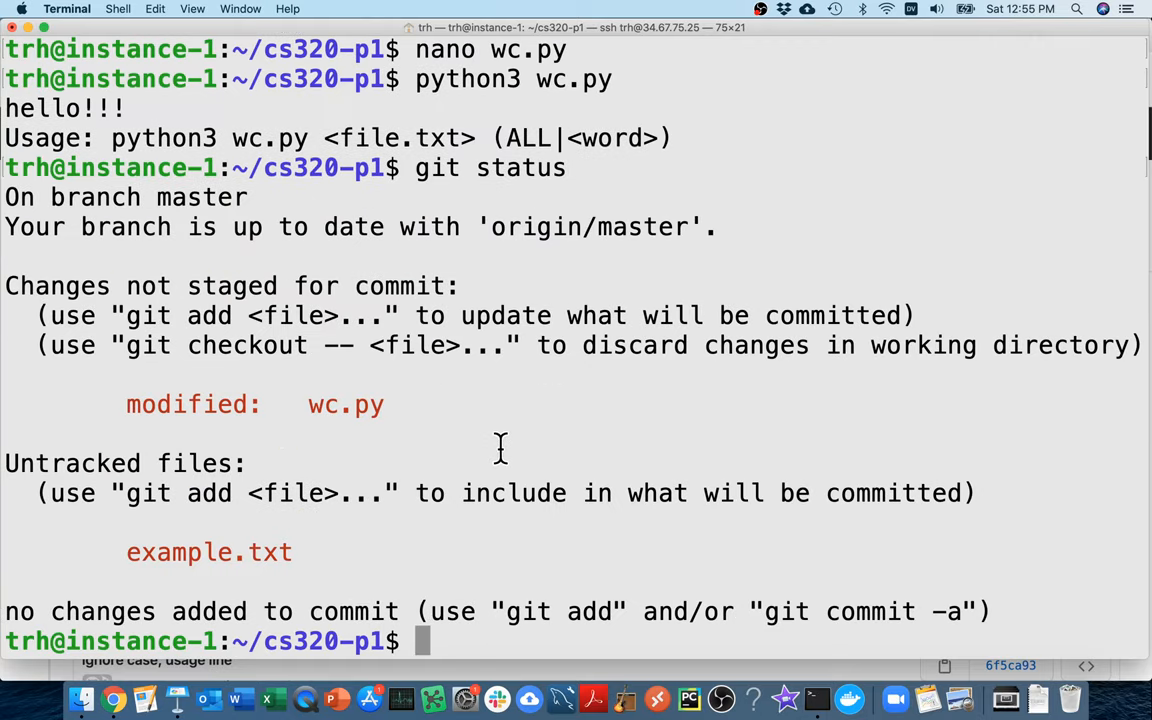
pyautogui.moveTo(140, 405)
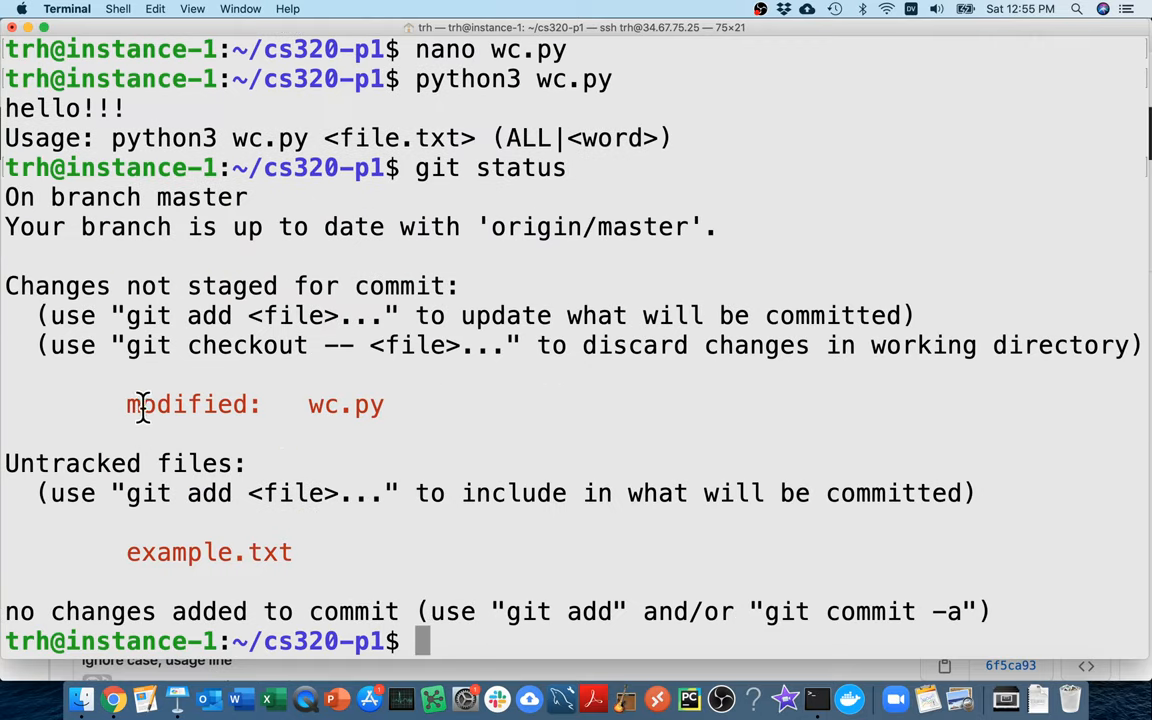
pyautogui.moveTo(126, 405); pyautogui.dragTo(390, 405)
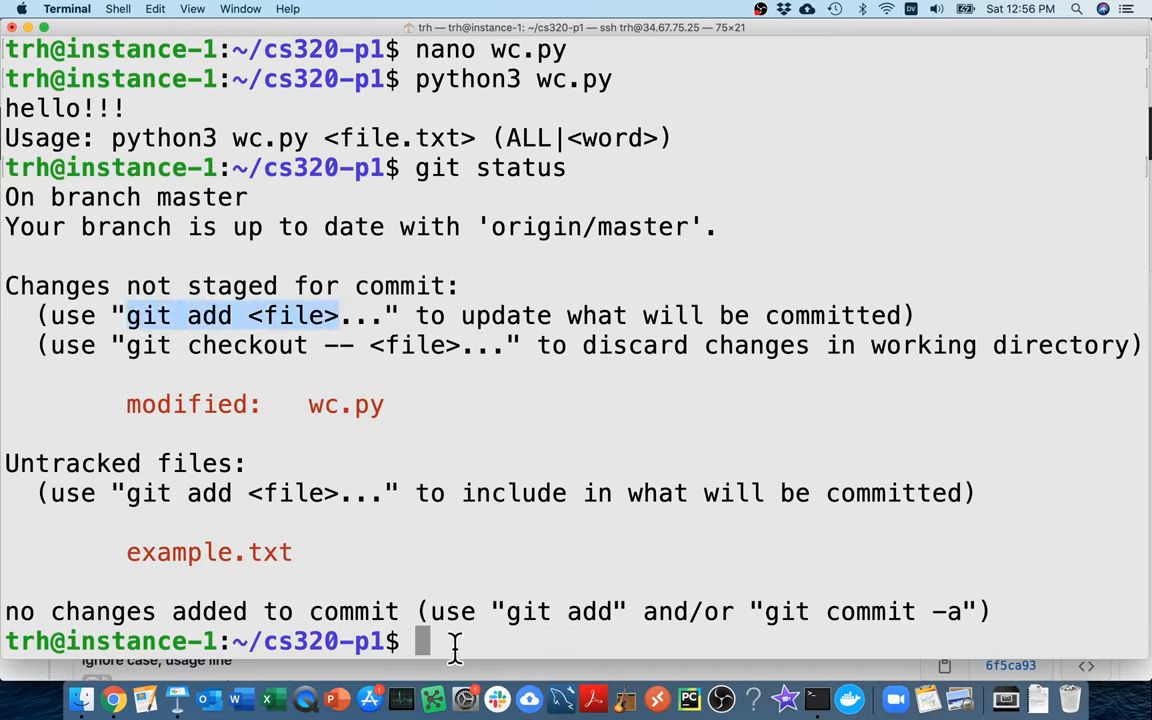
# - Stage wc.py with git add and confirm it appears under changes to be committed
pyautogui.write('git')
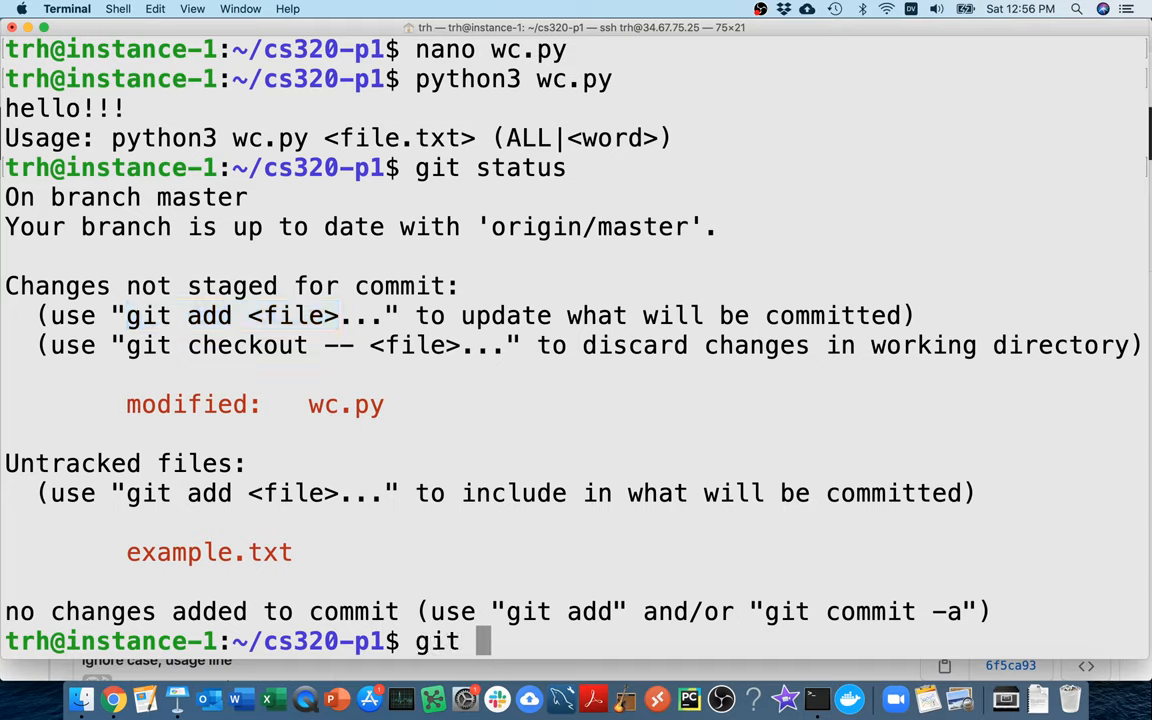
pyautogui.write('add')
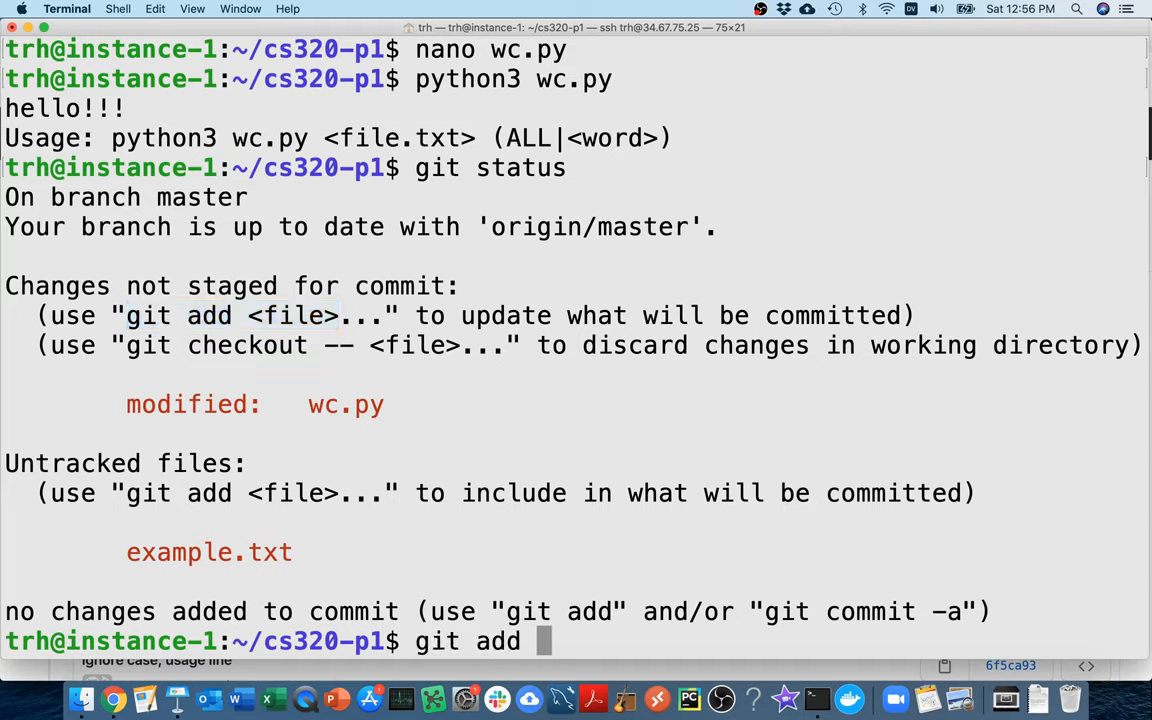
pyautogui.press('Return')
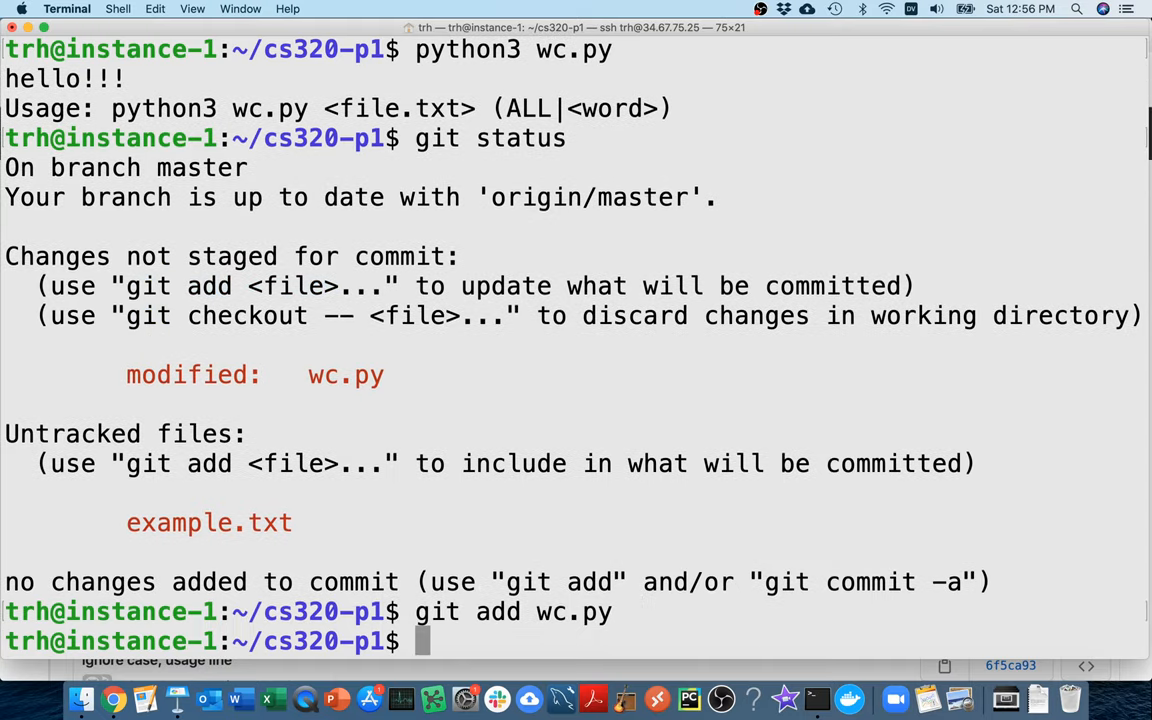
pyautogui.write('git statu')
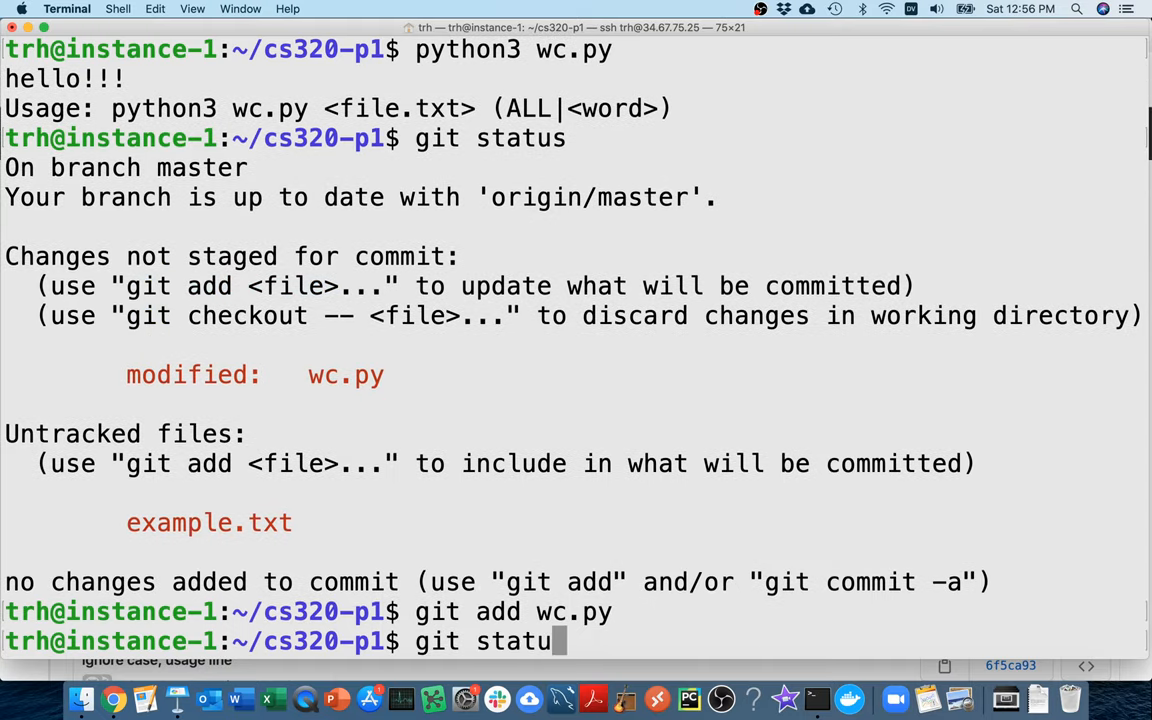
pyautogui.press('Return')
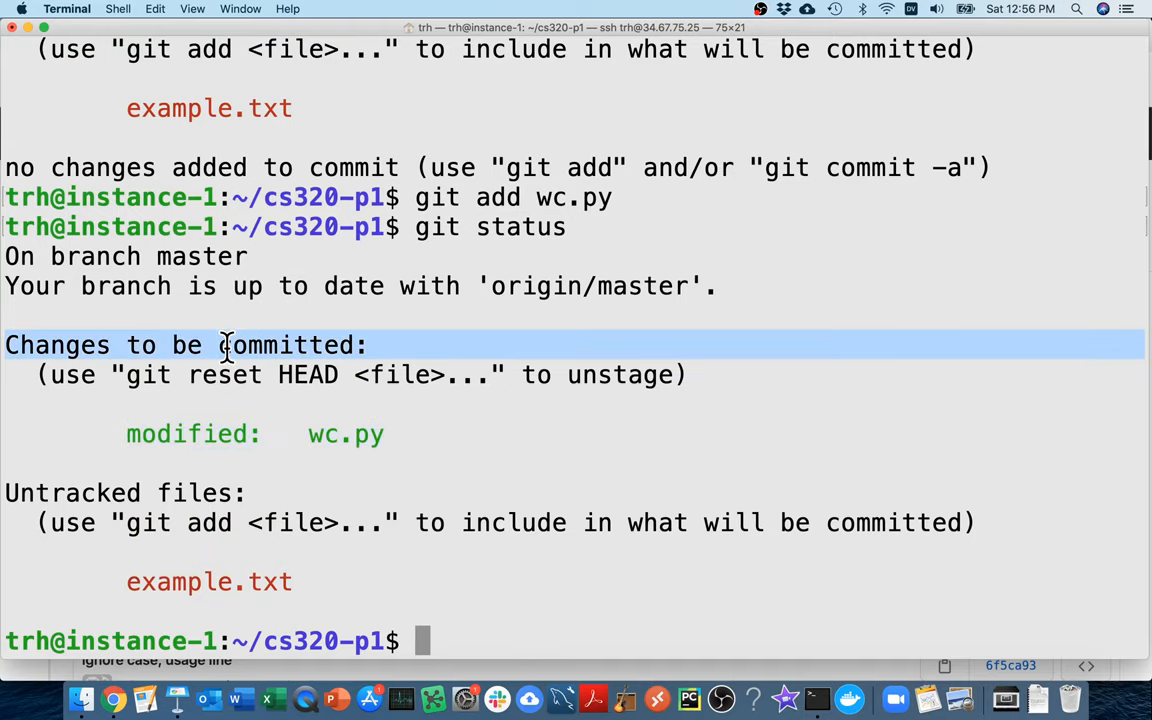
pyautogui.moveTo(279, 562)
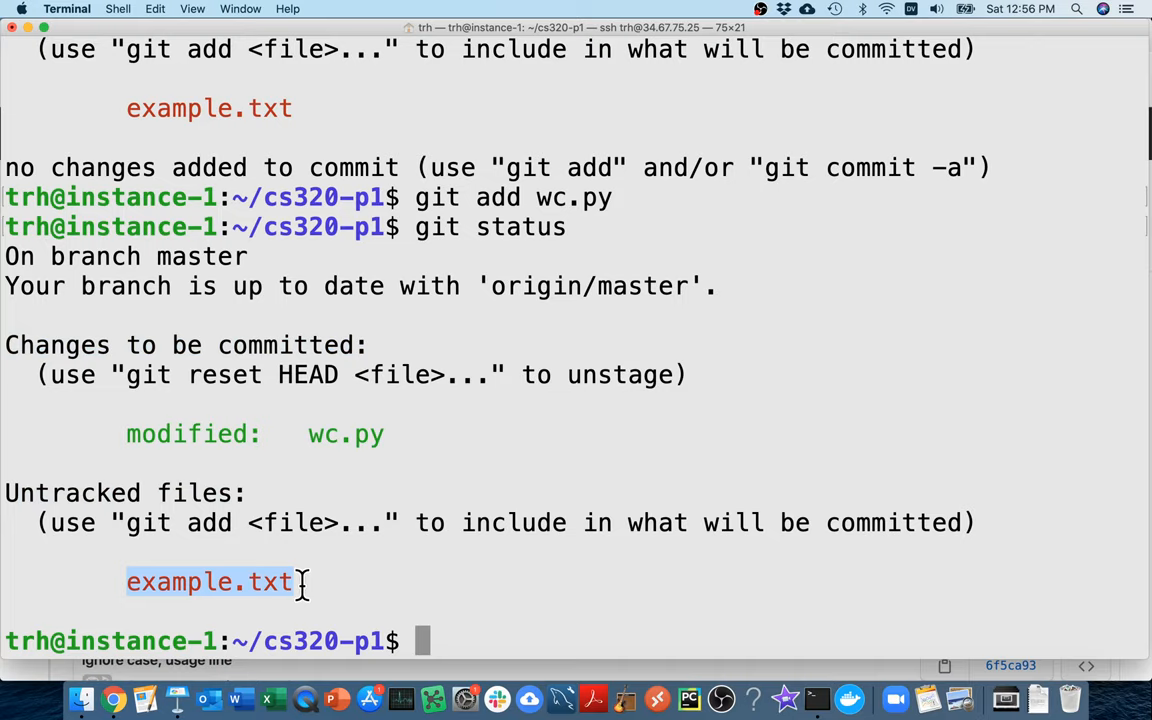
pyautogui.moveTo(293, 443)
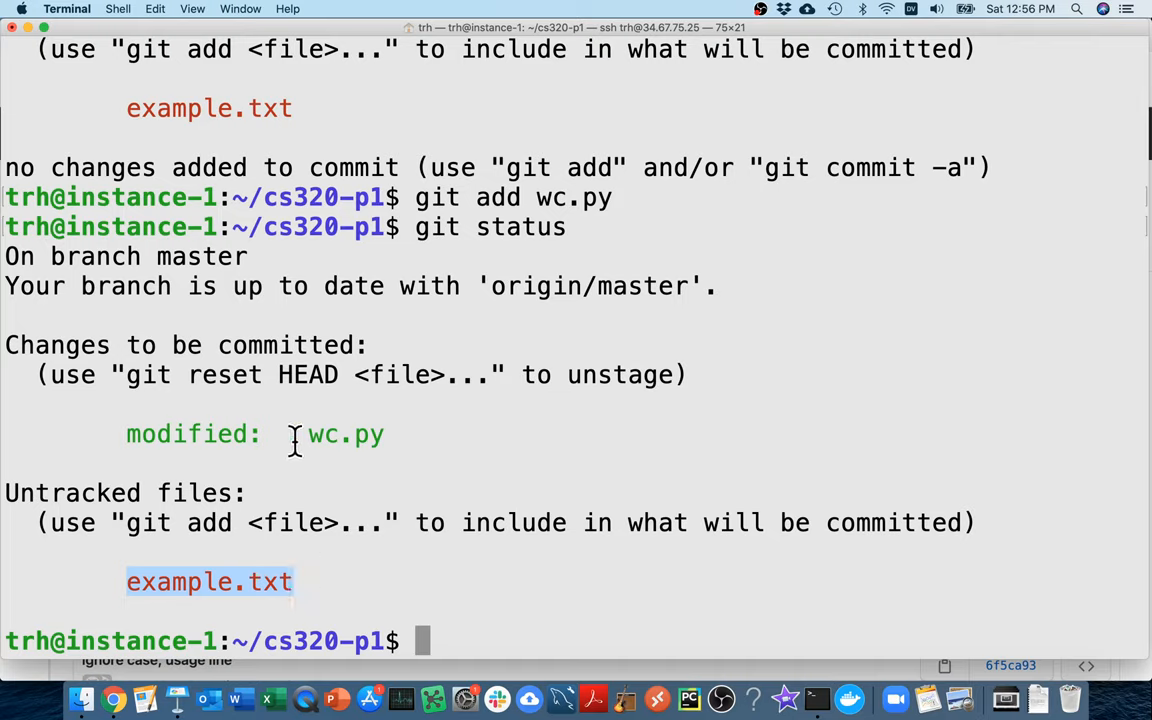
# - Attempt git commit -m "my new changes", which fails for lack of a user identity
pyautogui.write('g')
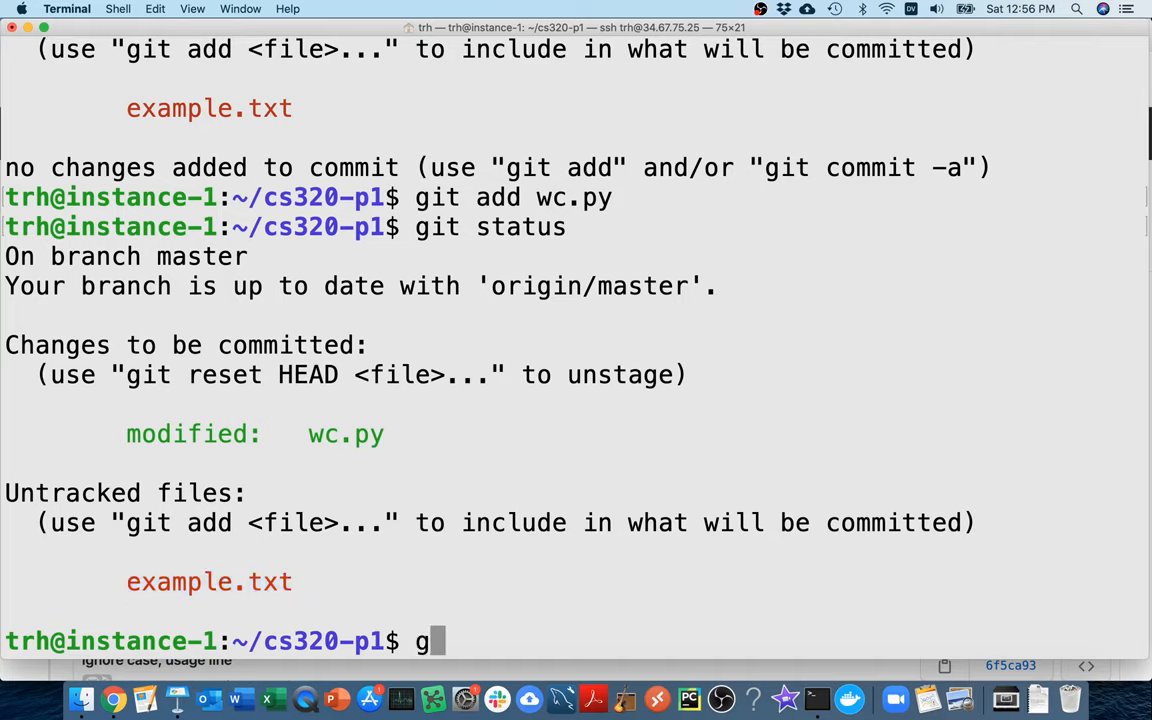
pyautogui.write('it commit')
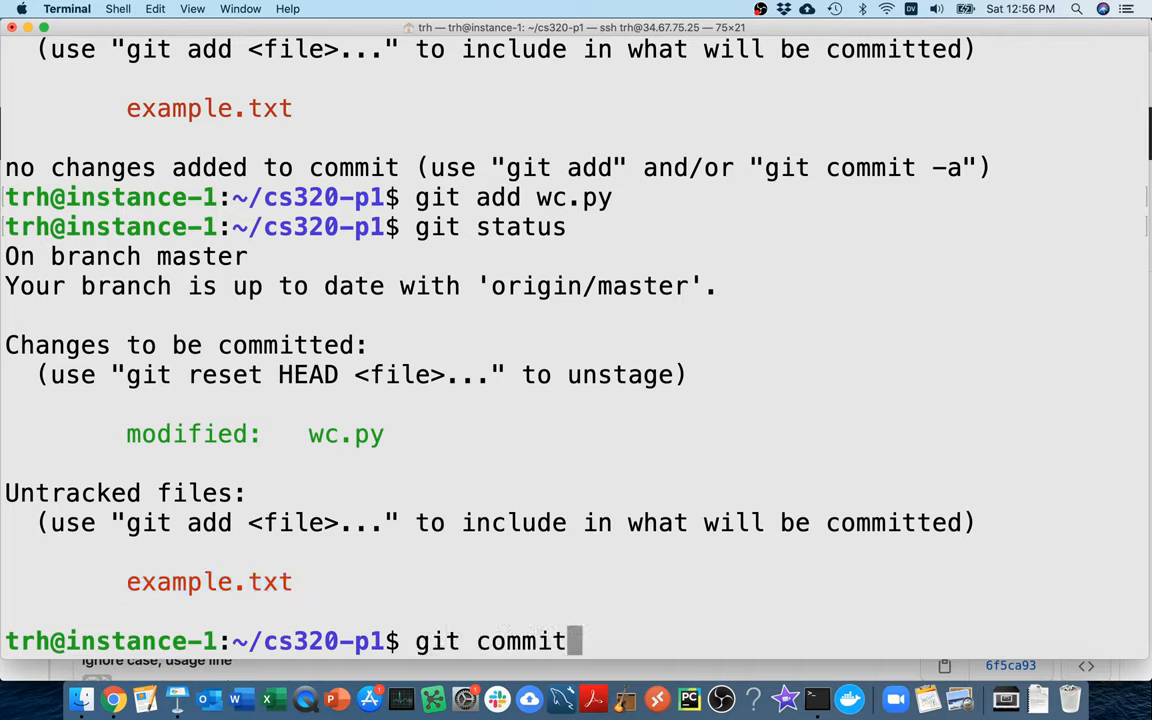
pyautogui.moveTo(500, 590)
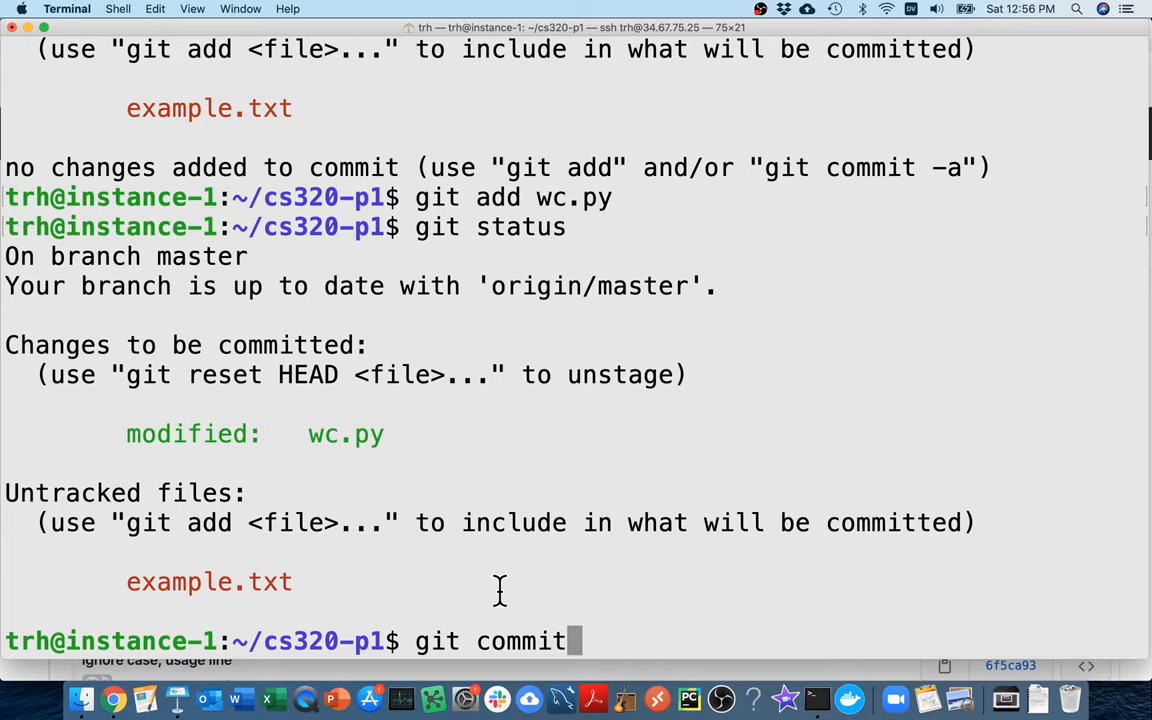
pyautogui.moveTo(314, 424)
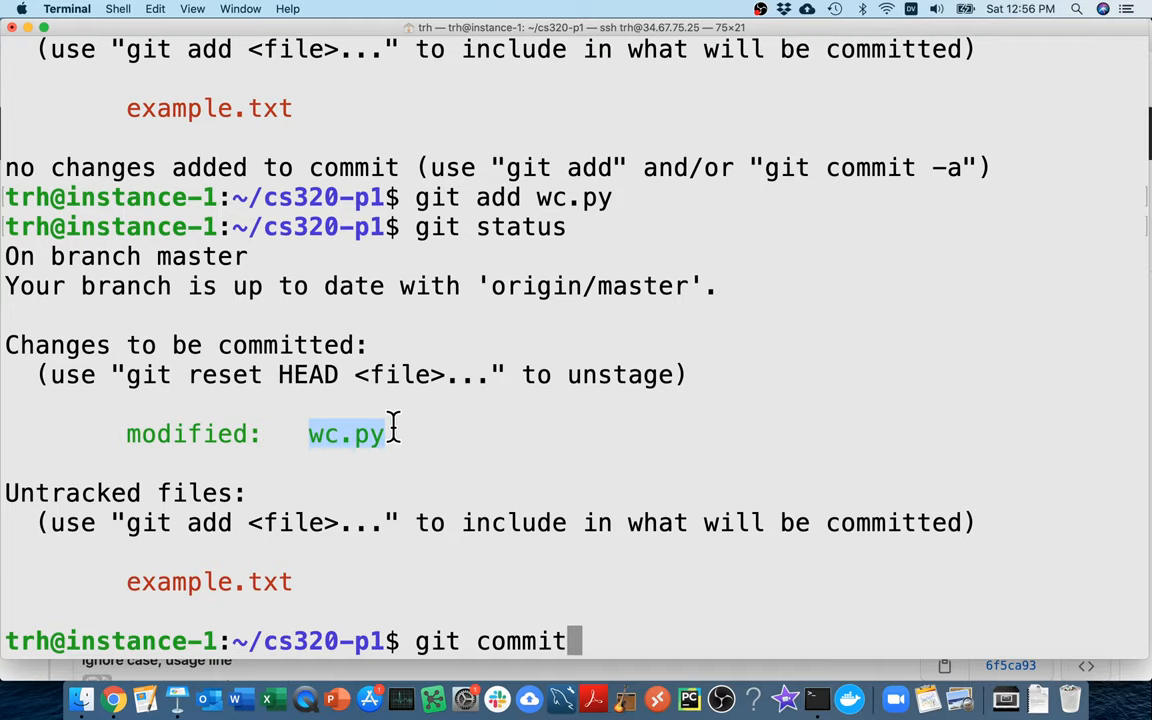
pyautogui.write('-')
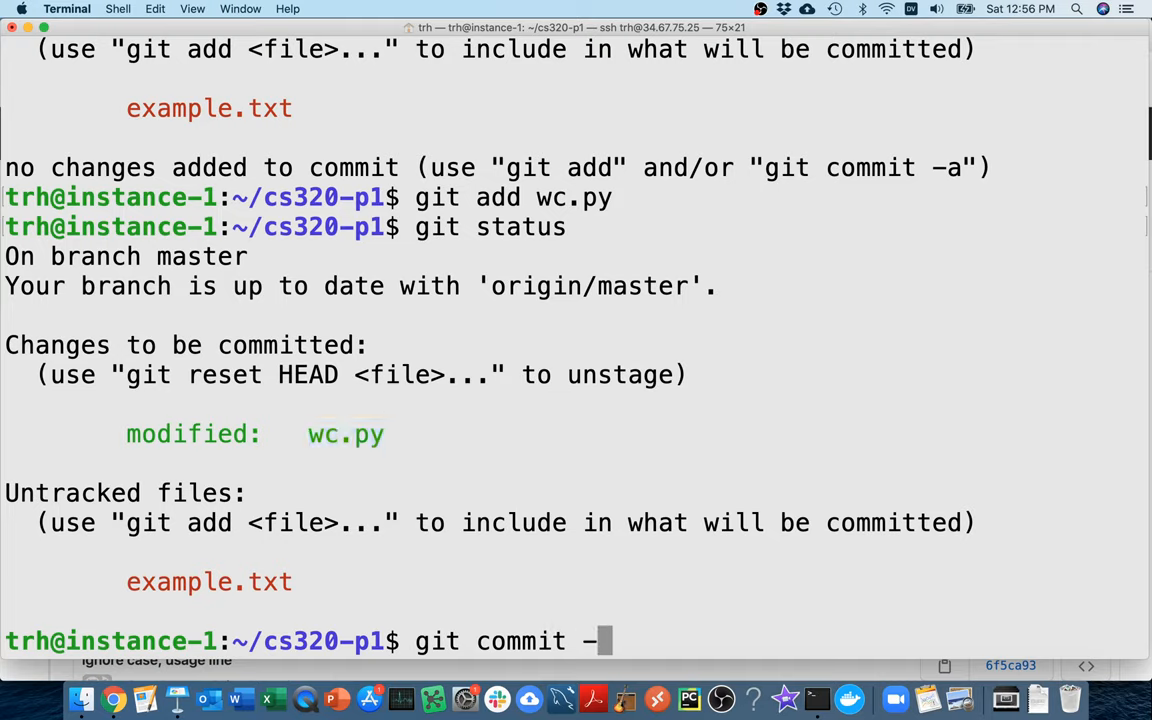
pyautogui.write('m ""')
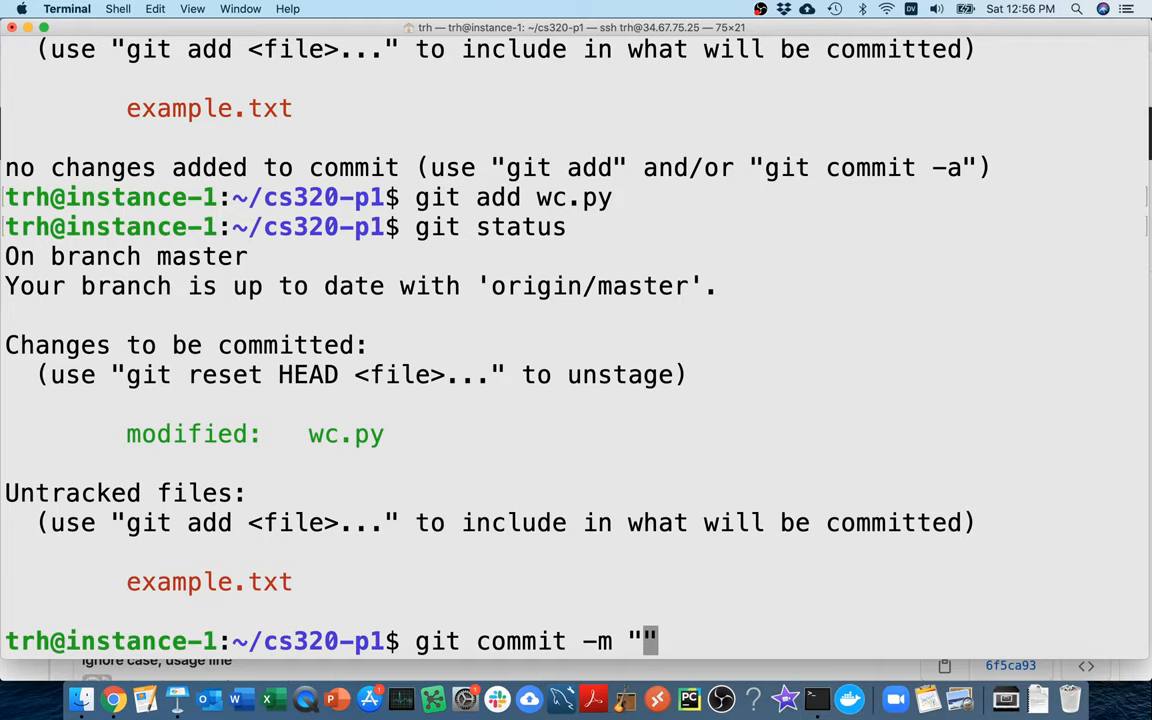
pyautogui.write('m')
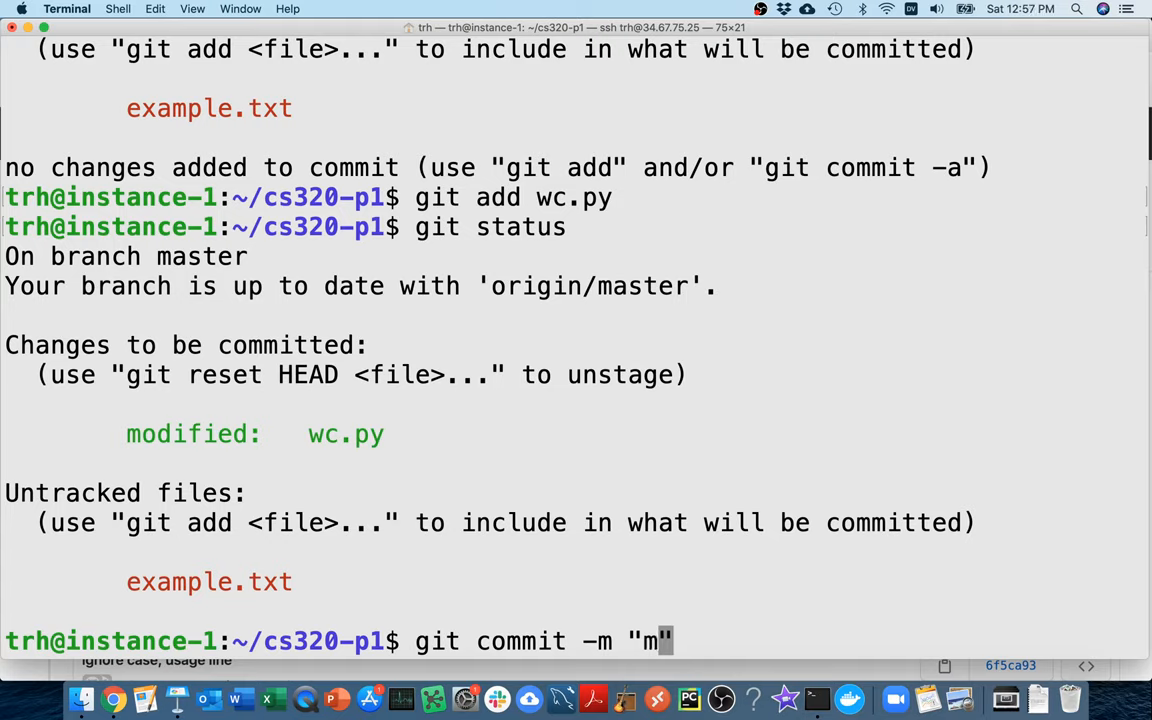
pyautogui.write('y new chan')
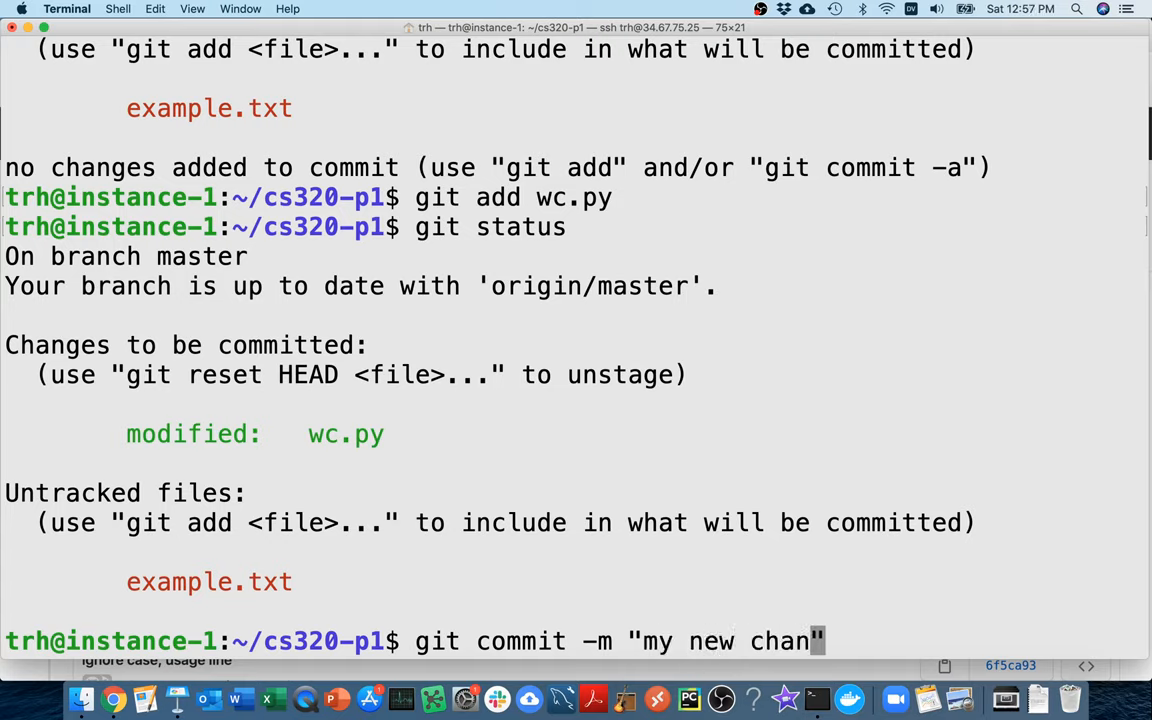
pyautogui.write('ges')
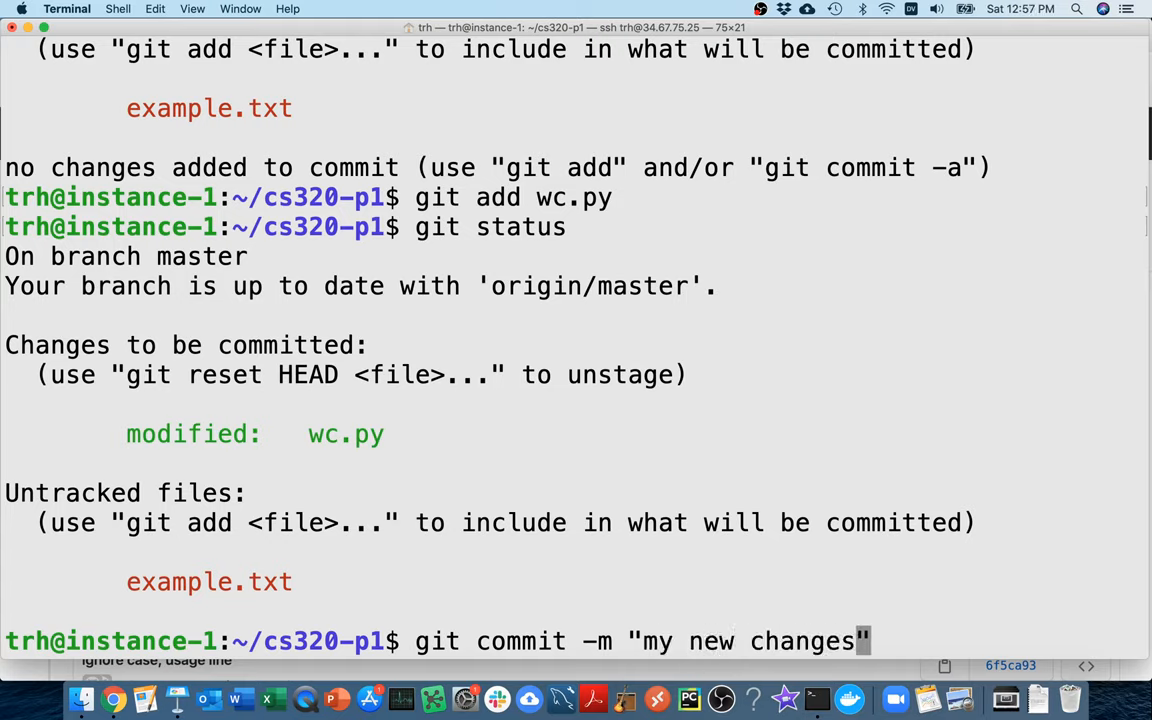
pyautogui.press('Return')
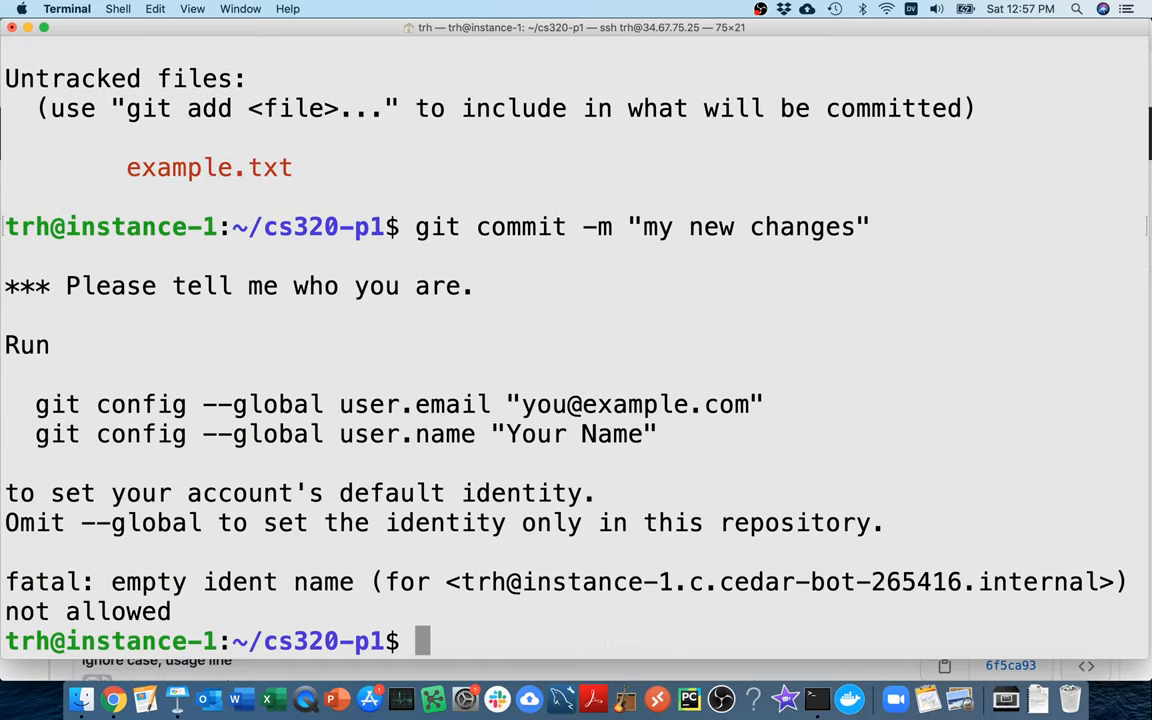
pyautogui.moveTo(12, 226)
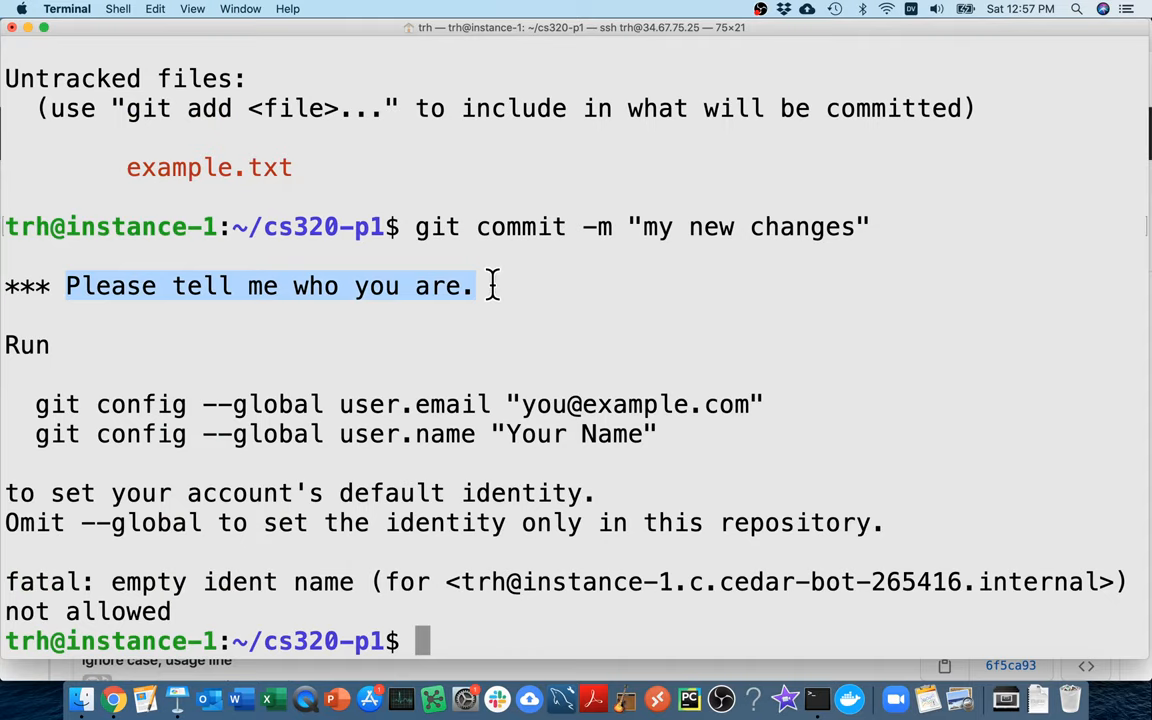
pyautogui.moveTo(507, 375)
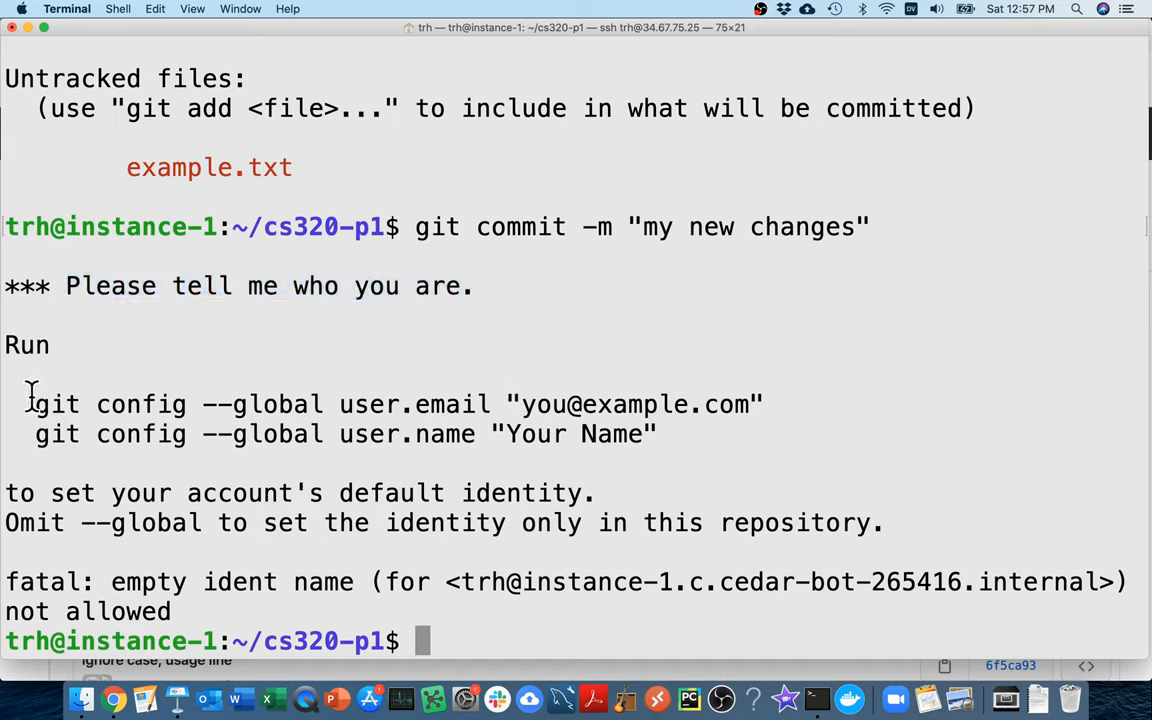
pyautogui.moveTo(35, 404); pyautogui.dragTo(750, 404)
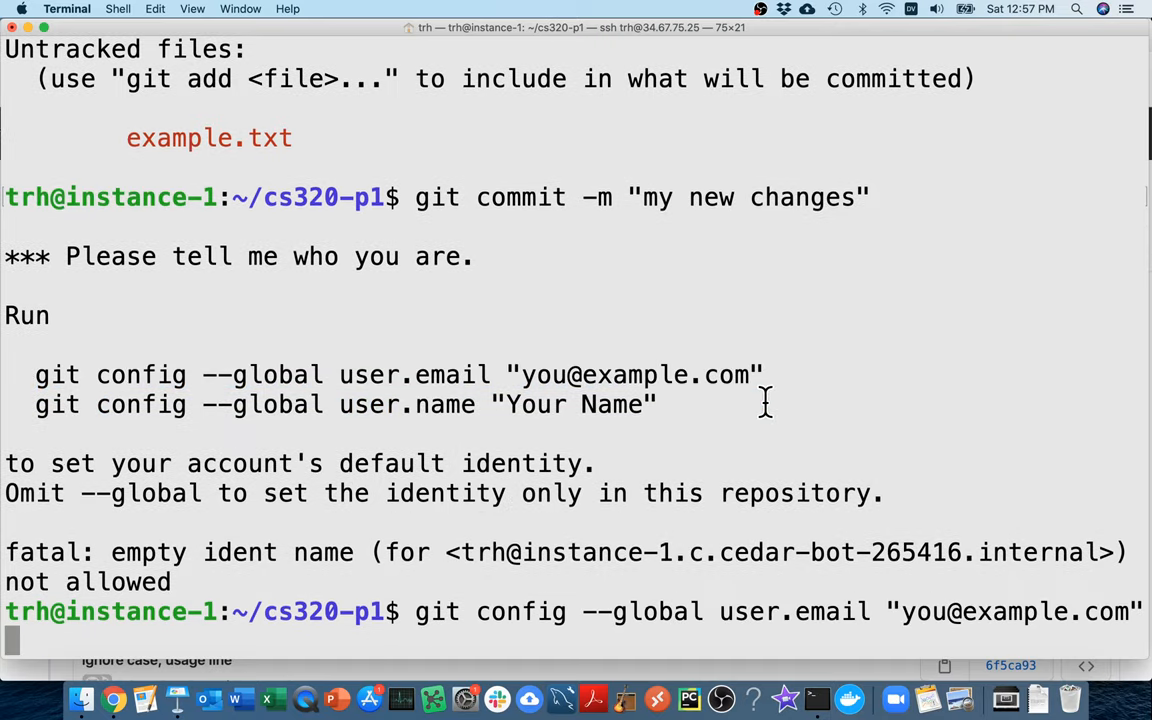
pyautogui.press('Backspace')
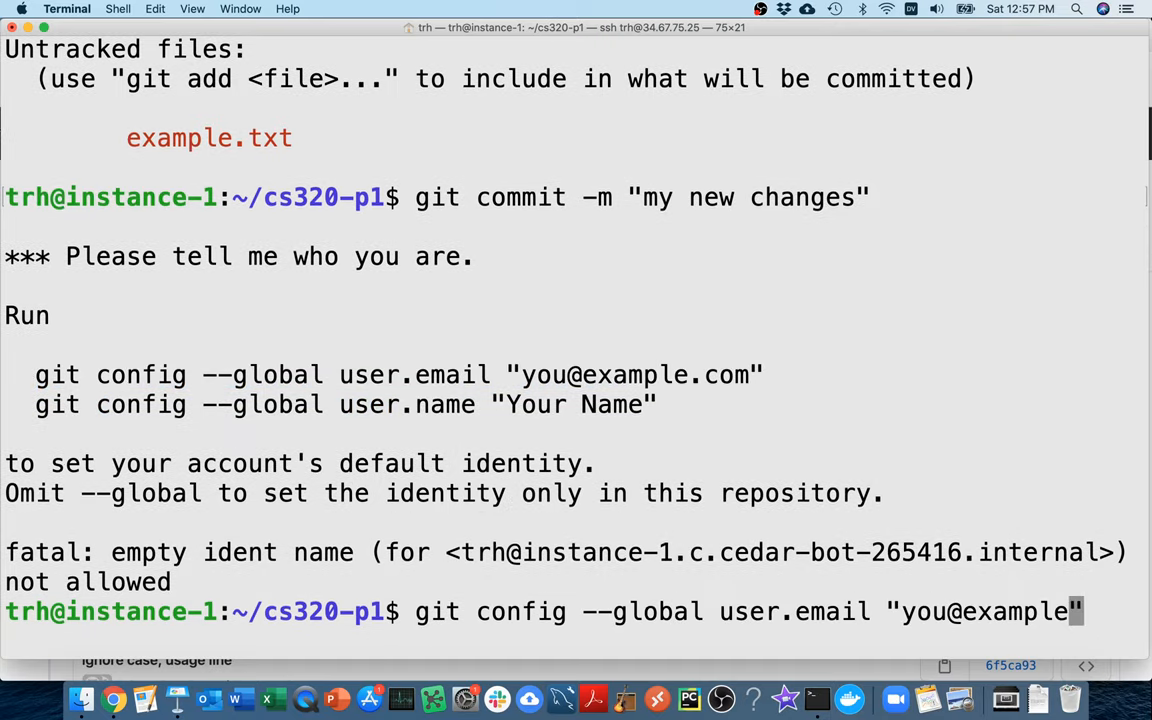
pyautogui.press('Backspace')
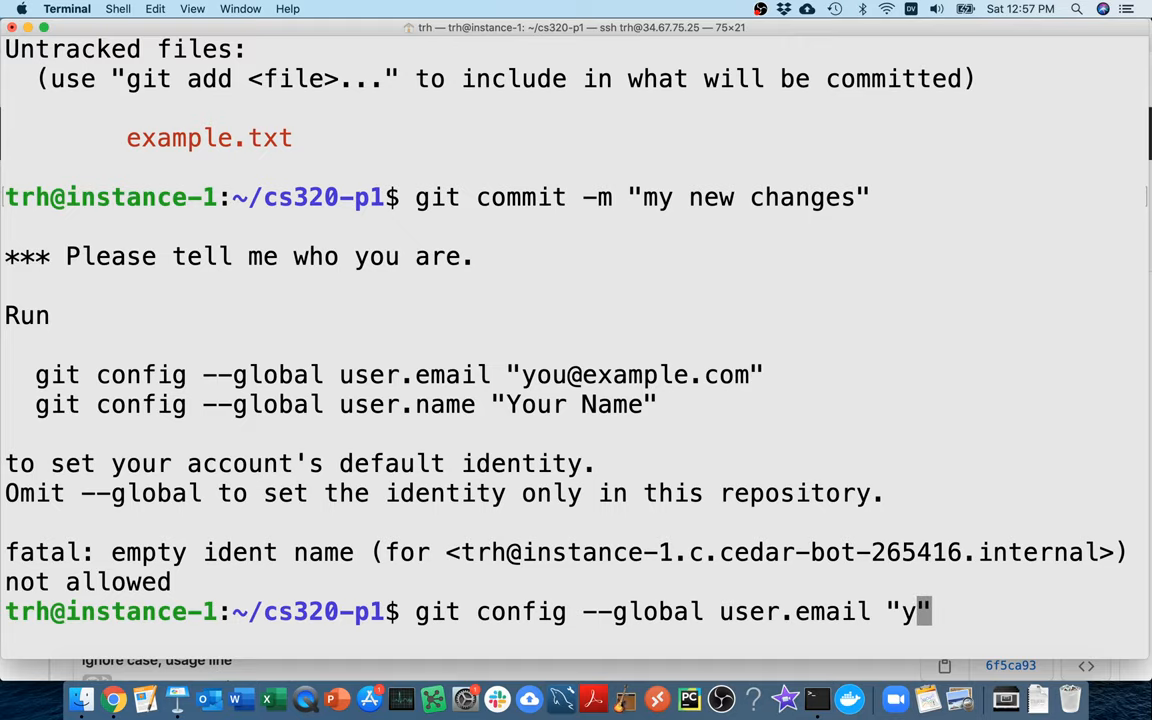
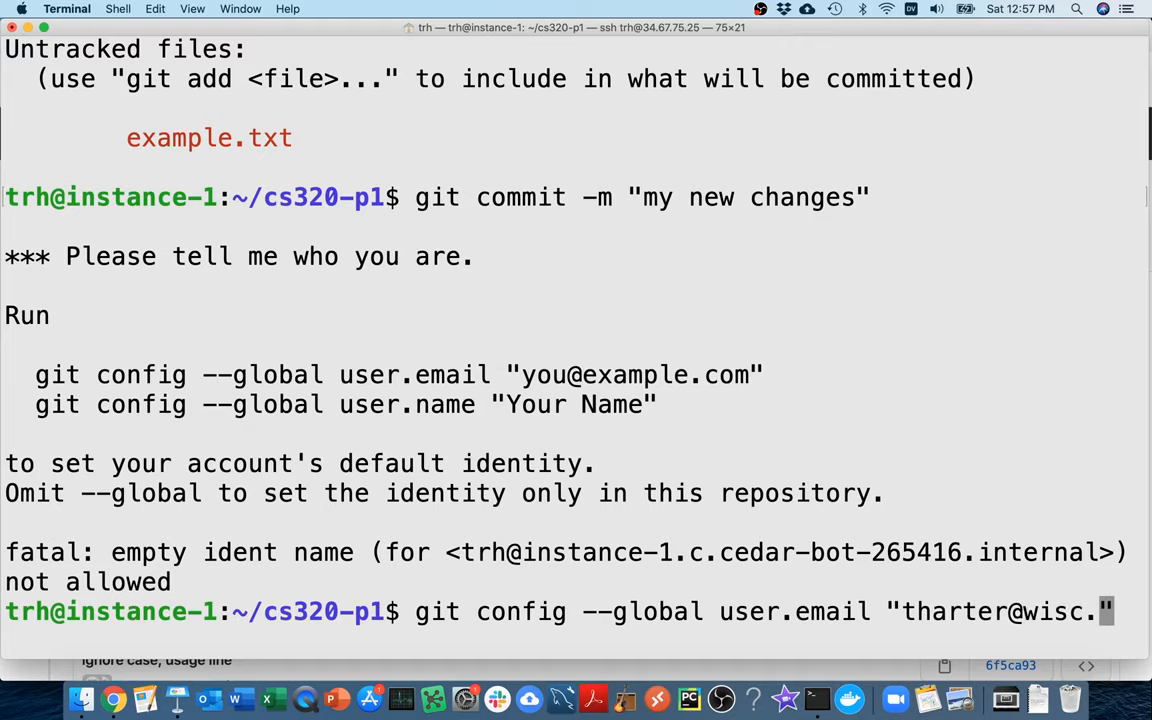
pyautogui.press('Return')
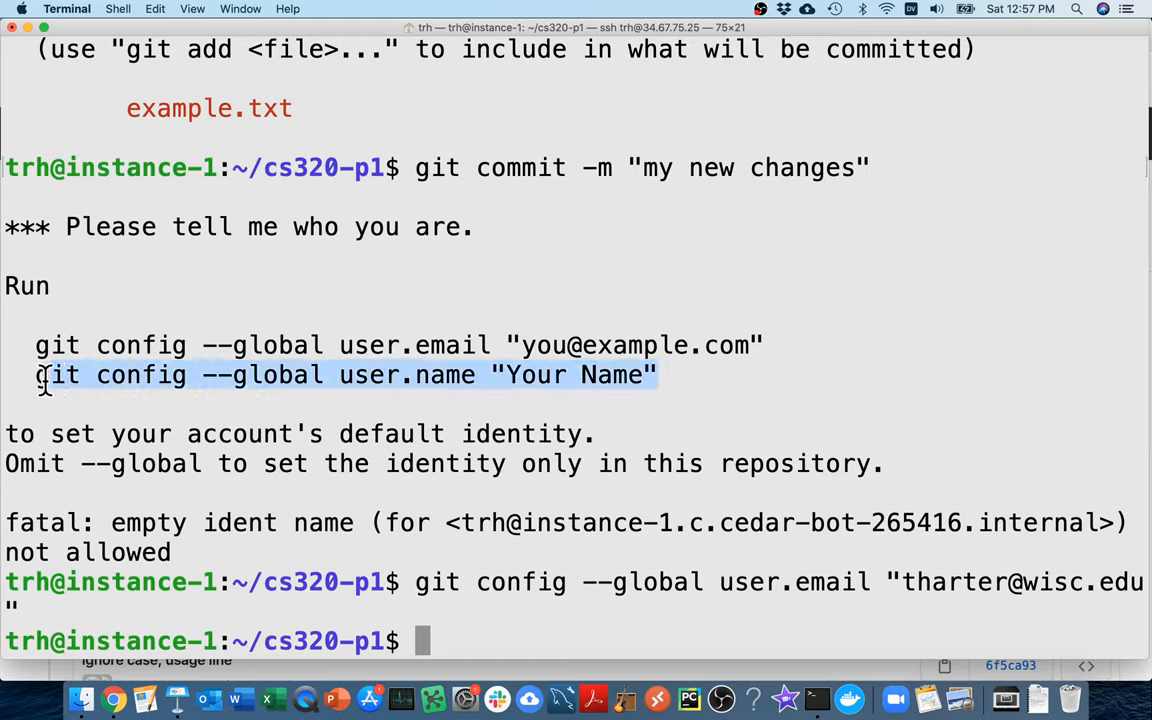
# - Set git's global user name to Tyler
pyautogui.write('git config --global user.name "Your Name"')
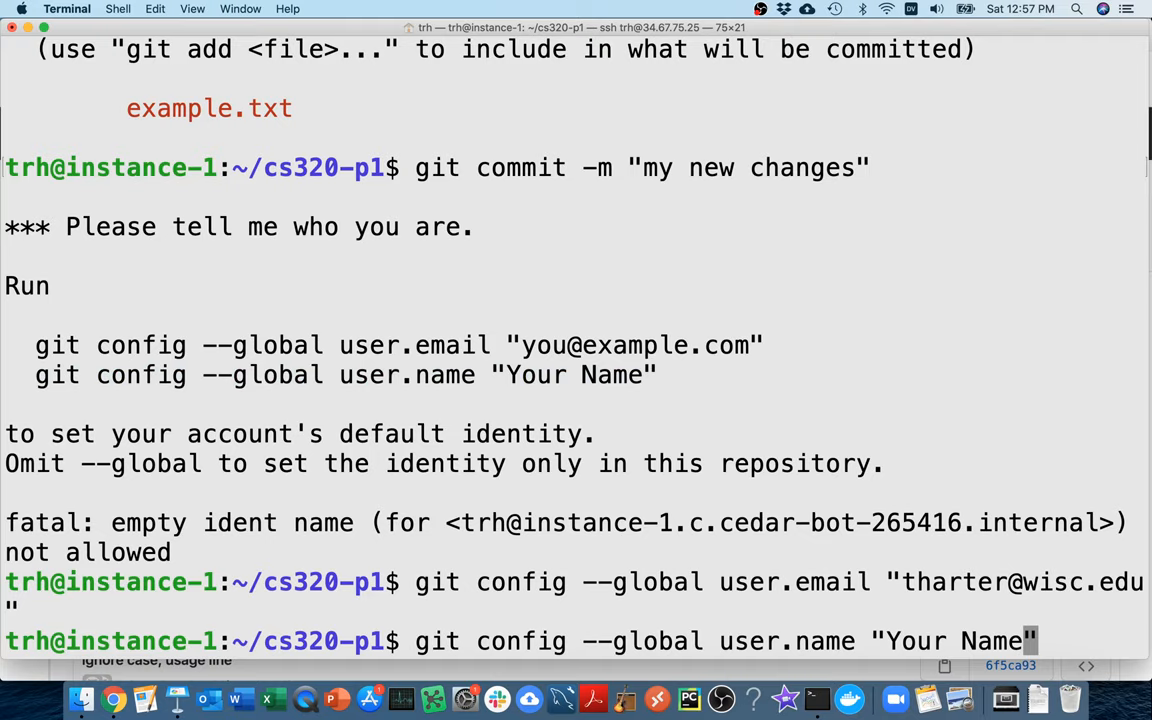
pyautogui.write('Tyler')
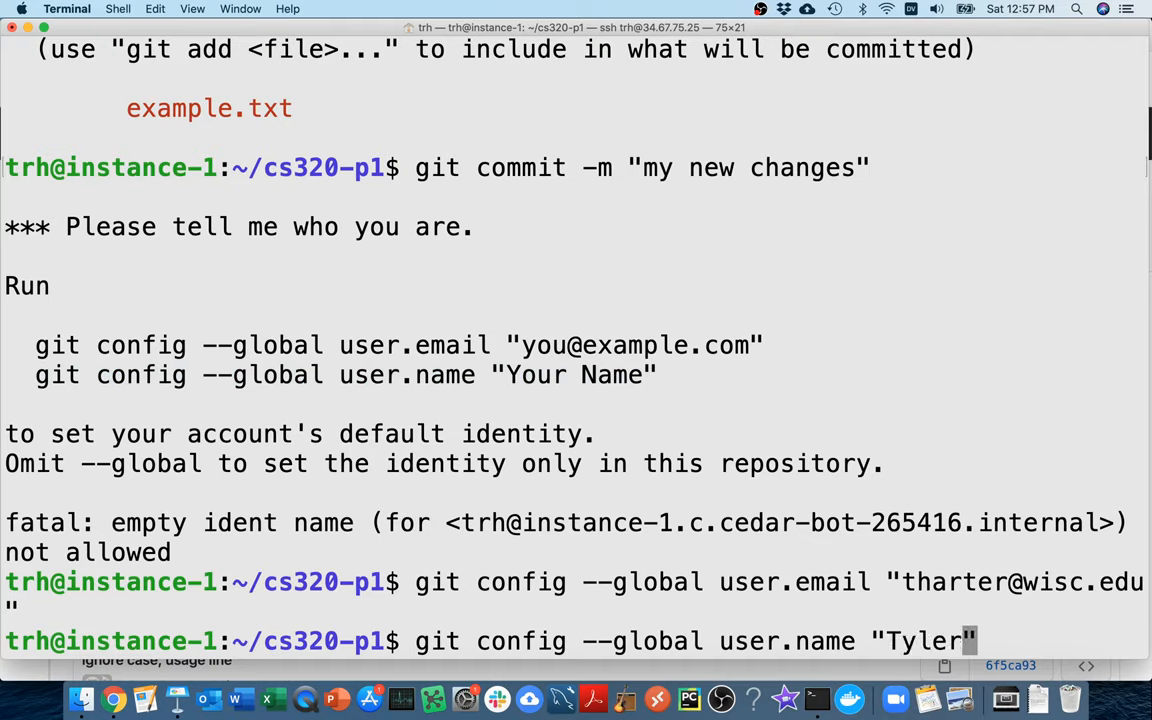
pyautogui.press('Return')
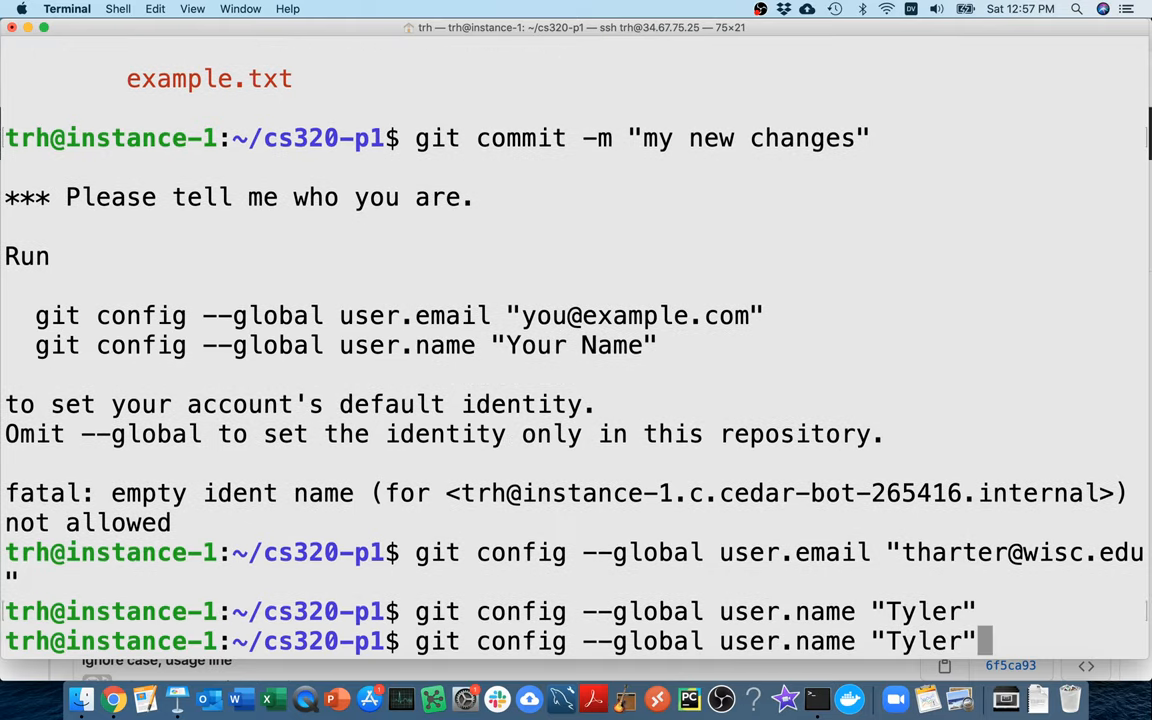
pyautogui.write('git status')
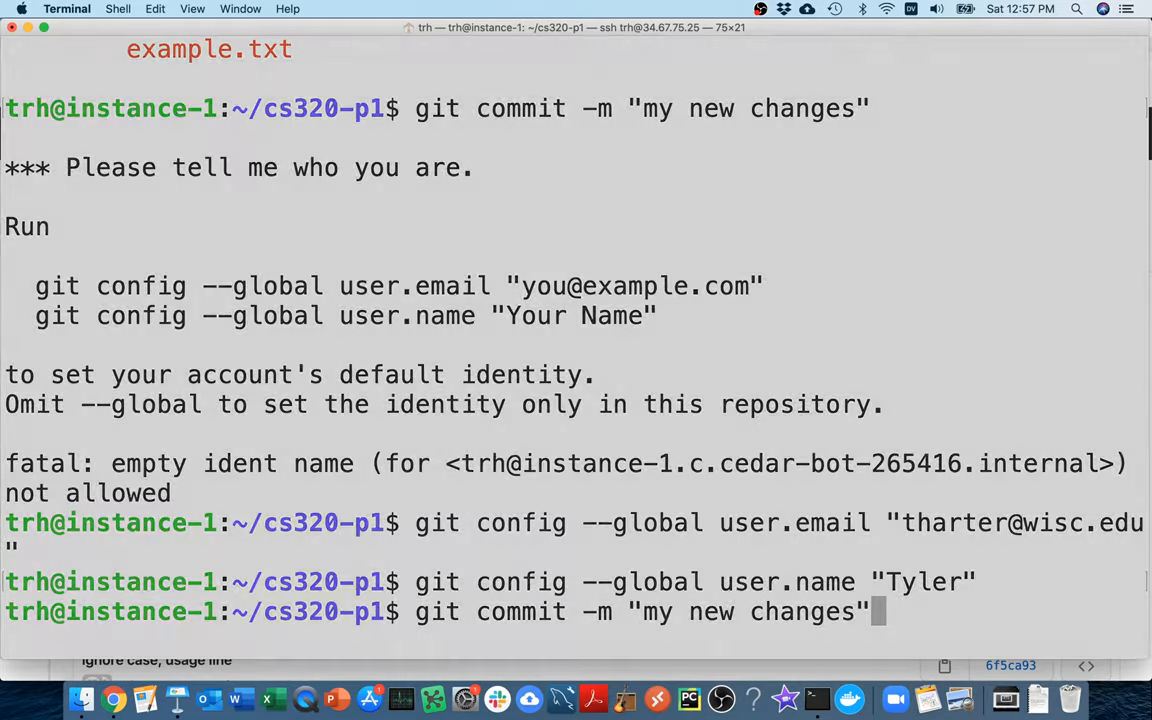
# - Commit as 'my new changes' and confirm master is one commit ahead of origin
pyautogui.press('Return')
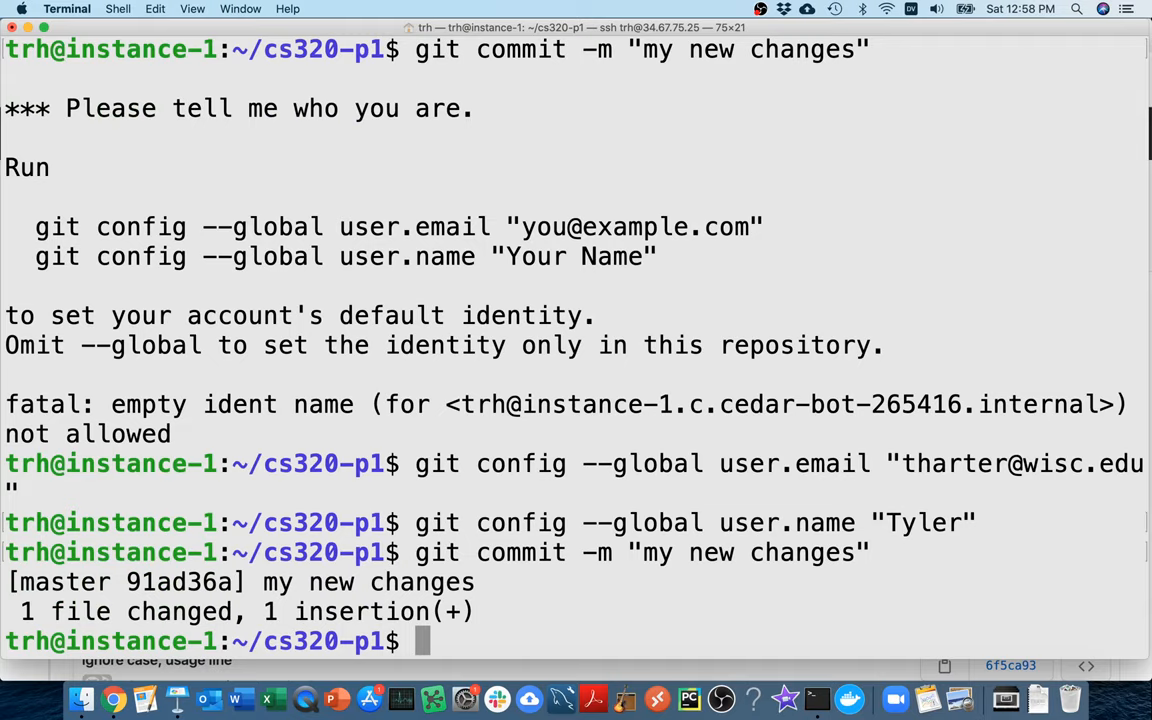
pyautogui.write('git status')
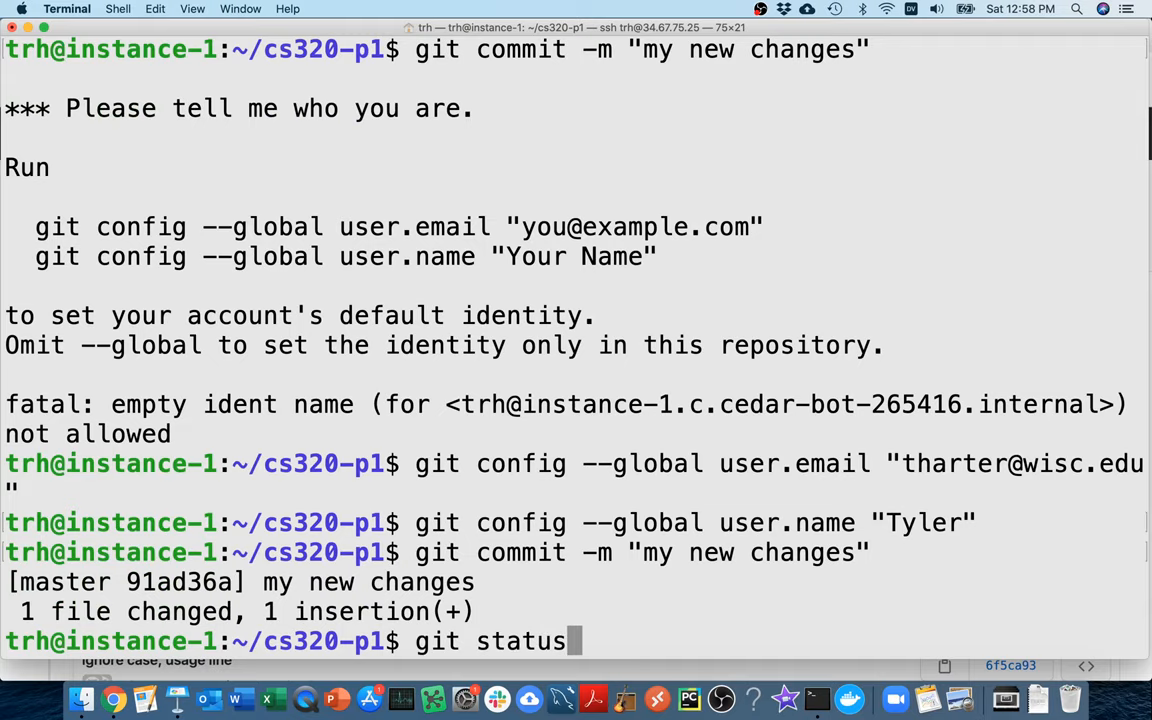
pyautogui.press('Return')
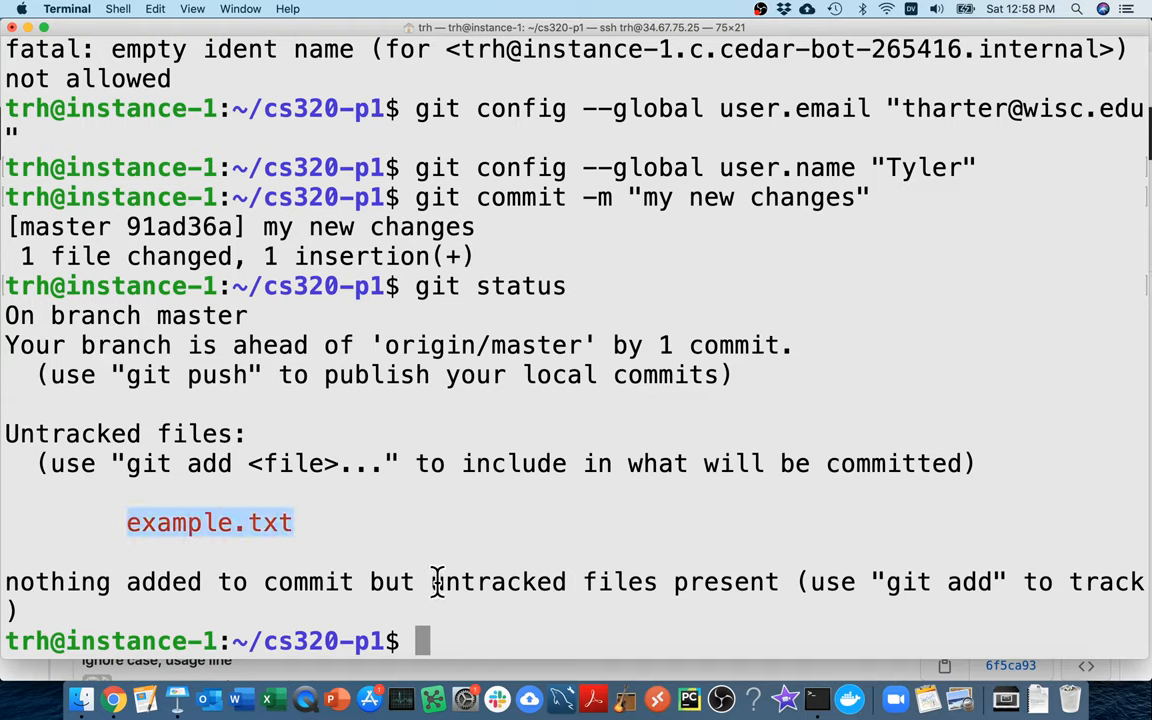
pyautogui.write('gi')
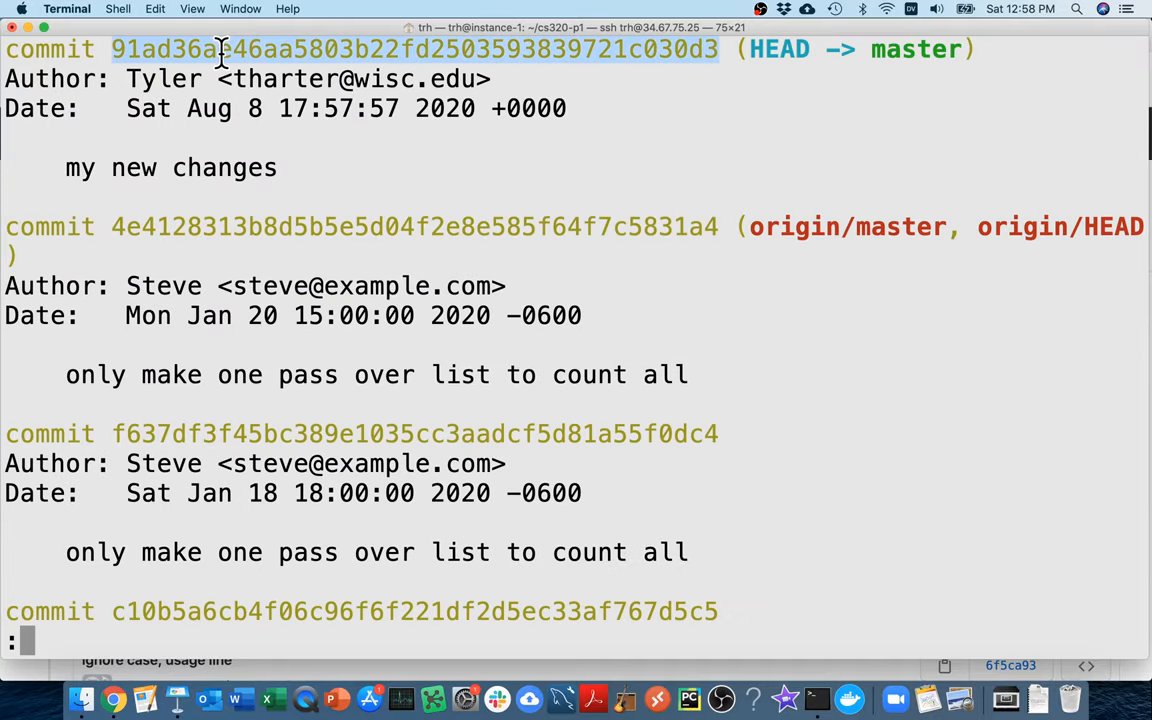
pyautogui.moveTo(72, 167)
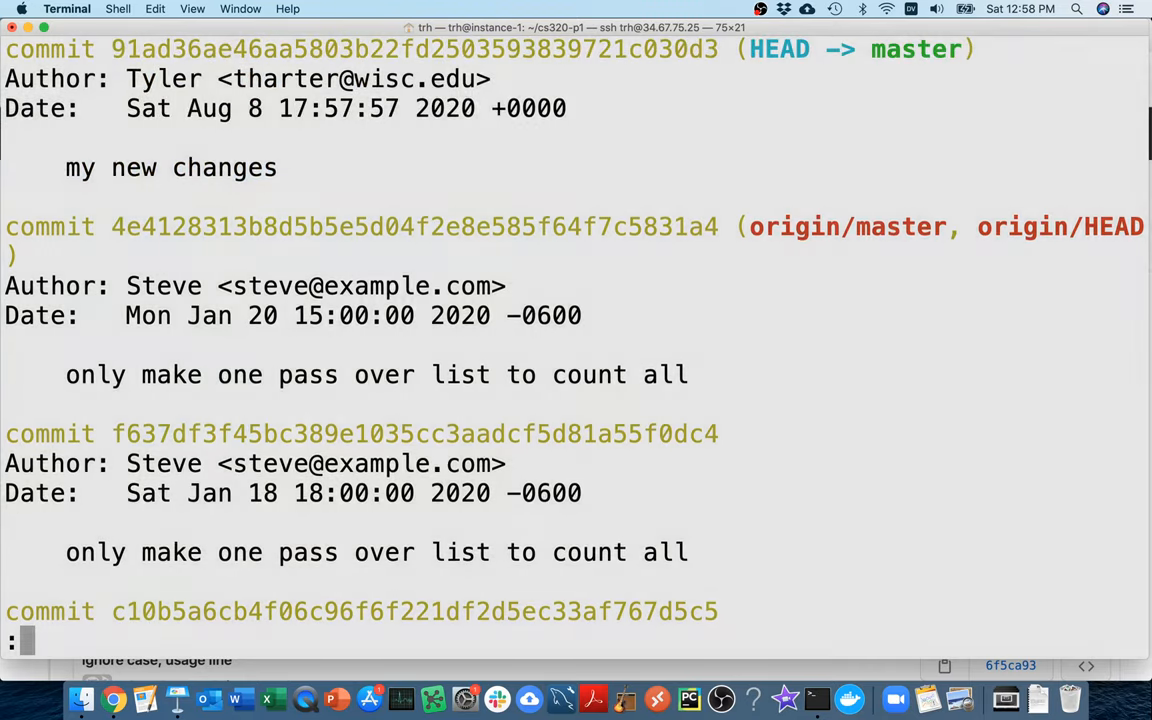
# - Review the log with commit 91ad36a on top, then quit the pager
pyautogui.press('q')
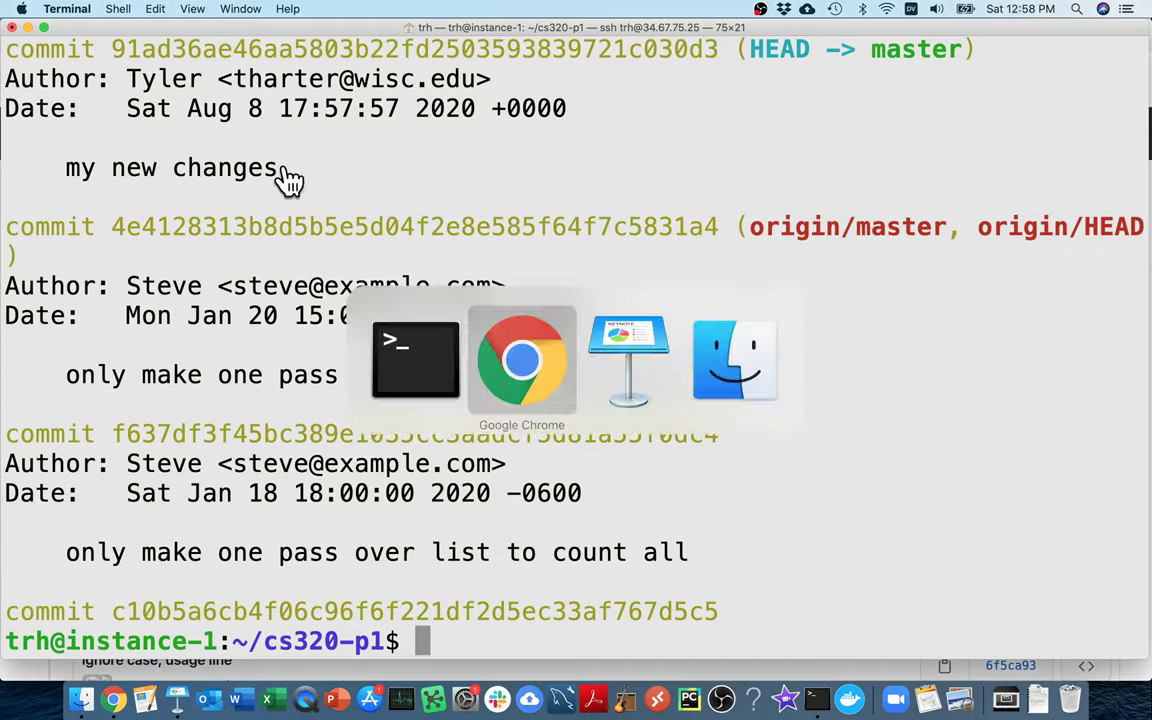
pyautogui.moveTo(408, 40)
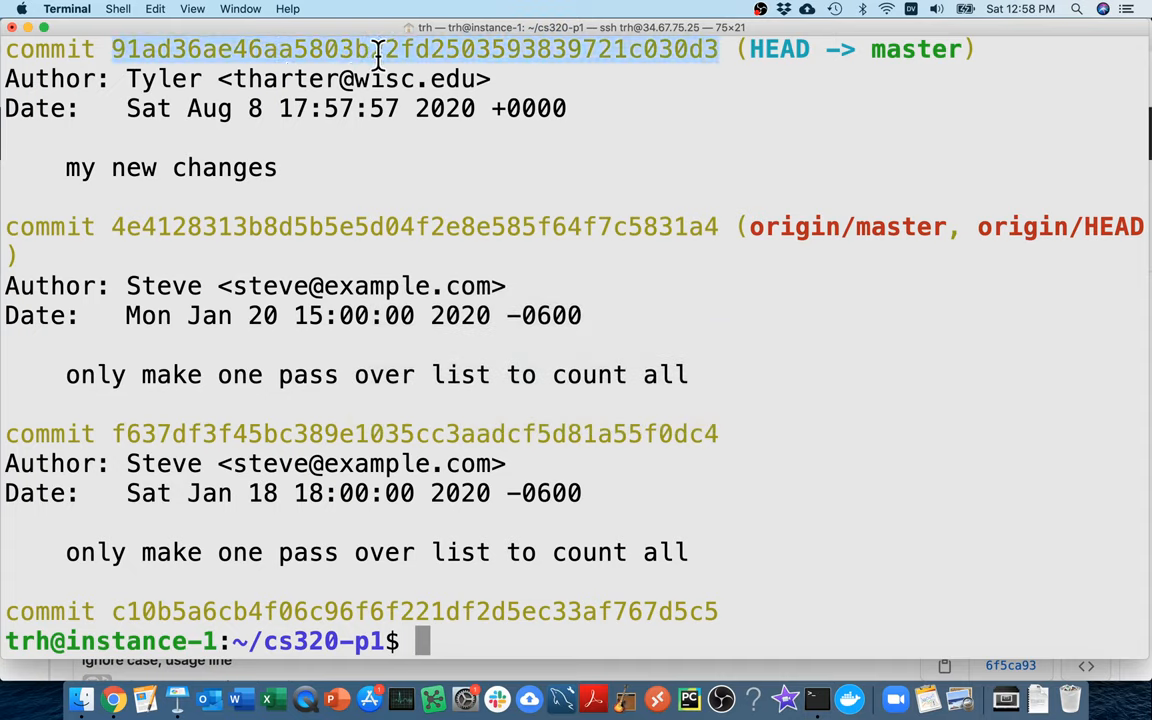
pyautogui.moveTo(537, 142)
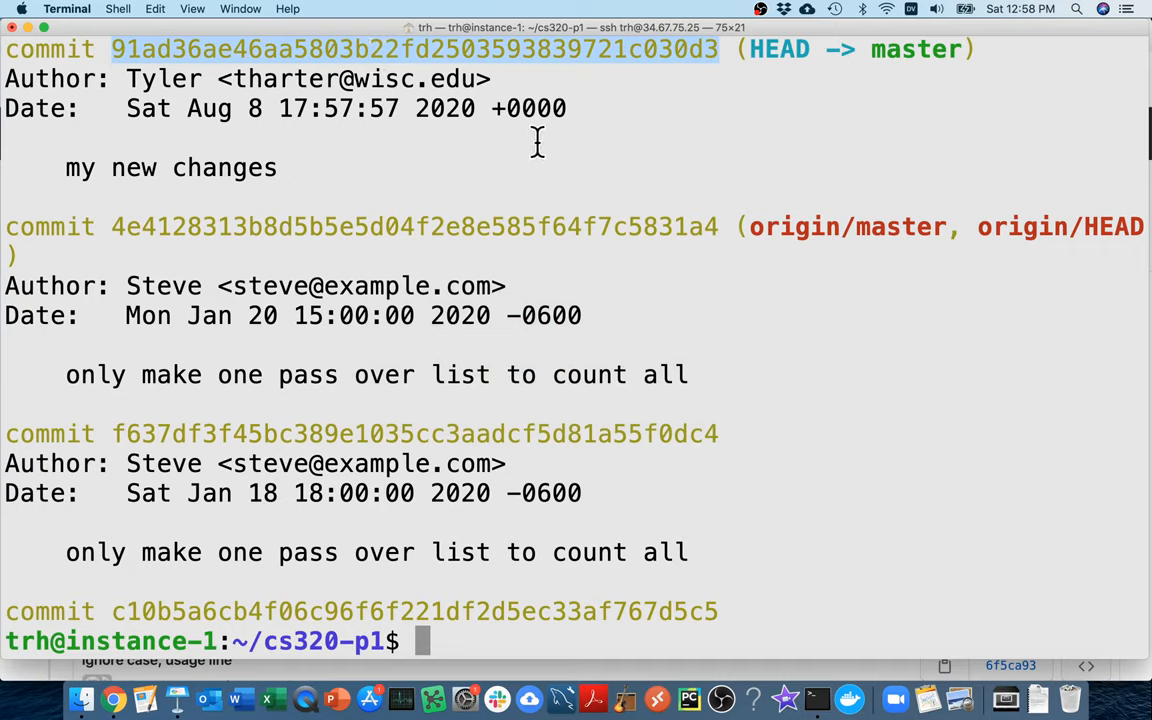